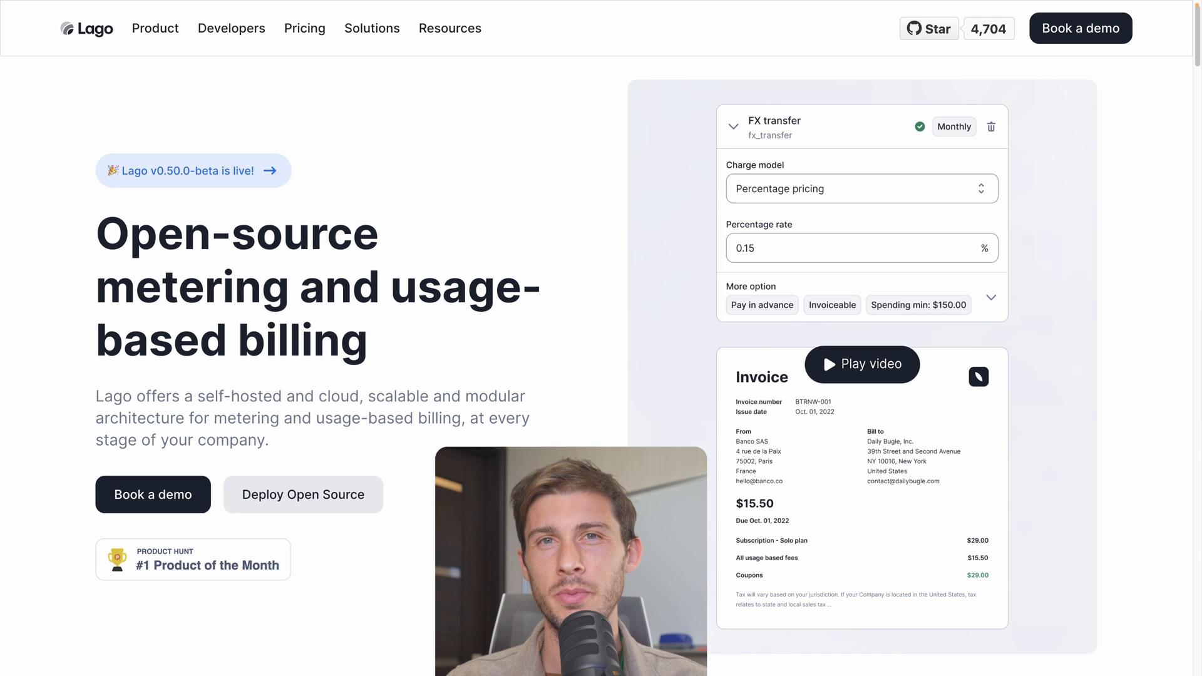
Browse the Elestio page and sign in to the dashboard.
scroll("down", 3)
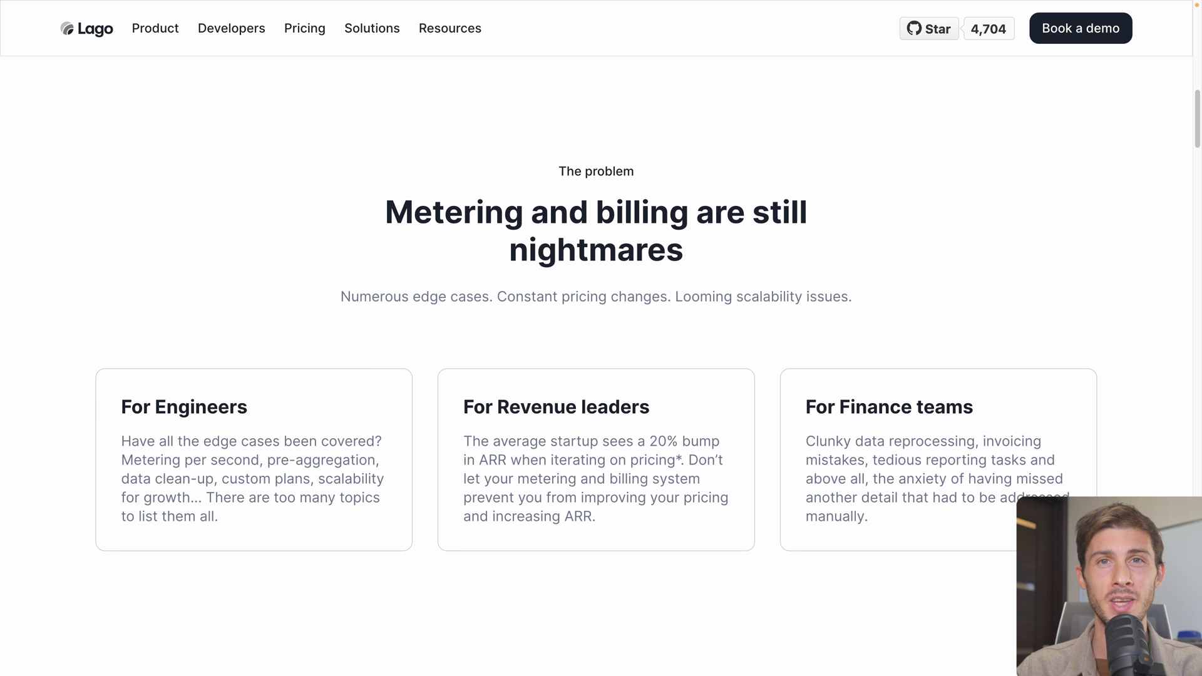
scroll("down", 3)
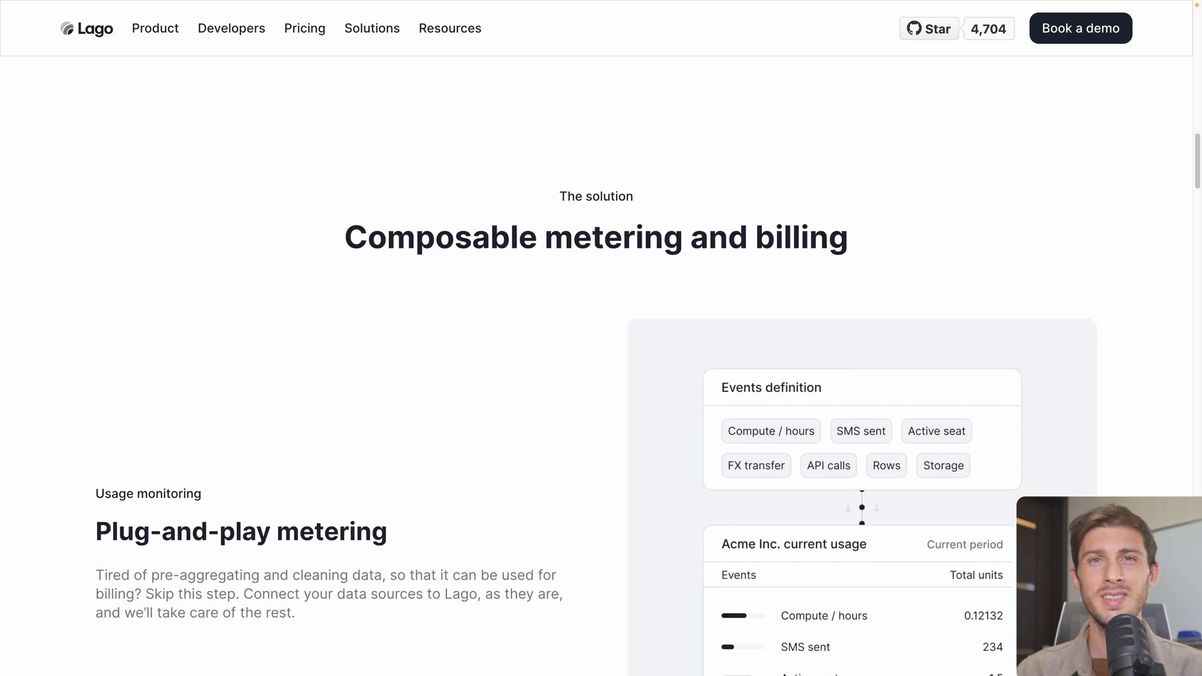
scroll("down", 3)
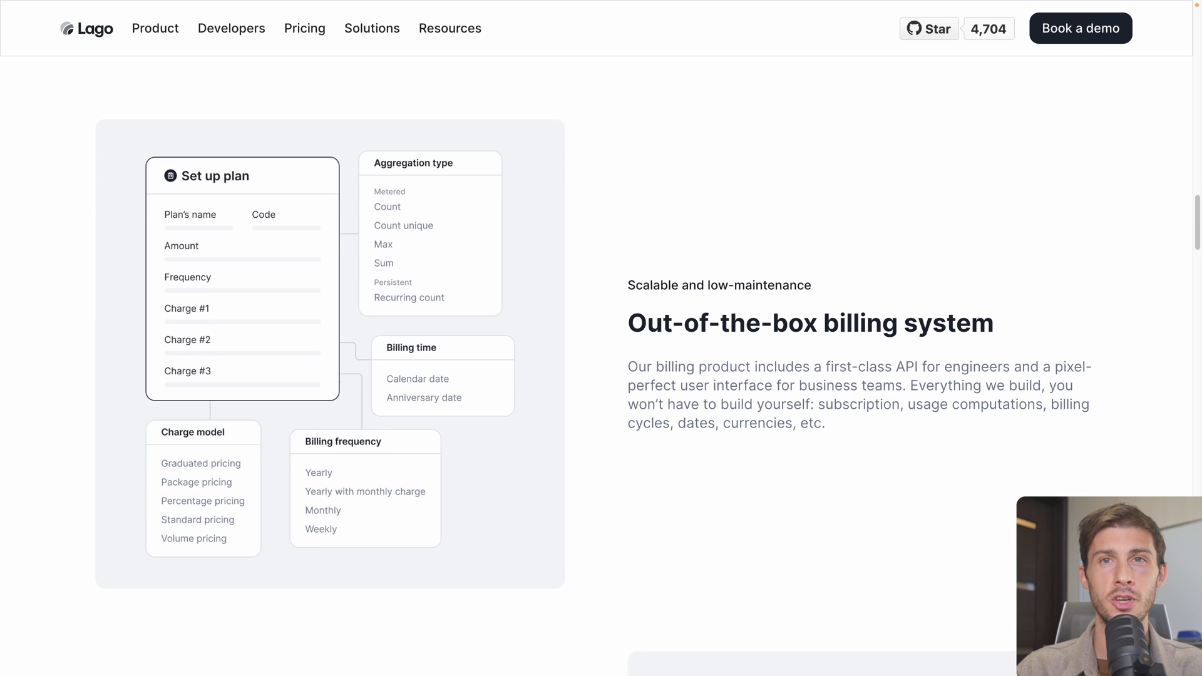
scroll("down", 3)
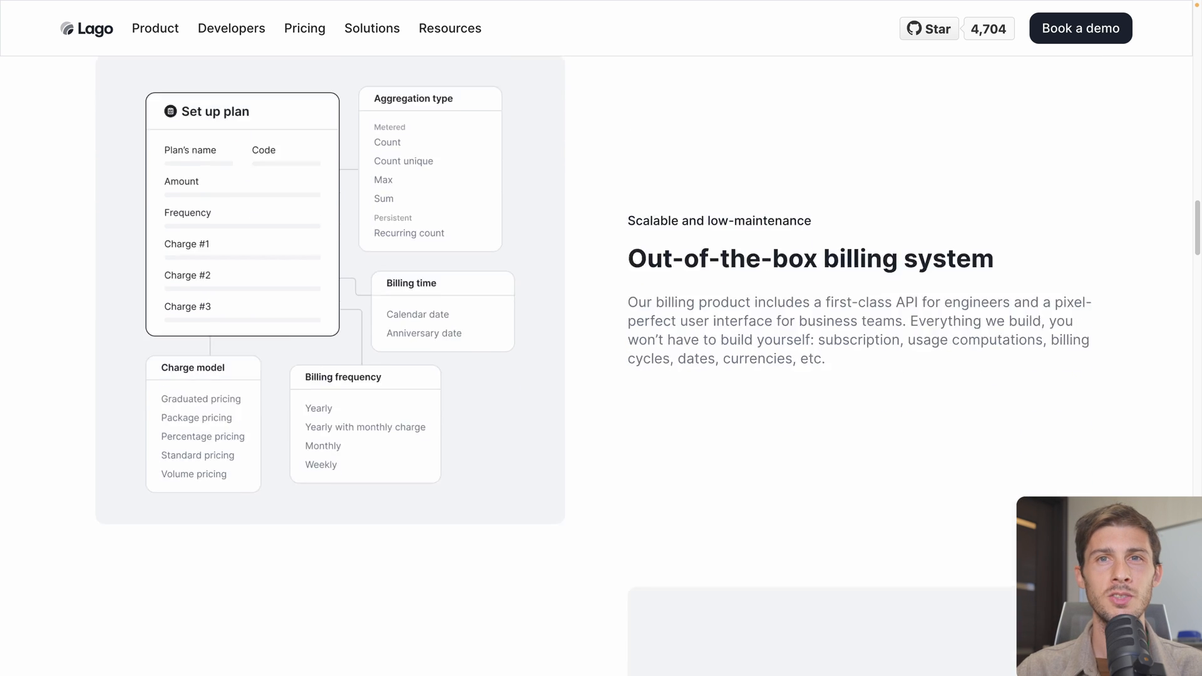
scroll("down", 3)
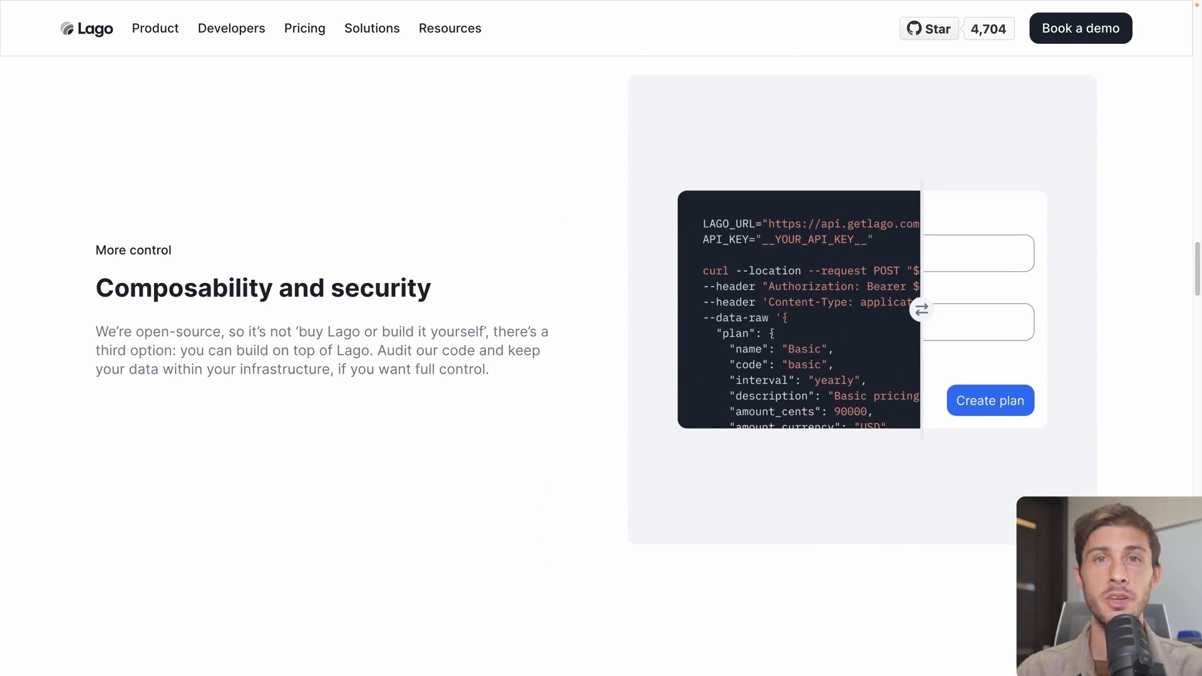
scroll("down", 3)
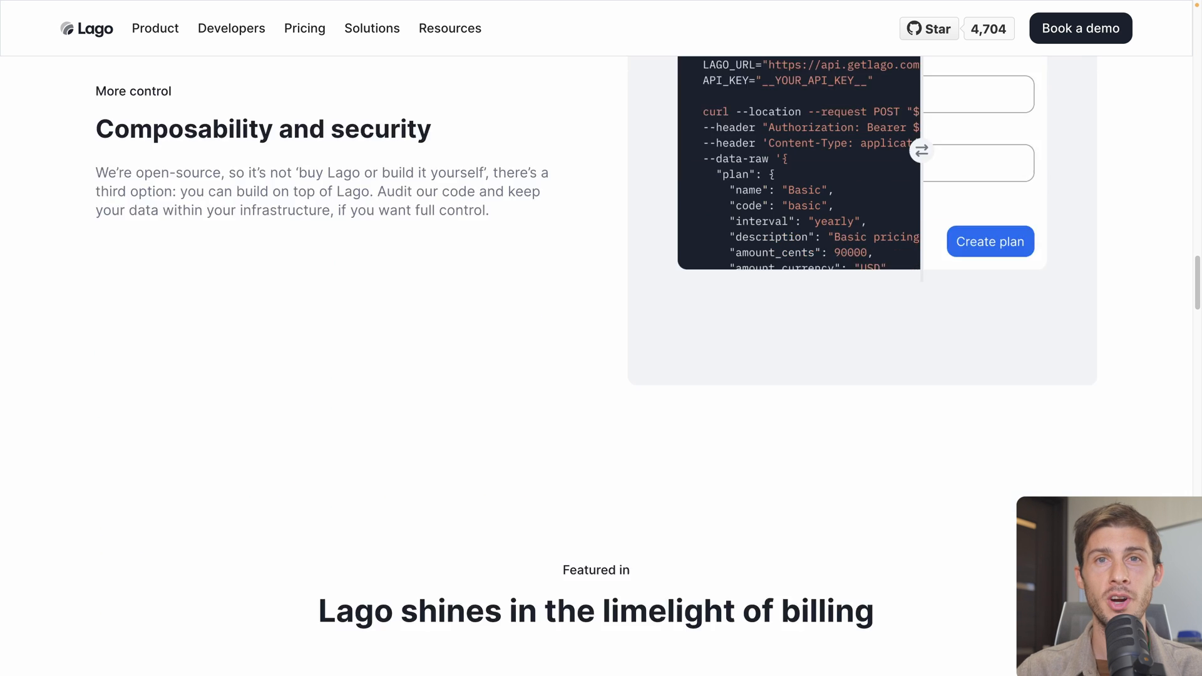
scroll("up", 3)
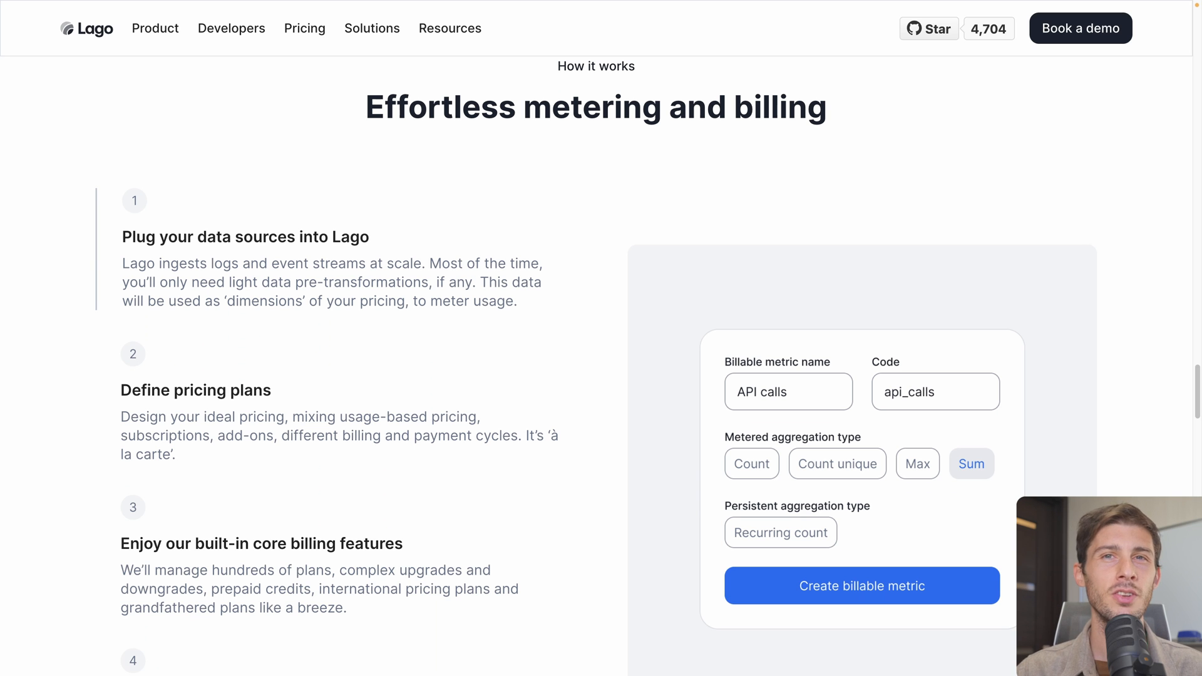
scroll("down", 3)
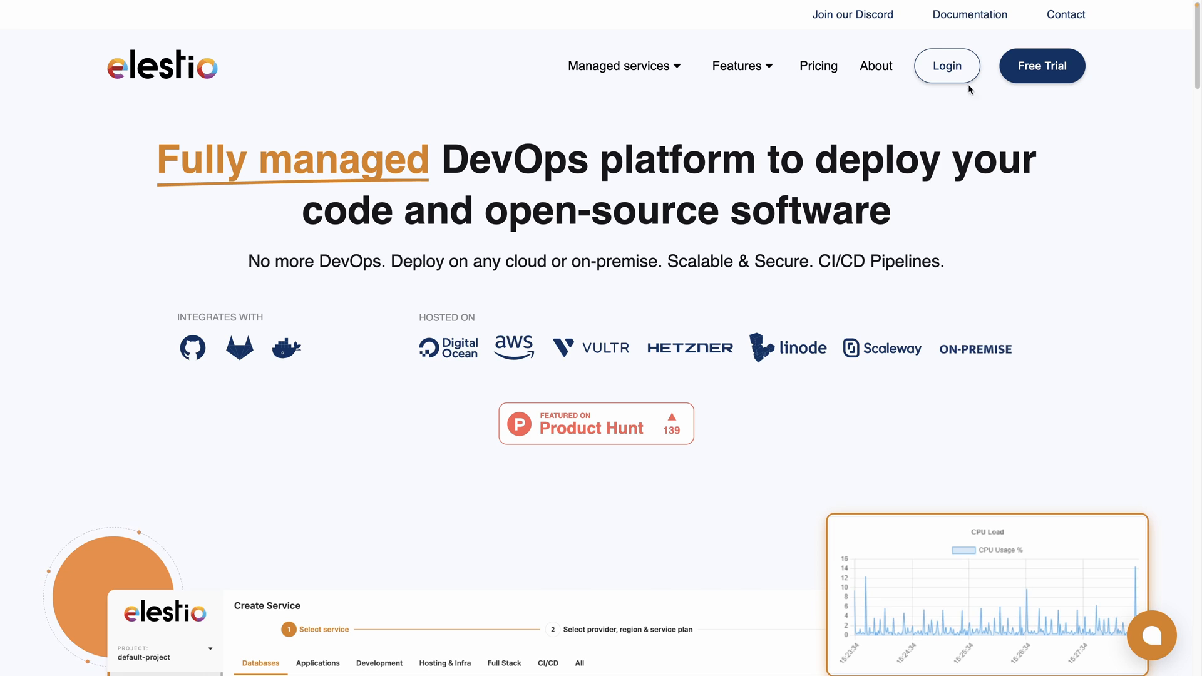
left_click(946, 65)
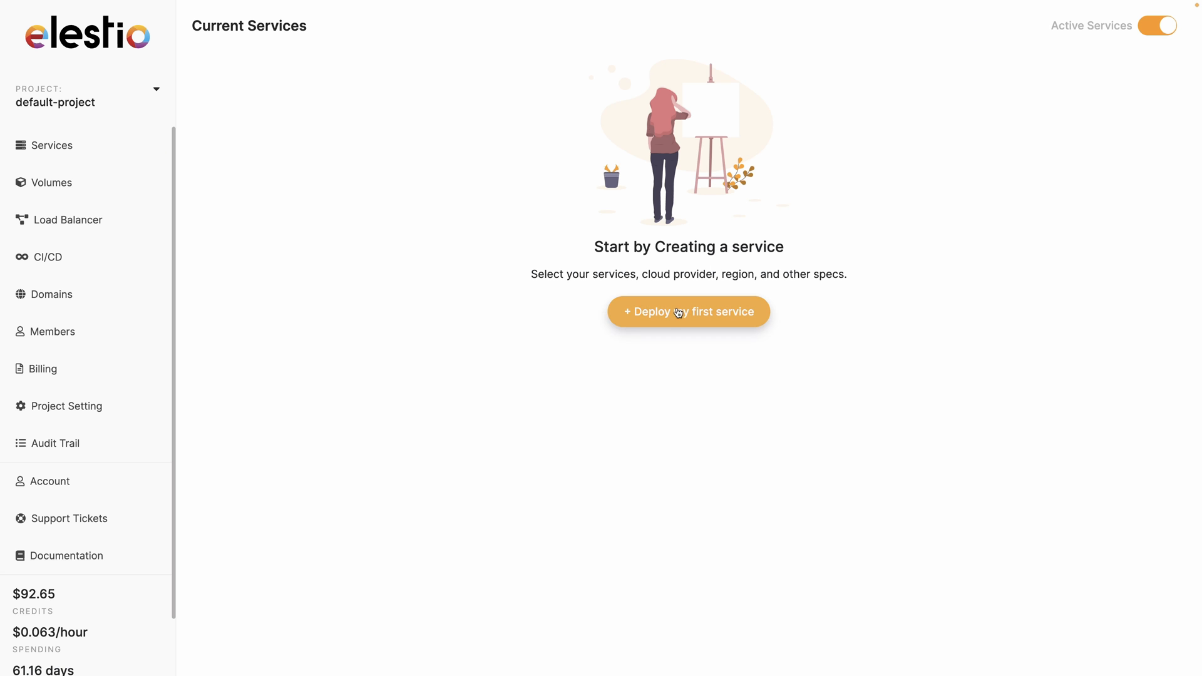
Start a new deployment of Lago on Scaleway in the fr-par-1 region.
left_click(687, 311)
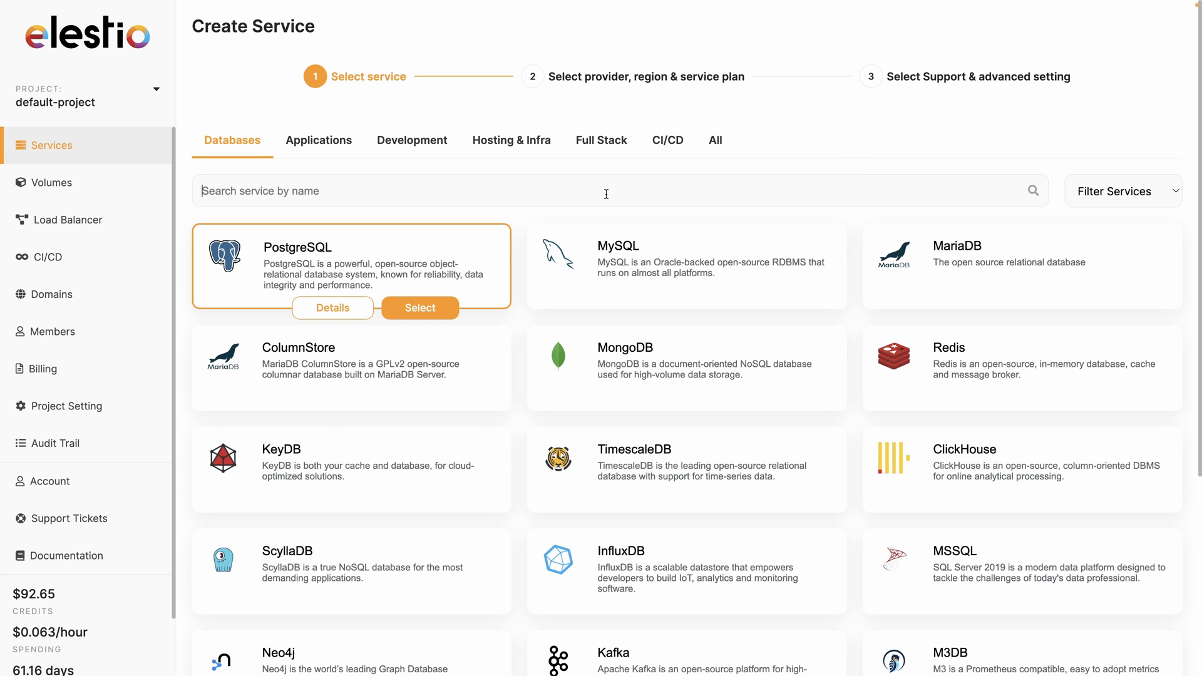
type("lago")
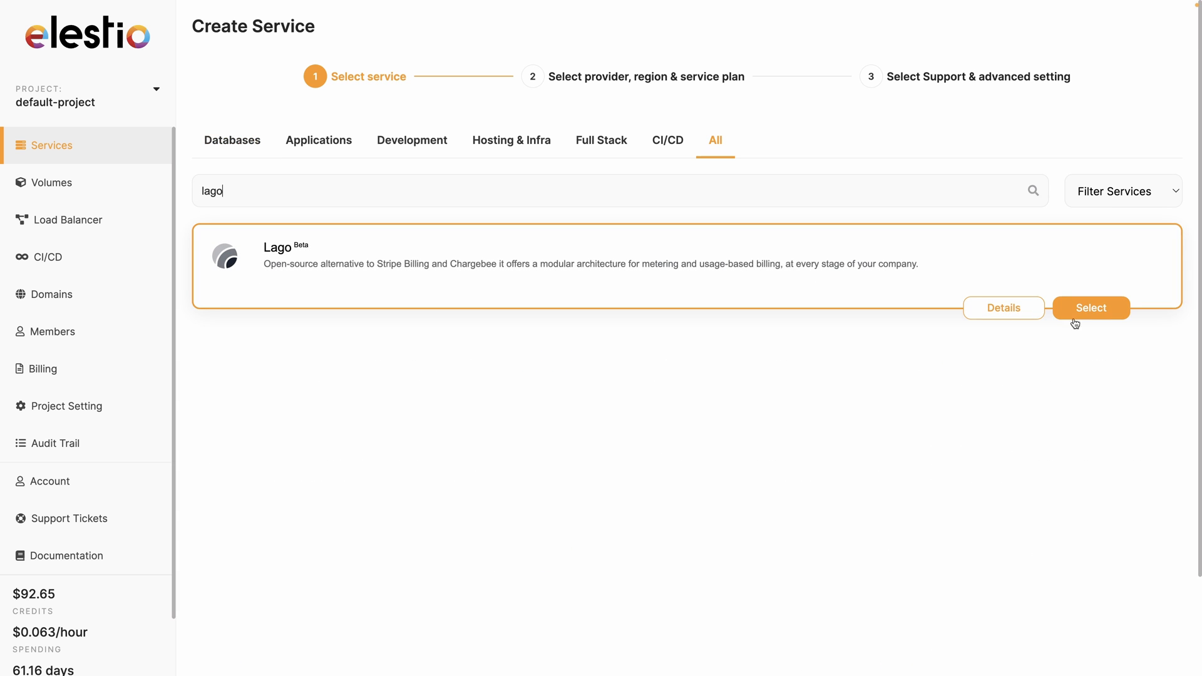
left_click(1090, 307)
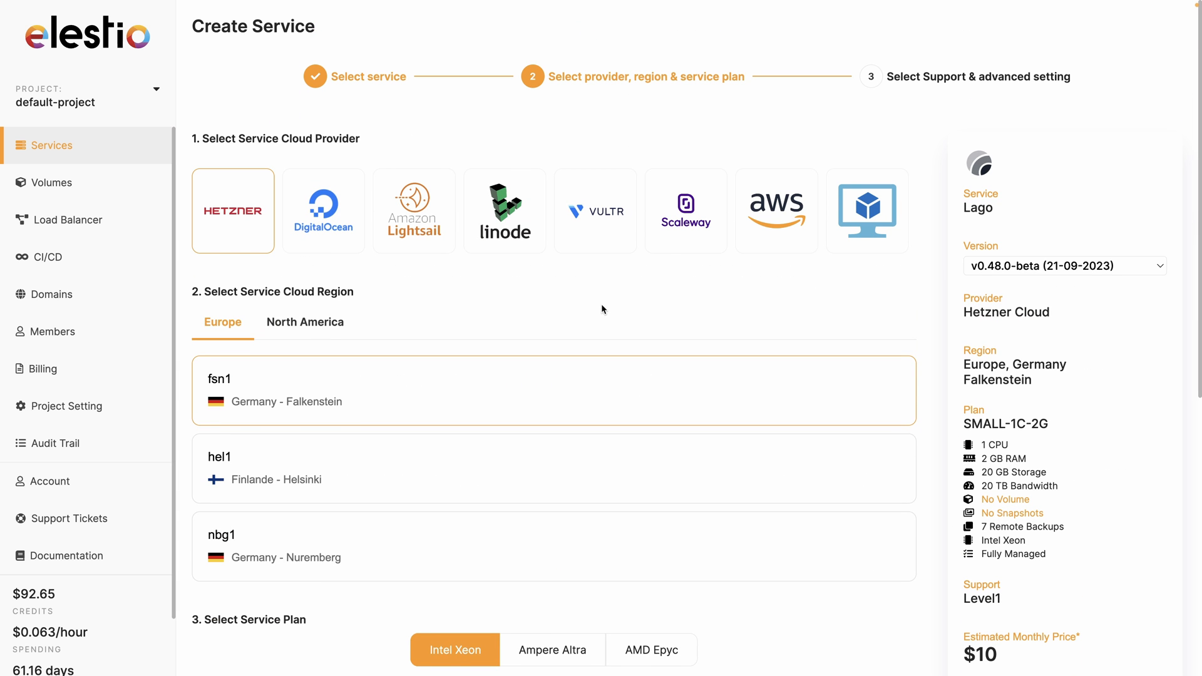
left_click(685, 211)
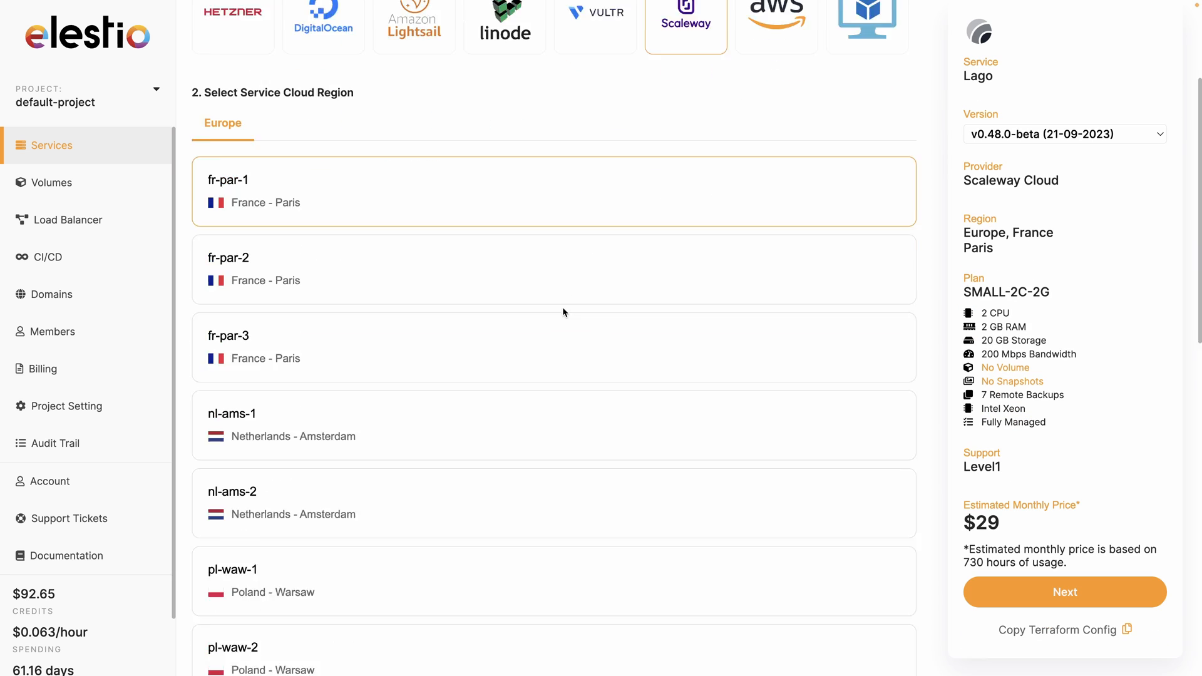
scroll("down", 3)
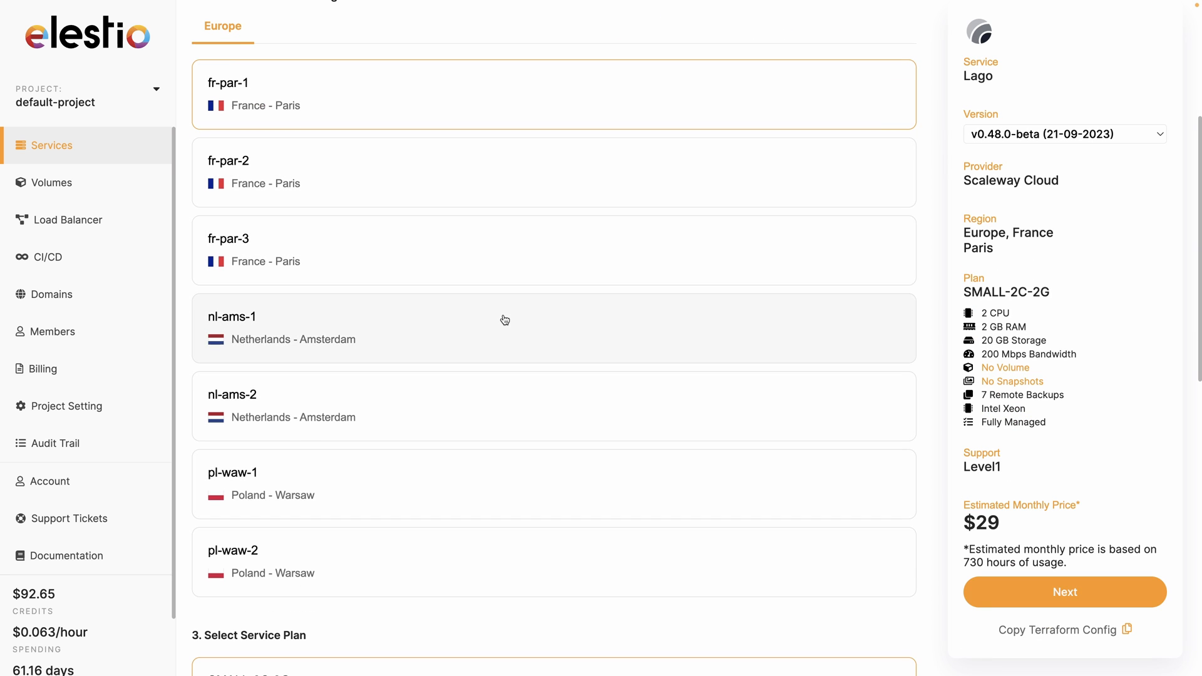
scroll("down", 3)
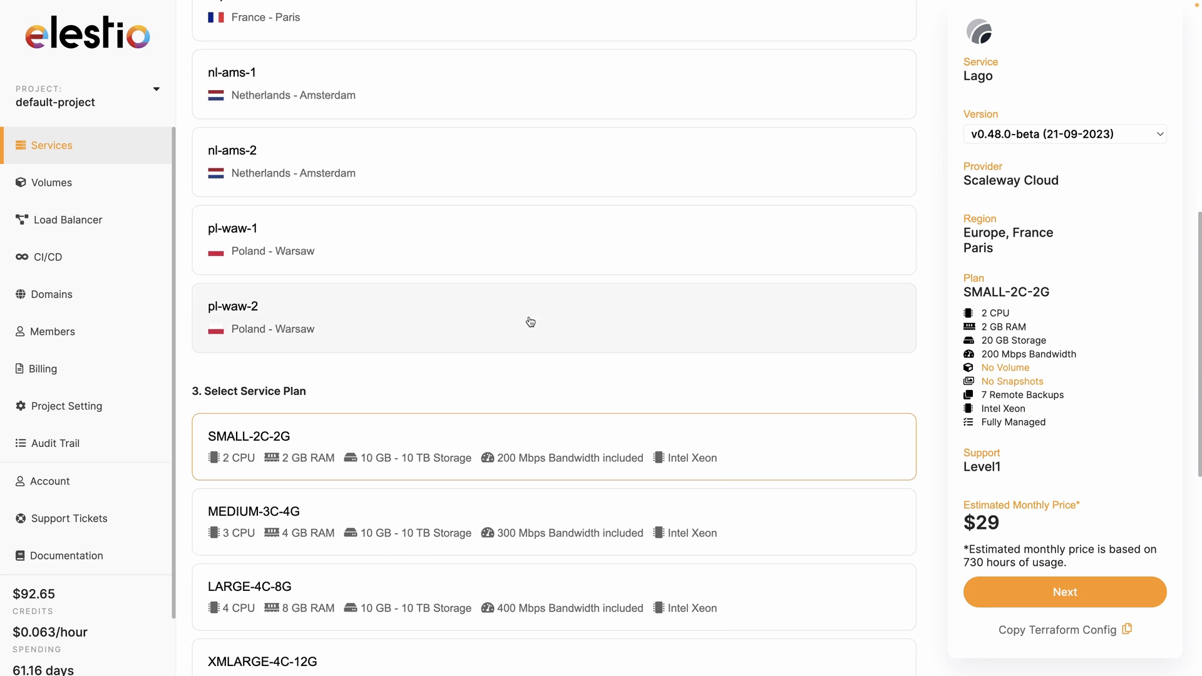
scroll("down", 3)
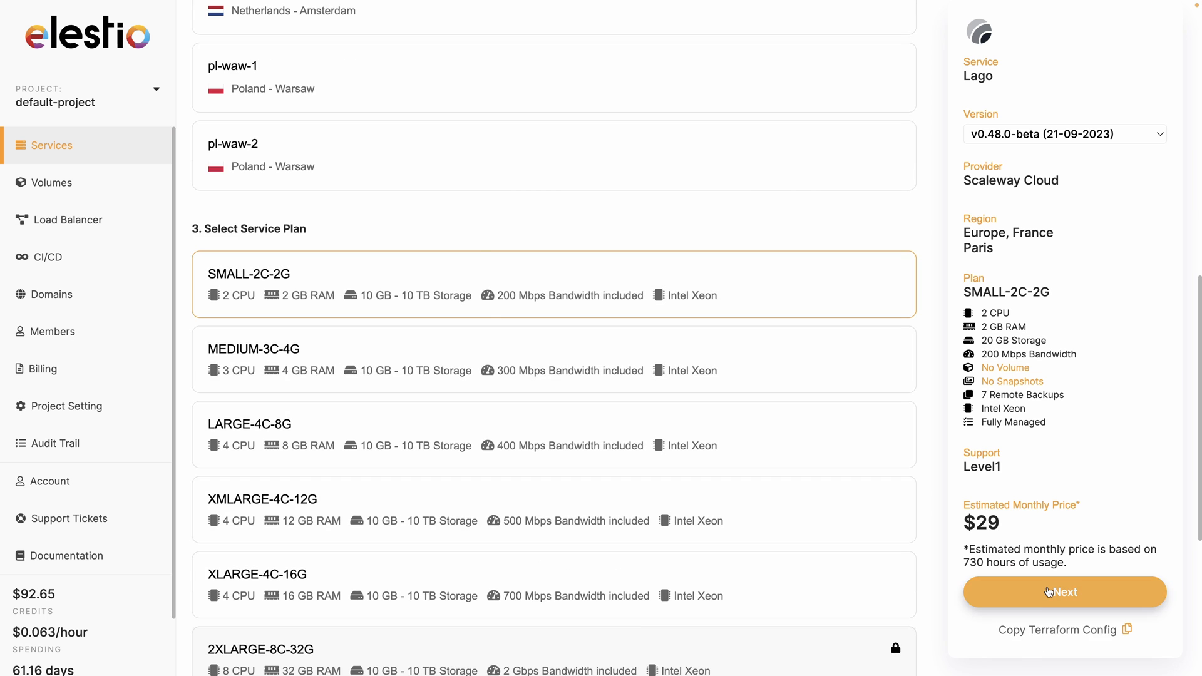
Create the Lago service and copy its admin password from Overview.
left_click(1065, 592)
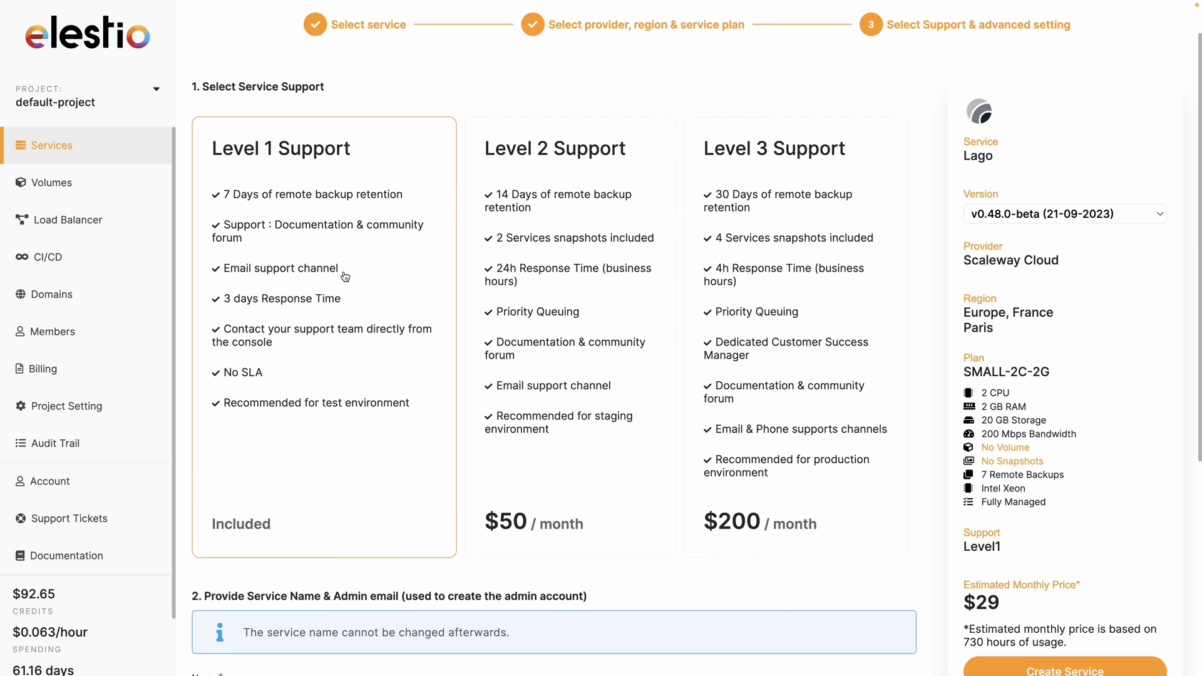
mouse_move(746, 344)
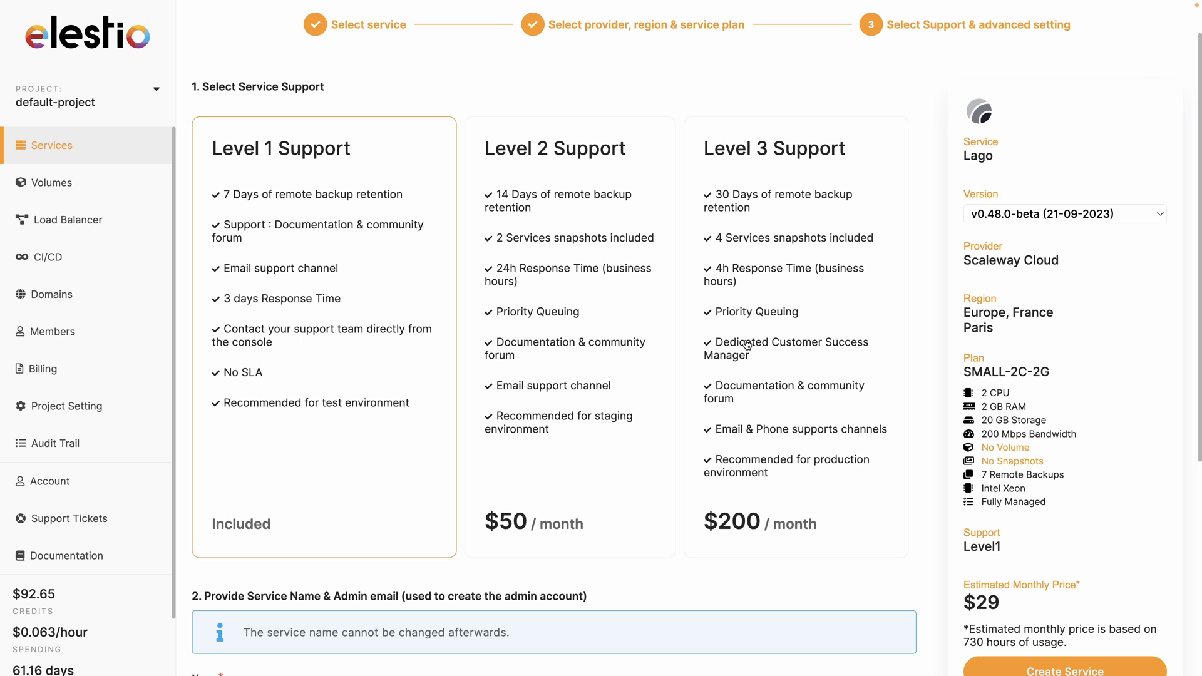
scroll("down", 3)
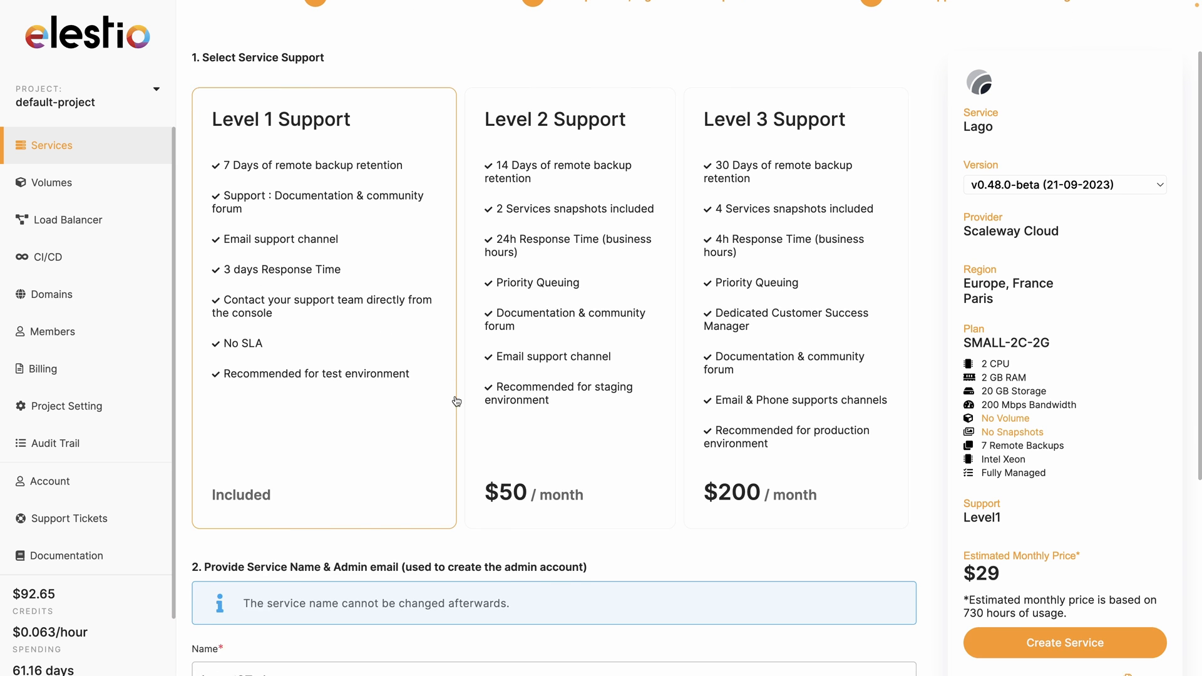
scroll("down", 3)
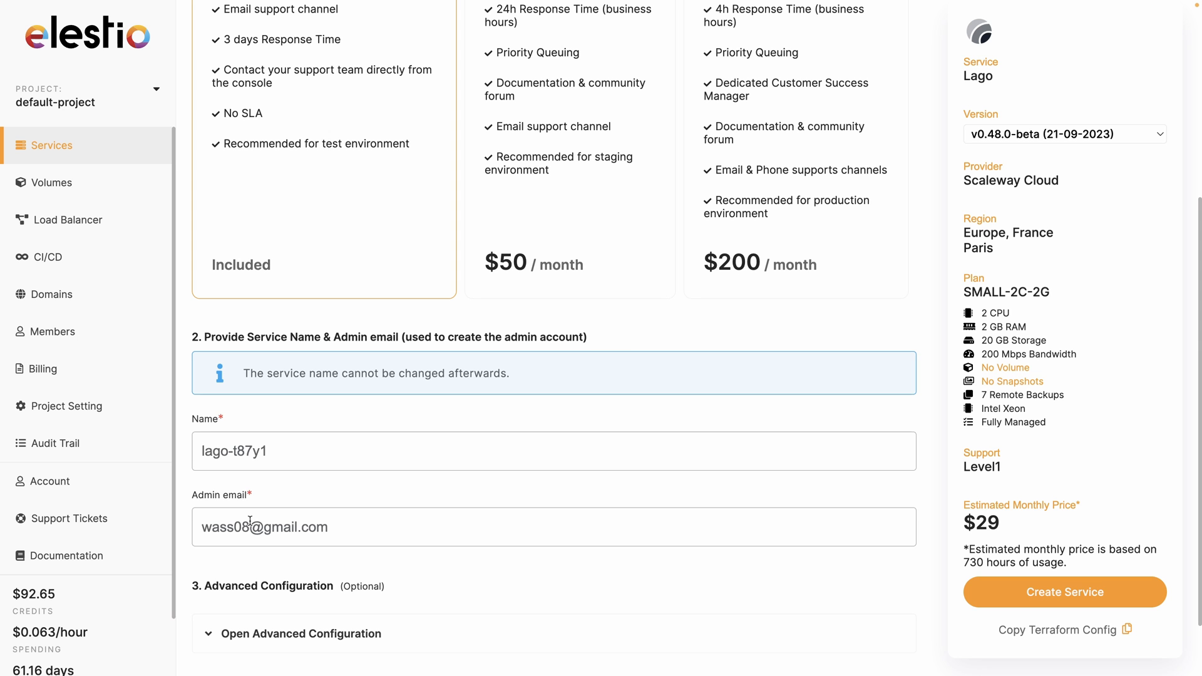
left_click(1064, 592)
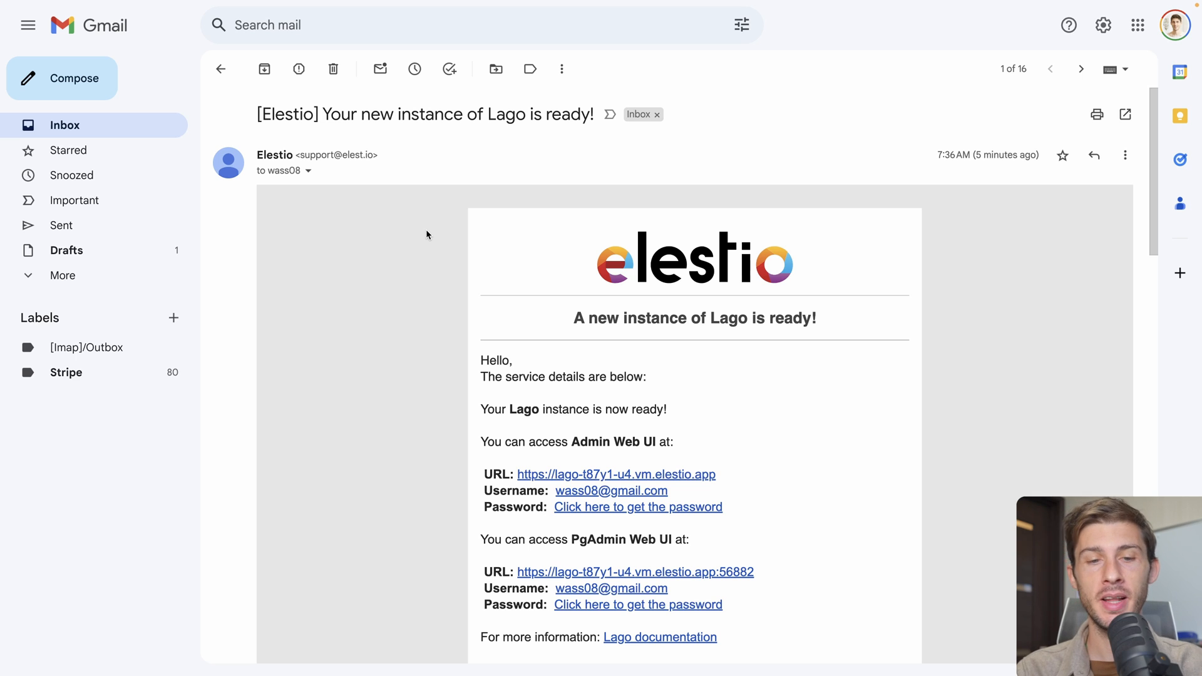
mouse_move(457, 436)
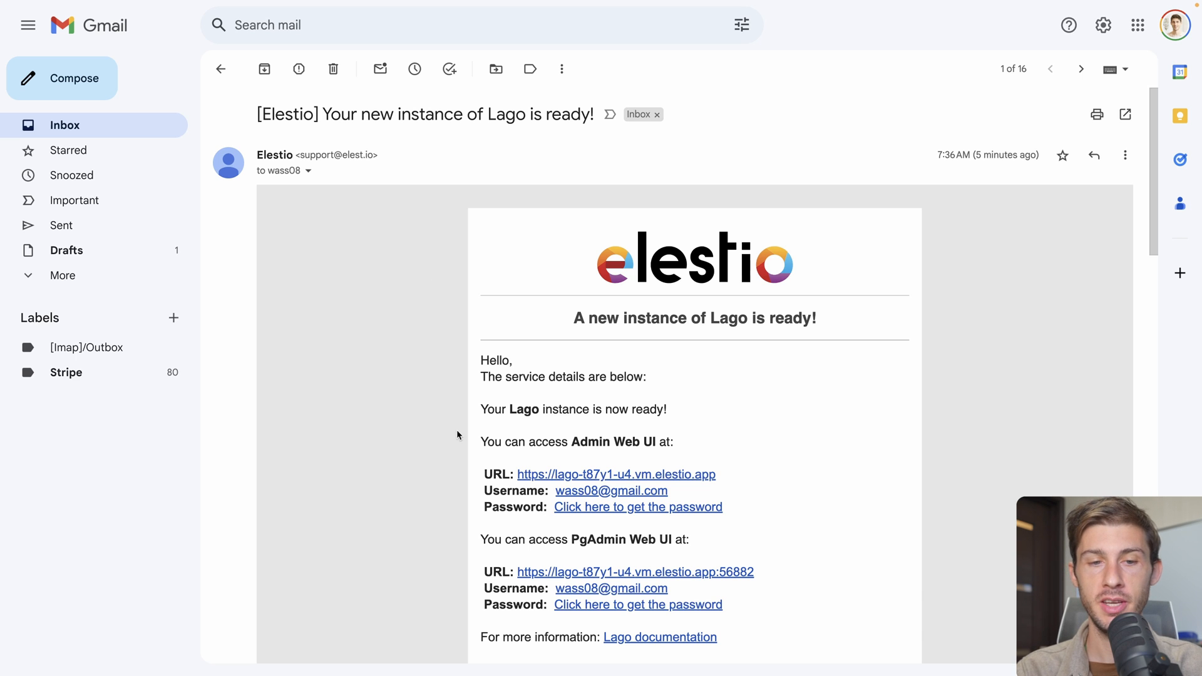
left_click(616, 474)
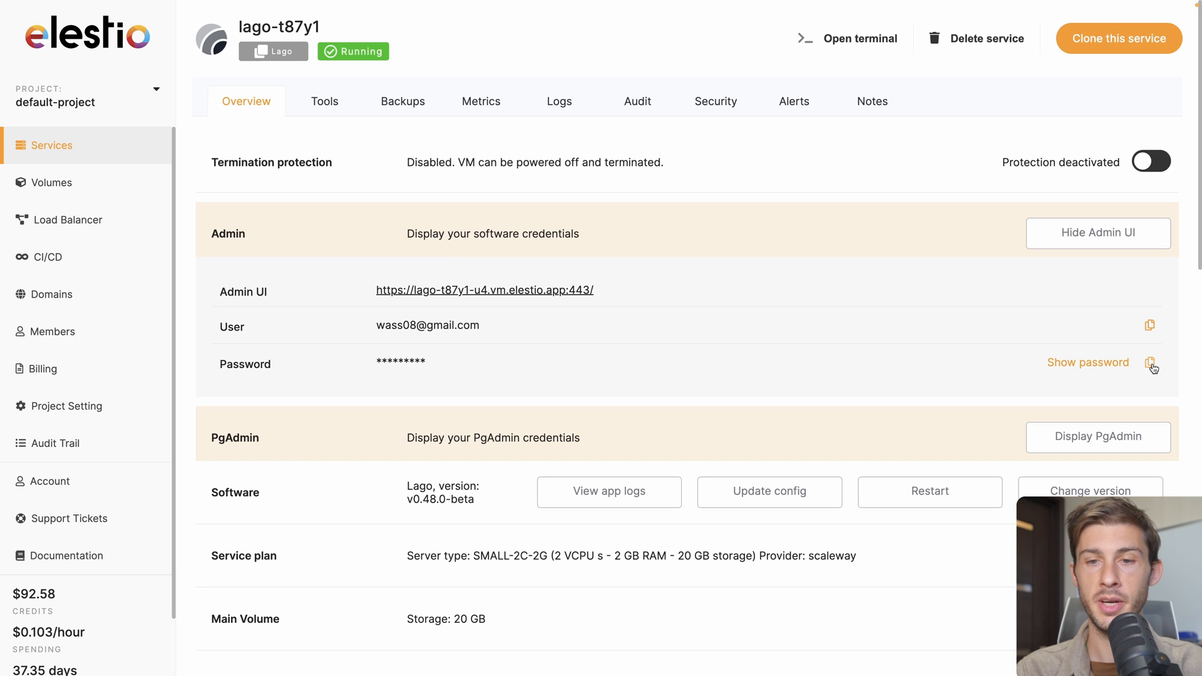
left_click(1150, 363)
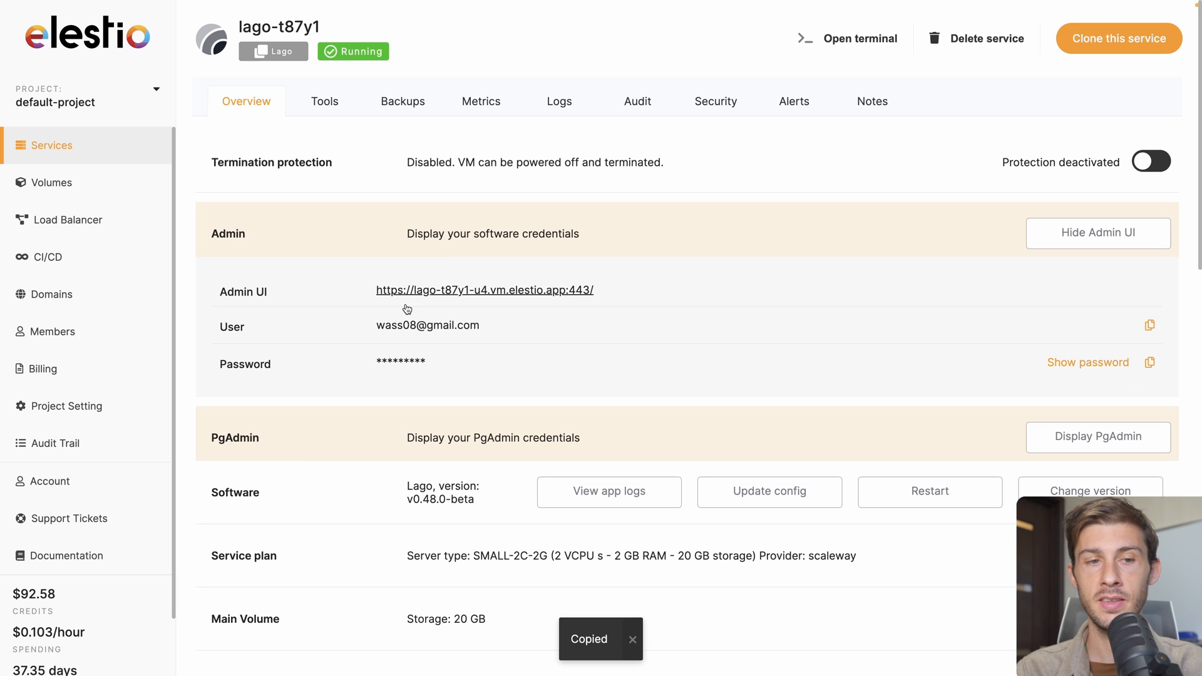
mouse_move(431, 298)
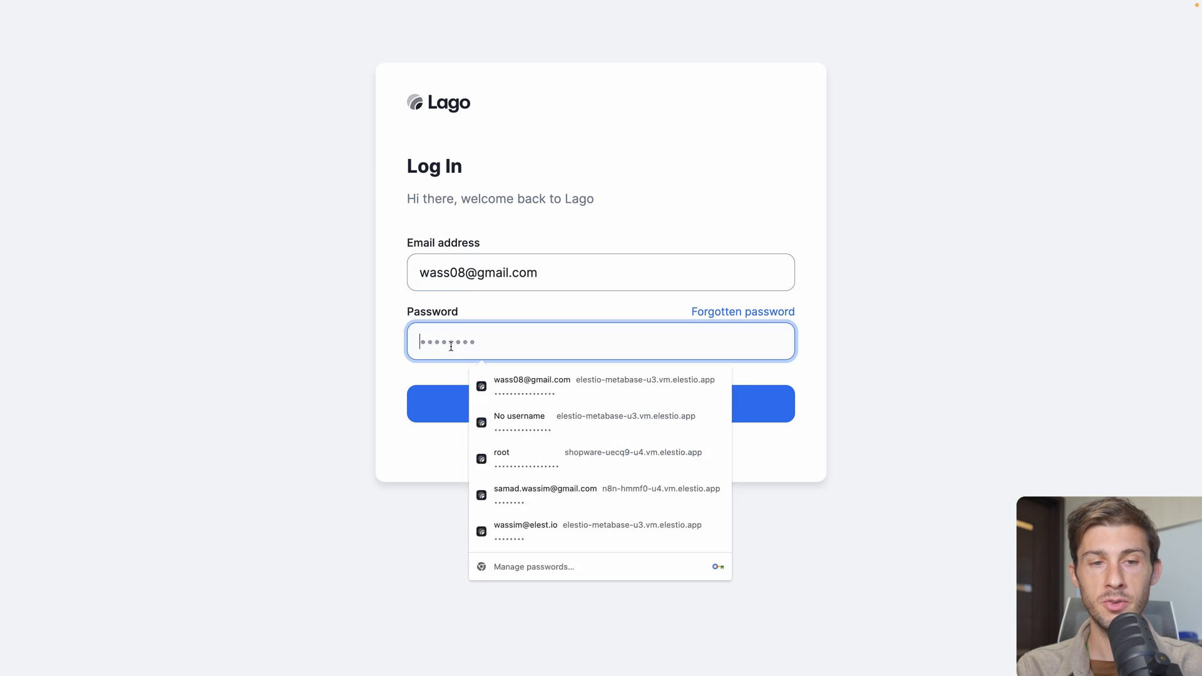
Log in to the new Lago instance with the pasted admin password.
left_click(532, 387)
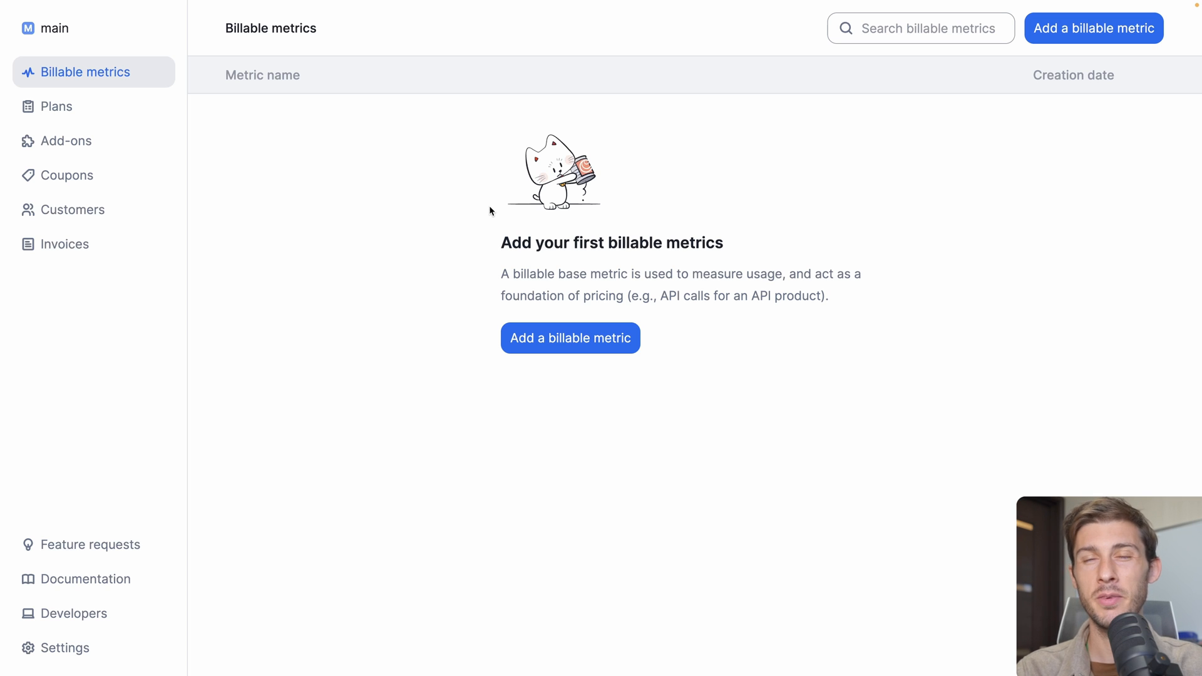
mouse_move(376, 136)
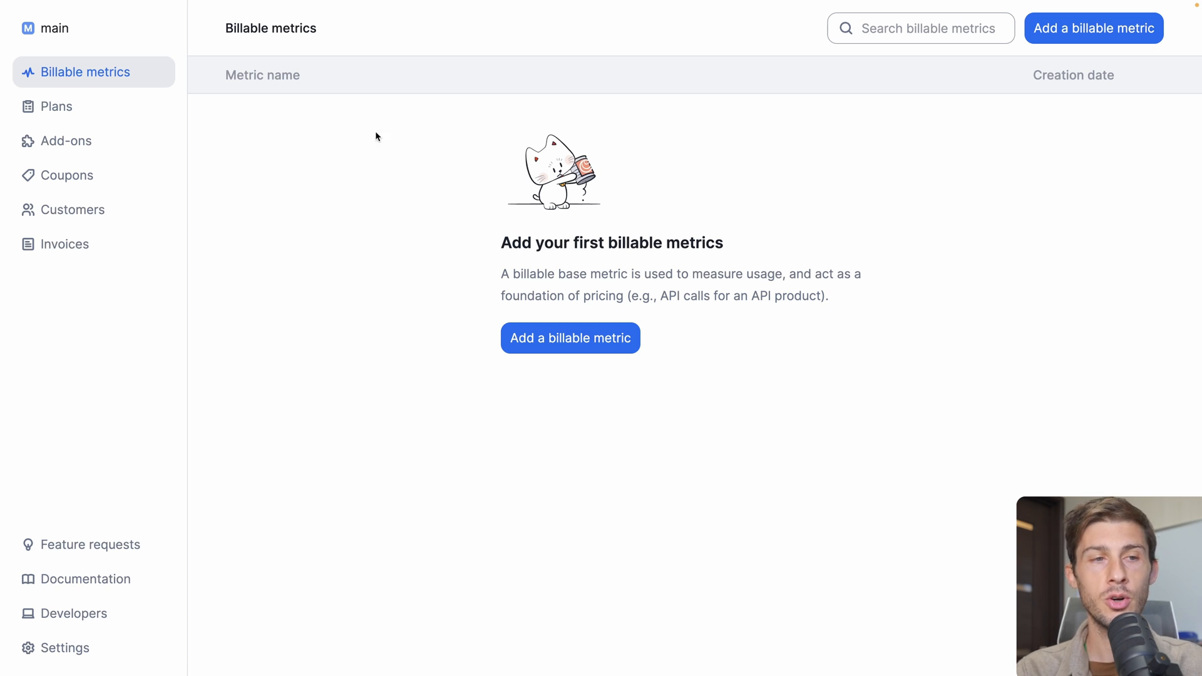
Check the empty Plans list, then return to the empty billable metrics page.
left_click(57, 106)
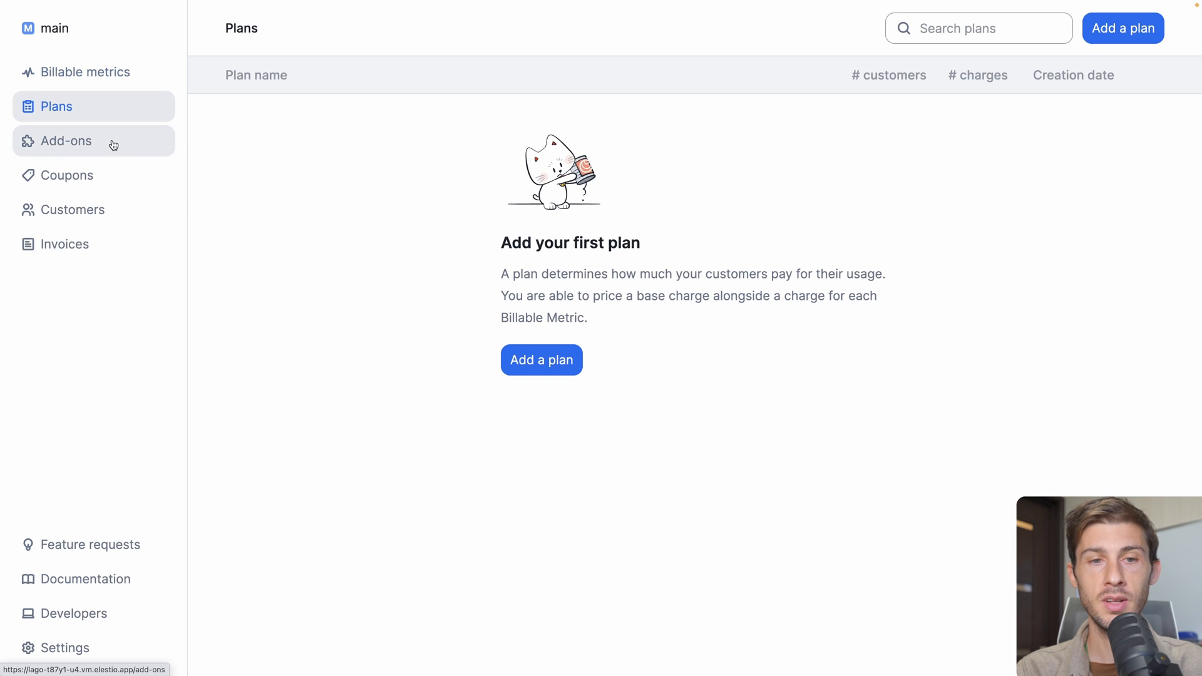
mouse_move(720, 143)
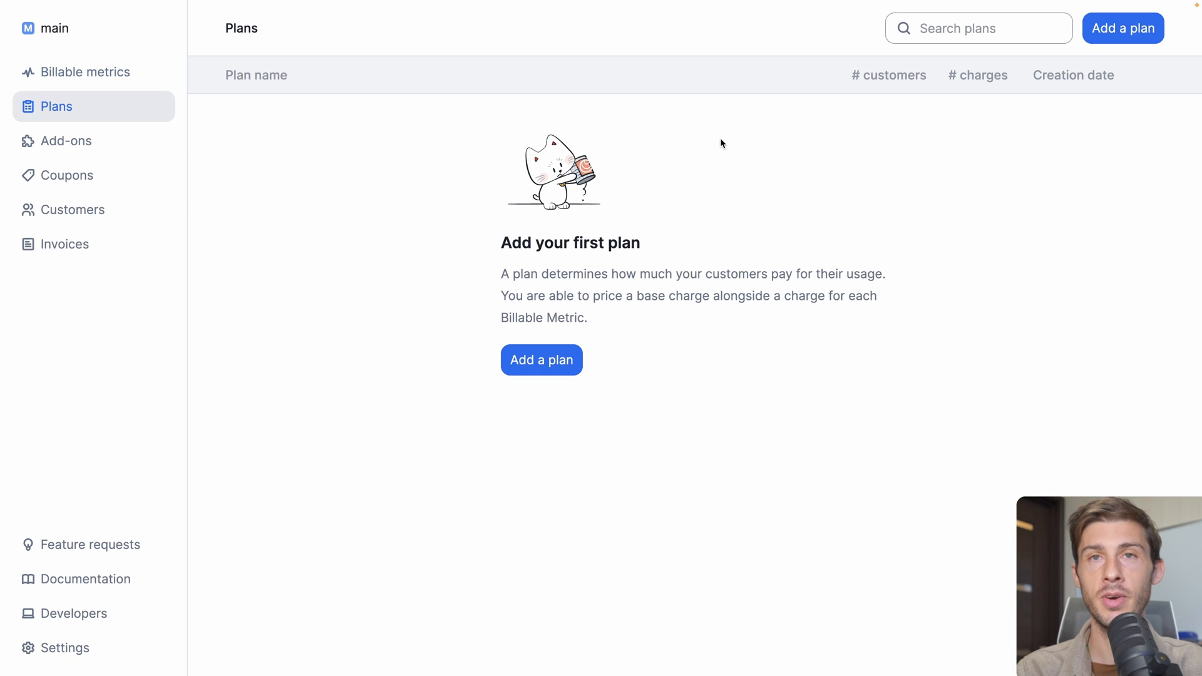
mouse_move(757, 345)
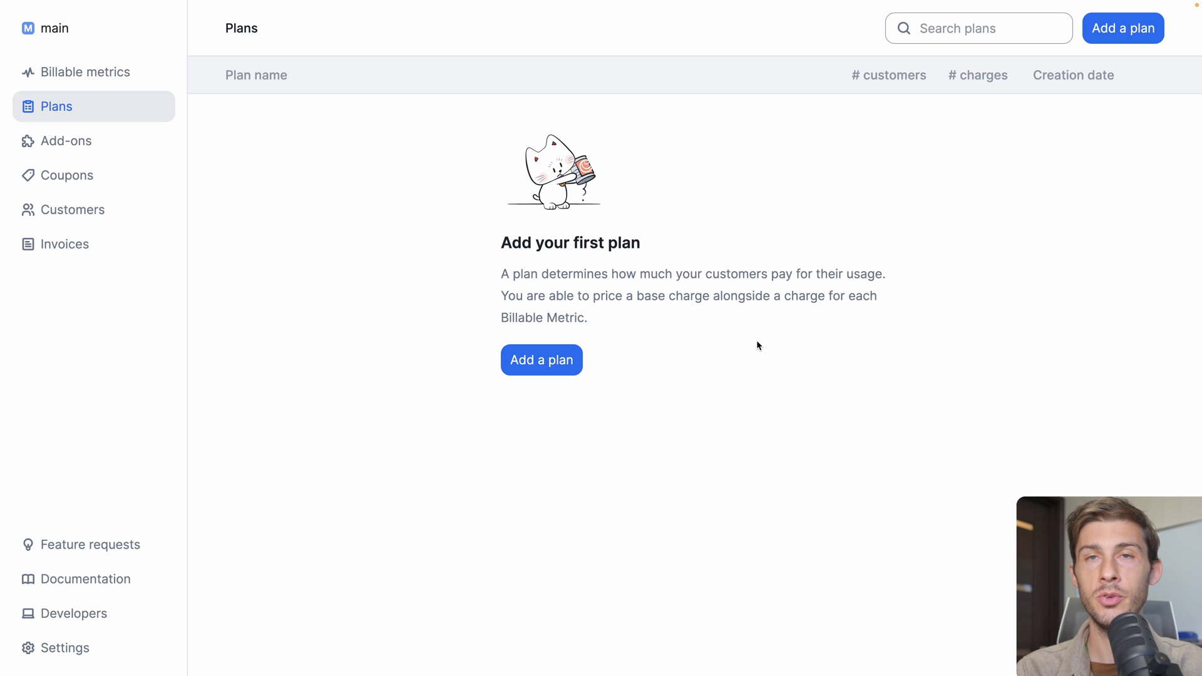
left_click(85, 72)
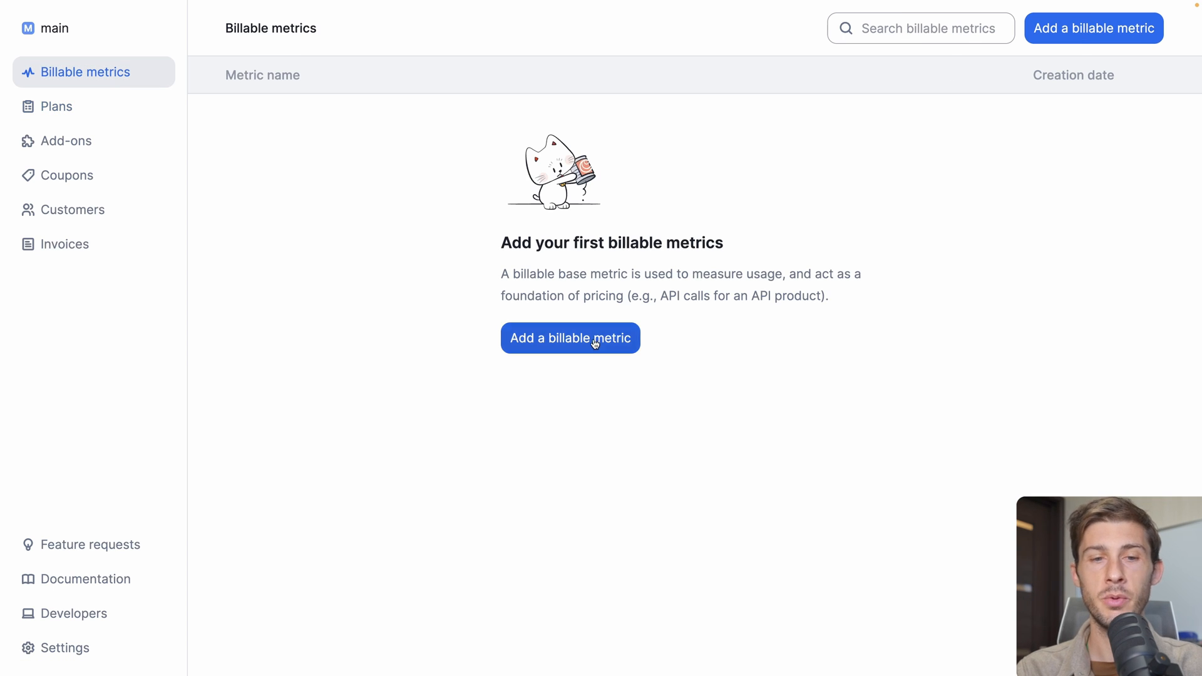
Add a billable metric named Bandwidth, code bandwidth, describing website bandwidth consumption.
left_click(570, 338)
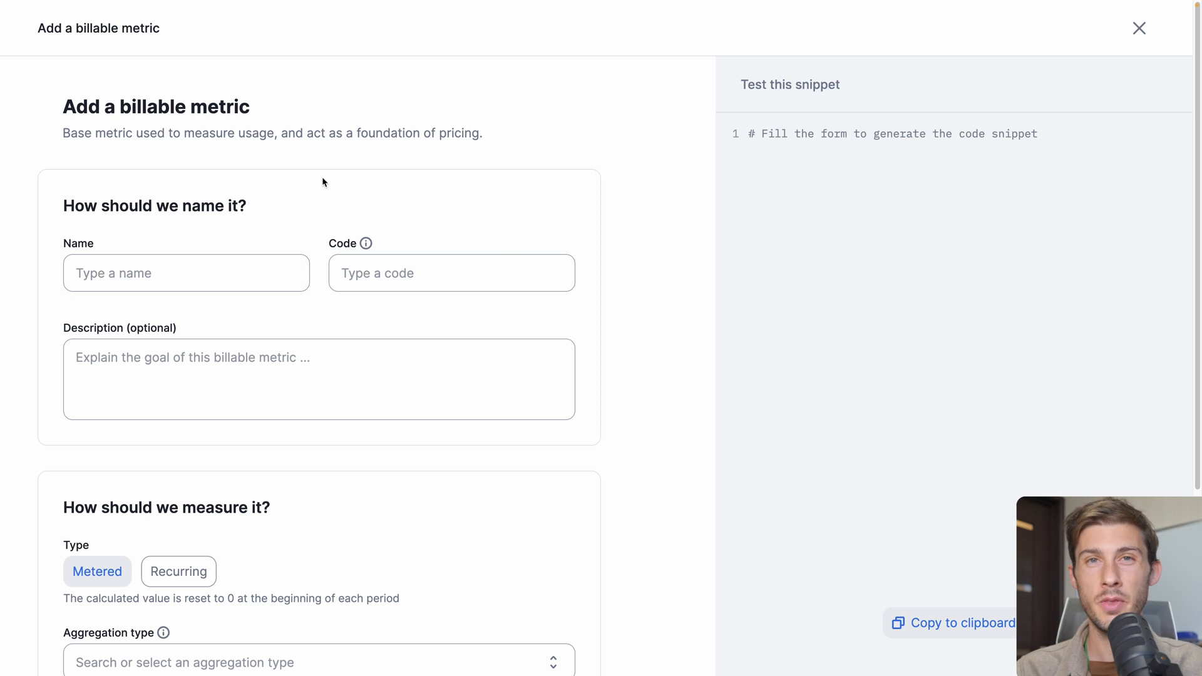
left_click(187, 273)
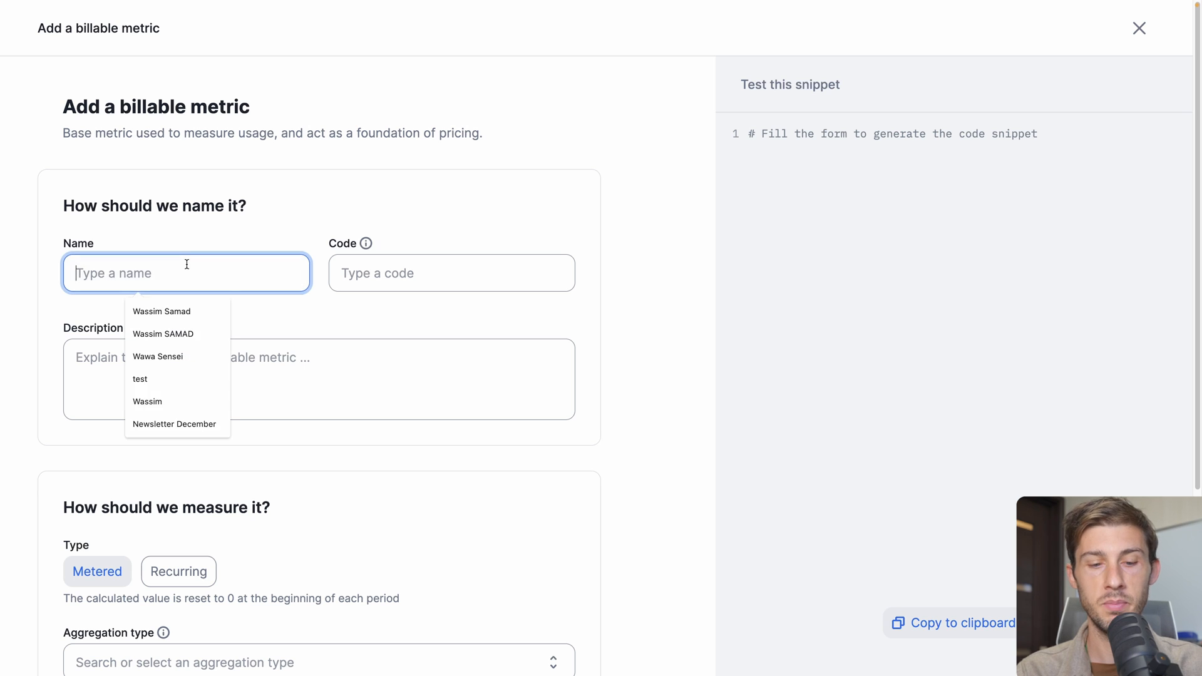
type("Bandwidth")
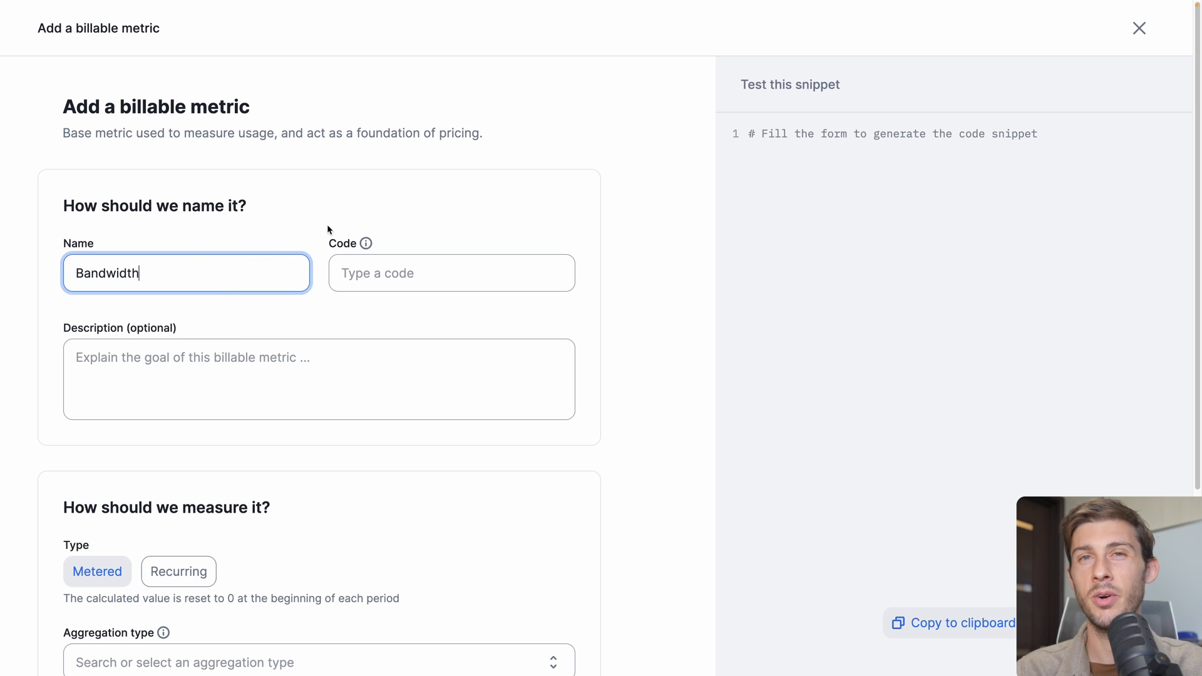
left_click(451, 273)
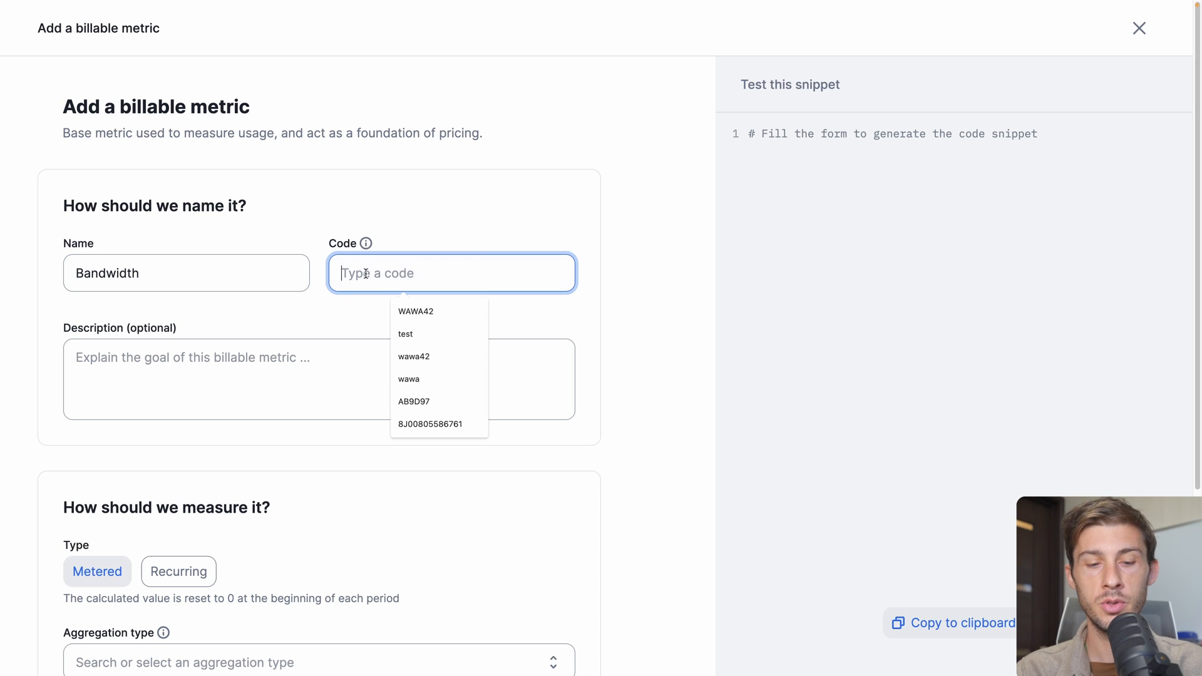
type("bandwidth")
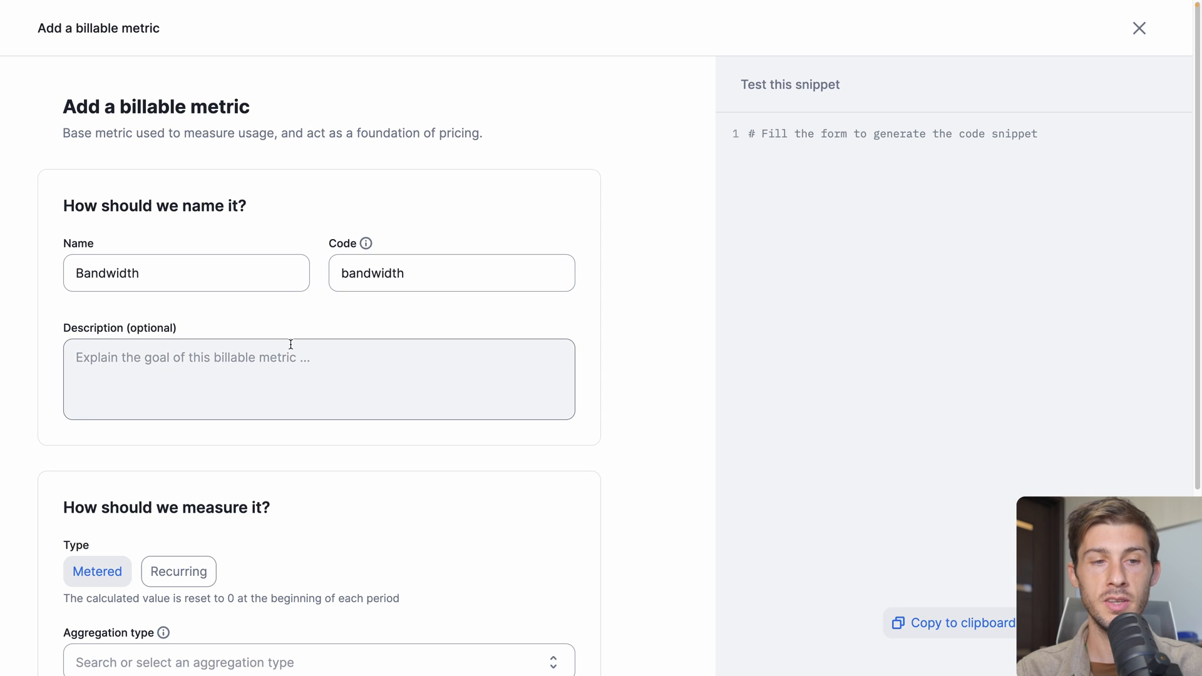
type("Websites bandwidth consumption")
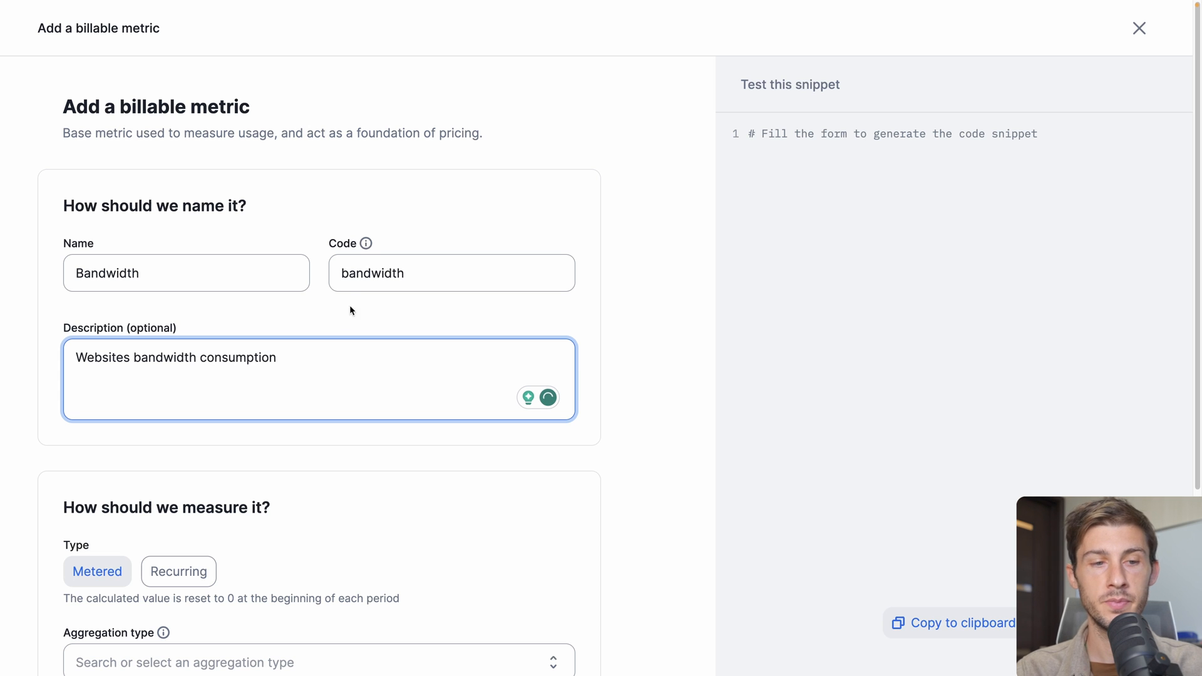
Keep Bandwidth metered, aggregate by Sum of the gb property, and submit it.
scroll("down", 3)
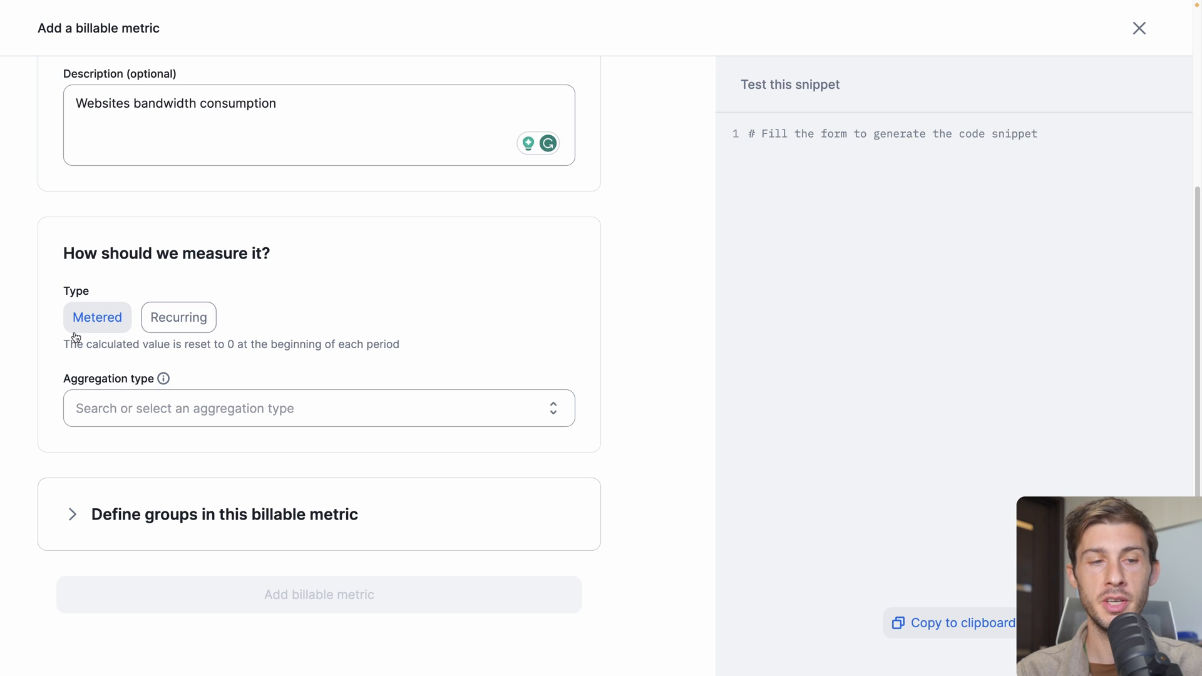
mouse_move(73, 339)
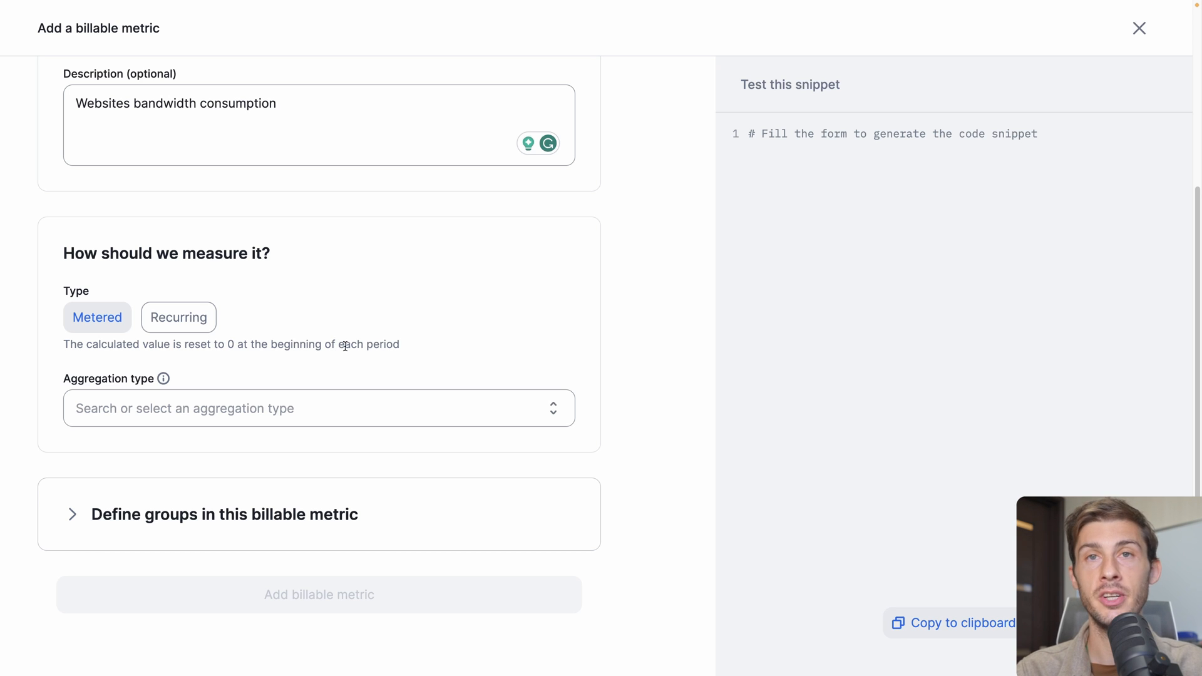
left_click(178, 318)
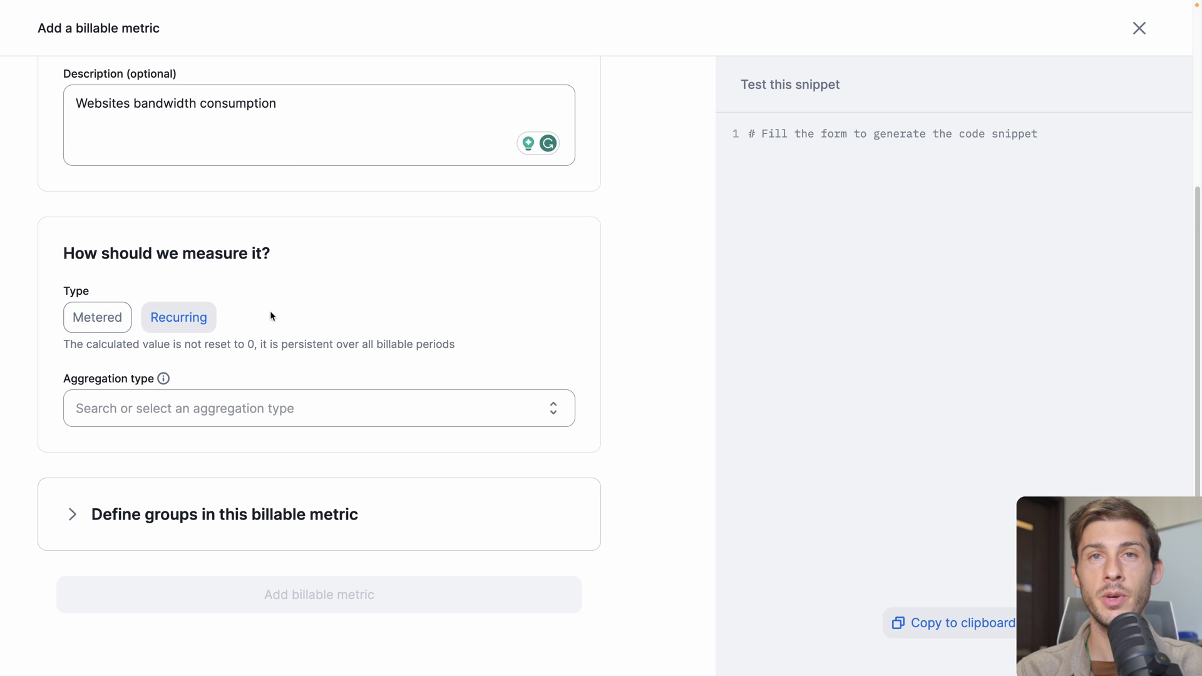
mouse_move(267, 345)
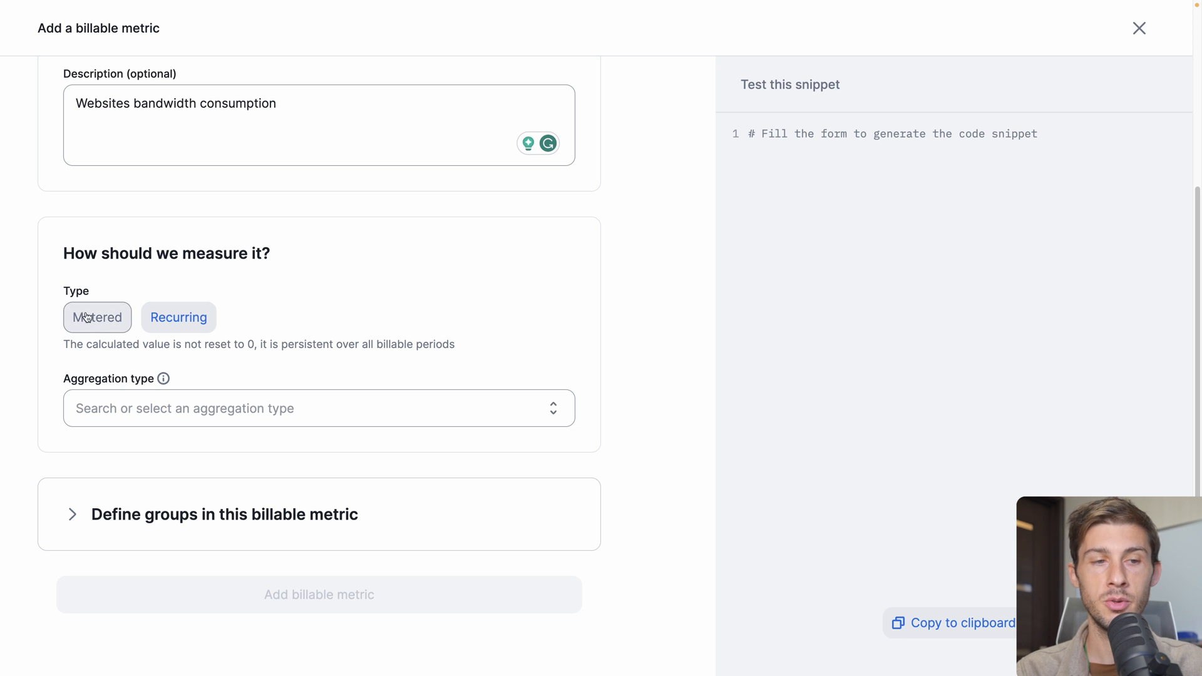
left_click(98, 317)
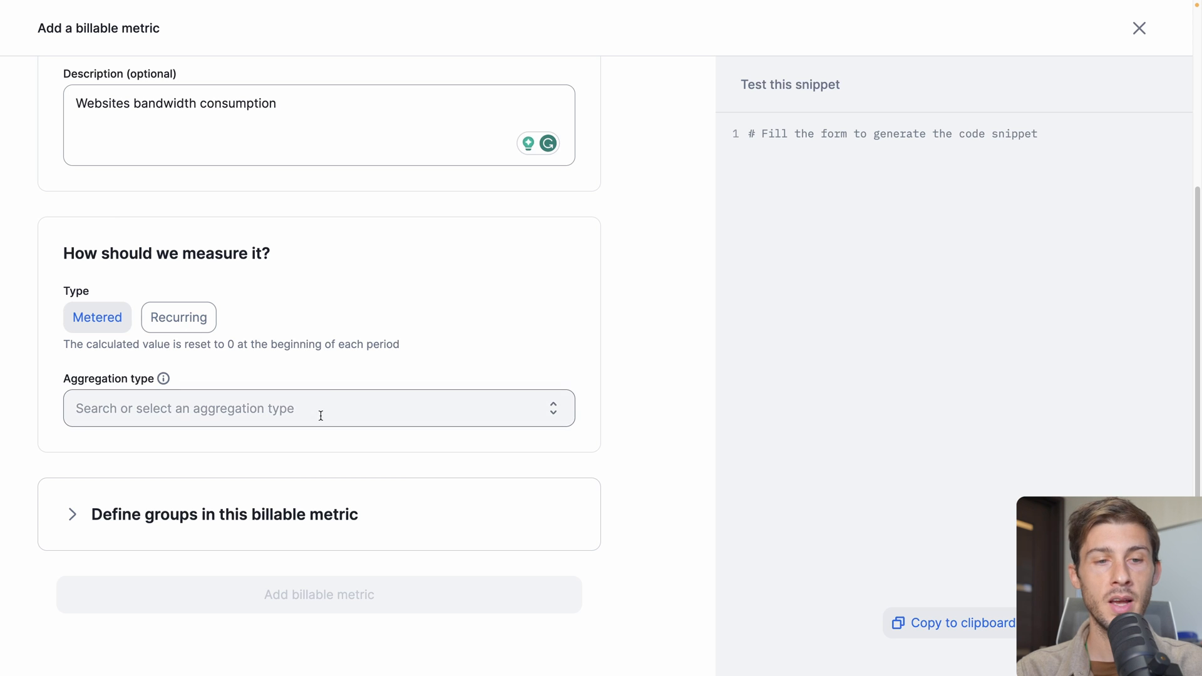
left_click(318, 408)
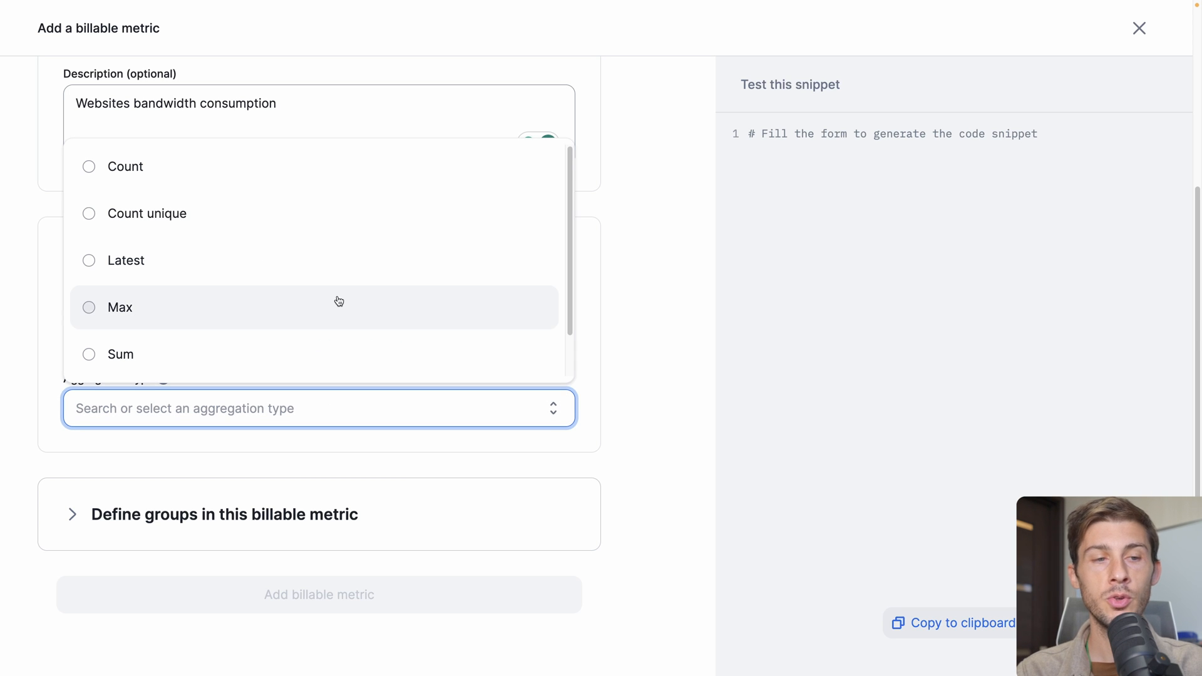
left_click(120, 354)
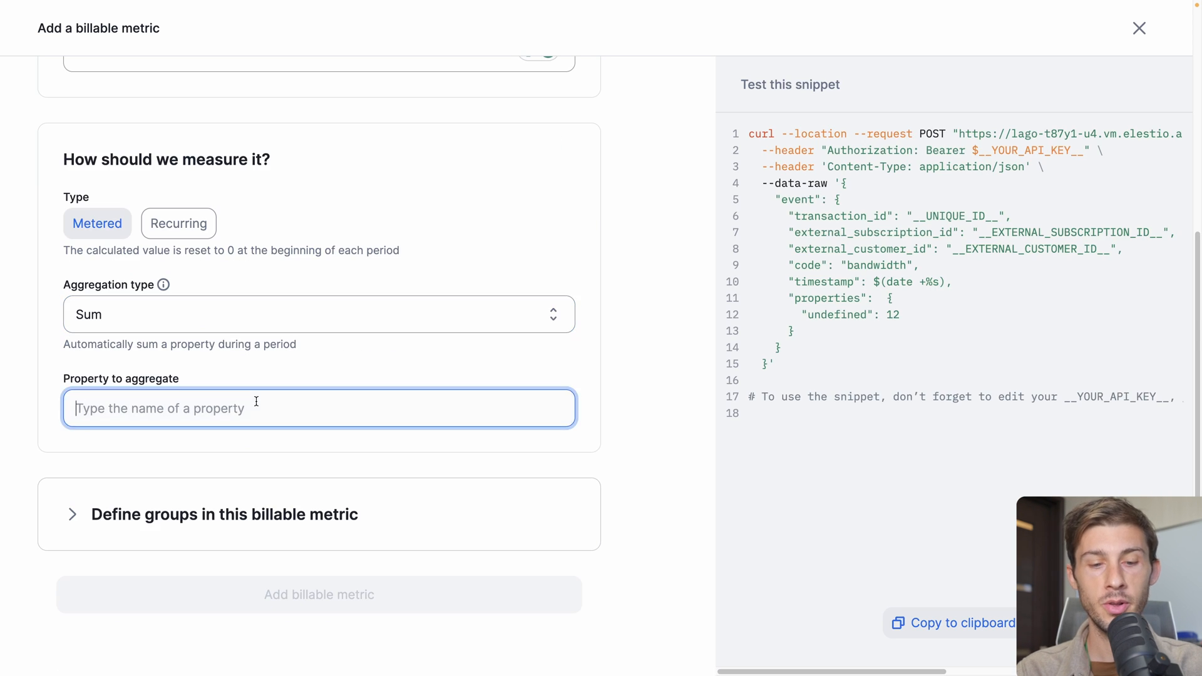
type("gb")
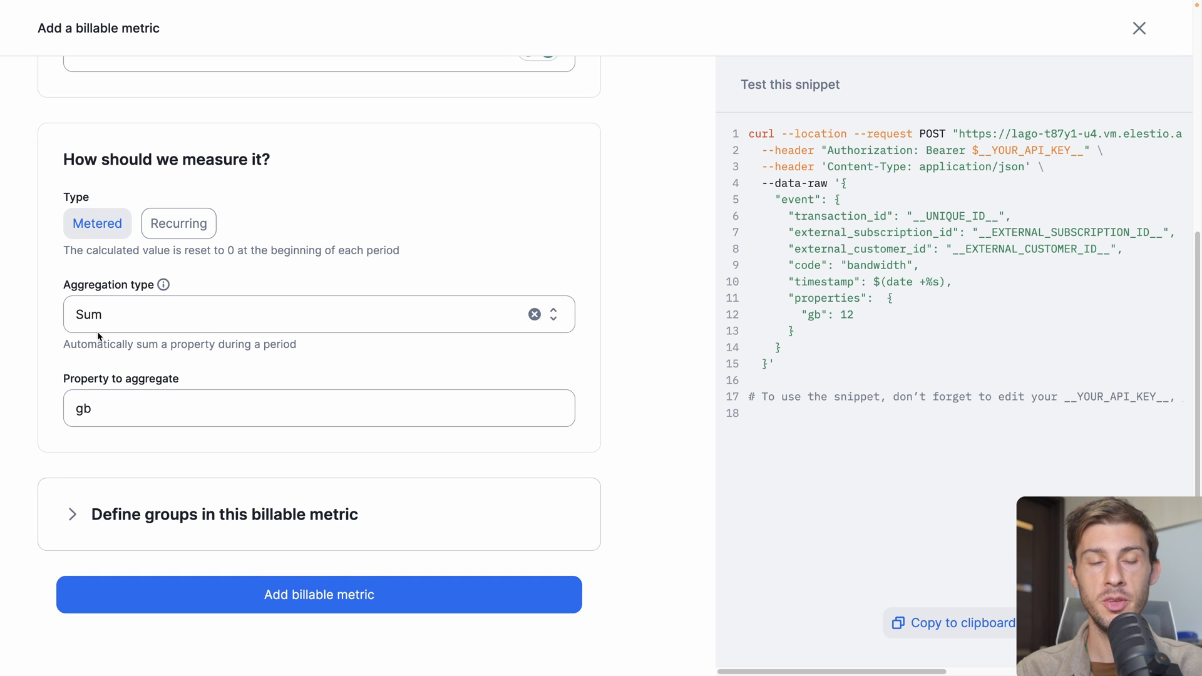
scroll("up", 3)
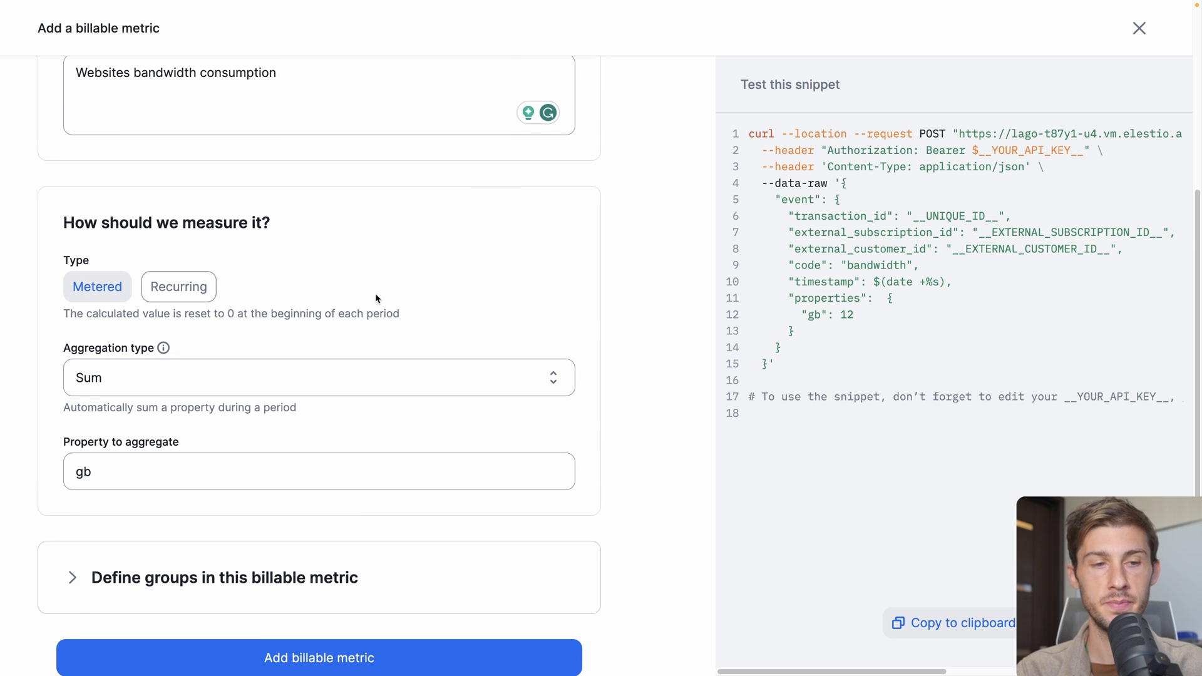
scroll("down", 3)
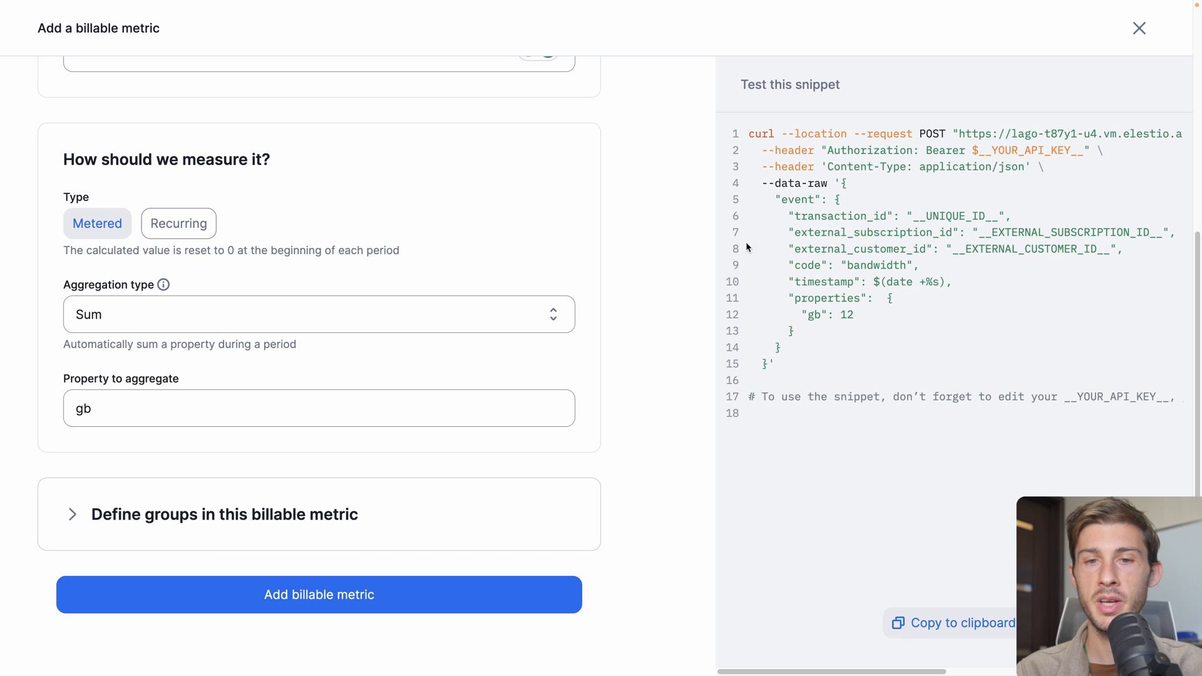
mouse_move(794, 243)
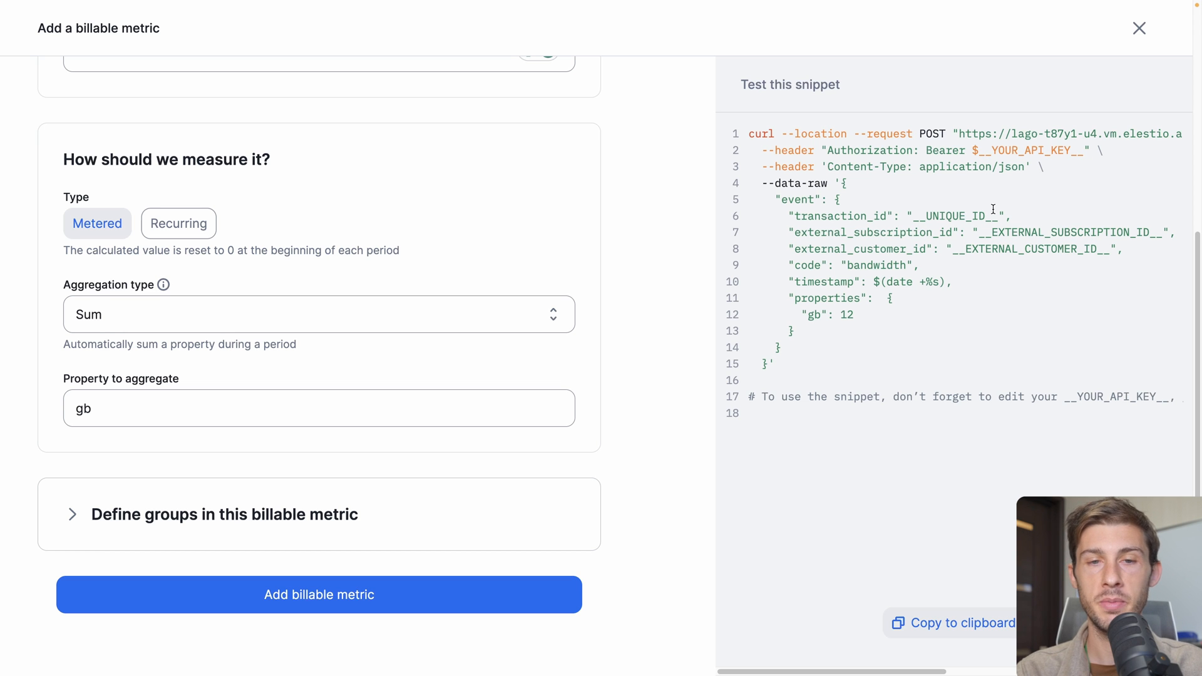
left_click(318, 595)
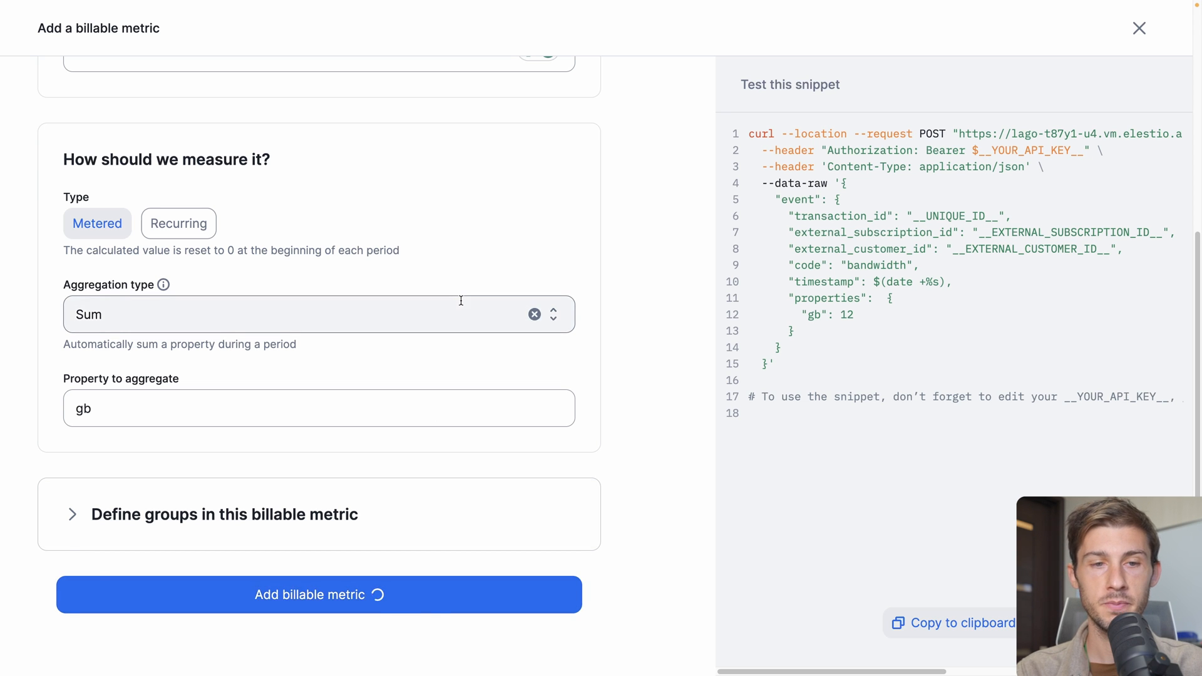
Start a second metric named Storage, code storage, described as website storage capacity.
left_click(318, 594)
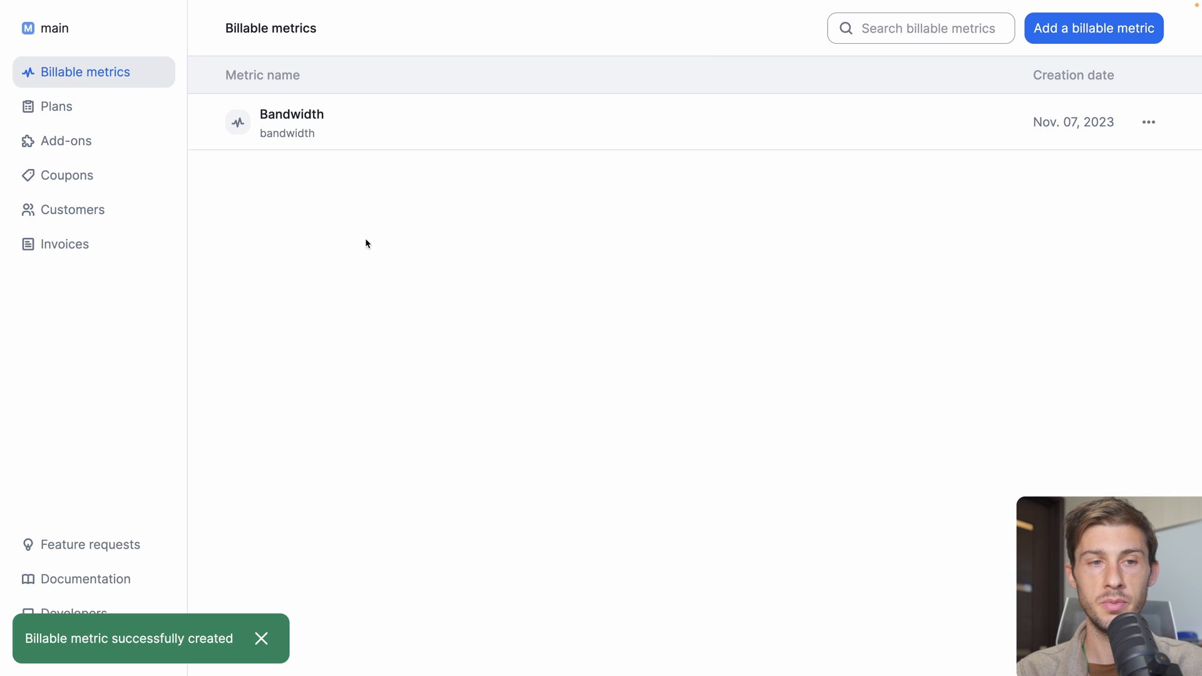
mouse_move(662, 206)
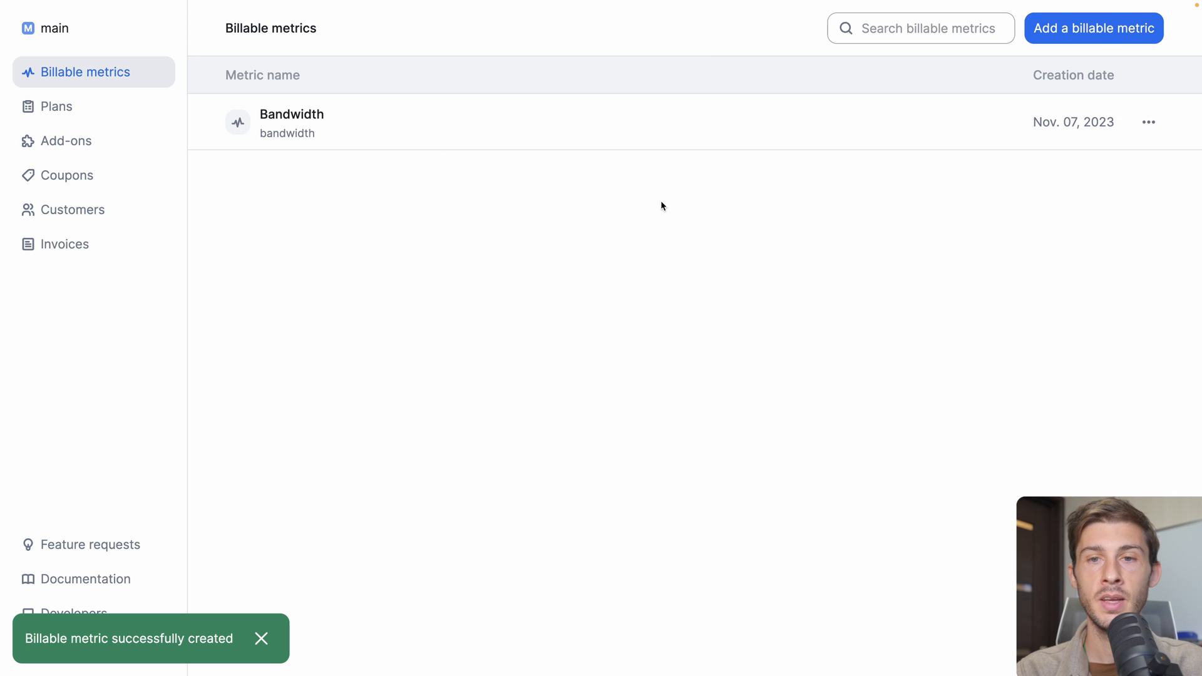
left_click(1094, 29)
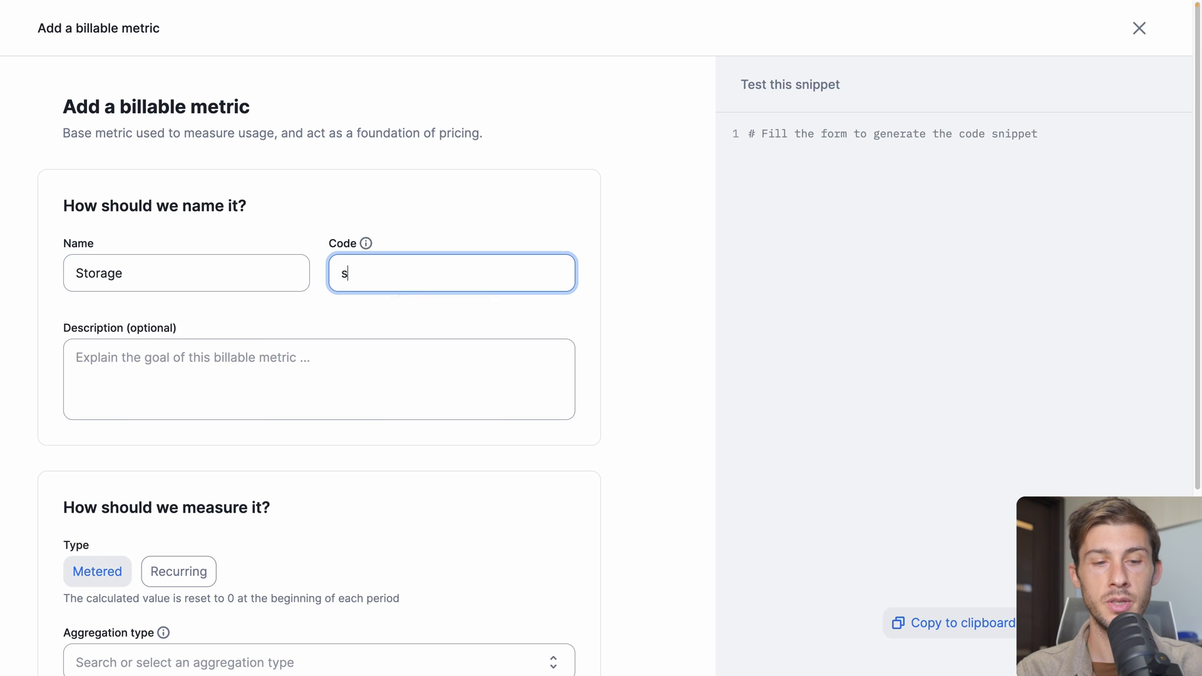
type("torage")
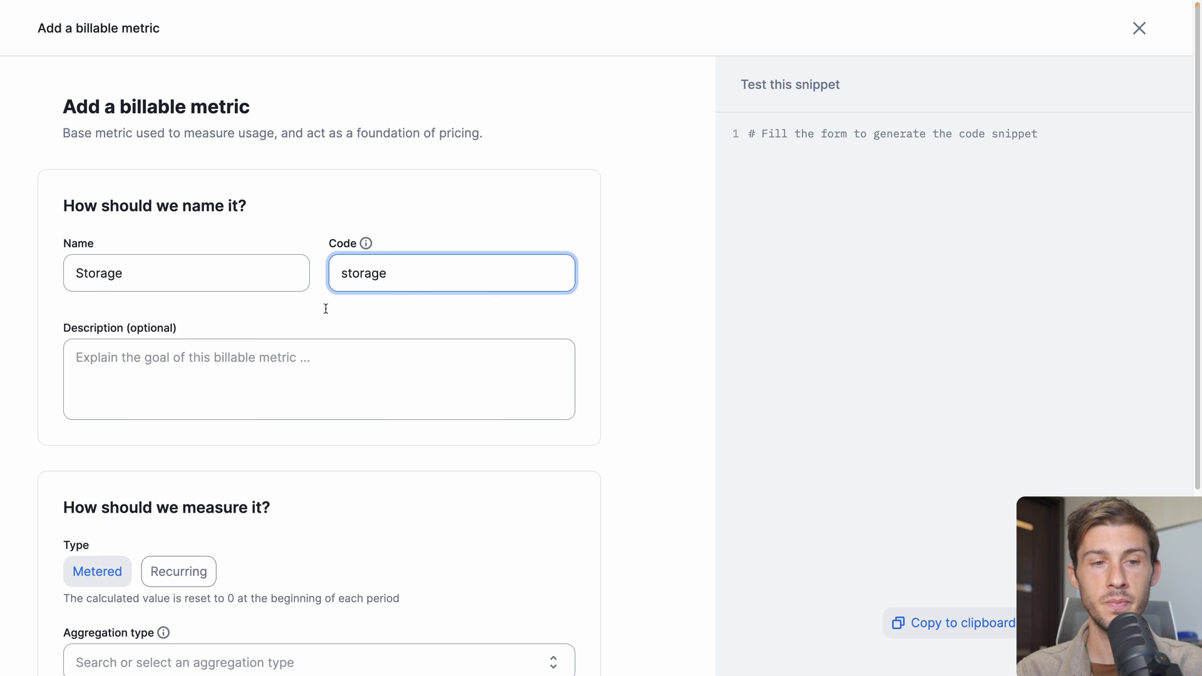
type("Websit")
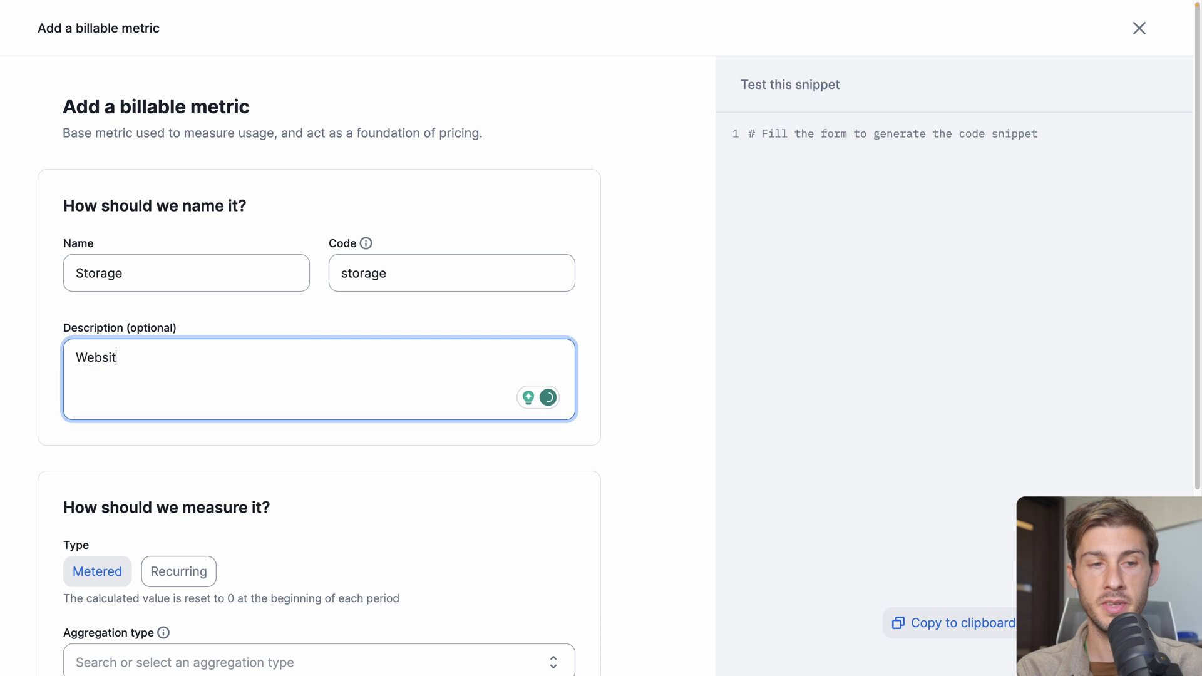
type("e storage capacity")
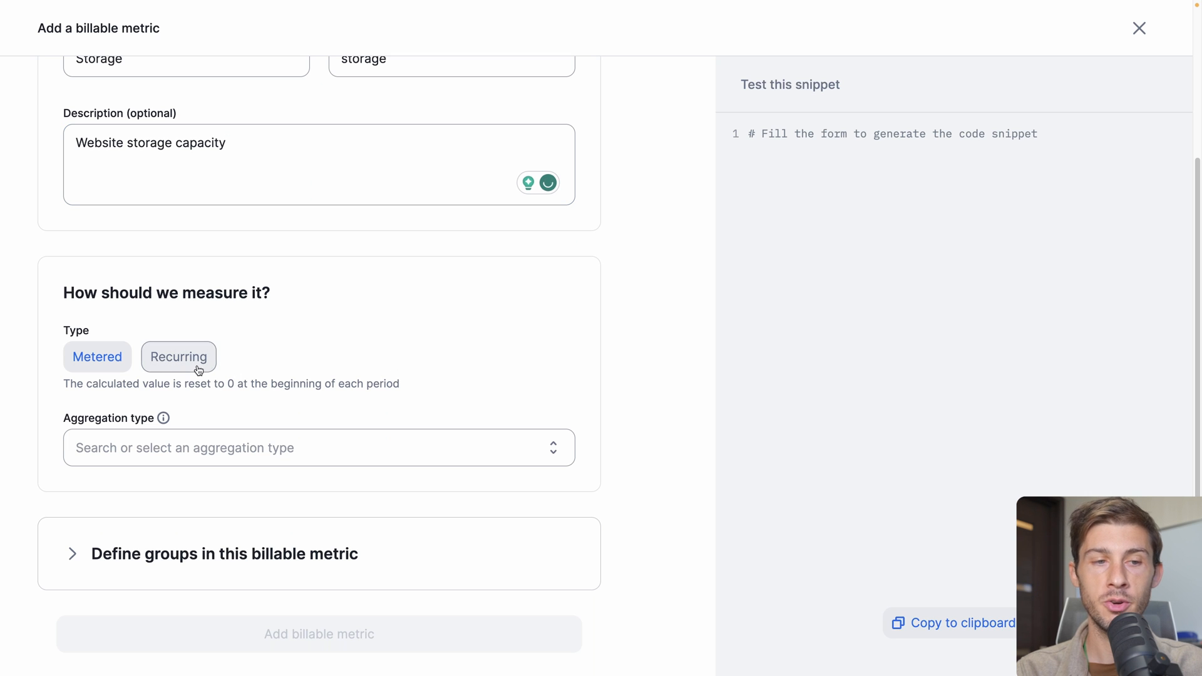
Make Storage recurring and aggregate it by summing the gb property.
left_click(178, 356)
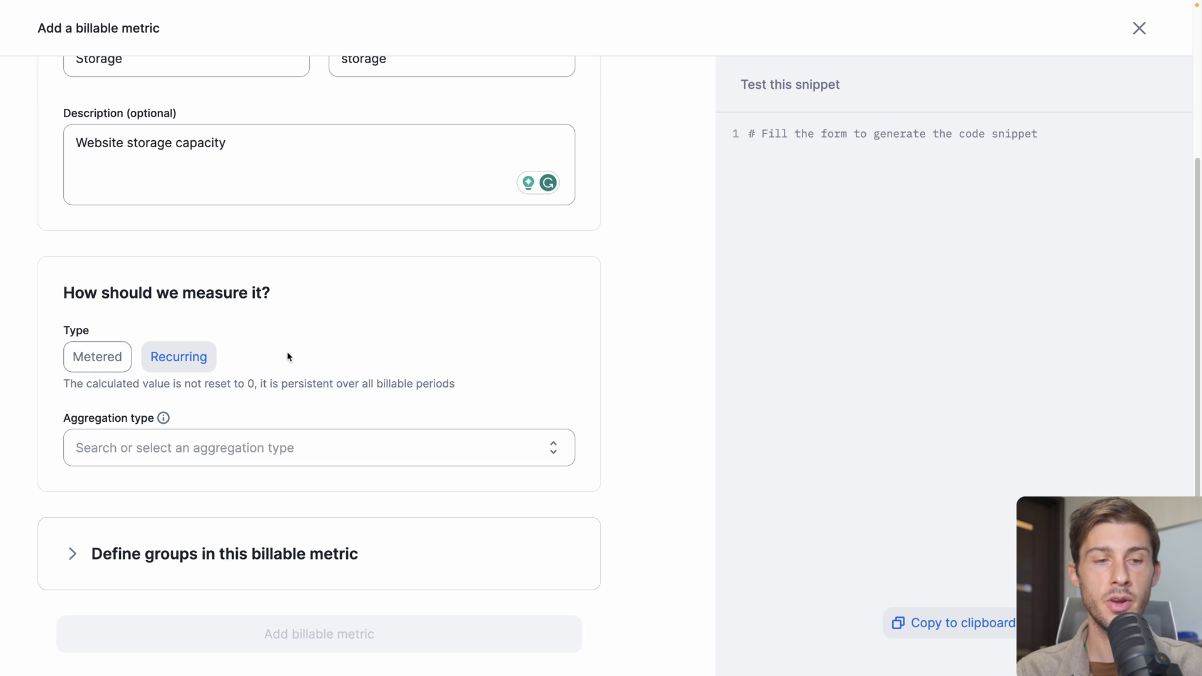
left_click(307, 448)
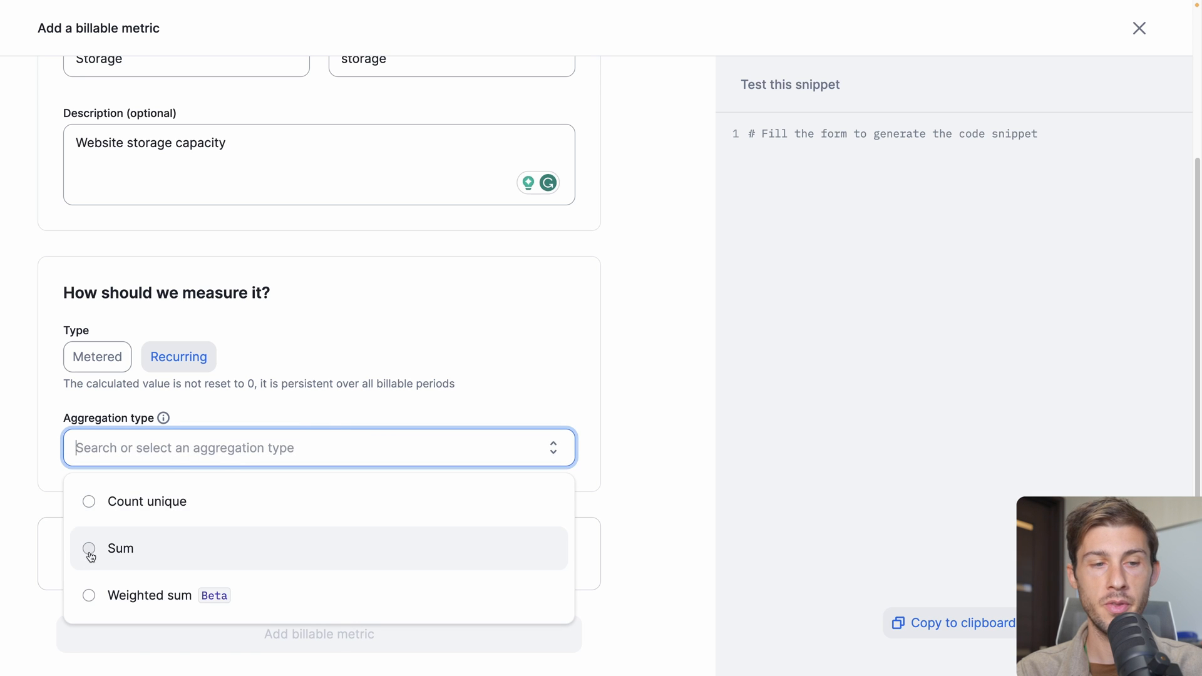
left_click(120, 548)
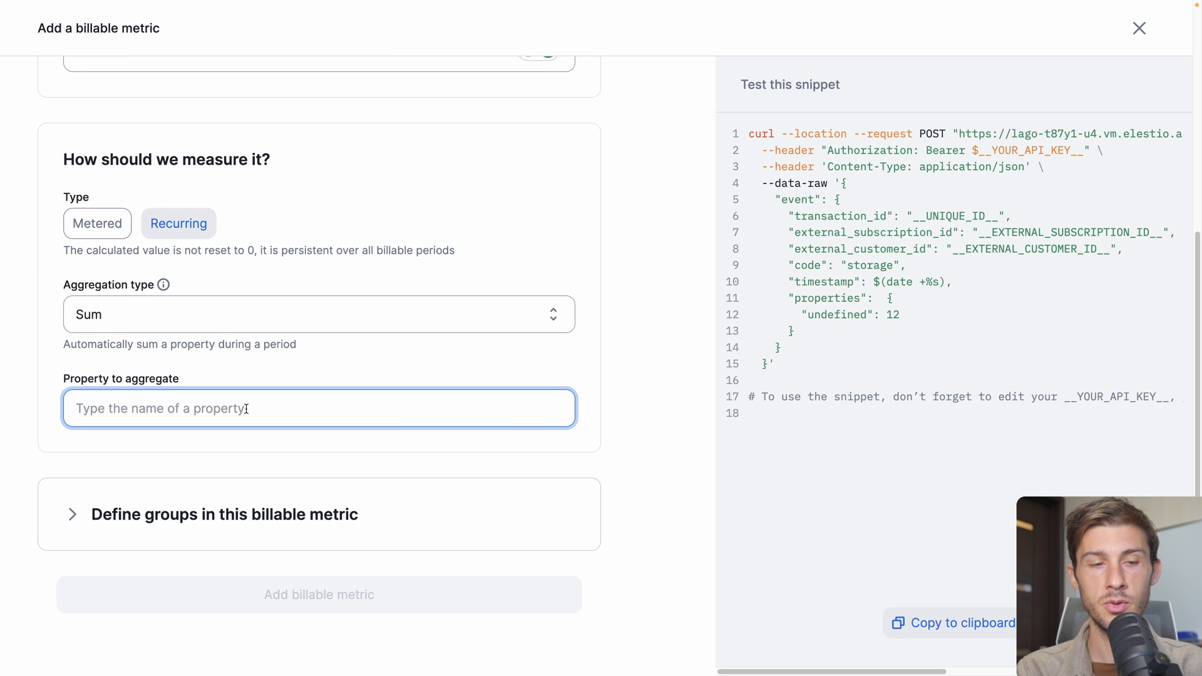
type("gb")
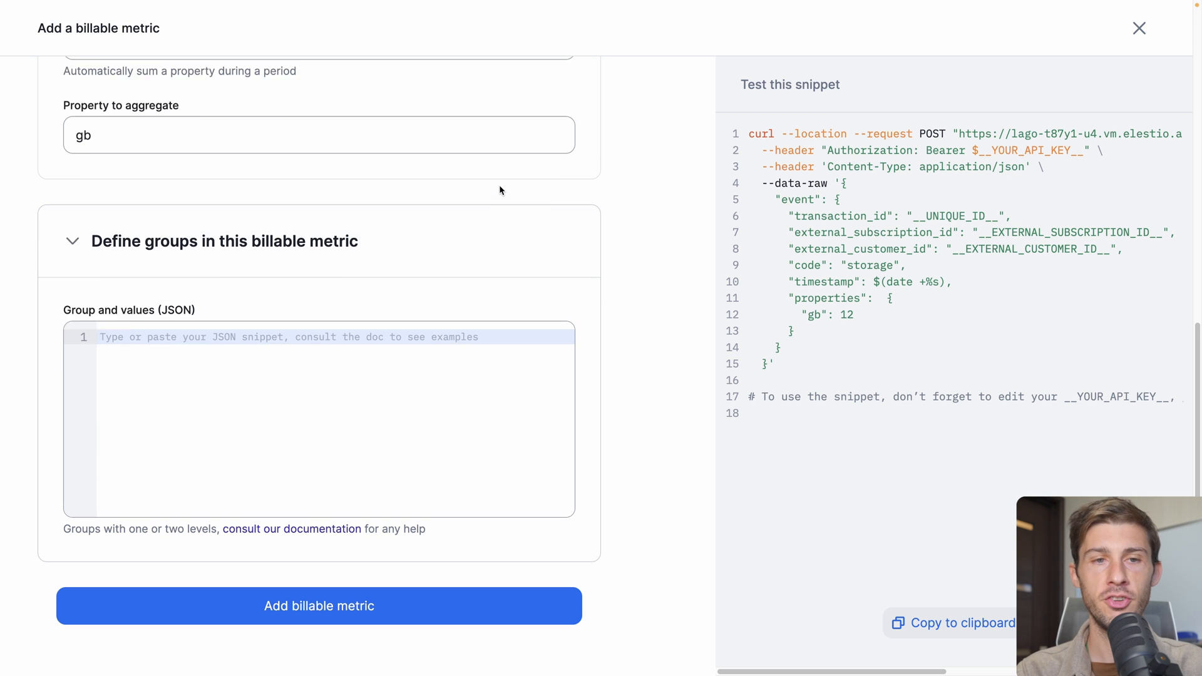
Scroll the Storage metric form to reveal the groups section.
scroll("up", 3)
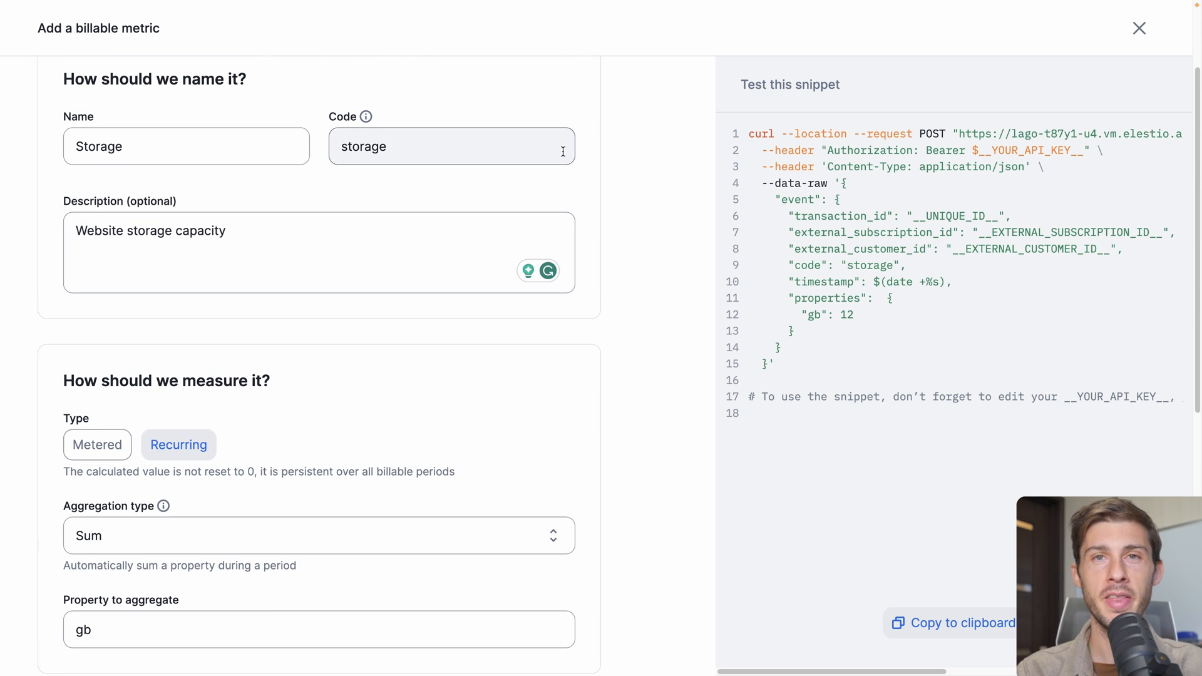
scroll("down", 3)
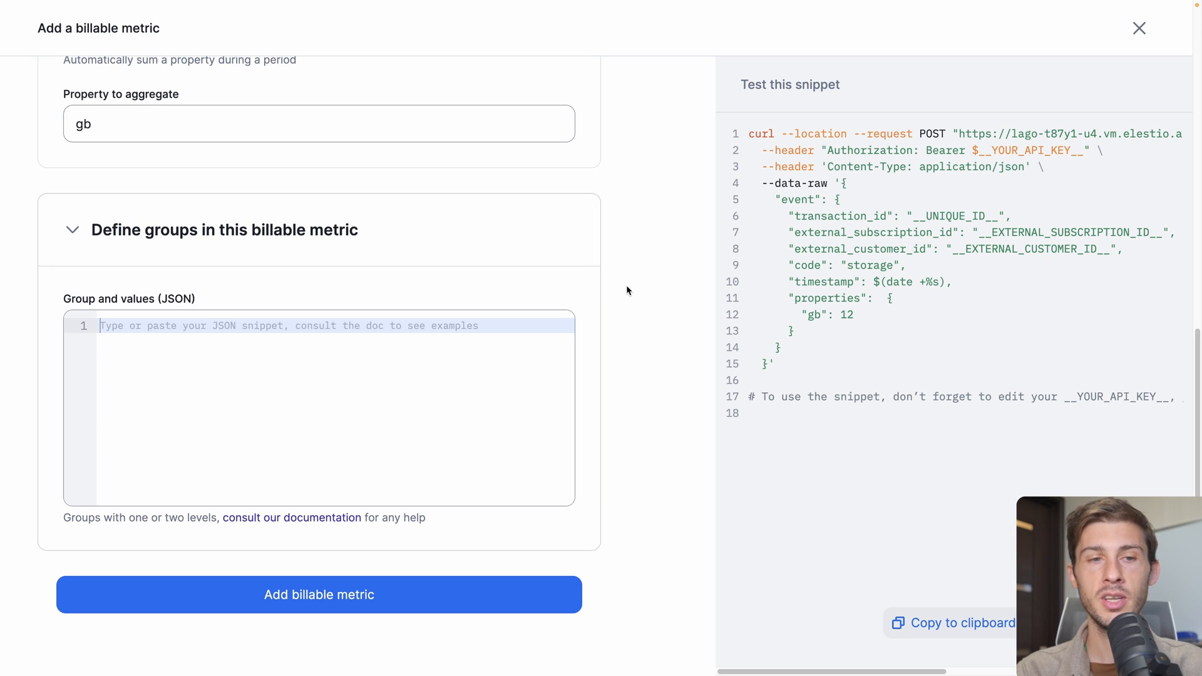
mouse_move(430, 314)
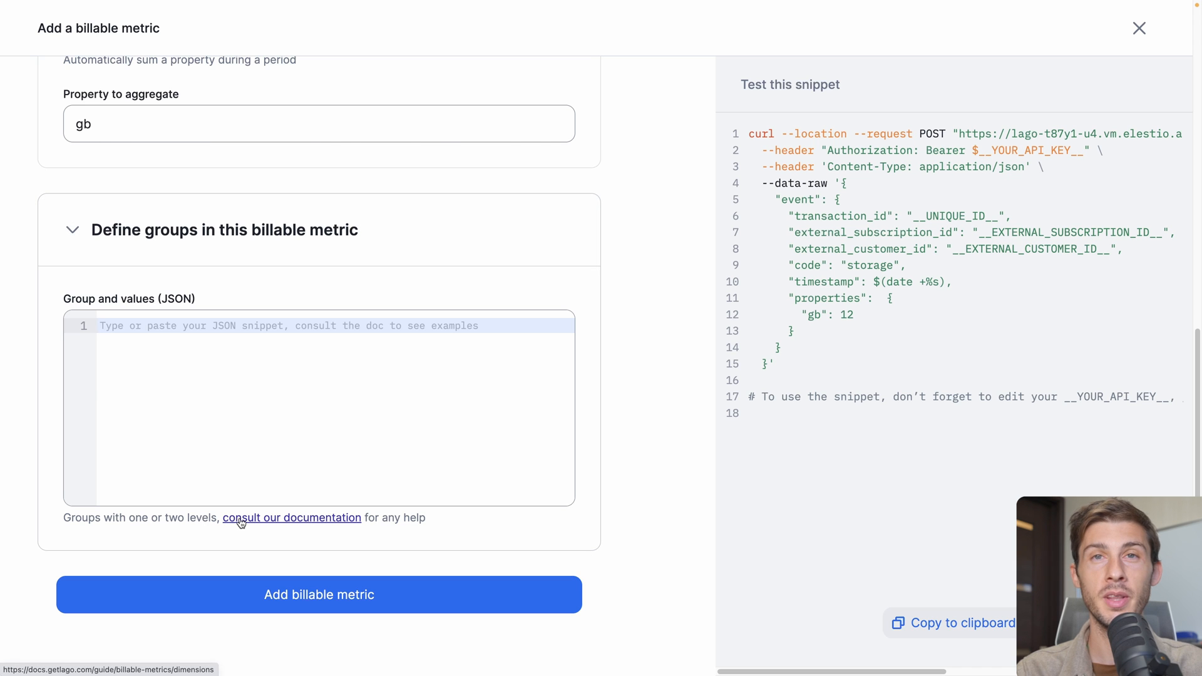
Open the Dimensions grouping guide and scroll to its provider JSON example.
left_click(292, 518)
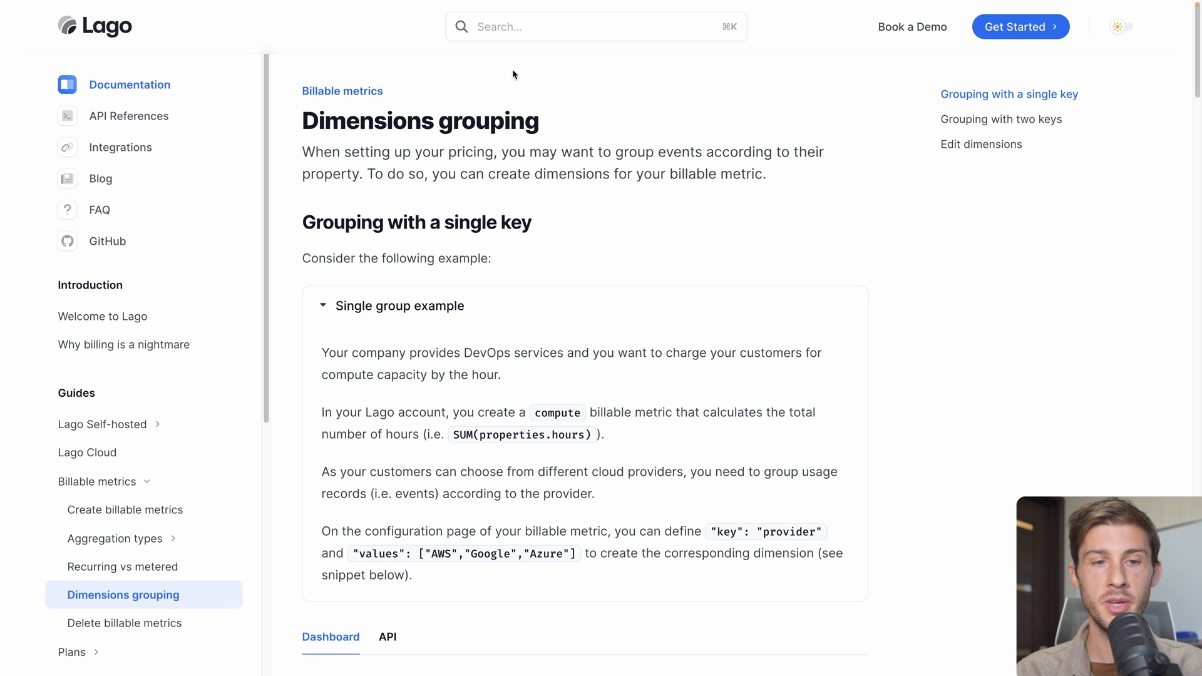
mouse_move(375, 233)
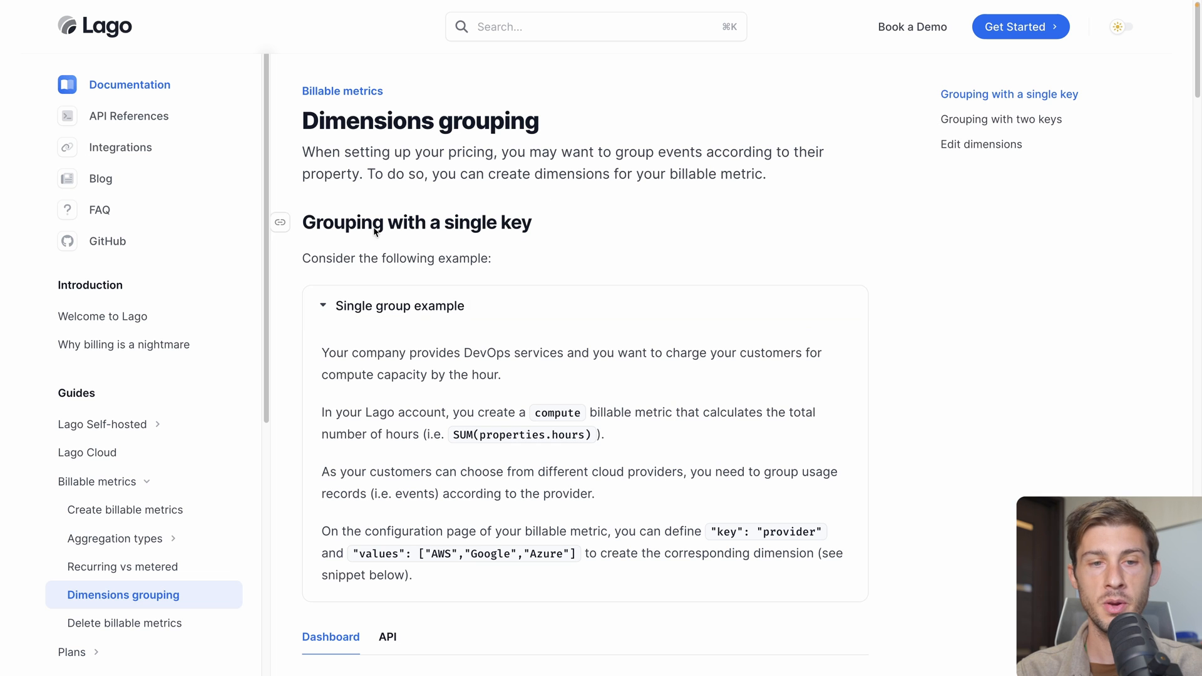
scroll("down", 3)
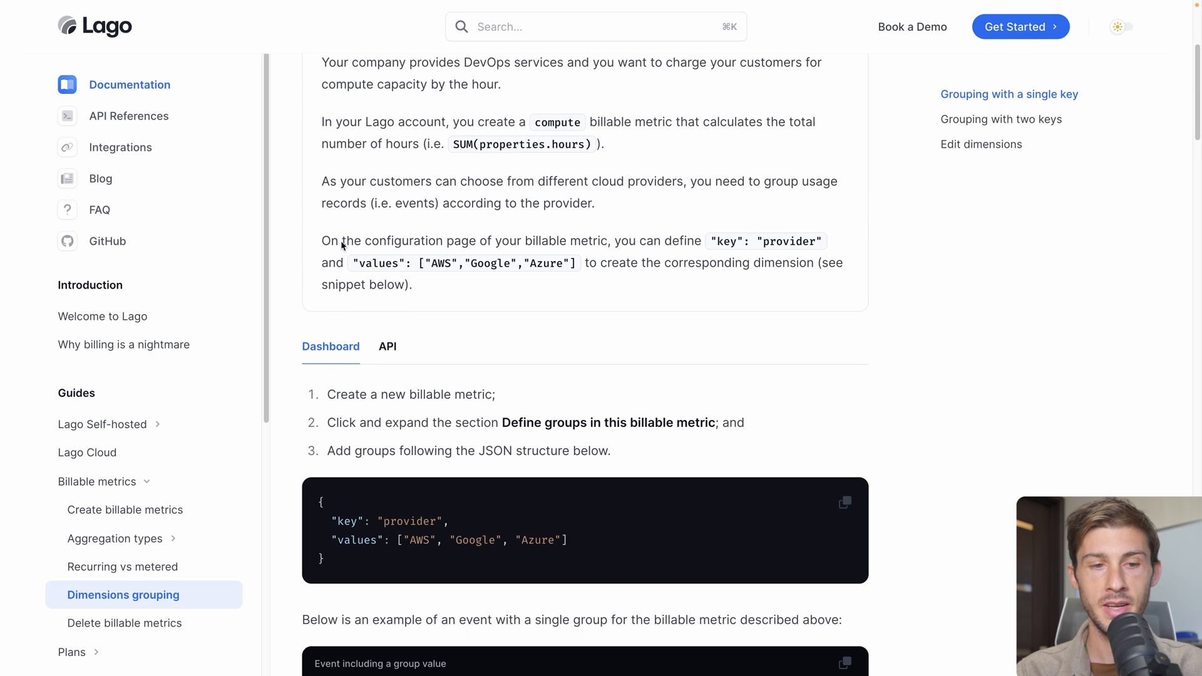
scroll("down", 3)
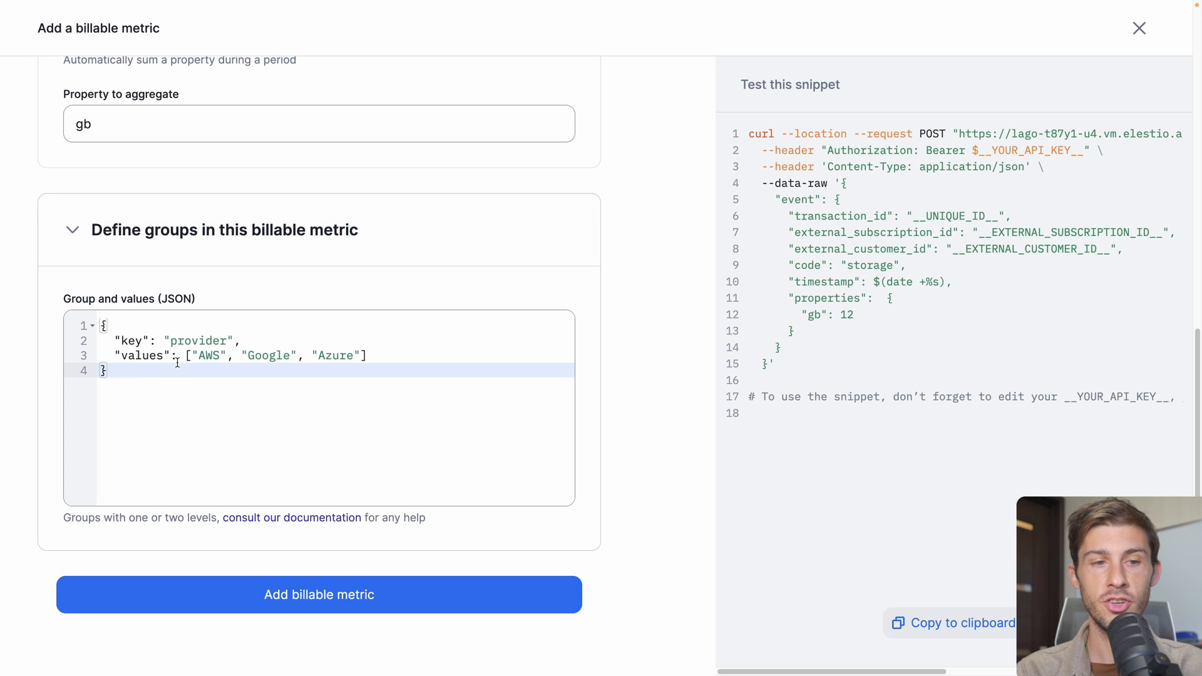
Set the group key to type with values Videos, Images, Others and save Storage.
double_click(198, 341)
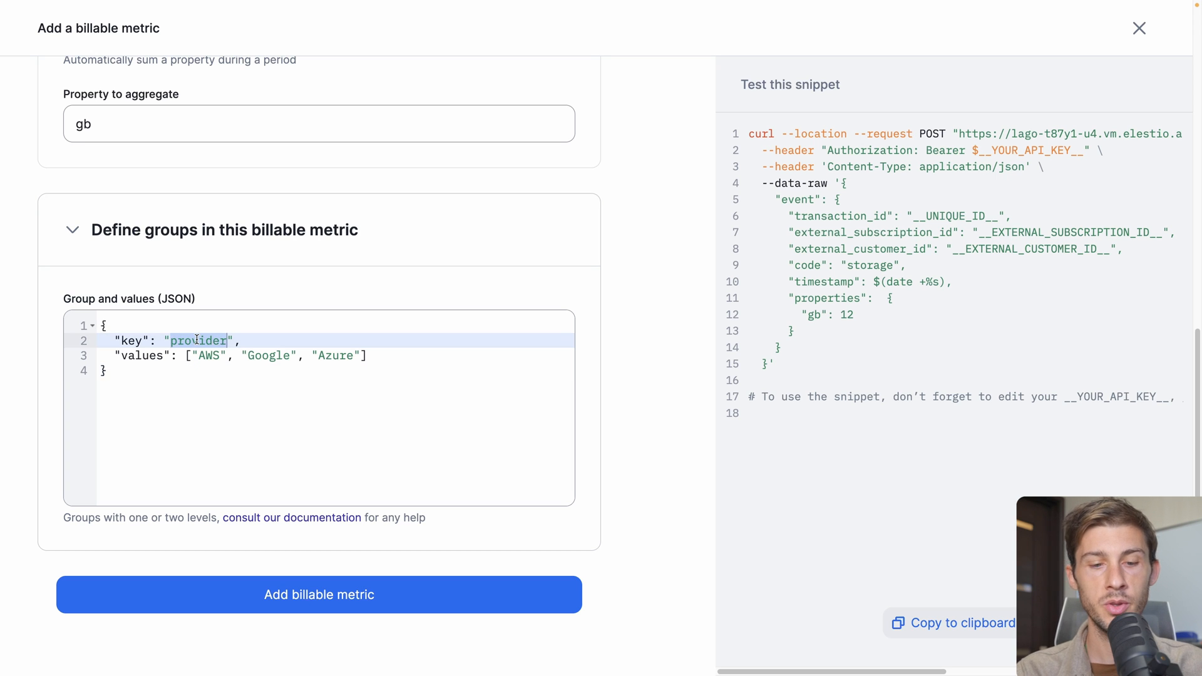
type("type")
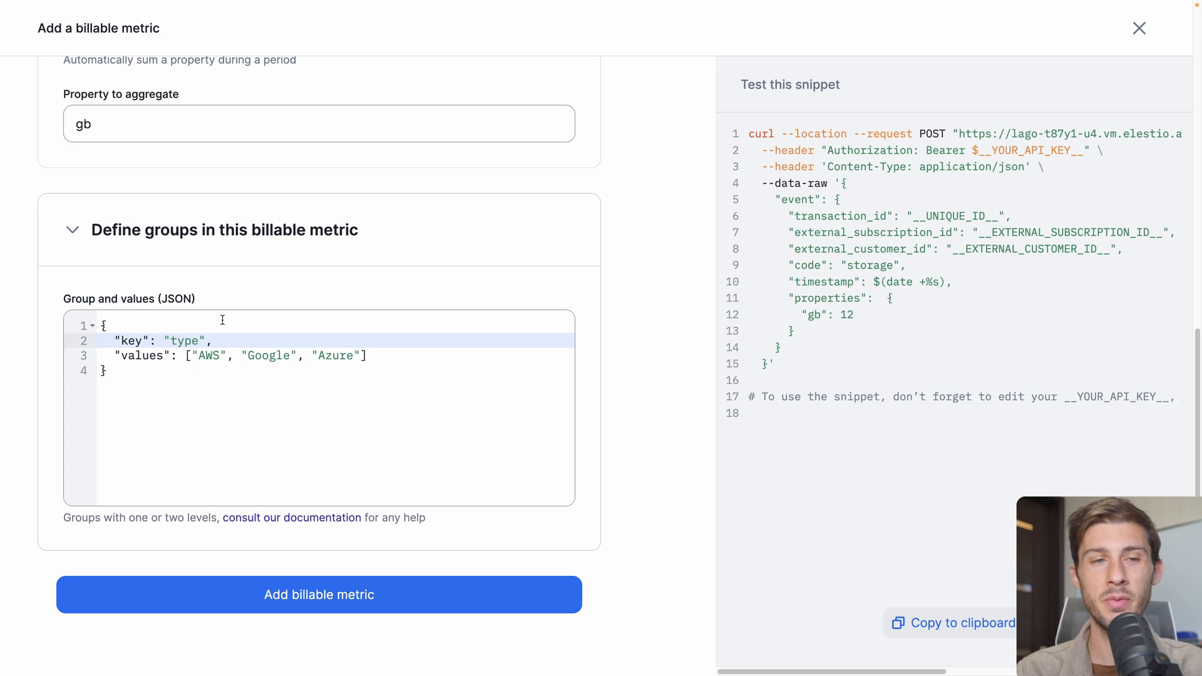
mouse_move(208, 355)
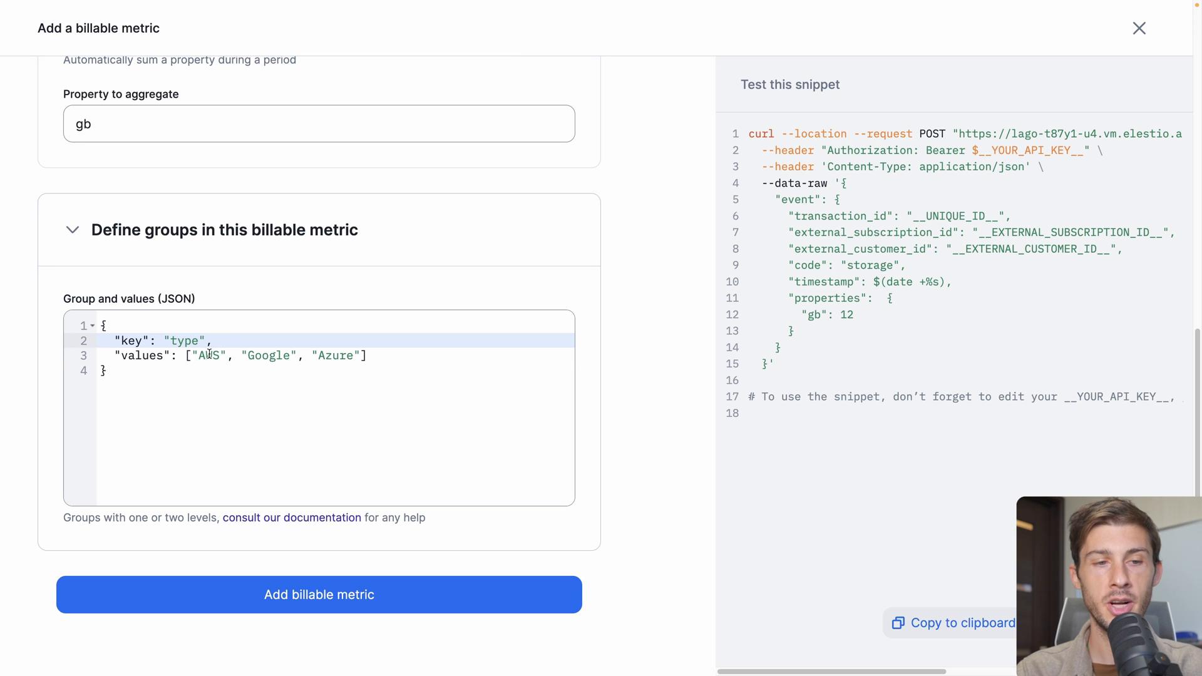
type("Videos")
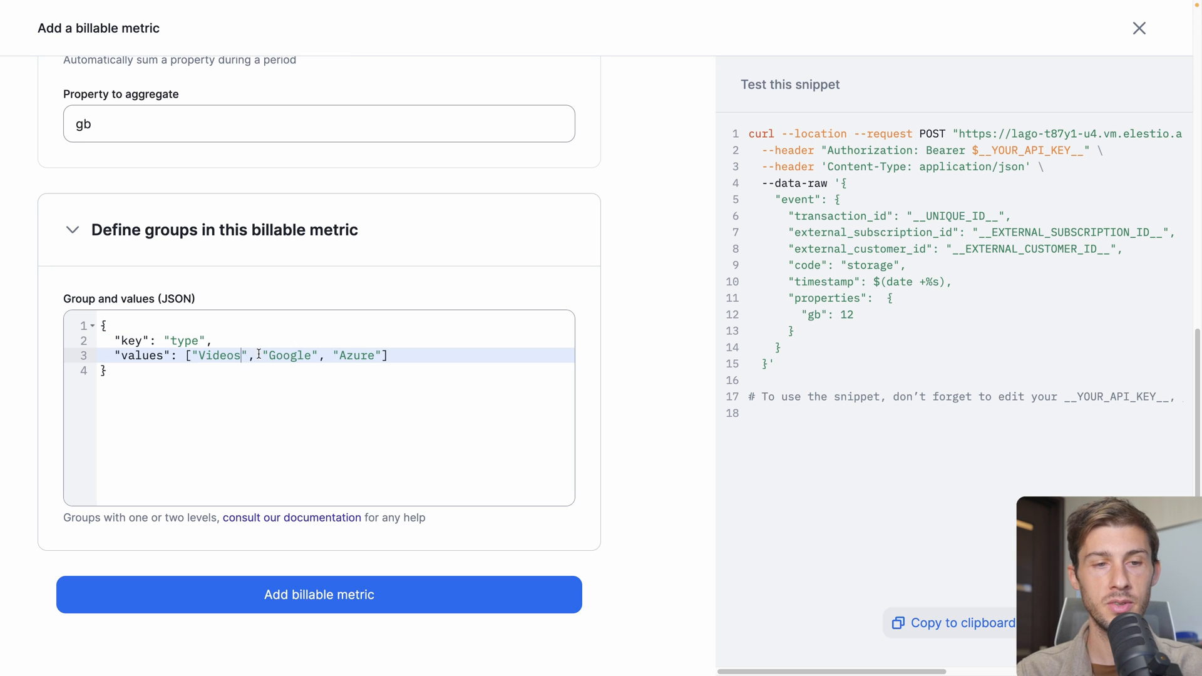
type("Images")
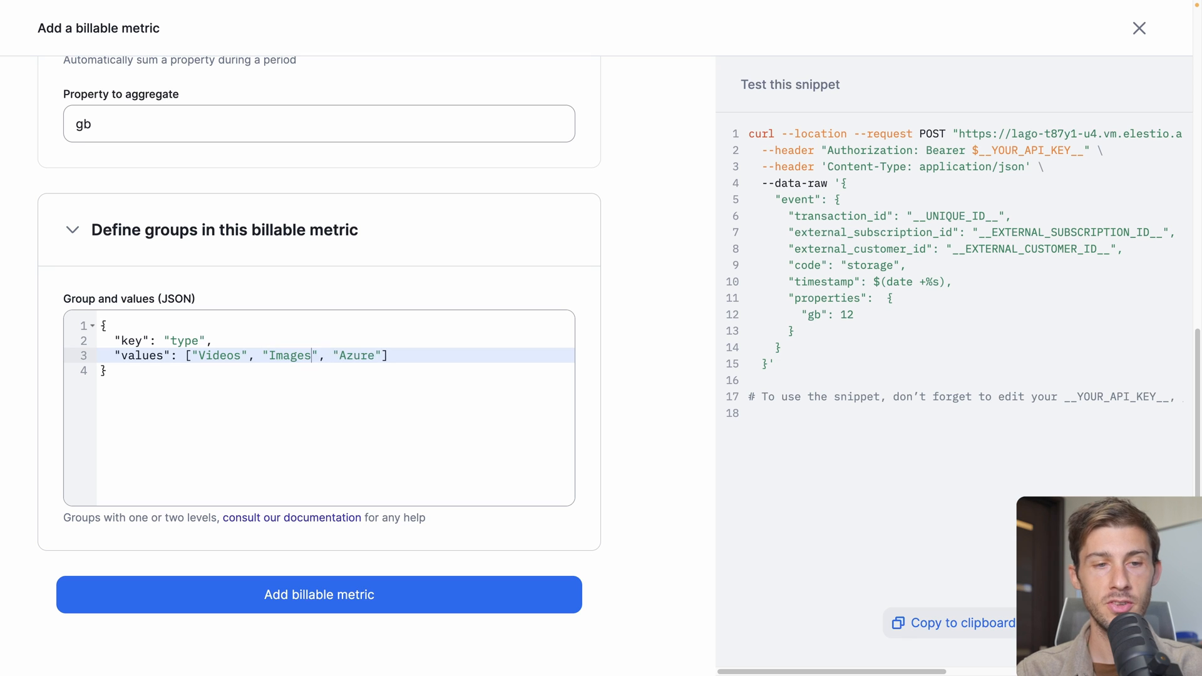
type("Others")
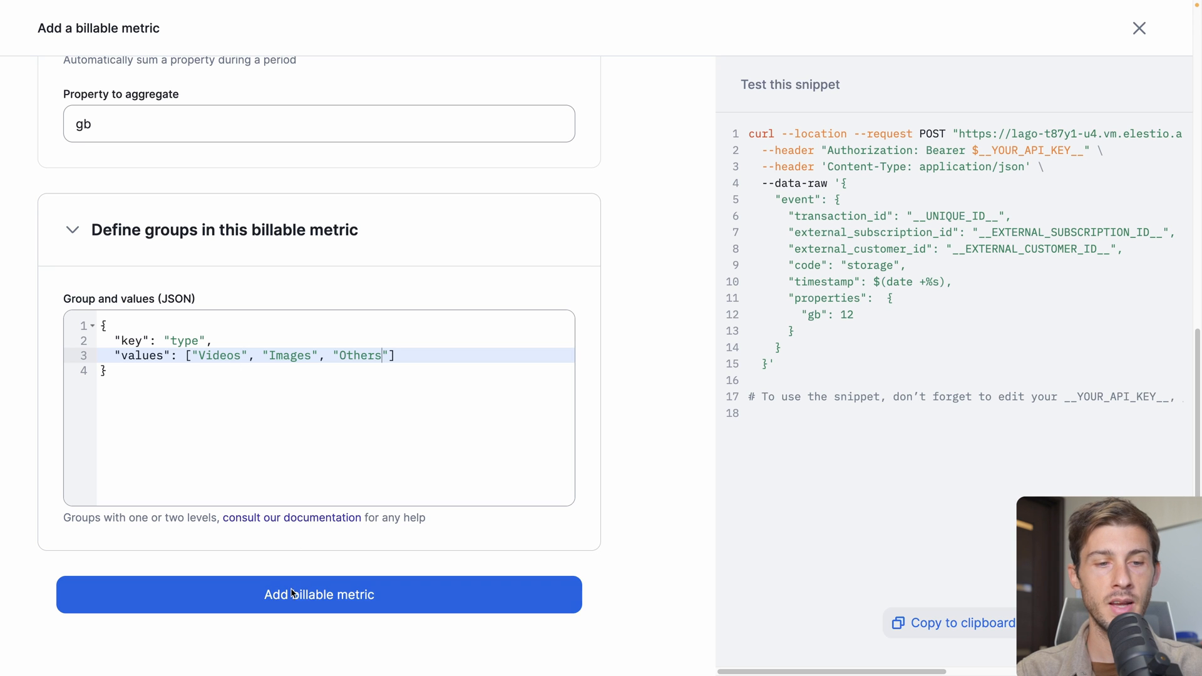
left_click(318, 594)
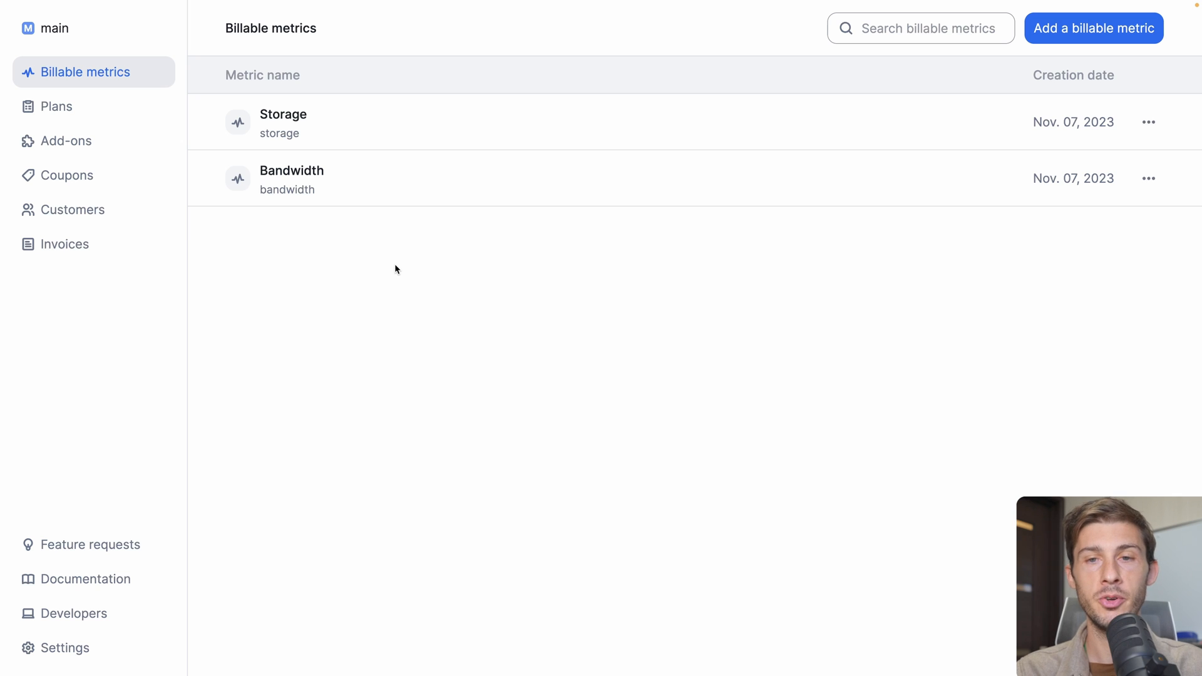
mouse_move(363, 262)
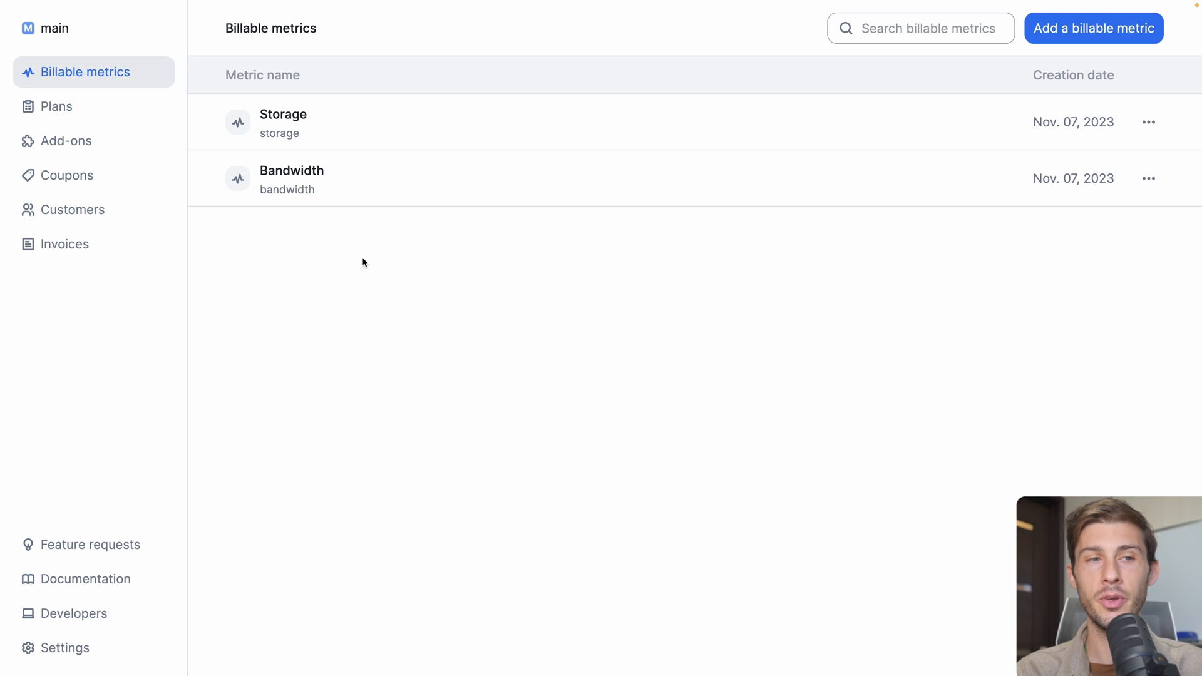
mouse_move(57, 106)
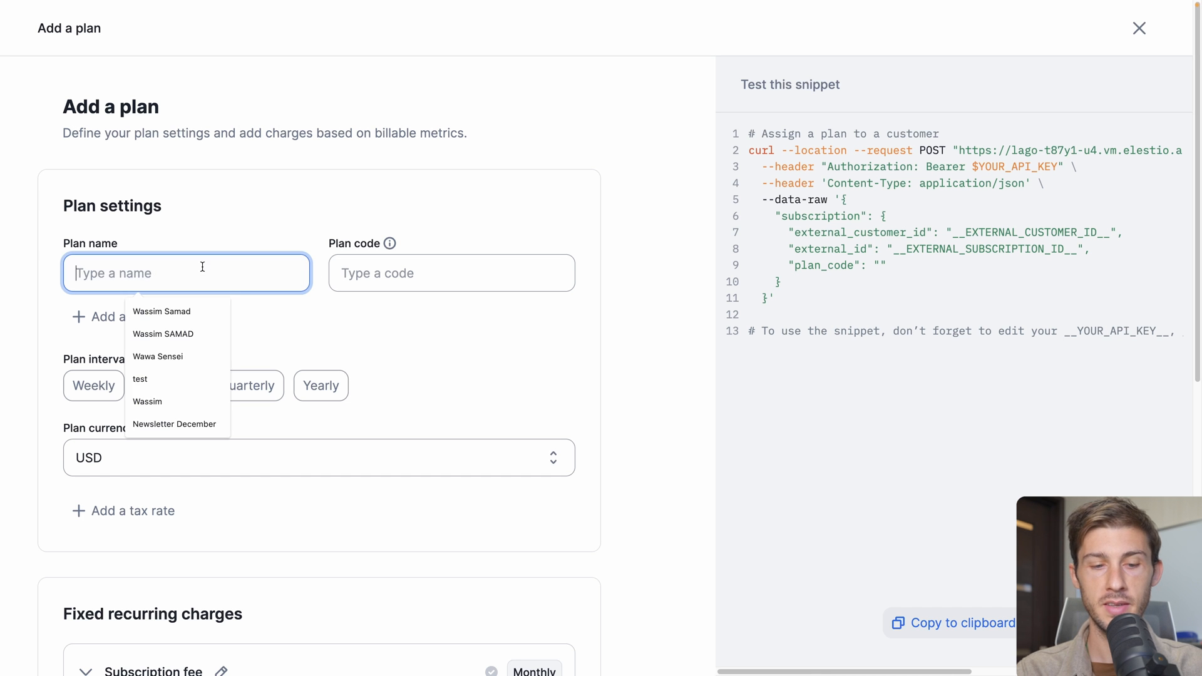
Give the Starter plan code starter_monthly and description 'The ideal plan for hosting a website'.
left_click(451, 273)
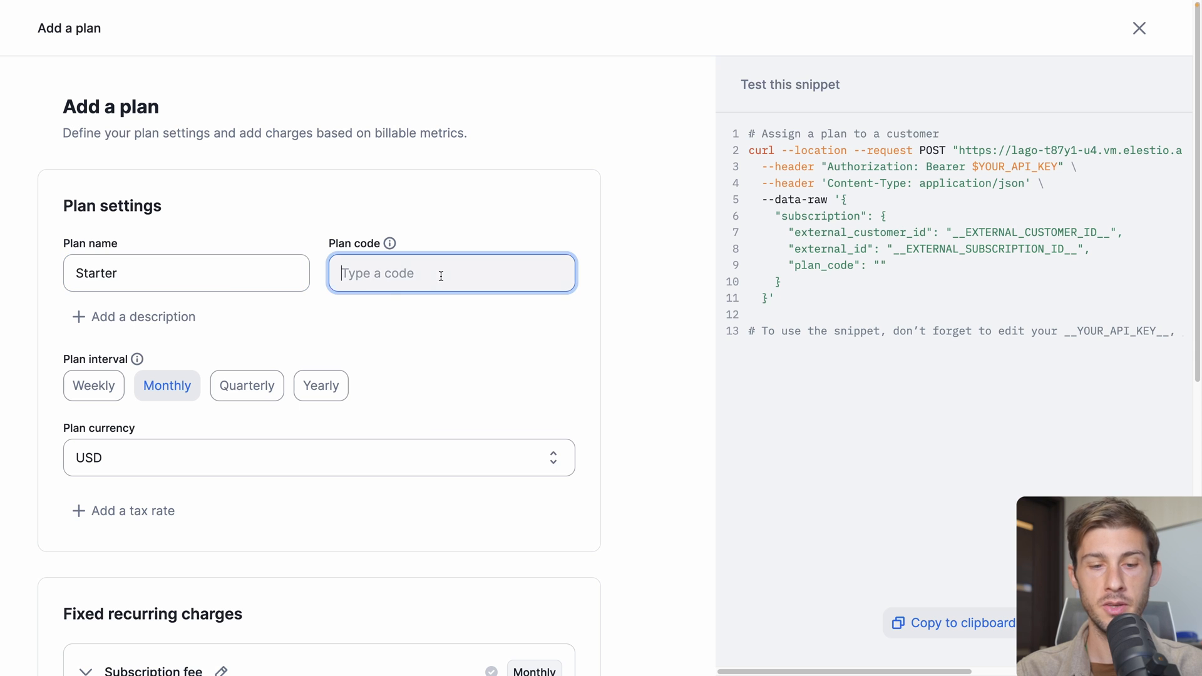
type("starter")
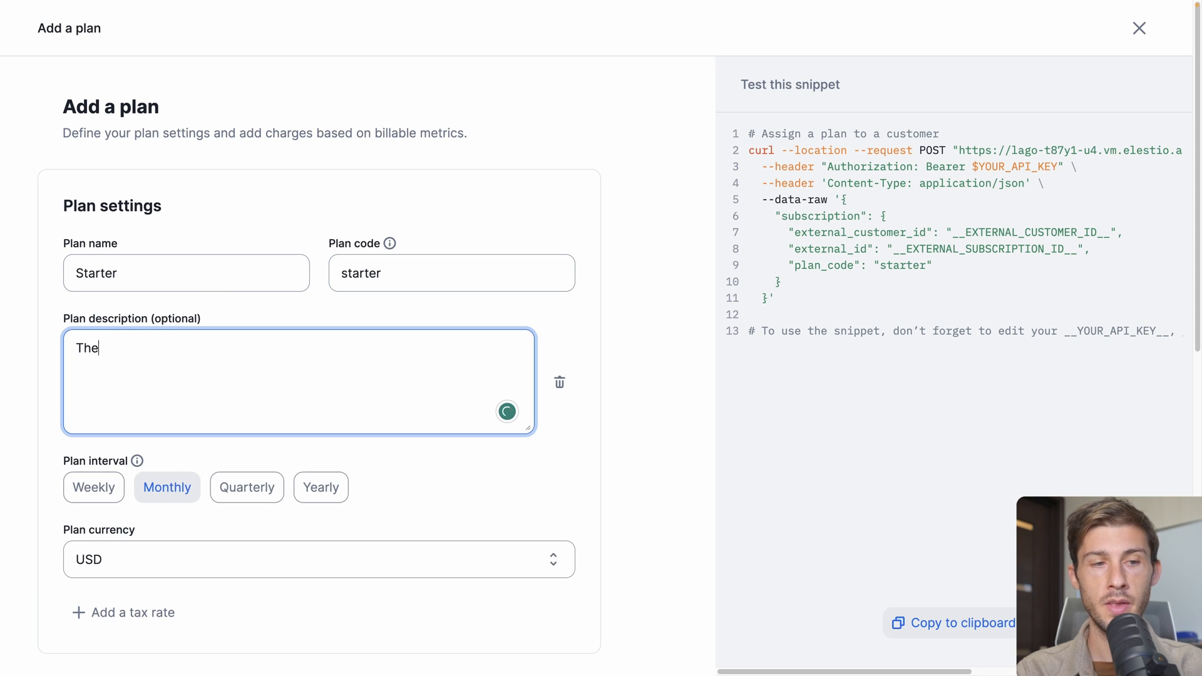
type("ideal plan for")
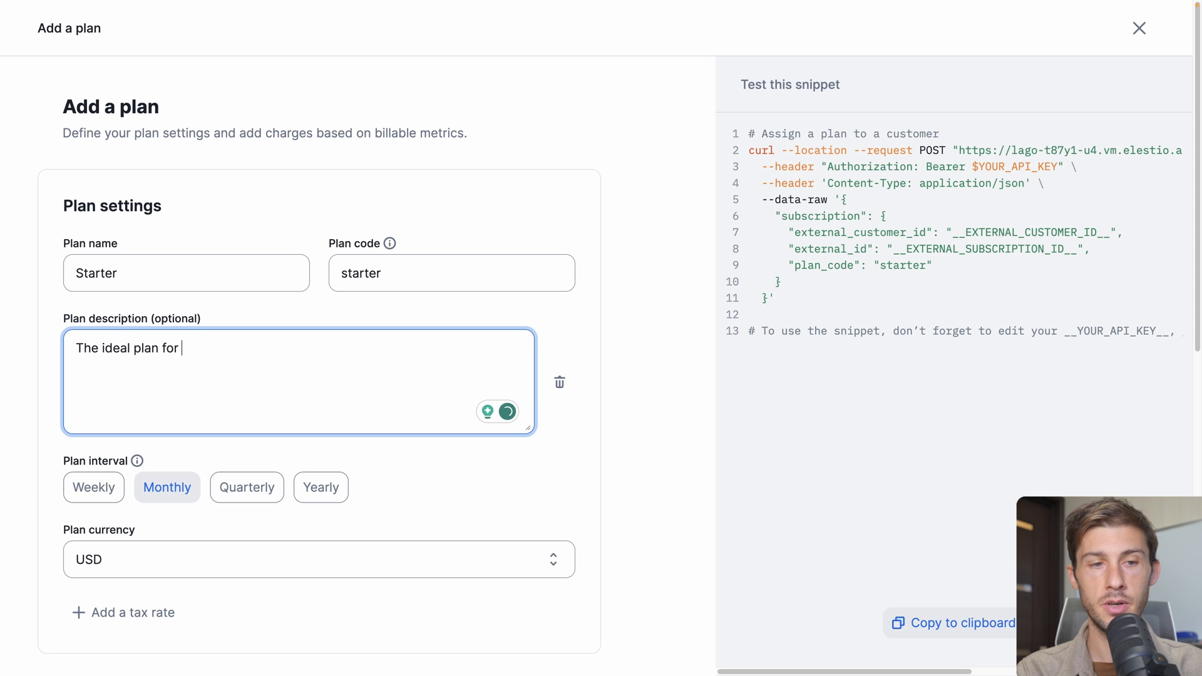
type("hosting a website")
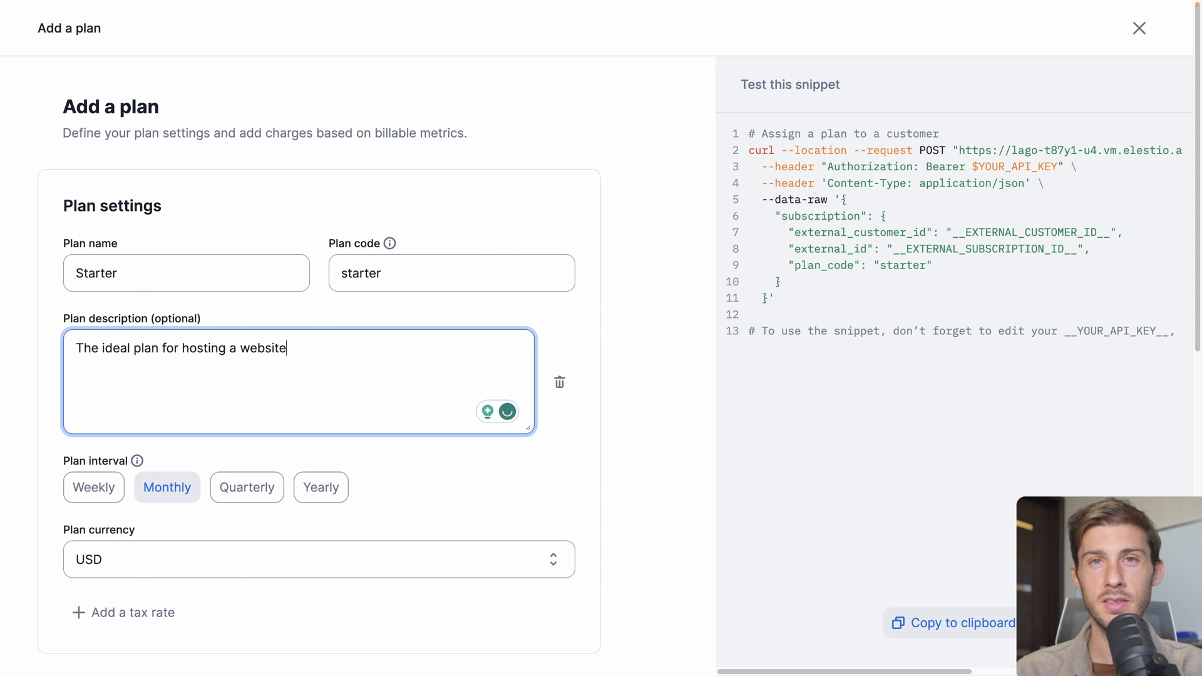
scroll("down", 3)
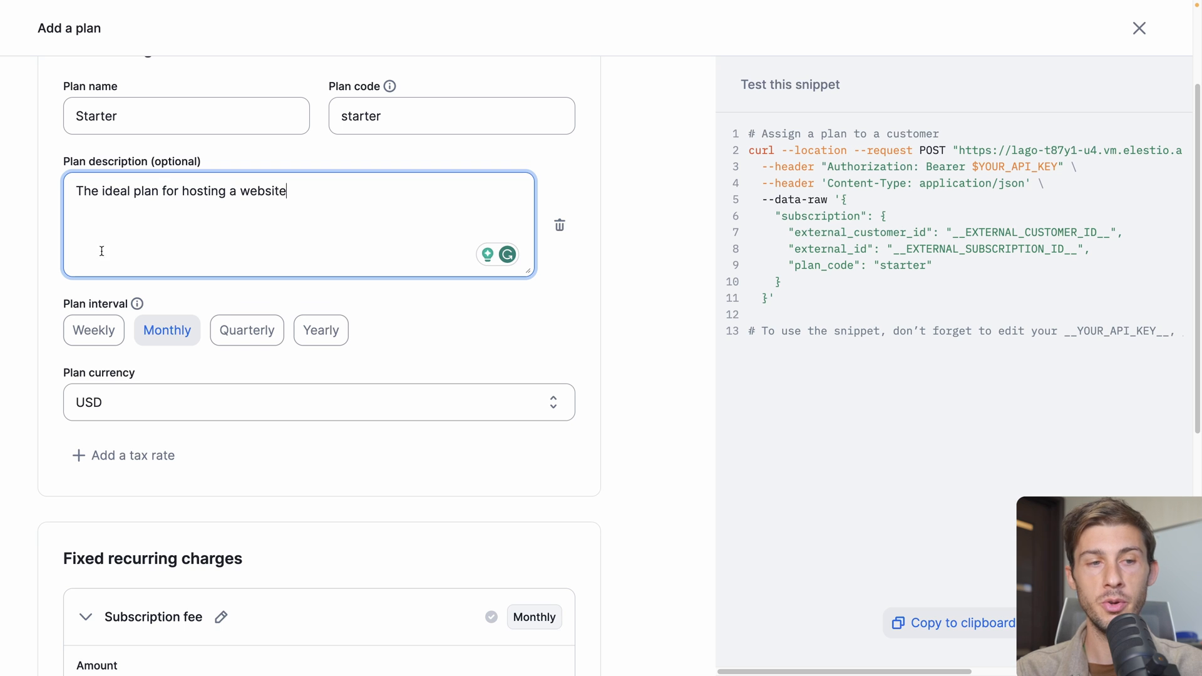
mouse_move(247, 330)
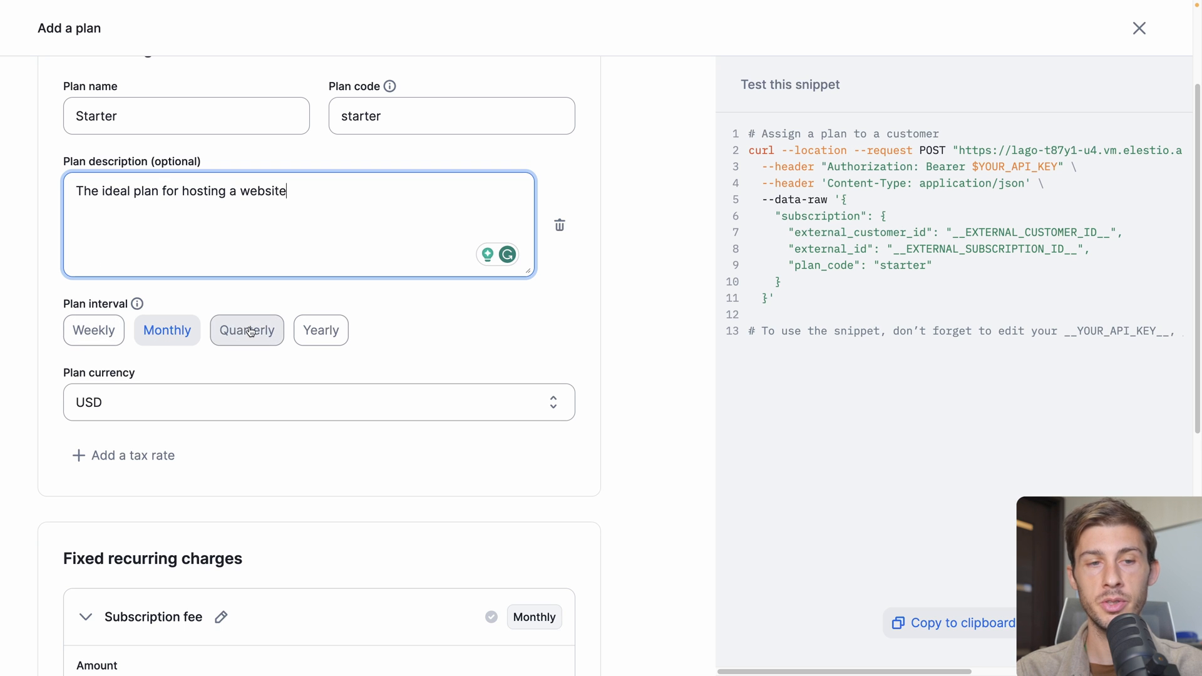
mouse_move(358, 232)
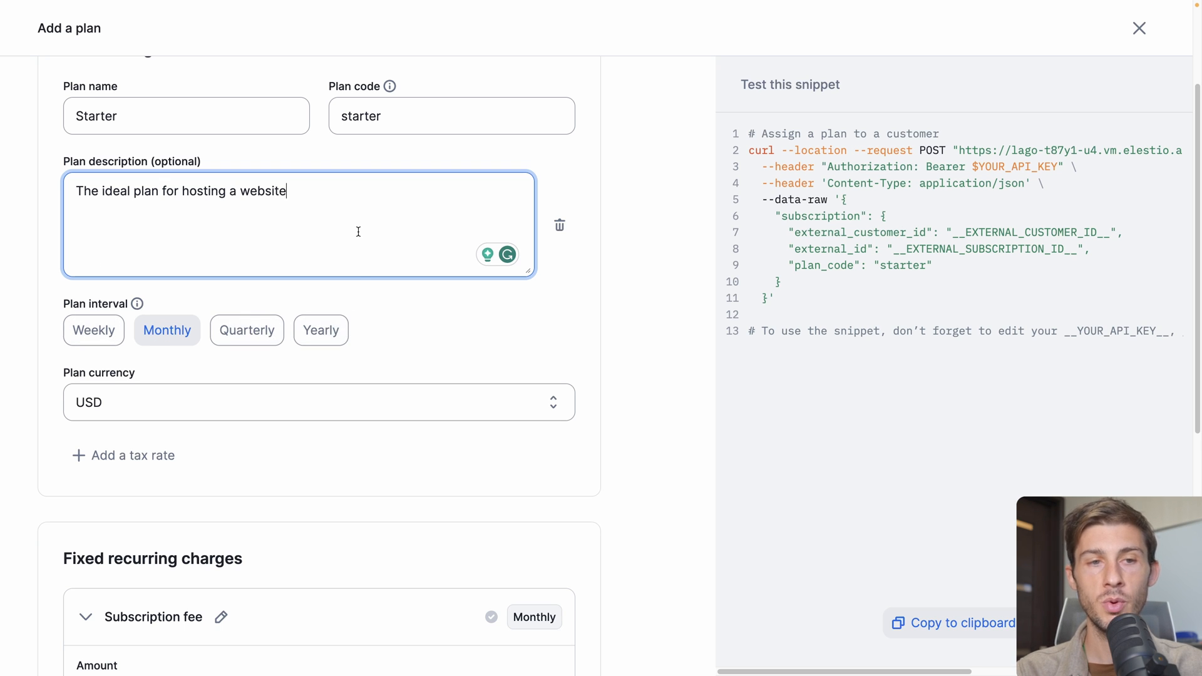
left_click(451, 116)
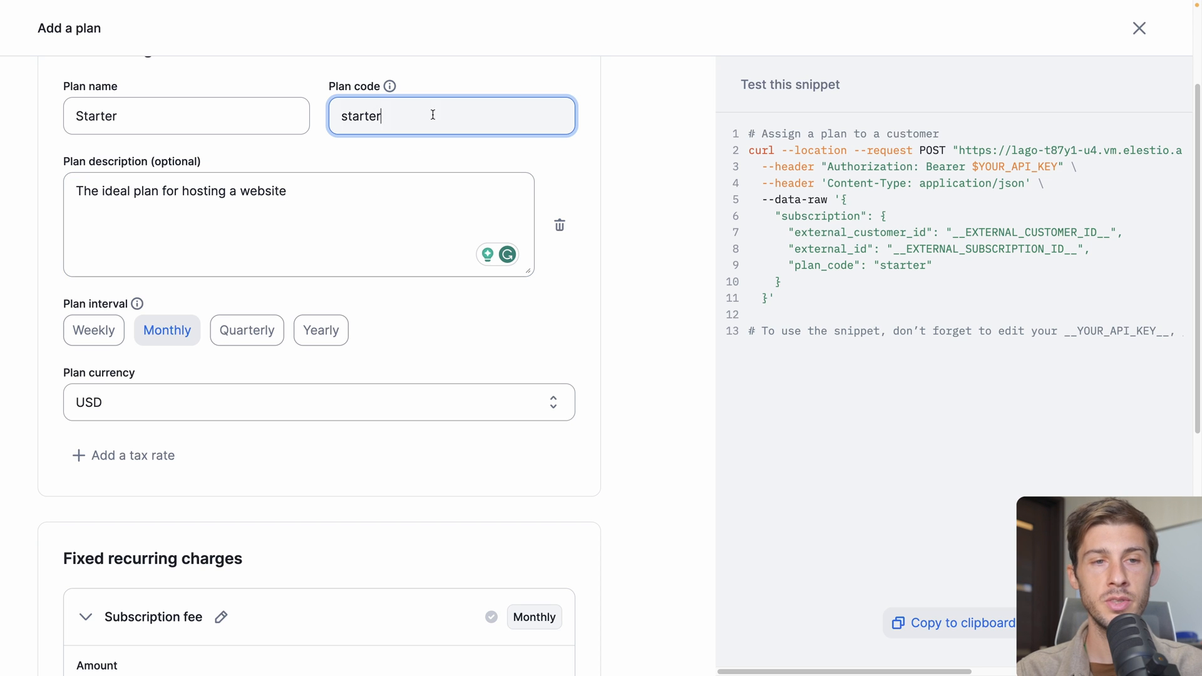
type("_monthly")
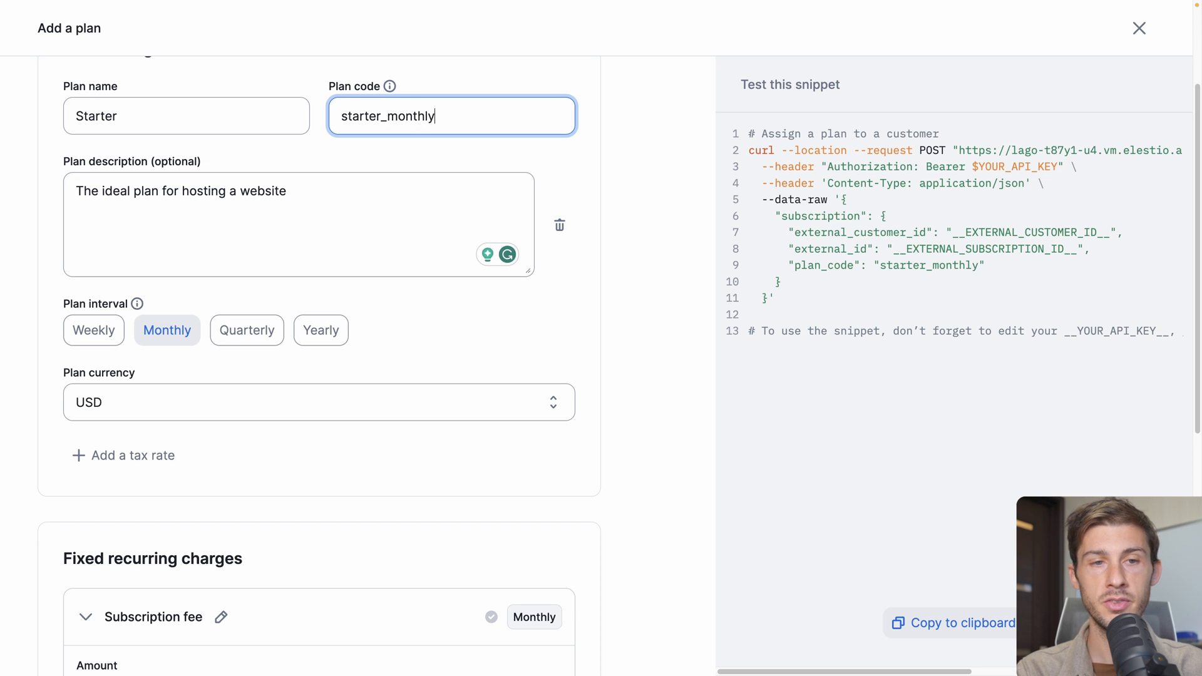
left_click(141, 364)
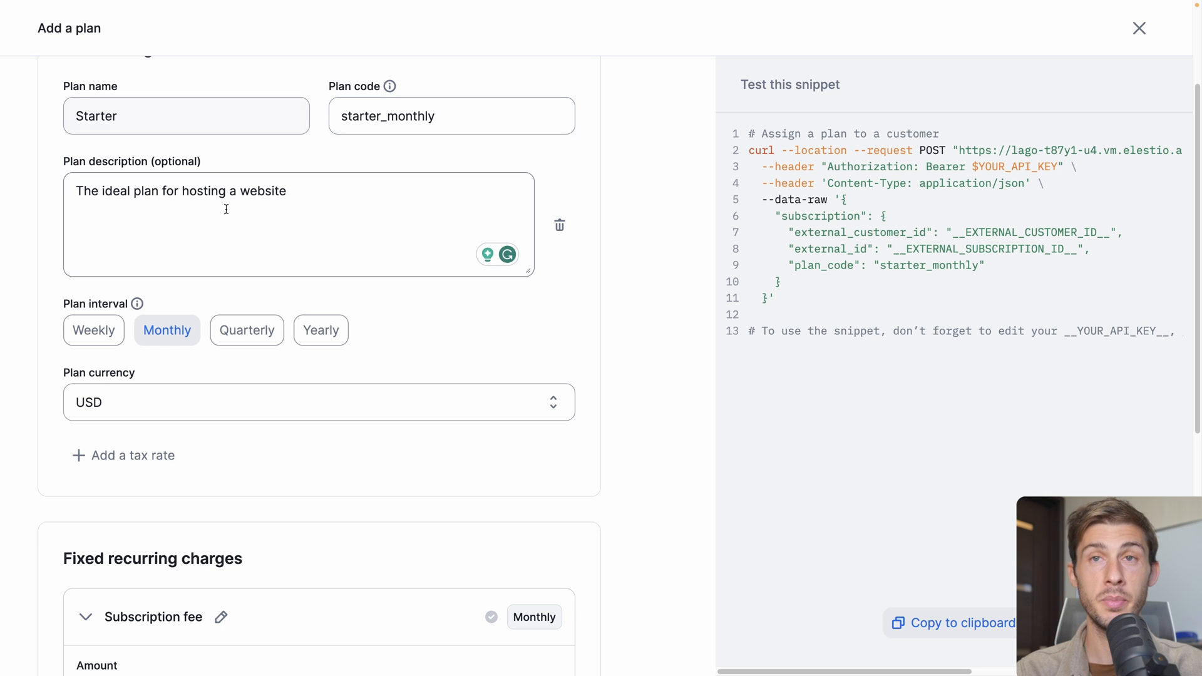
mouse_move(247, 331)
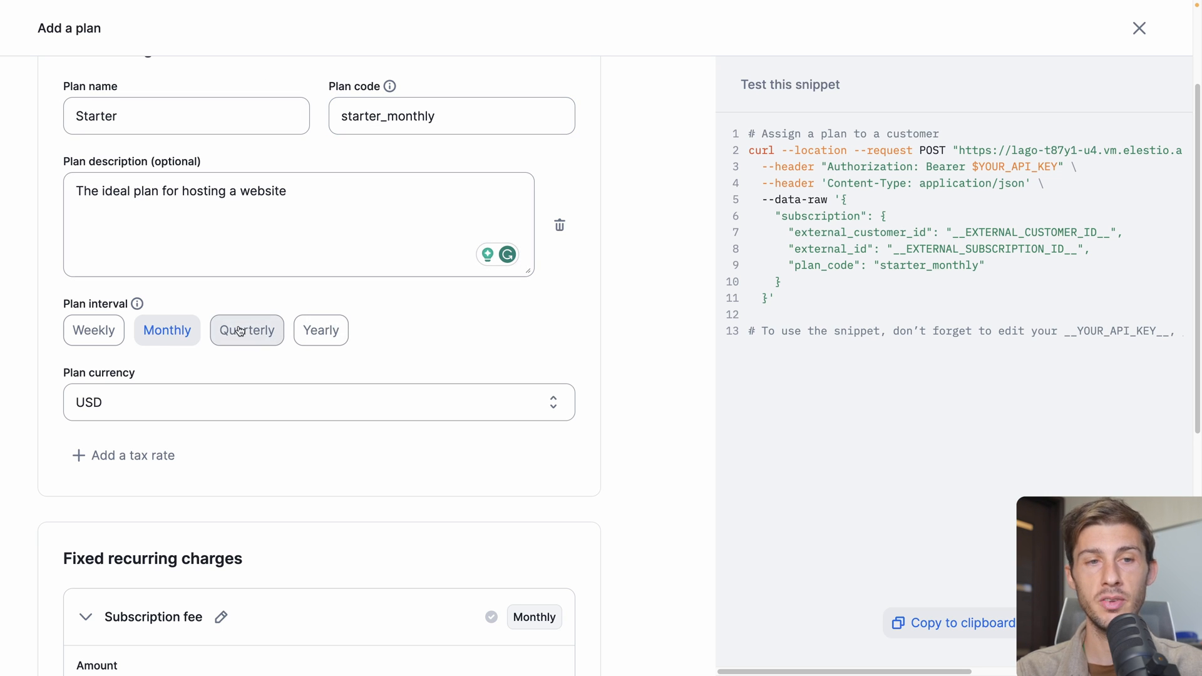
mouse_move(330, 286)
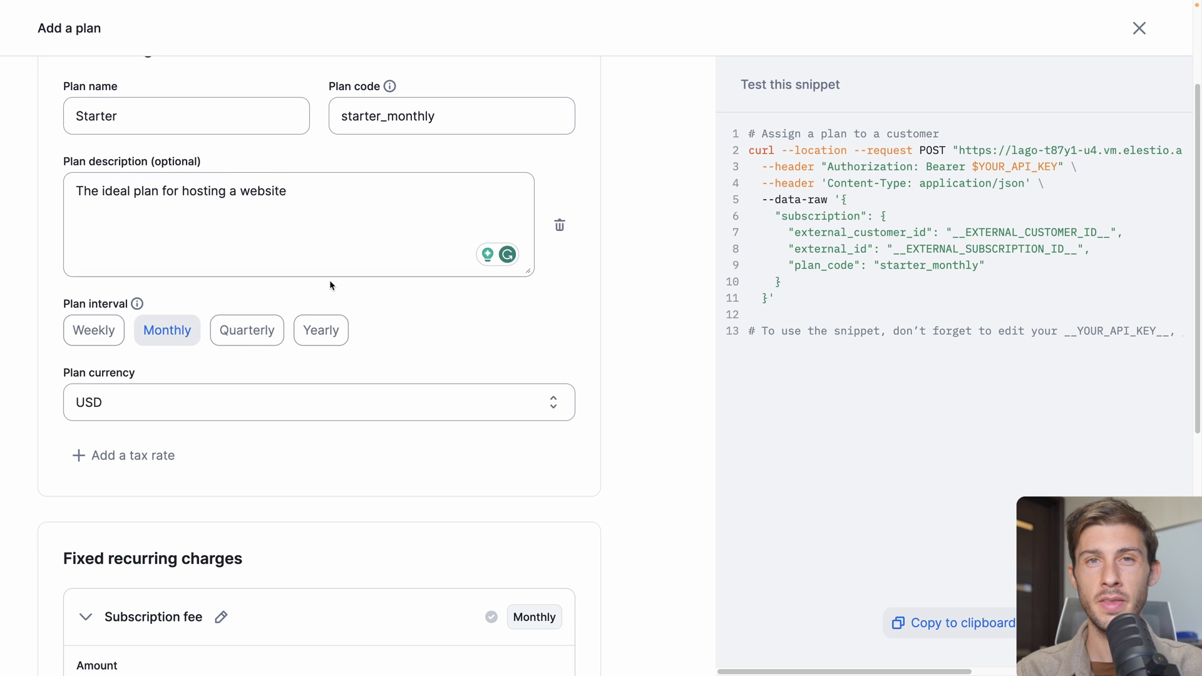
Browse the plan currency list to pick USD for the Starter plan.
left_click(318, 402)
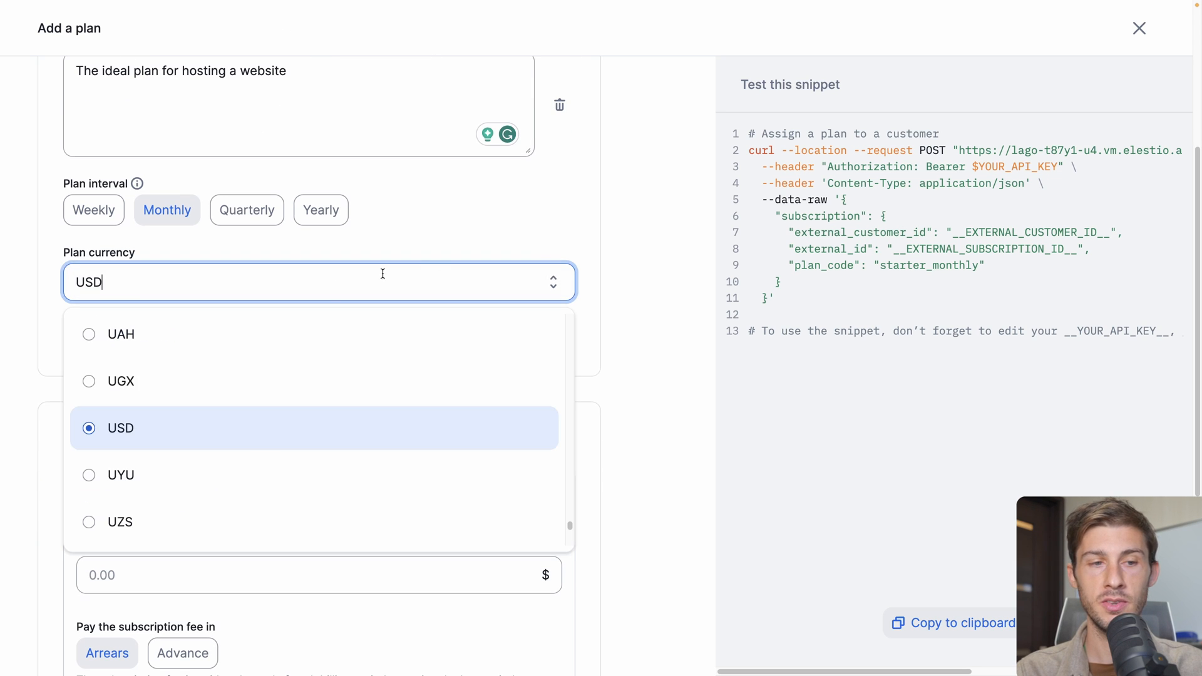
scroll("up", 3)
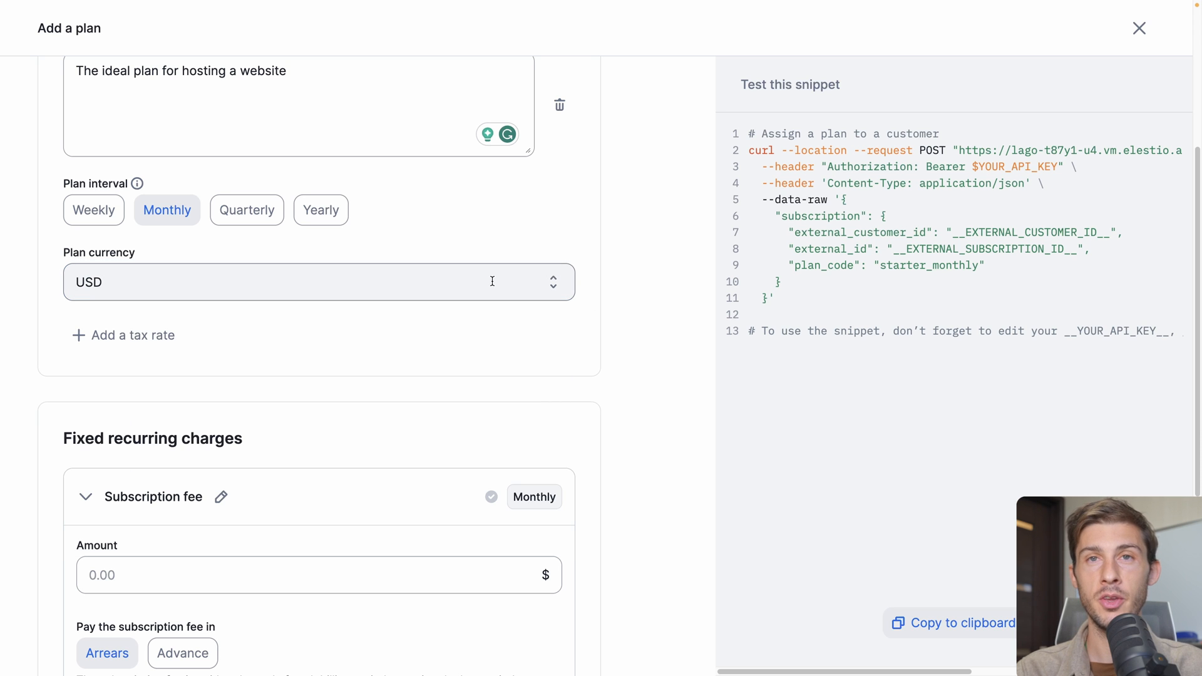
scroll("down", 3)
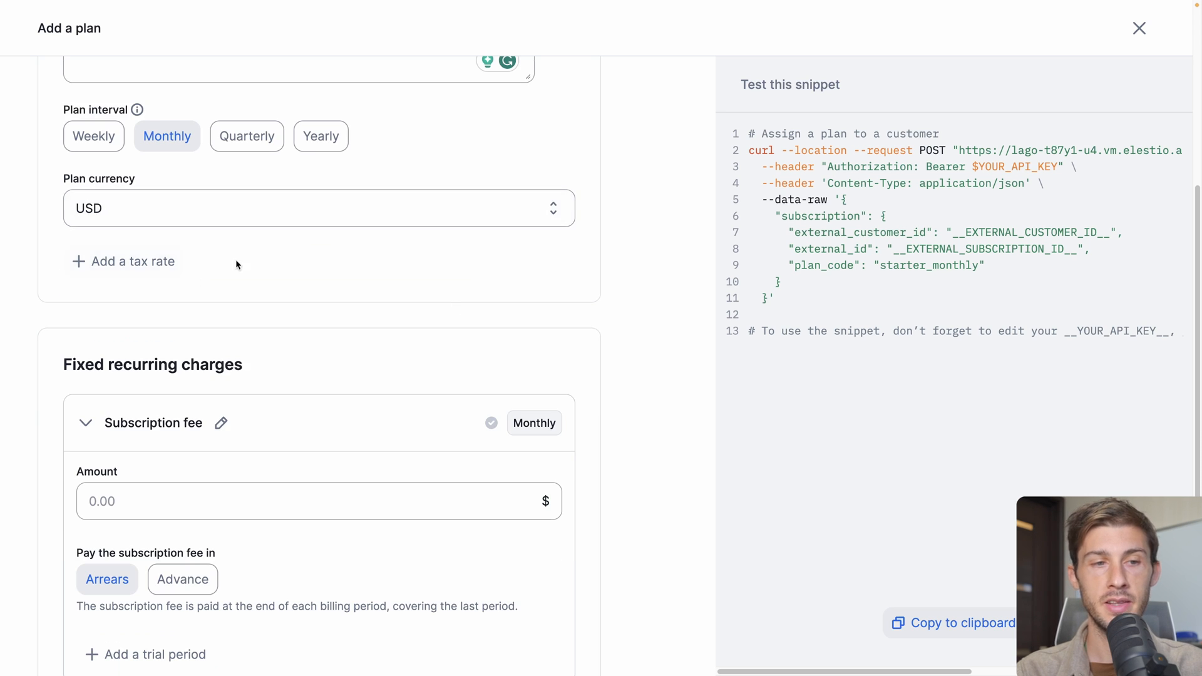
mouse_move(289, 259)
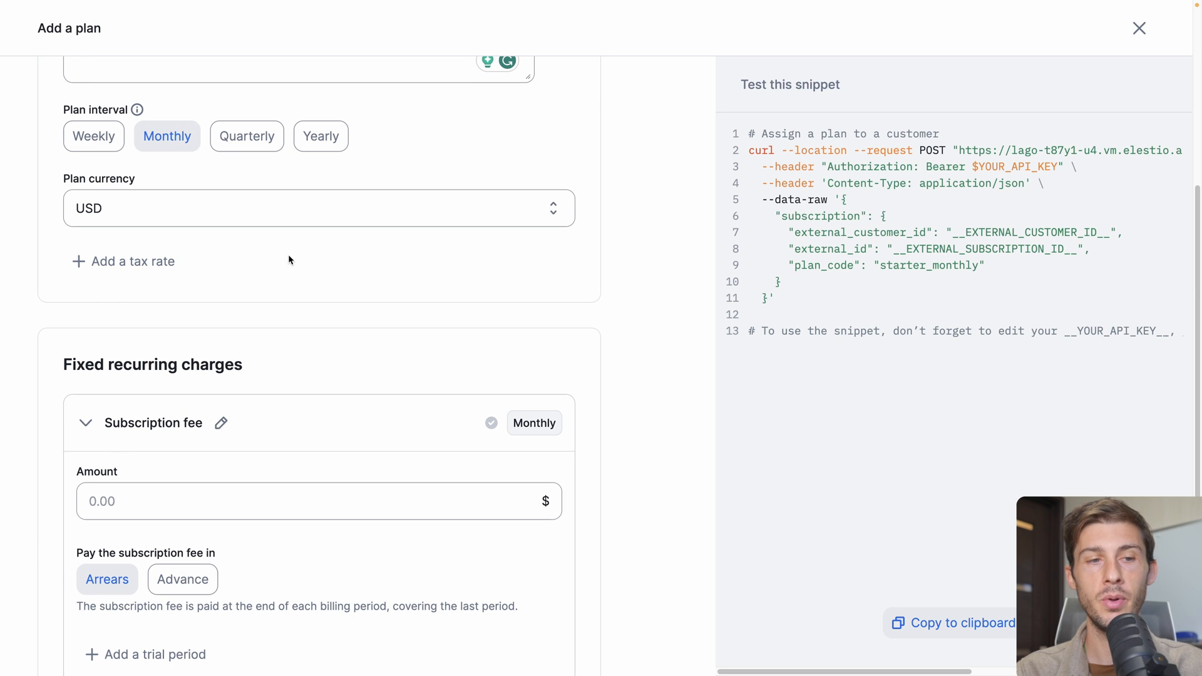
scroll("down", 3)
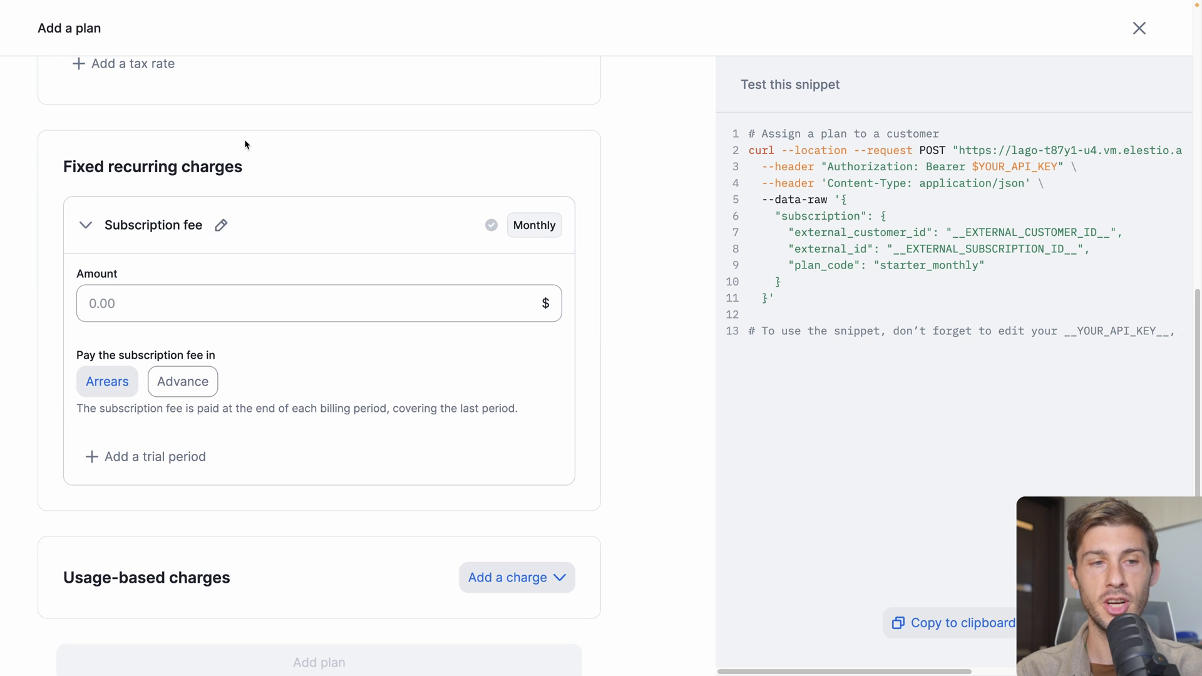
mouse_move(140, 163)
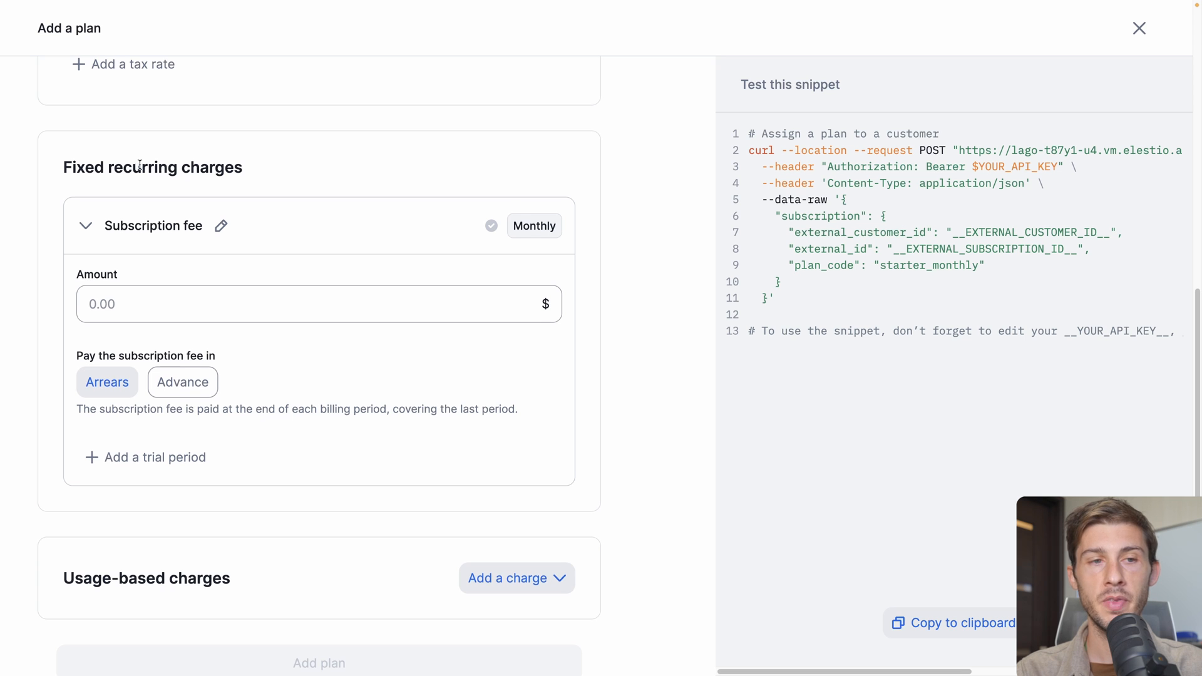
scroll("up", 3)
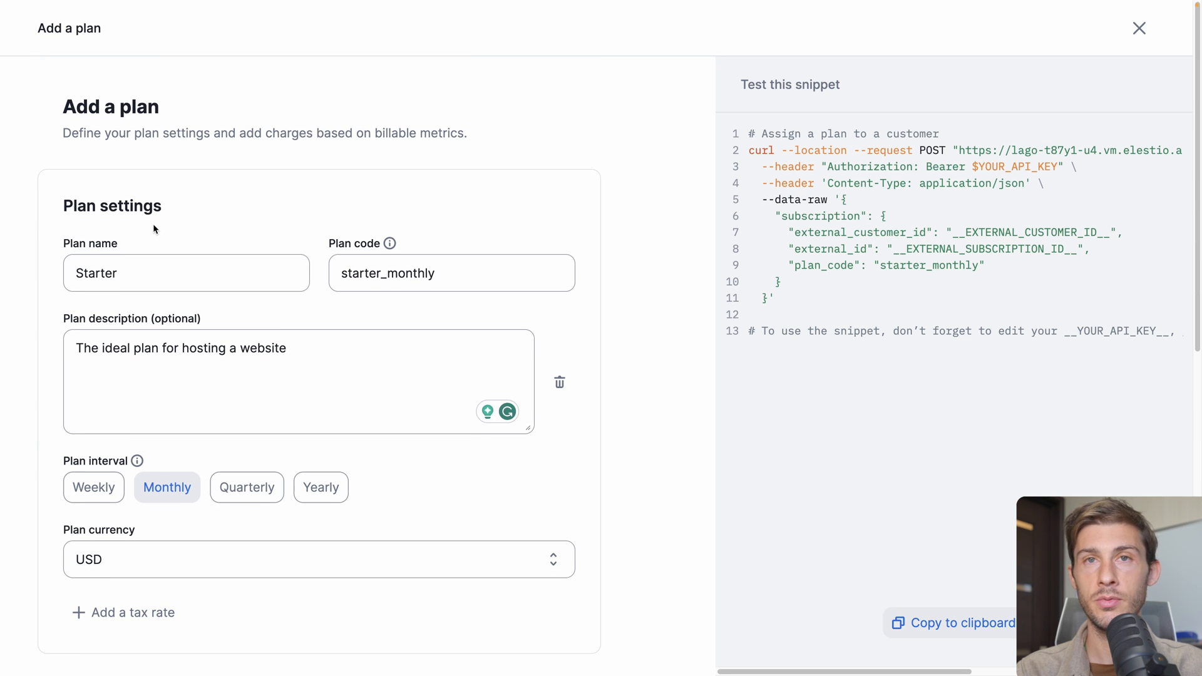
scroll("down", 3)
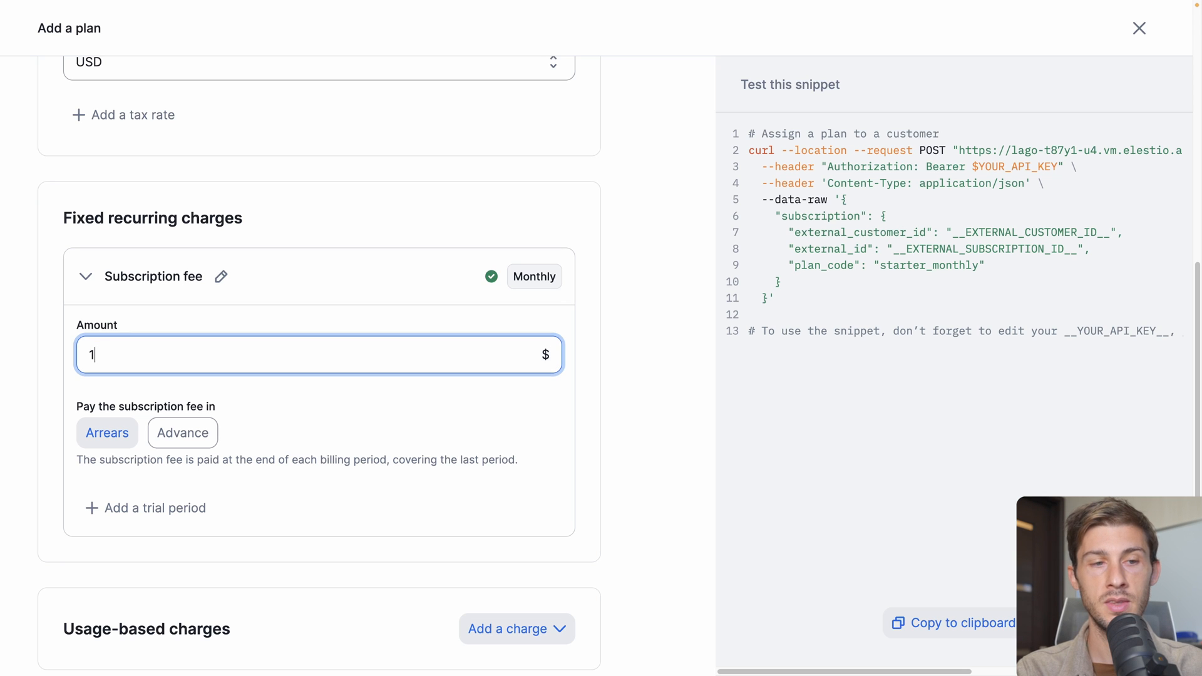
Enter a 10 USD subscription fee billed in arrears, removing the added trial period.
type("0")
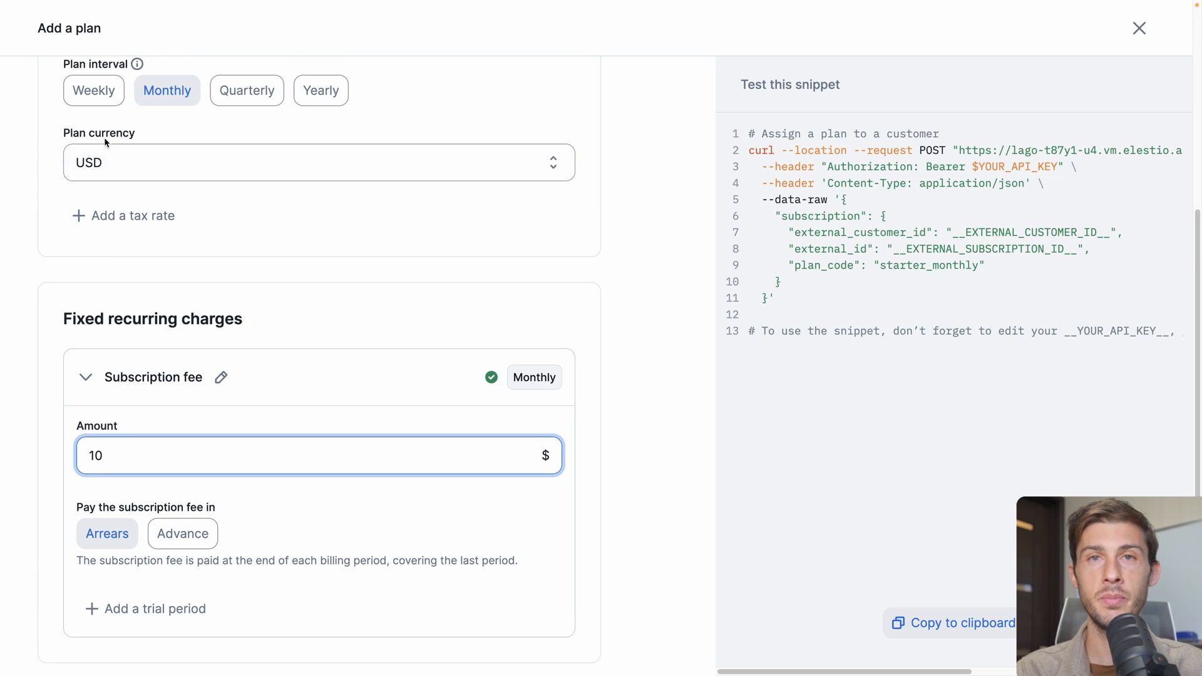
scroll("down", 3)
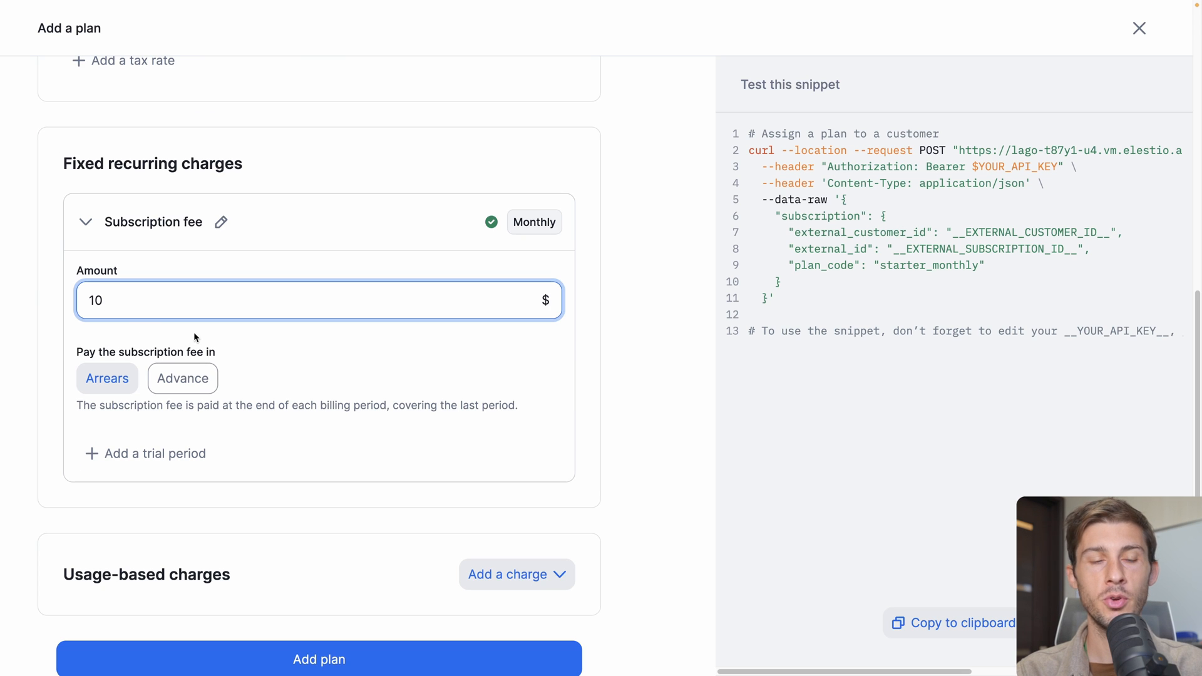
left_click(182, 379)
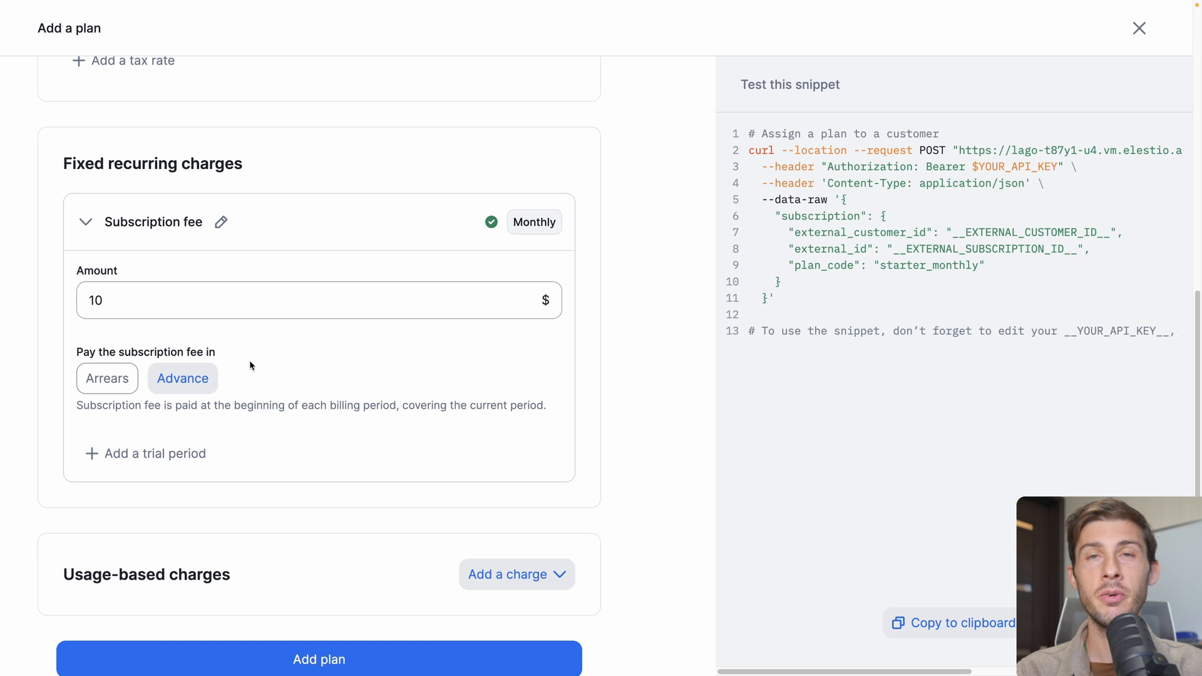
mouse_move(247, 351)
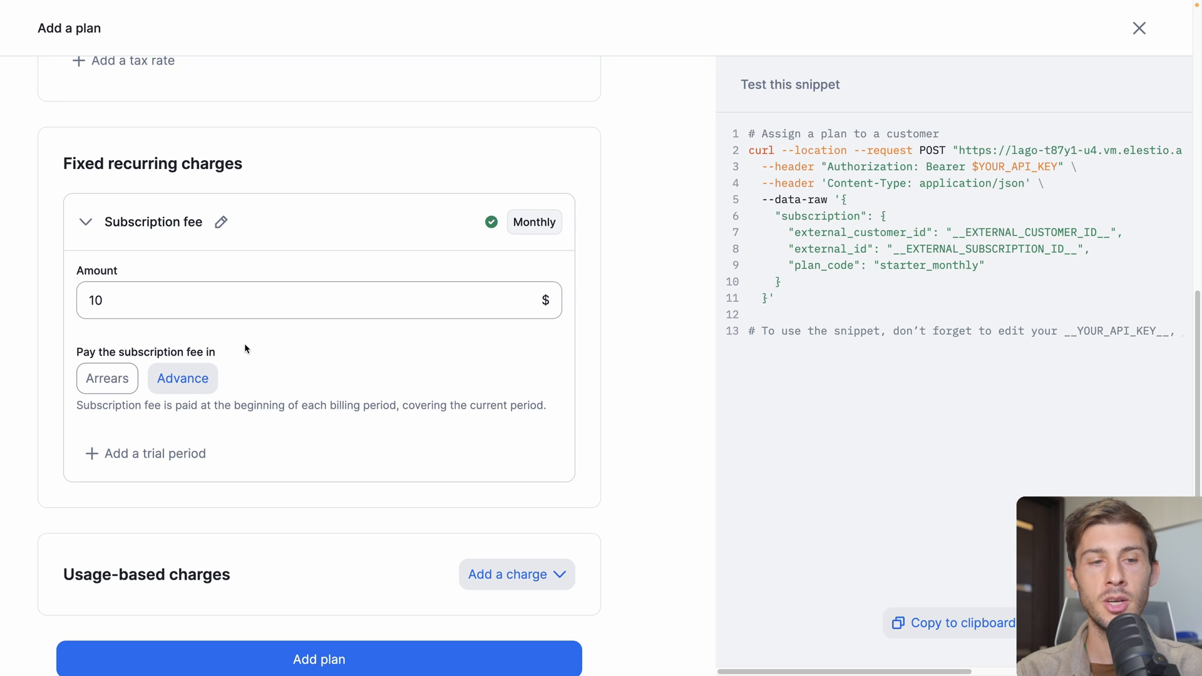
left_click(106, 378)
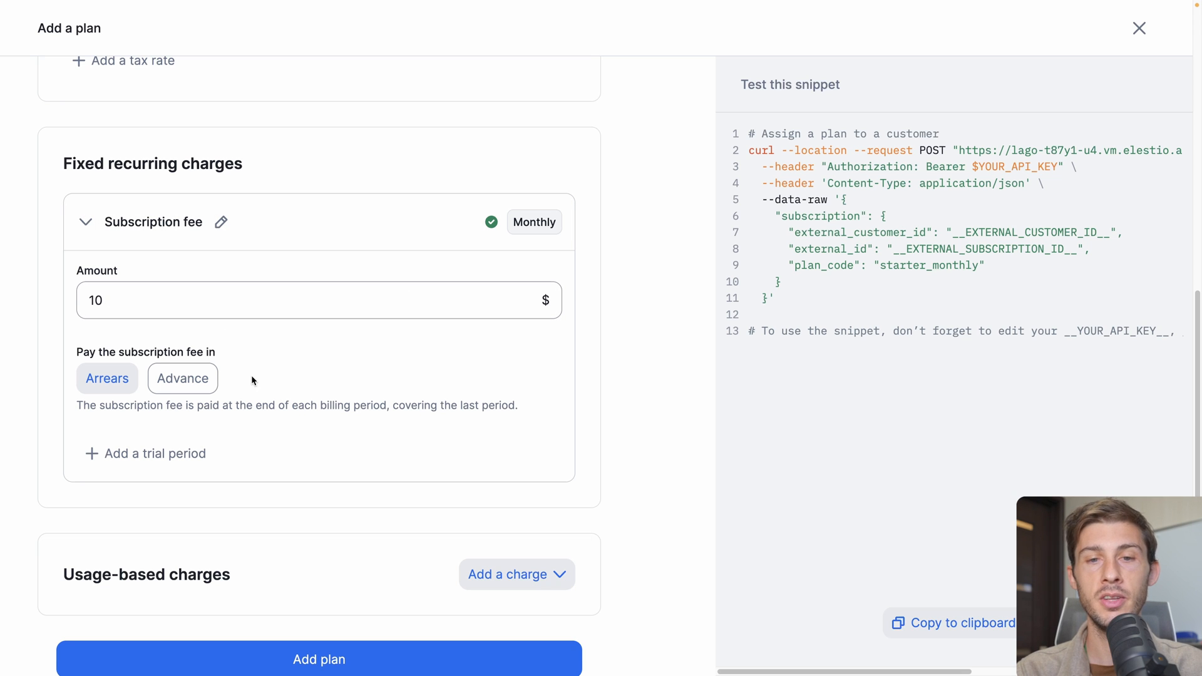
left_click(155, 454)
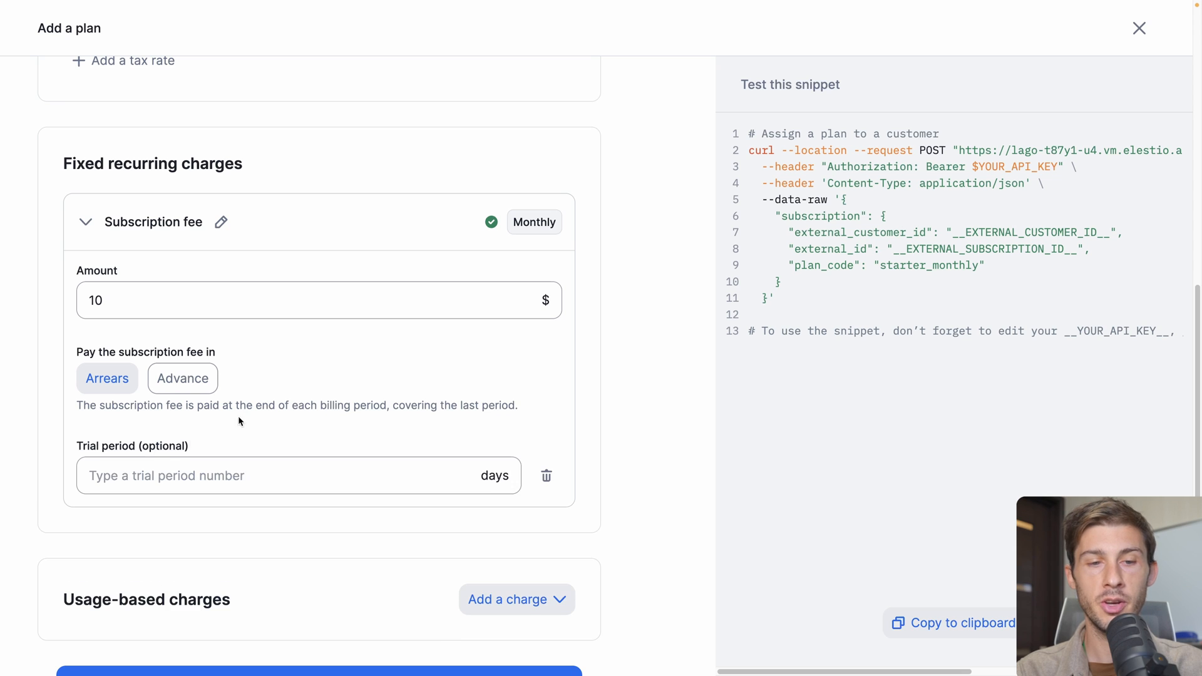
scroll("down", 3)
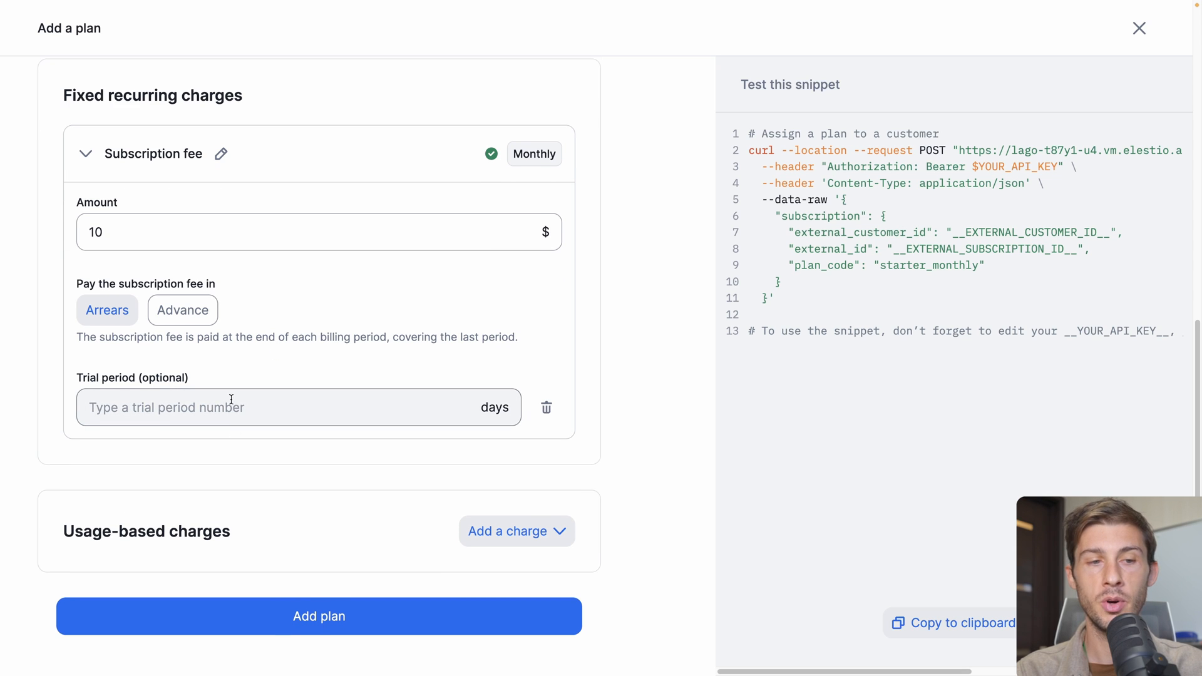
left_click(546, 407)
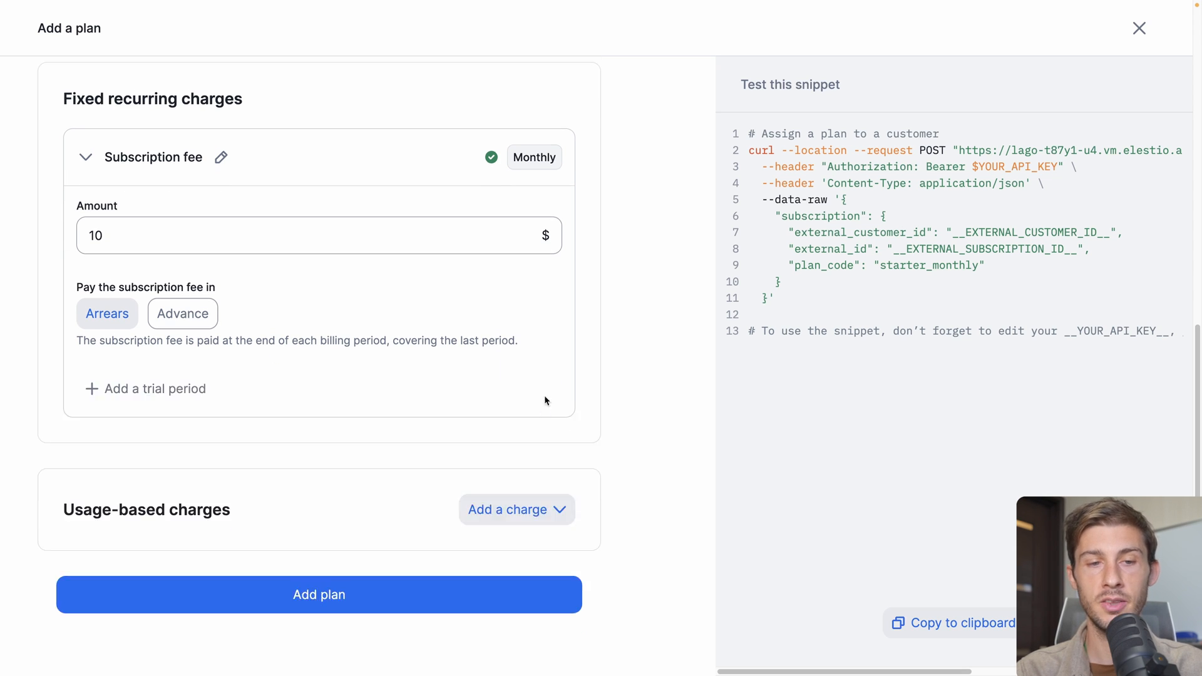
mouse_move(311, 374)
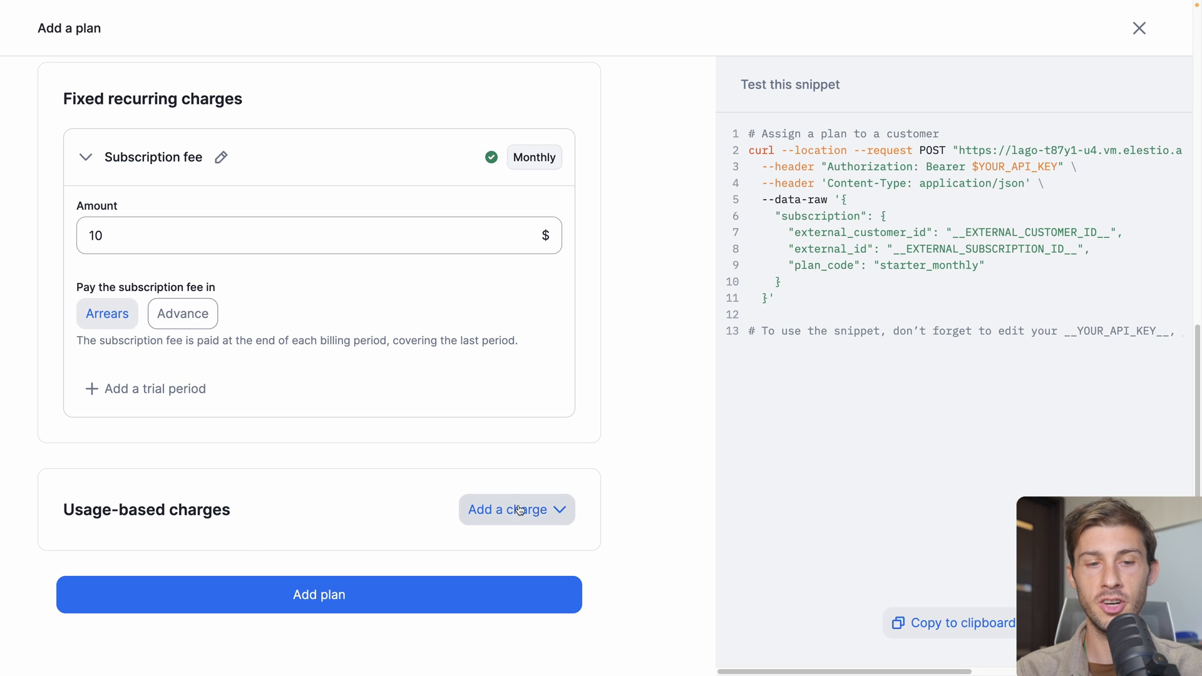
Add a metered Bandwidth usage charge to the Starter plan.
left_click(516, 510)
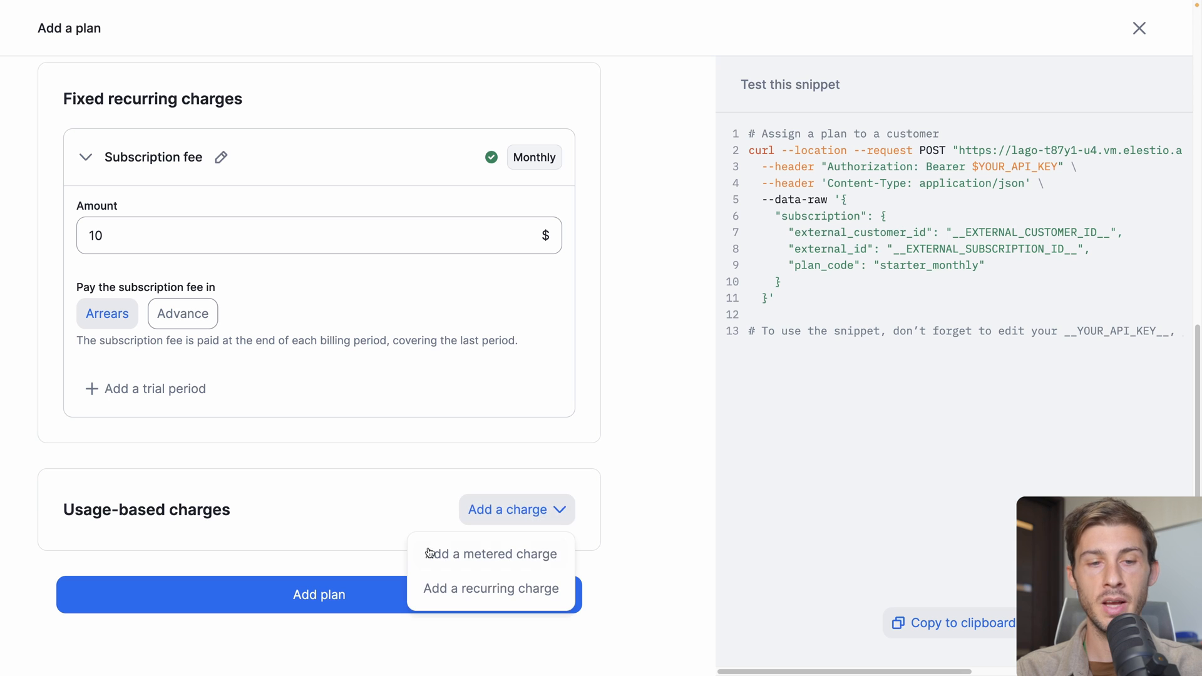
left_click(491, 554)
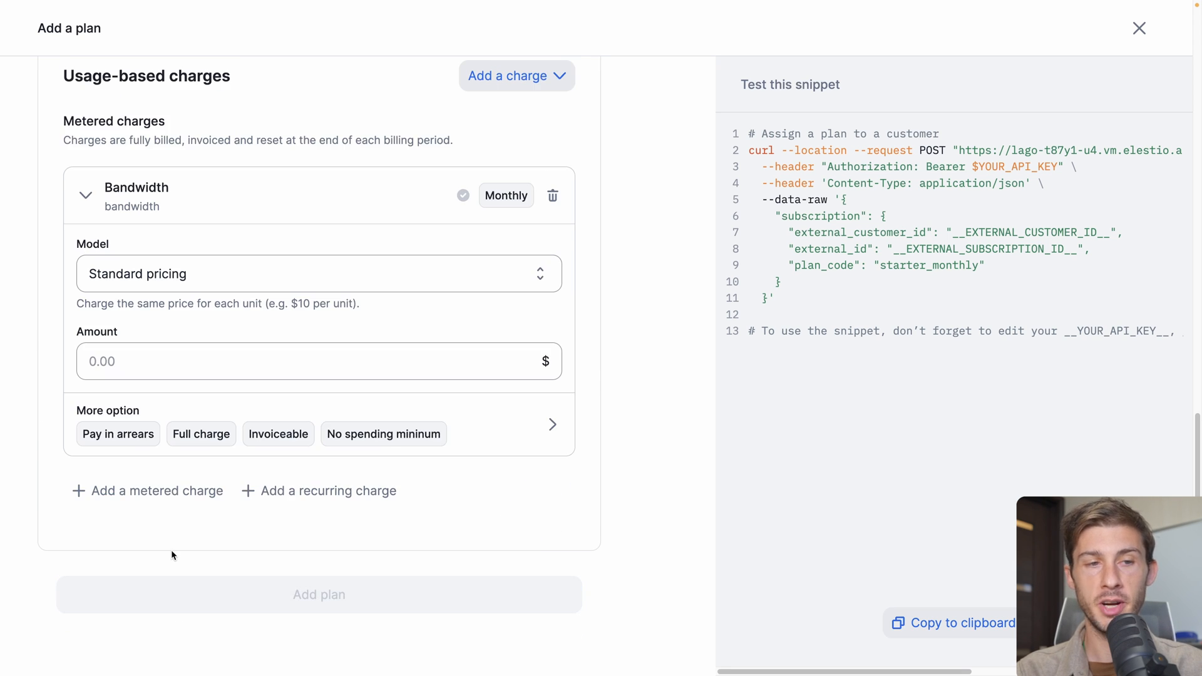
left_click(318, 274)
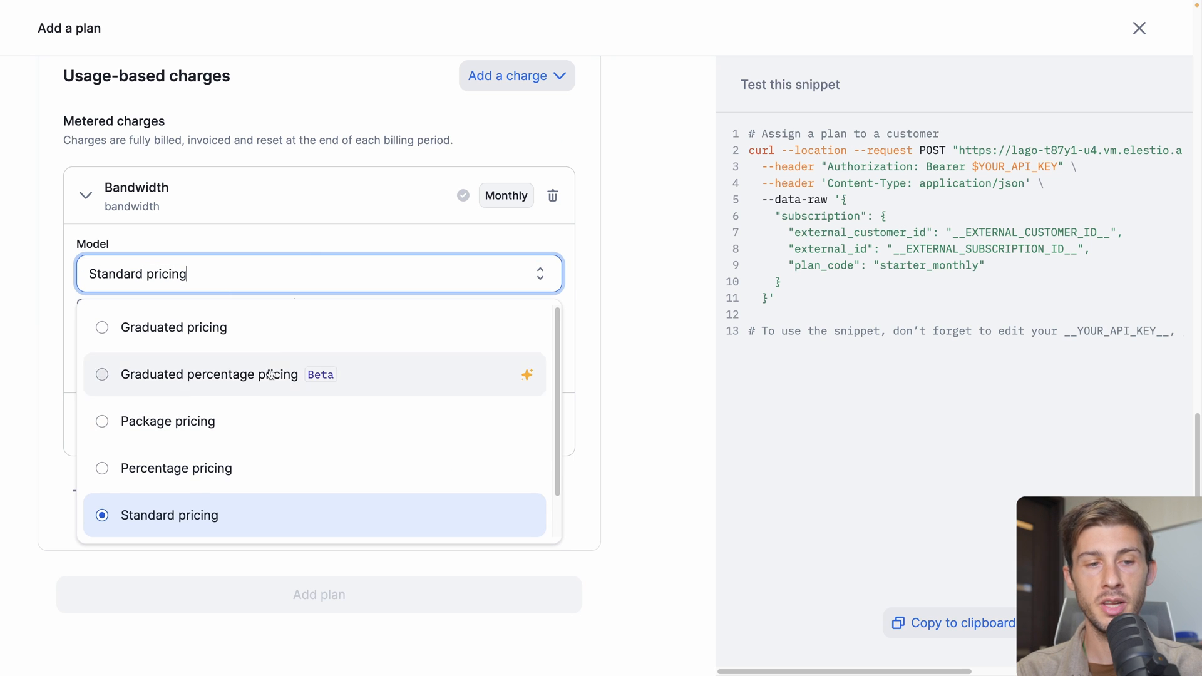
scroll("down", 3)
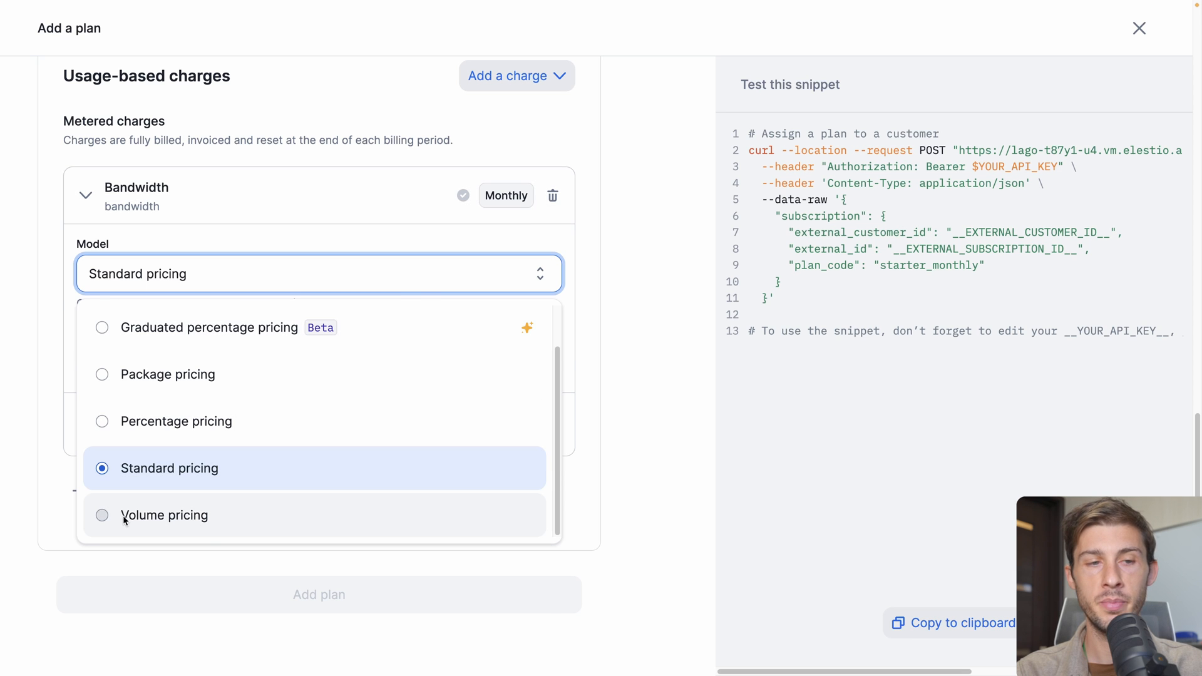
Switch Bandwidth to volume pricing: units 0–10 at $0, $1 per unit beyond.
left_click(164, 514)
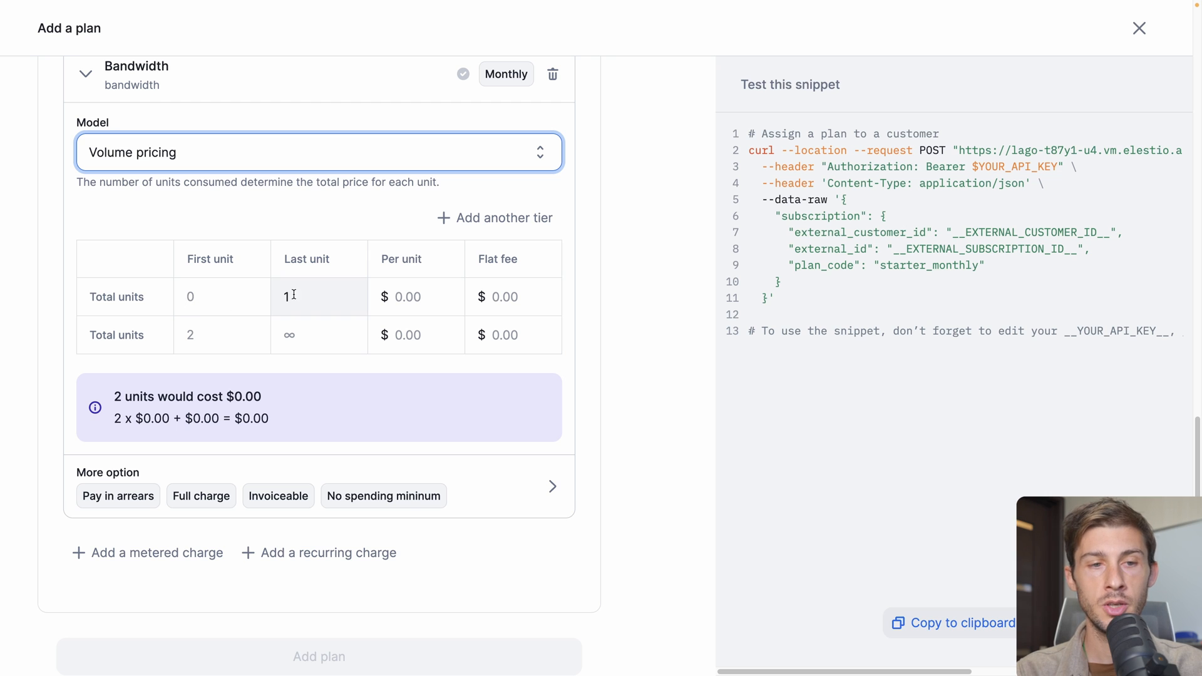
type("10")
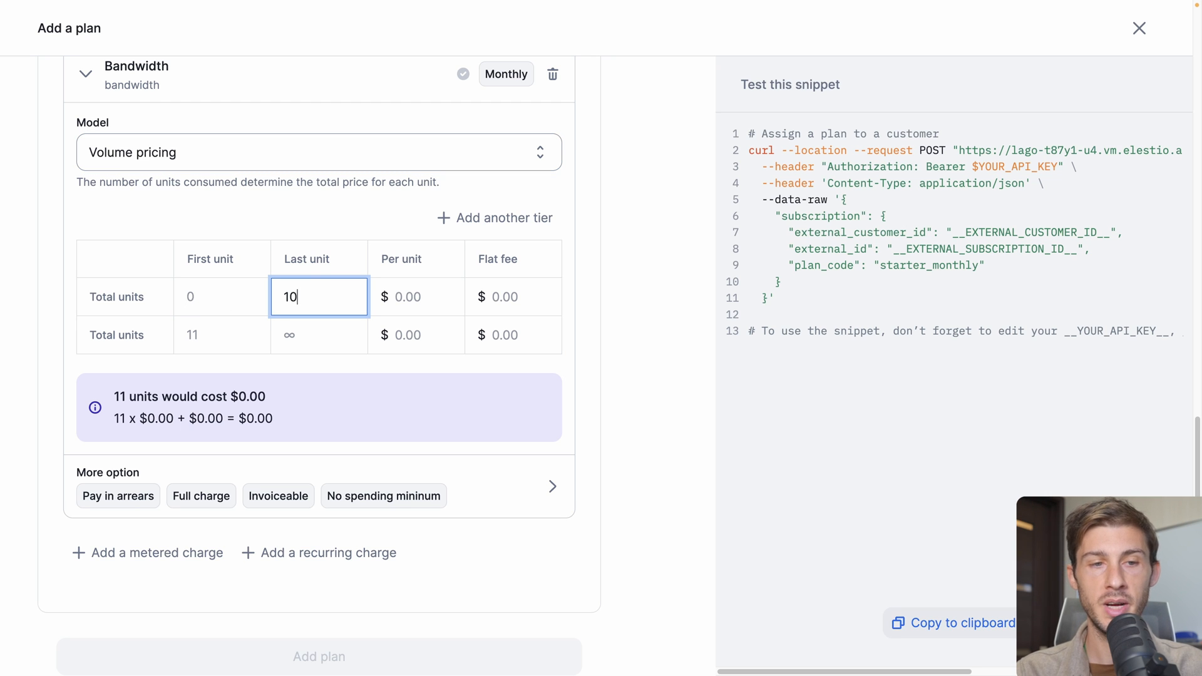
left_click(417, 297)
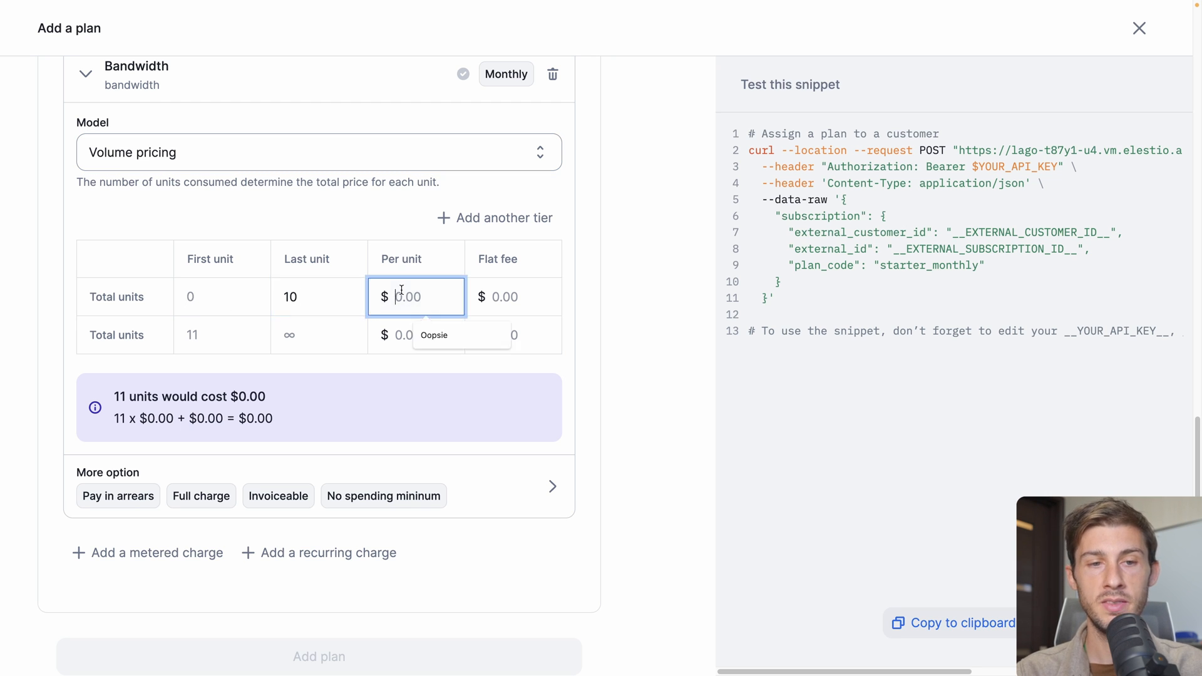
left_click(153, 213)
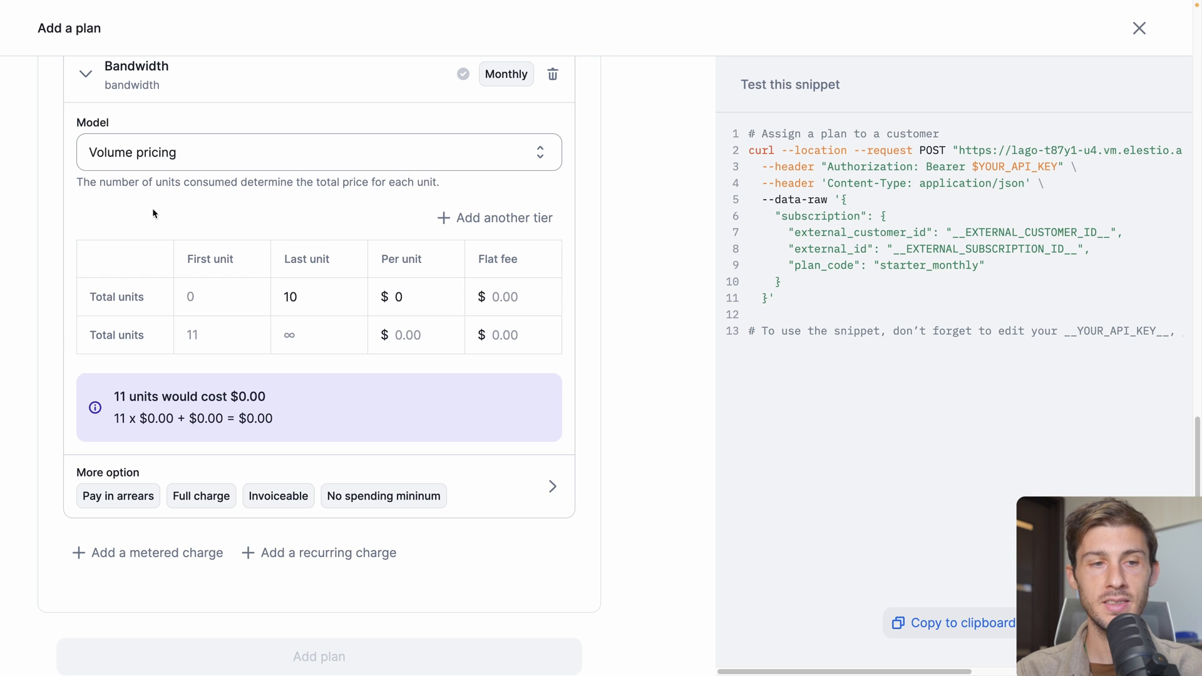
mouse_move(226, 342)
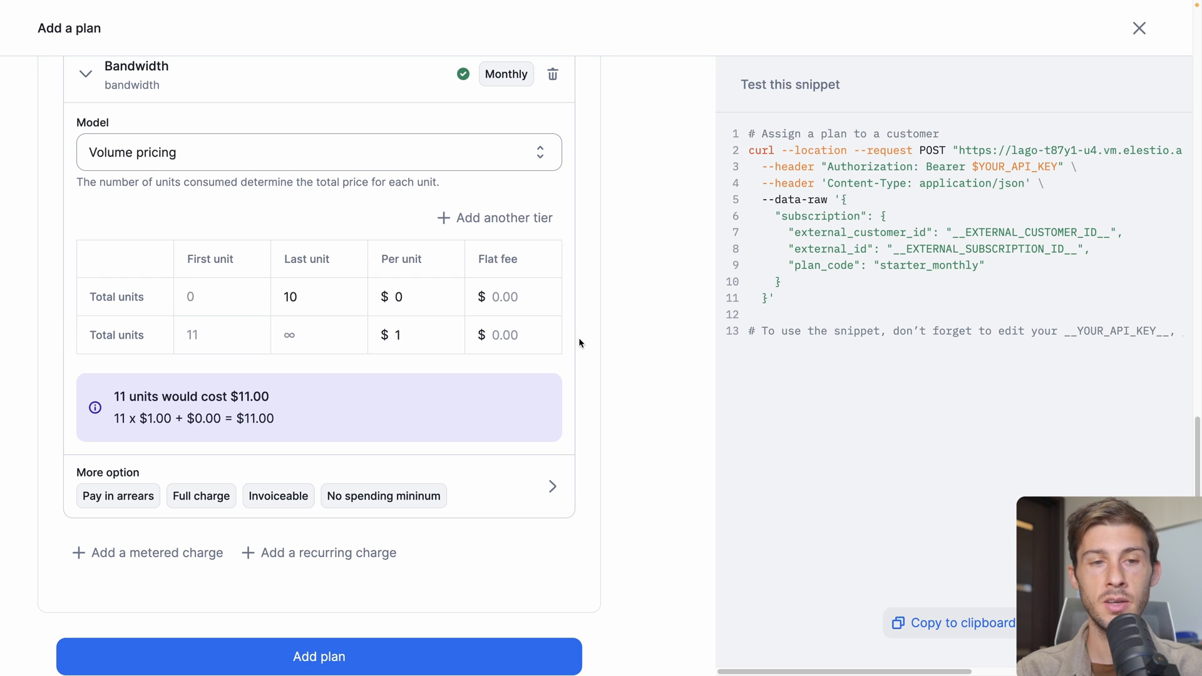
left_click(496, 218)
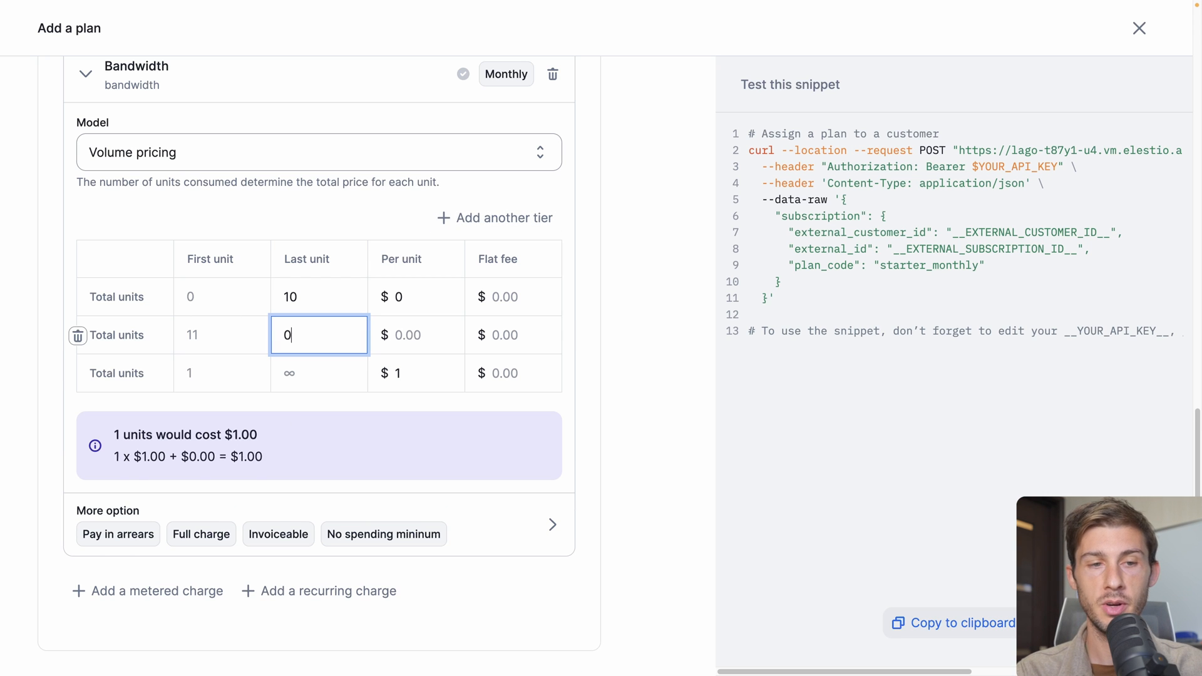
type("2")
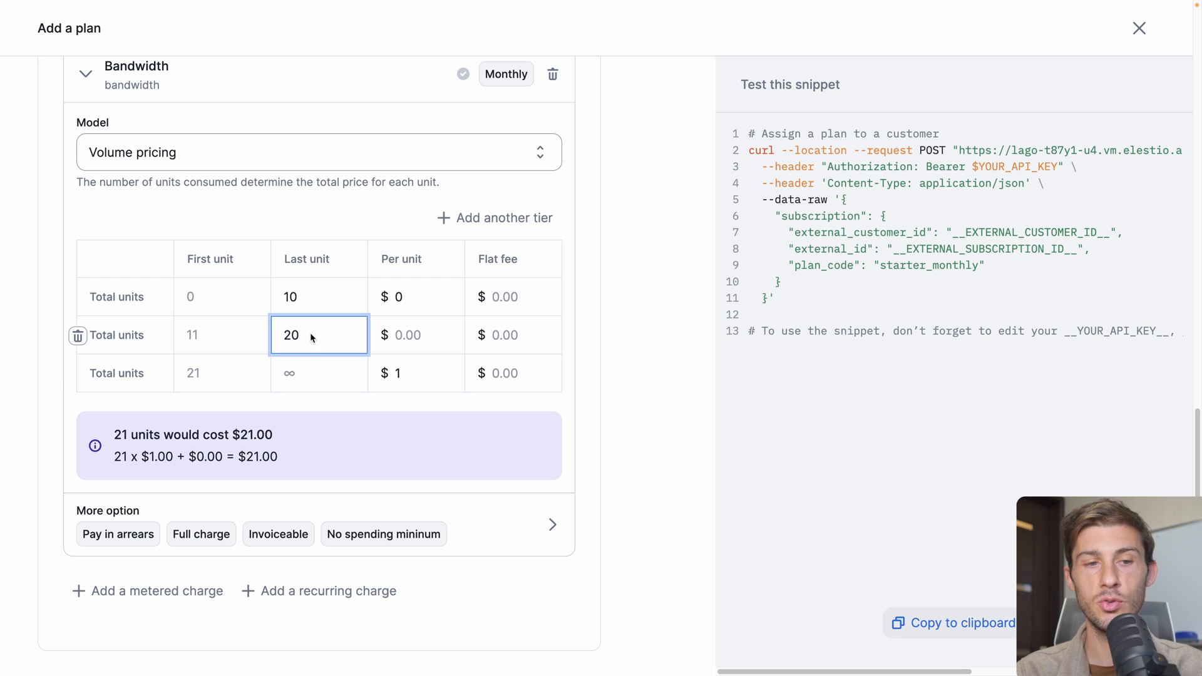
mouse_move(221, 379)
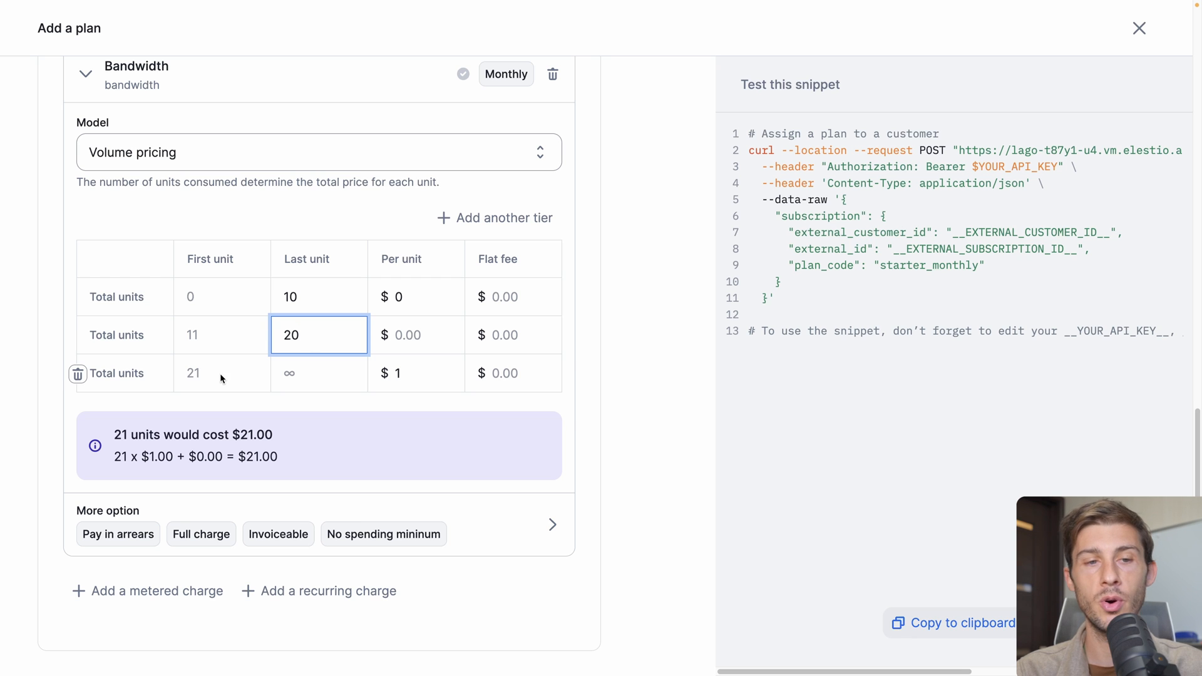
mouse_move(112, 335)
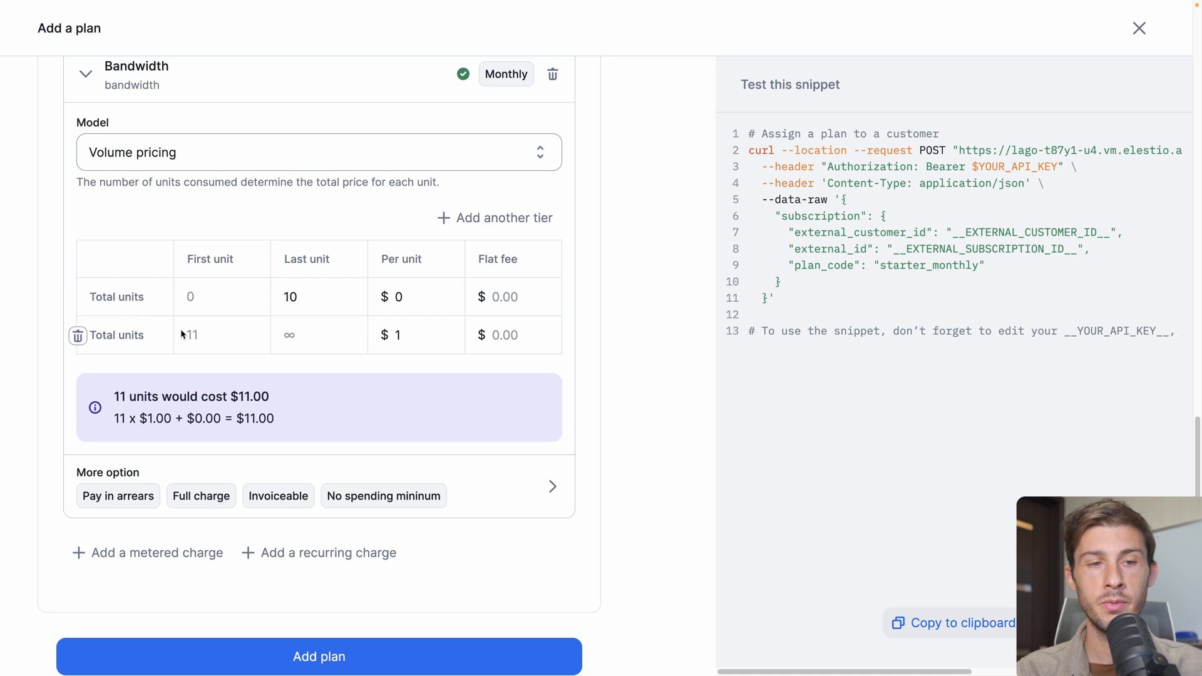
mouse_move(236, 324)
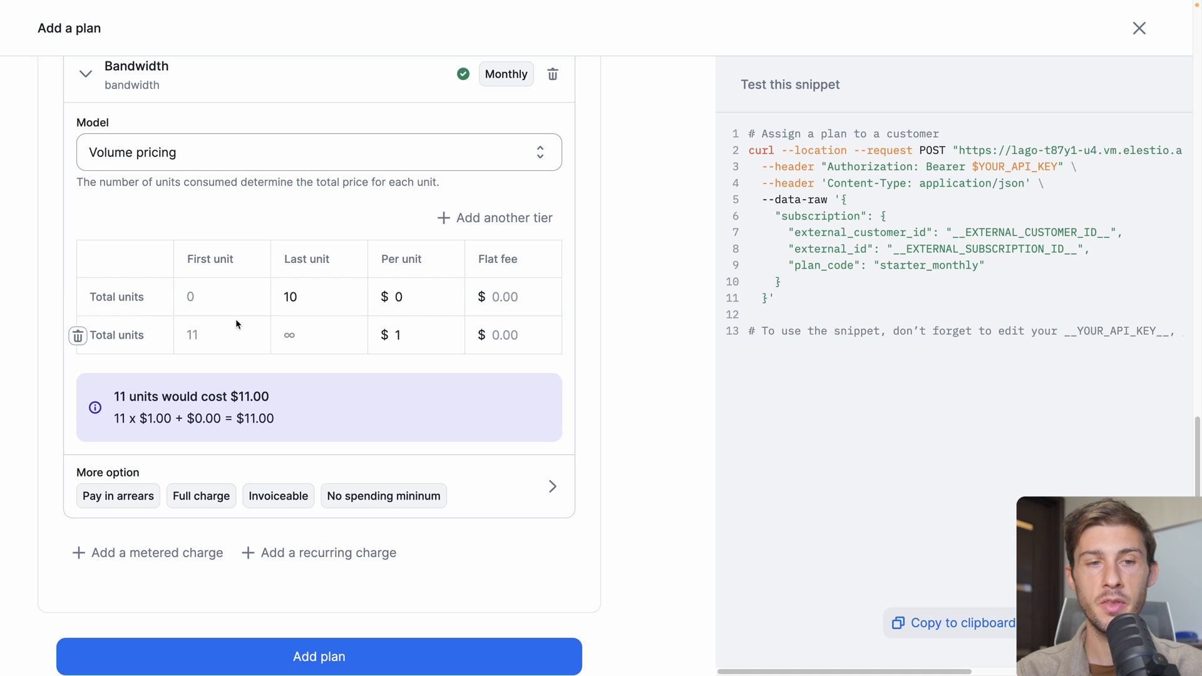
mouse_move(148, 298)
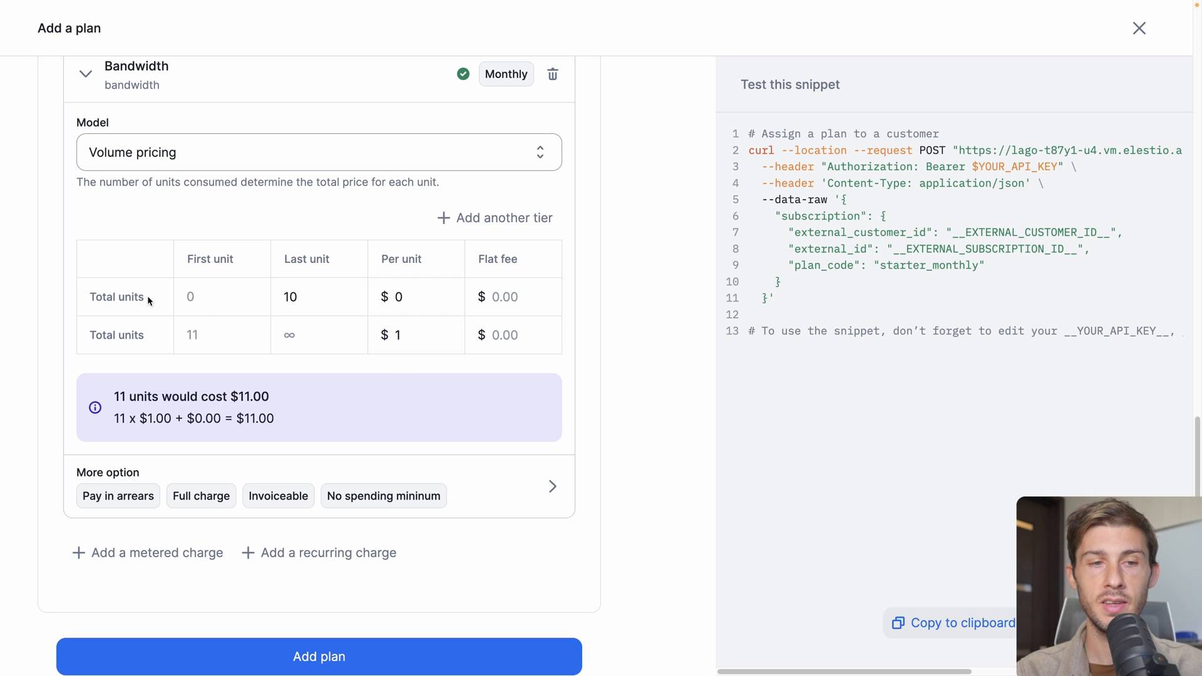
mouse_move(299, 272)
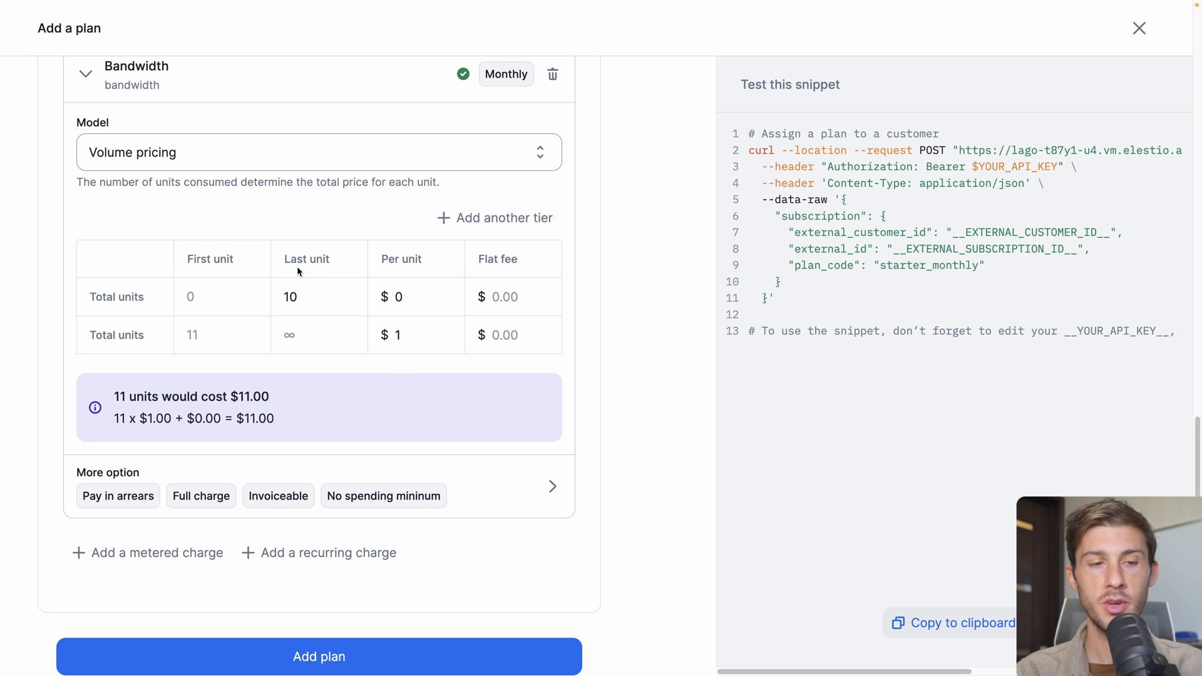
Expand Bandwidth's extra options to show the charge is paid in arrears.
scroll("down", 3)
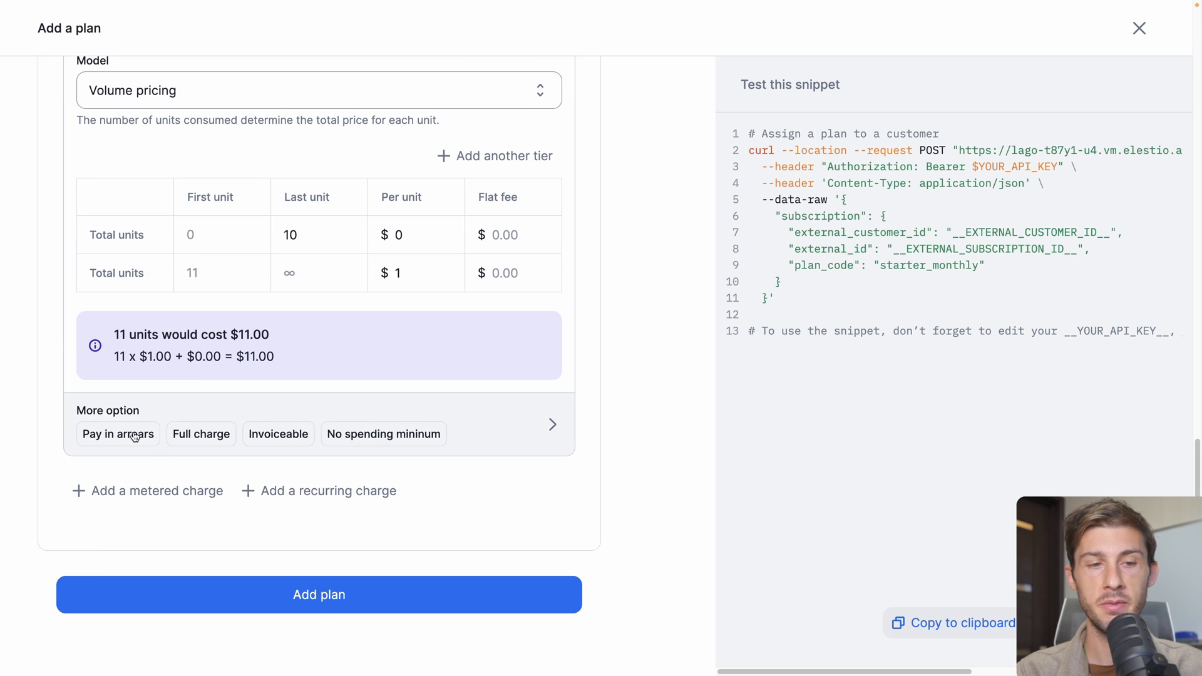
mouse_move(225, 412)
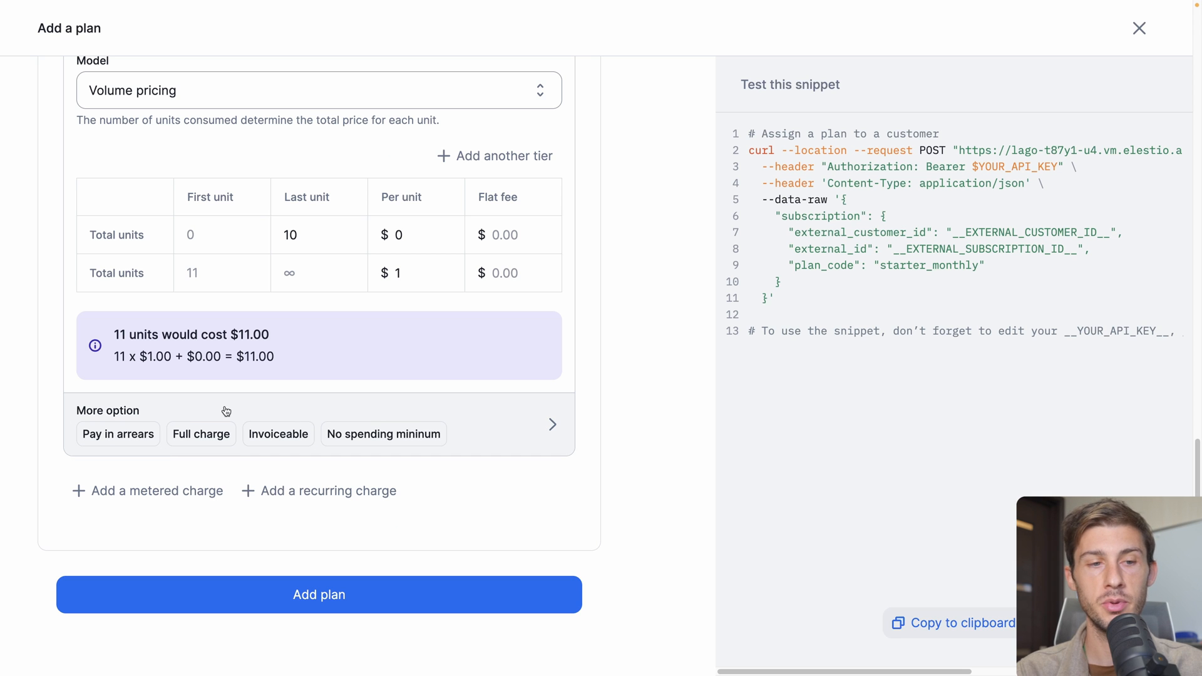
left_click(551, 424)
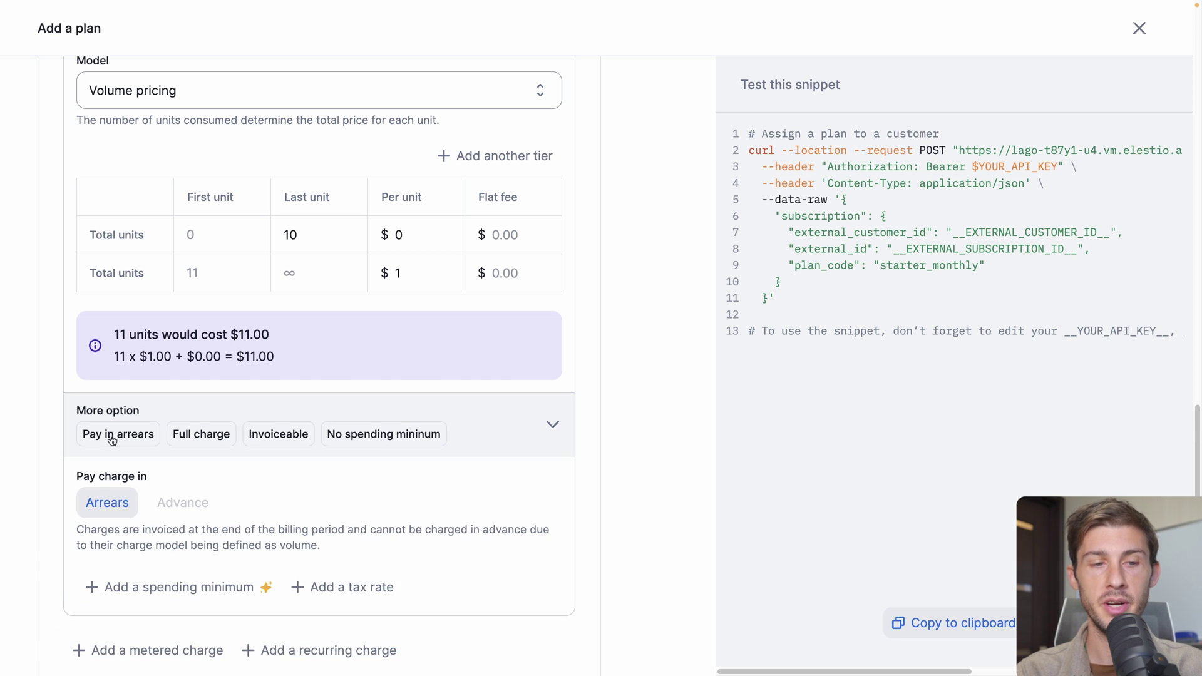
scroll("down", 3)
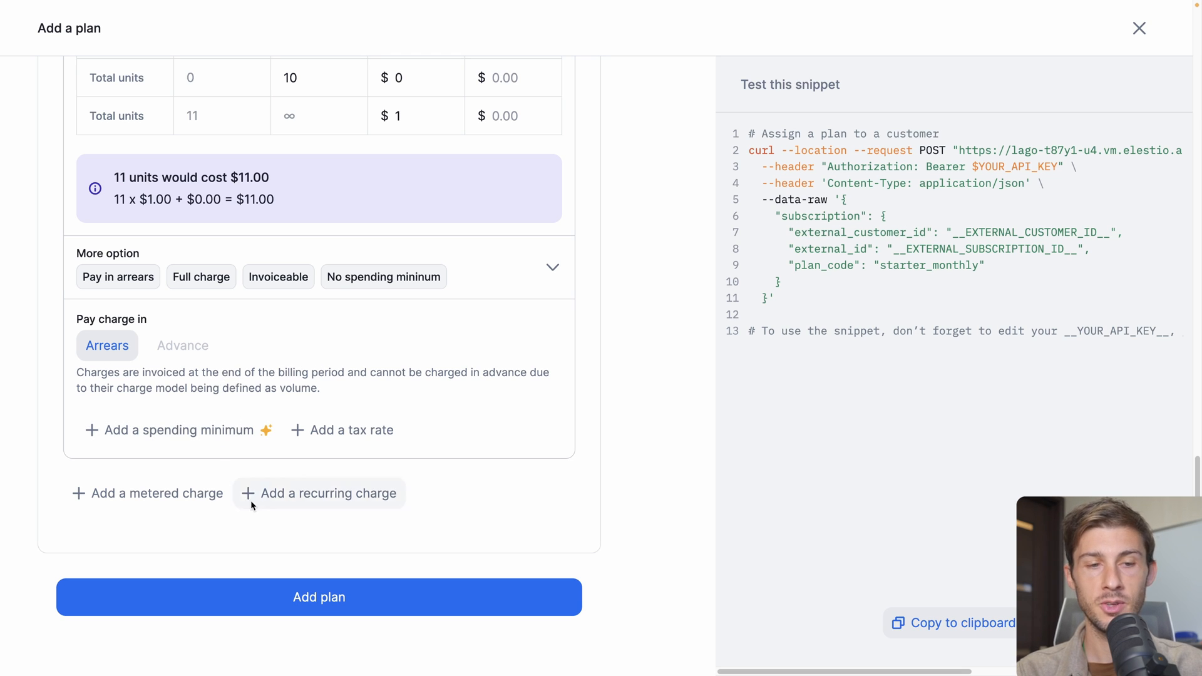
mouse_move(332, 505)
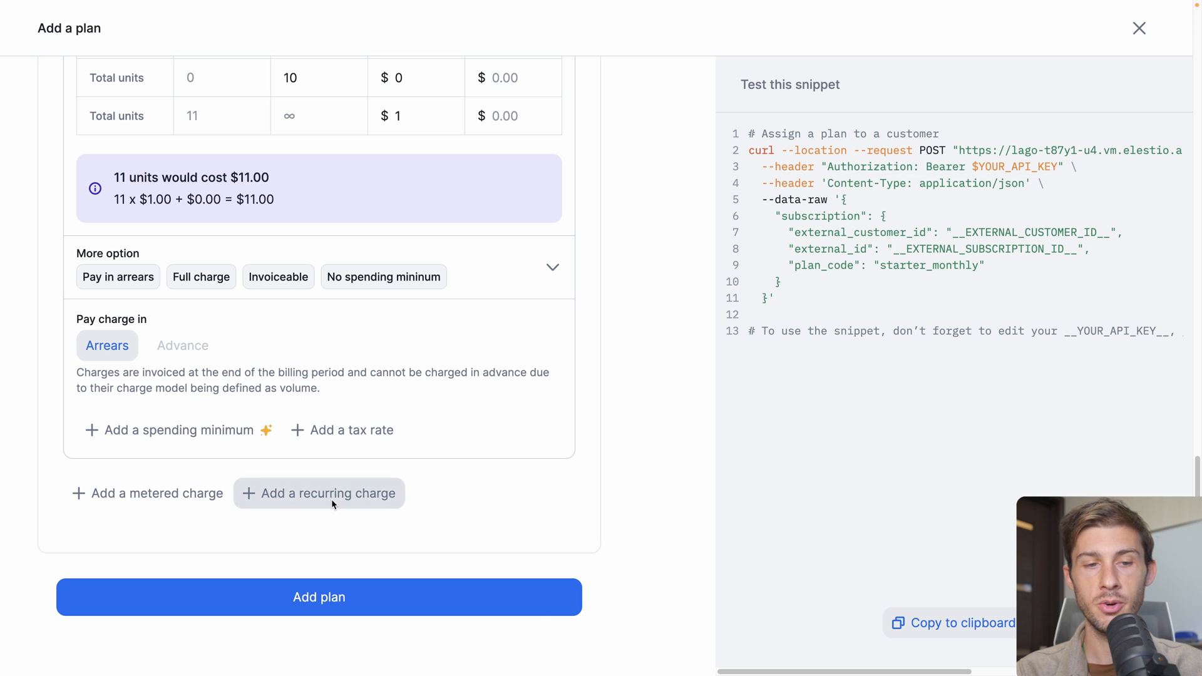
Add a recurring Storage charge with a $5 default price.
left_click(319, 493)
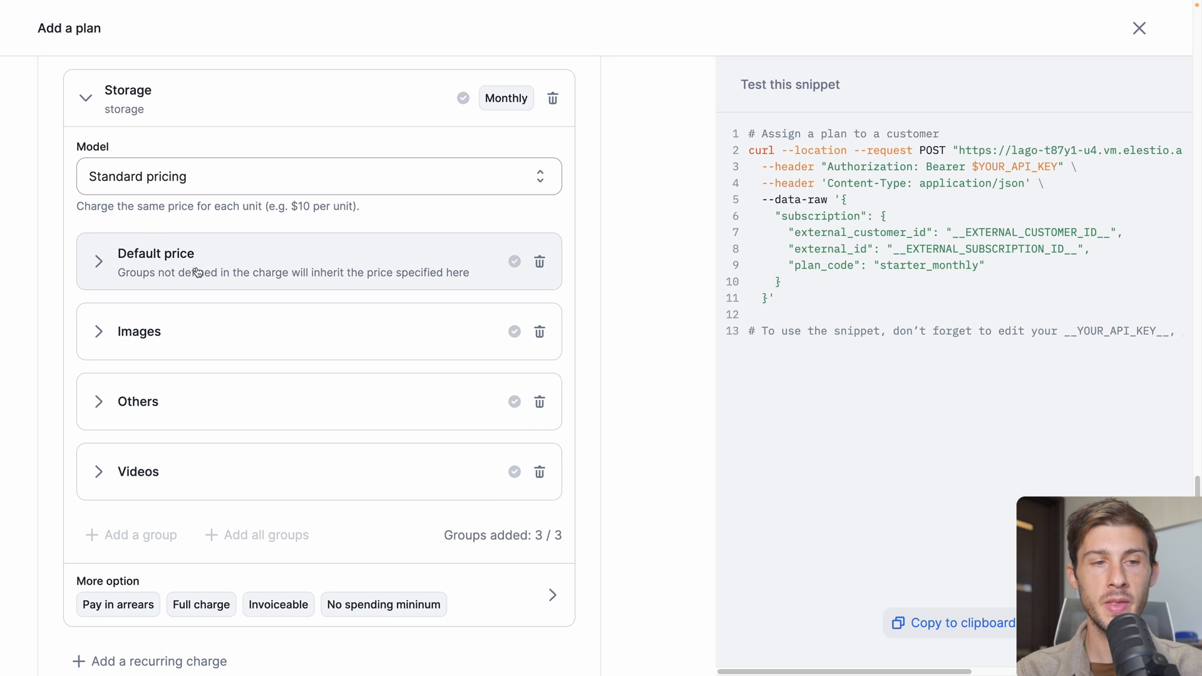
mouse_move(177, 353)
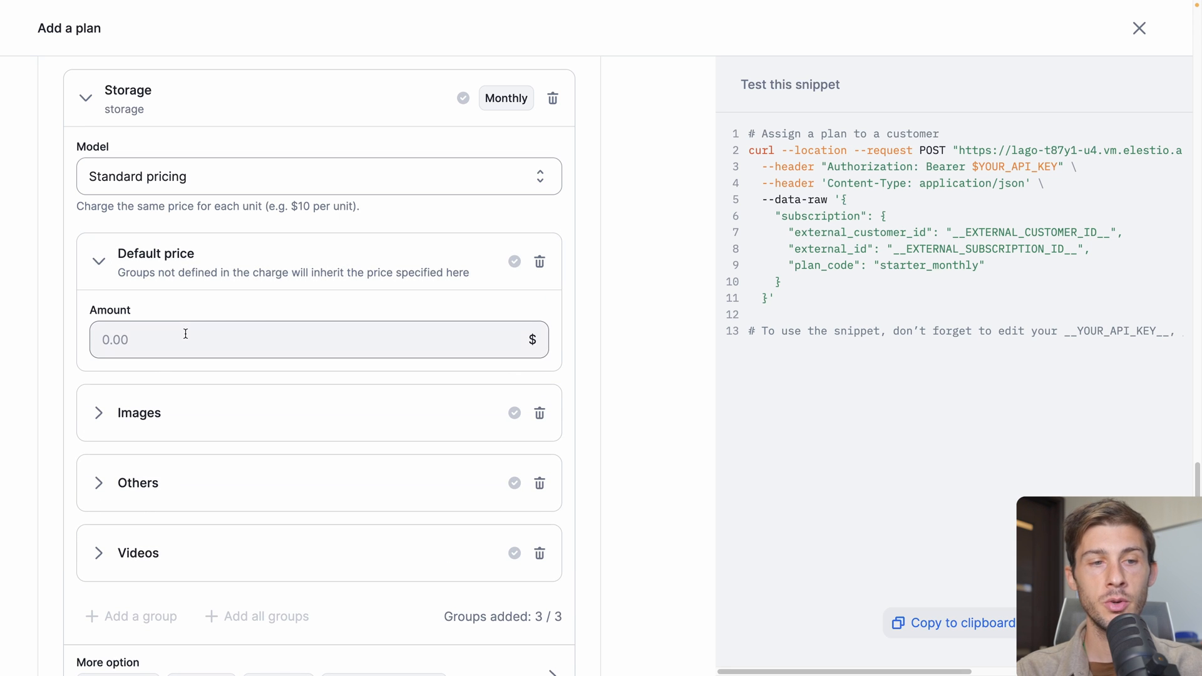
type("5")
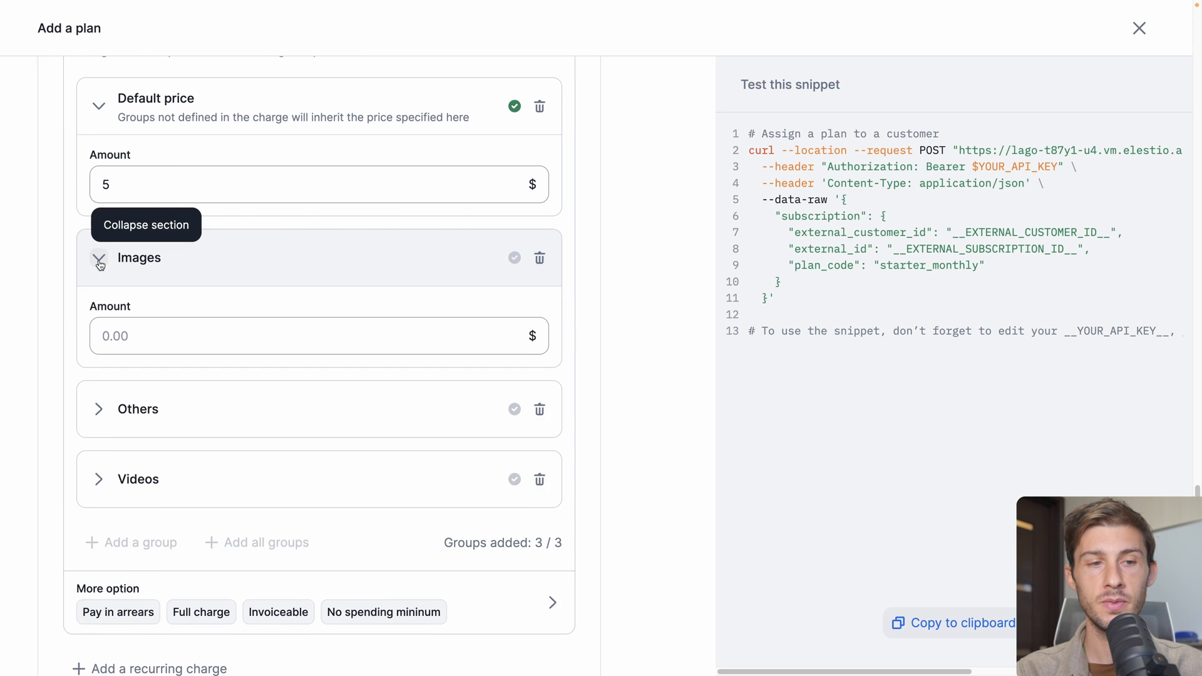
Switch Storage to volume pricing and set the default tiers' per-unit prices.
left_click(318, 123)
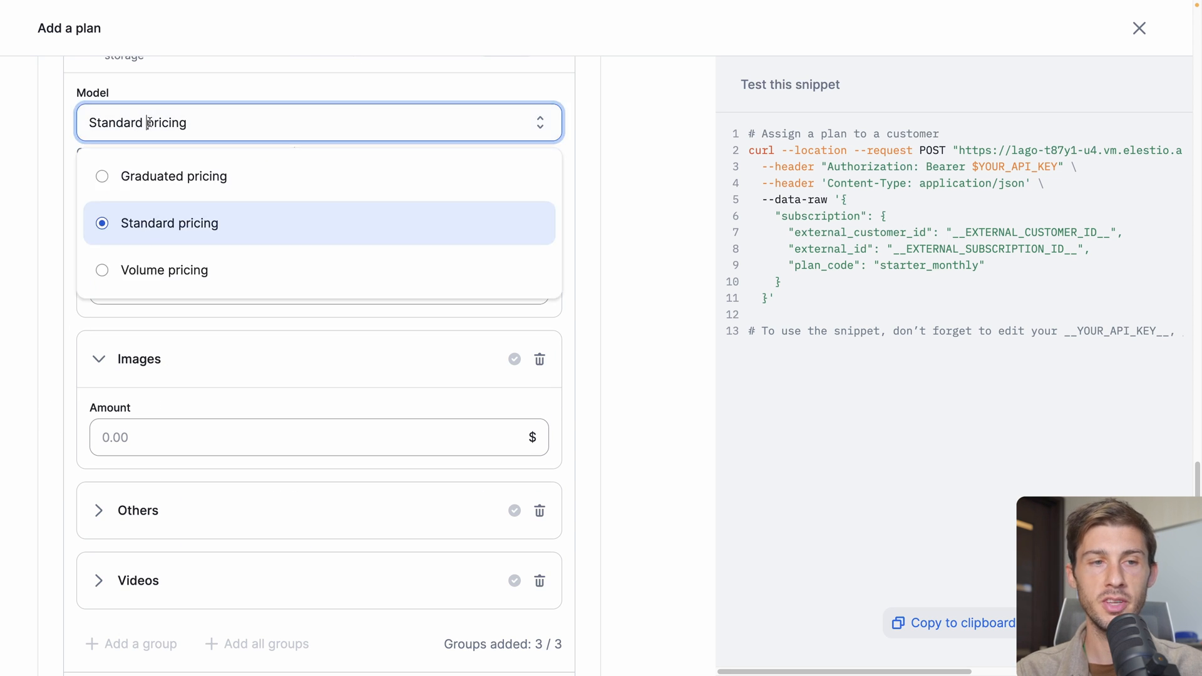
left_click(164, 270)
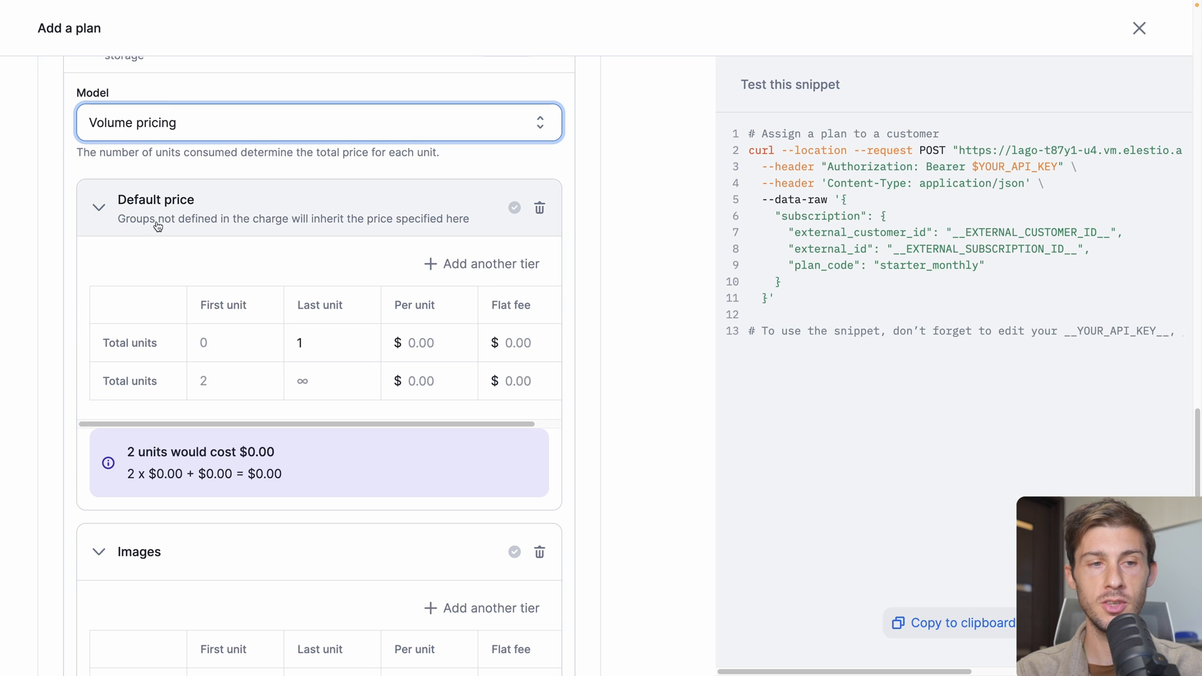
scroll("down", 3)
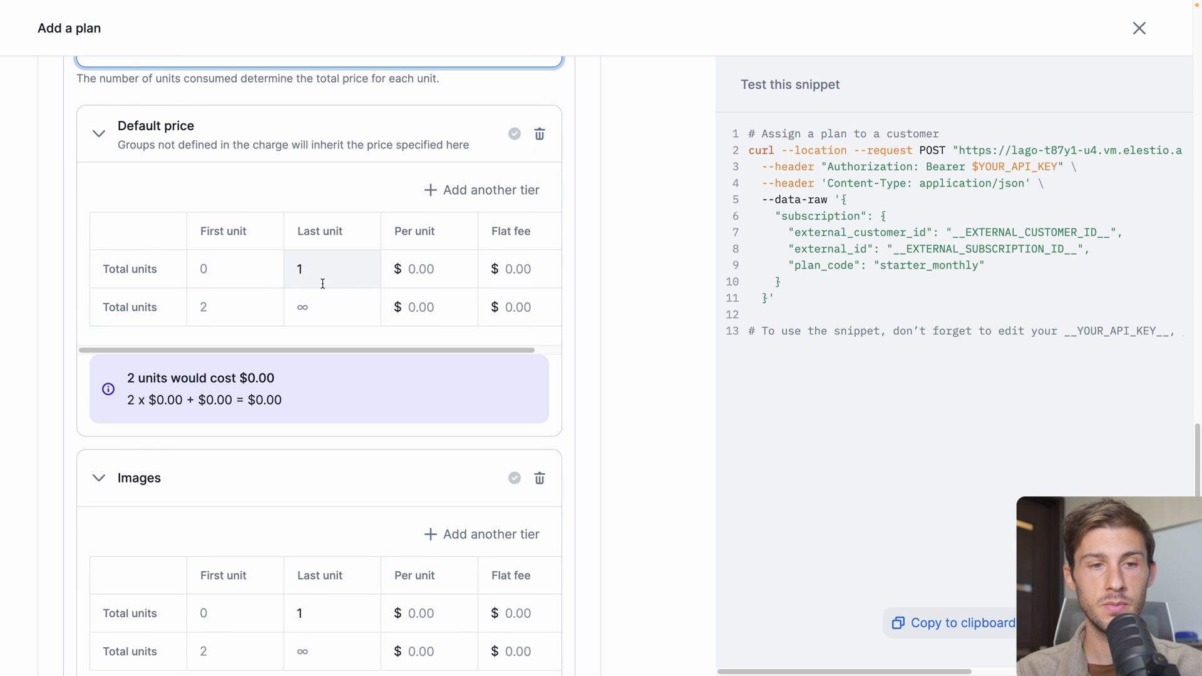
left_click(430, 269)
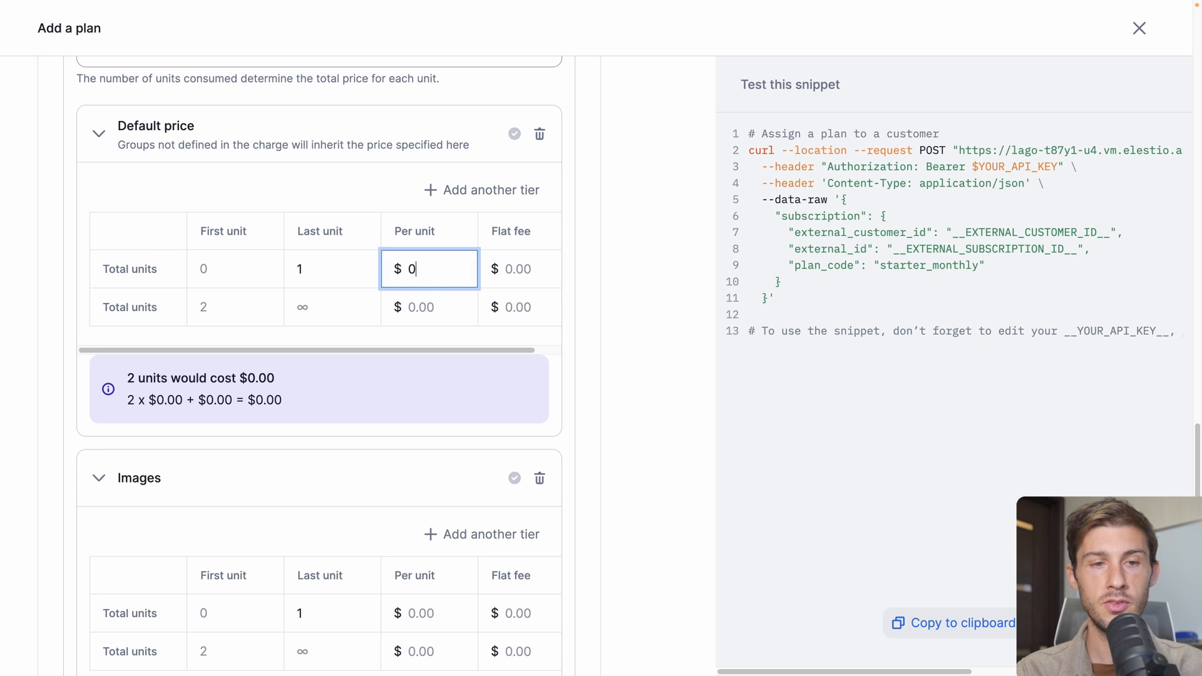
left_click(429, 306)
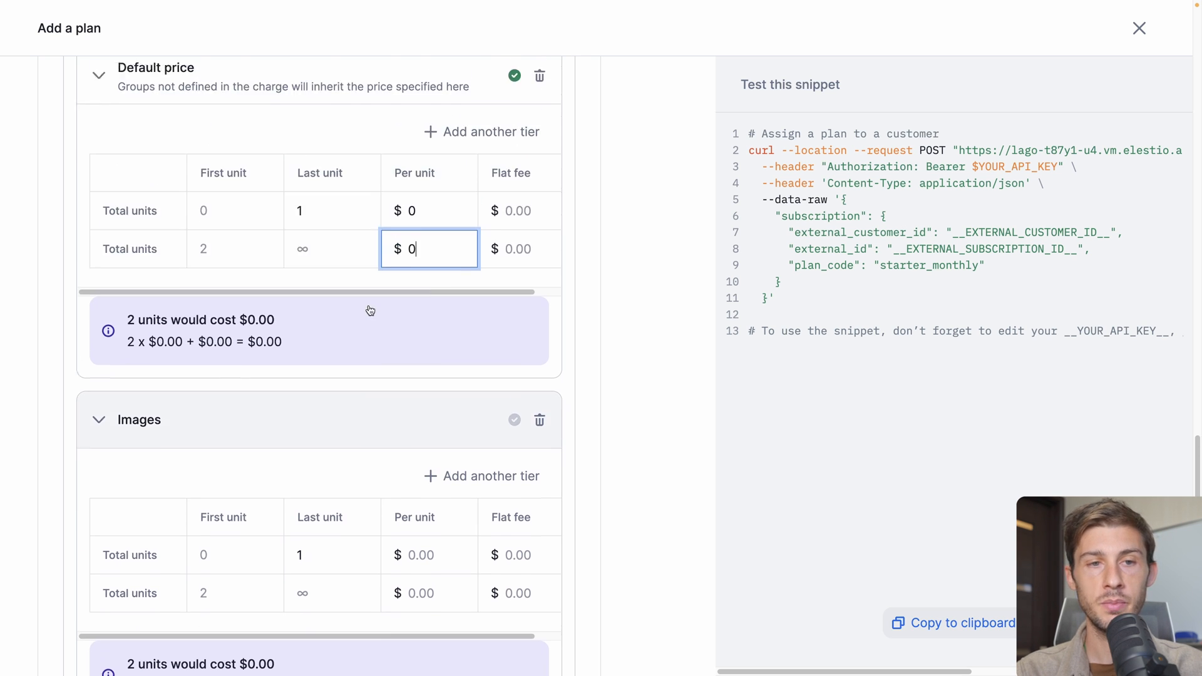
Fill tier limits and per-unit prices for the Images, Others and Videos groups.
scroll("down", 3)
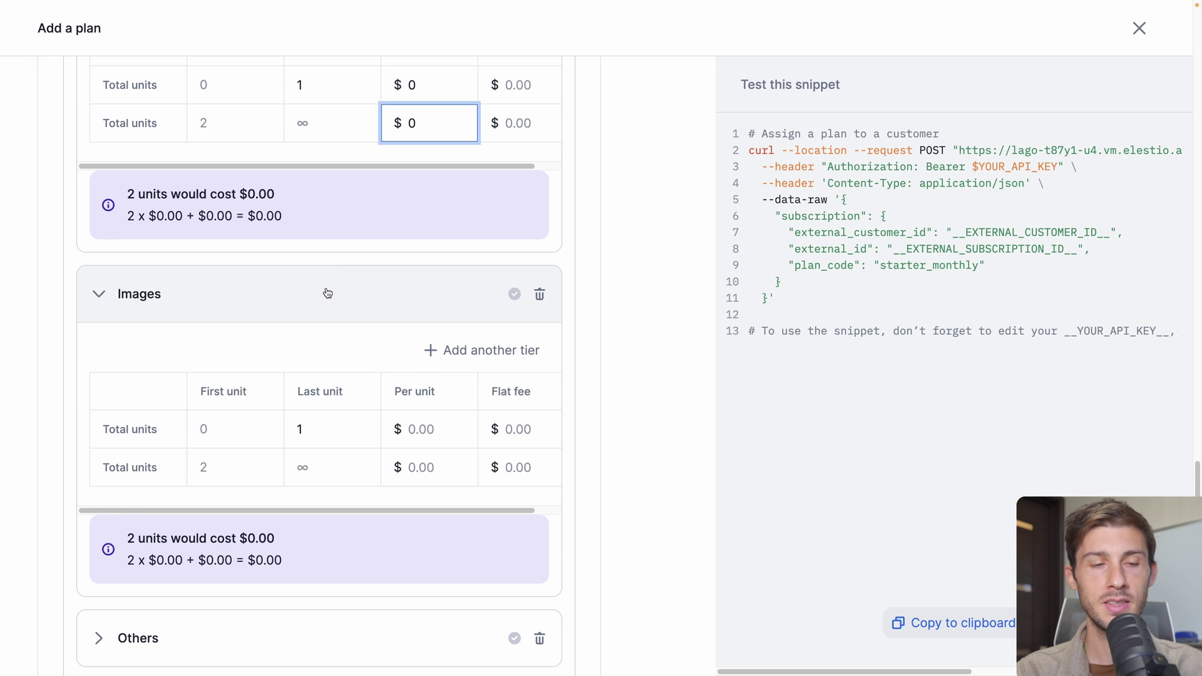
scroll("down", 3)
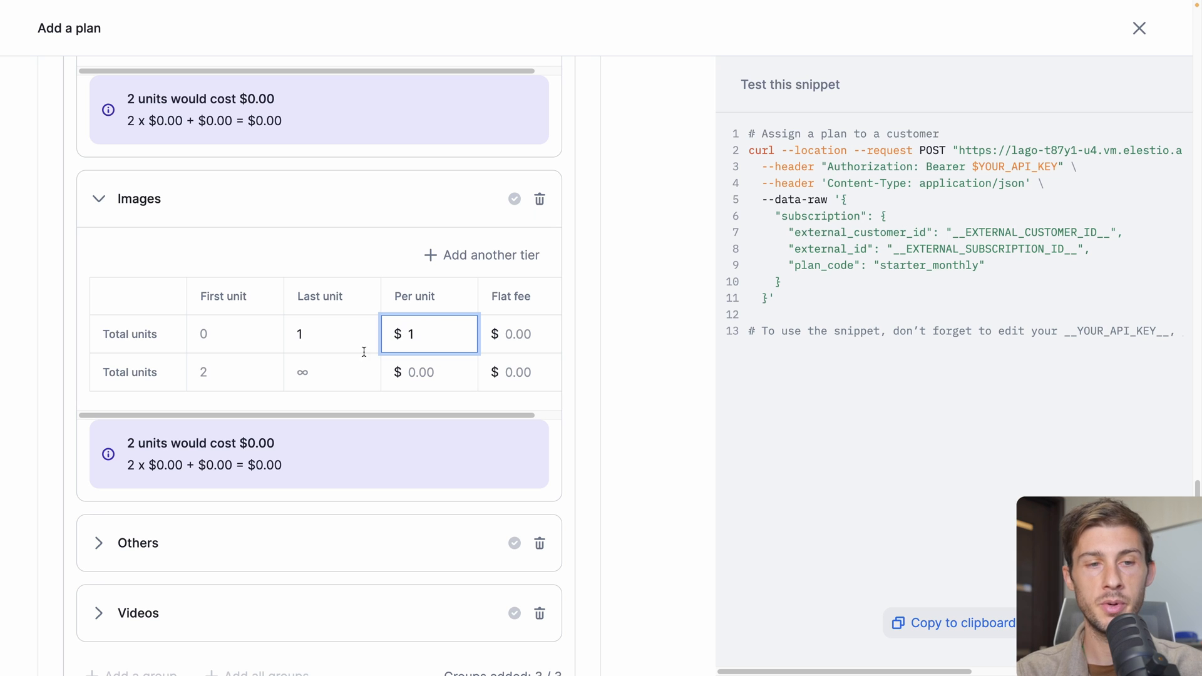
left_click(332, 334)
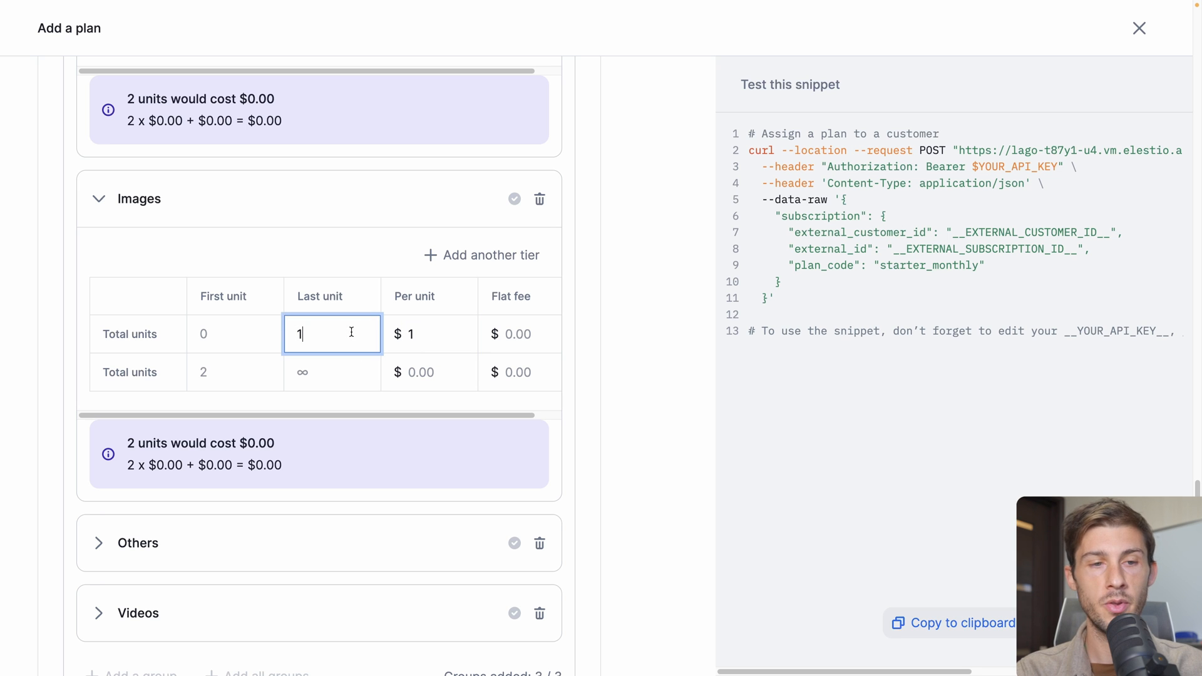
type("0")
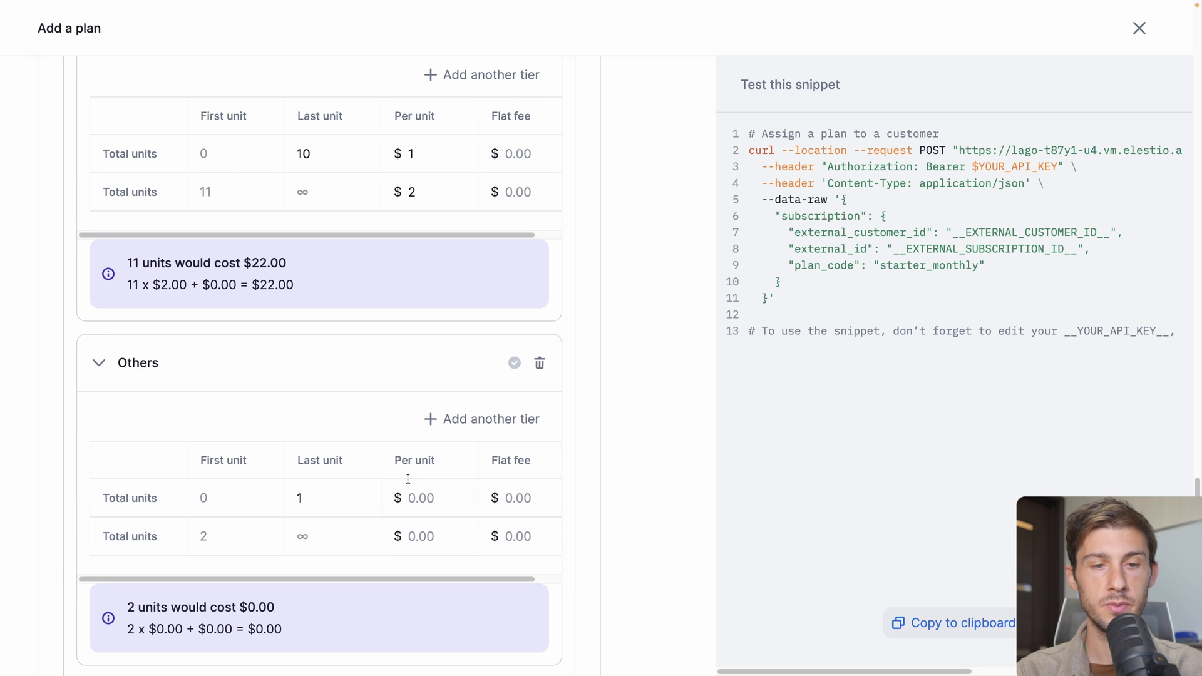
left_click(429, 536)
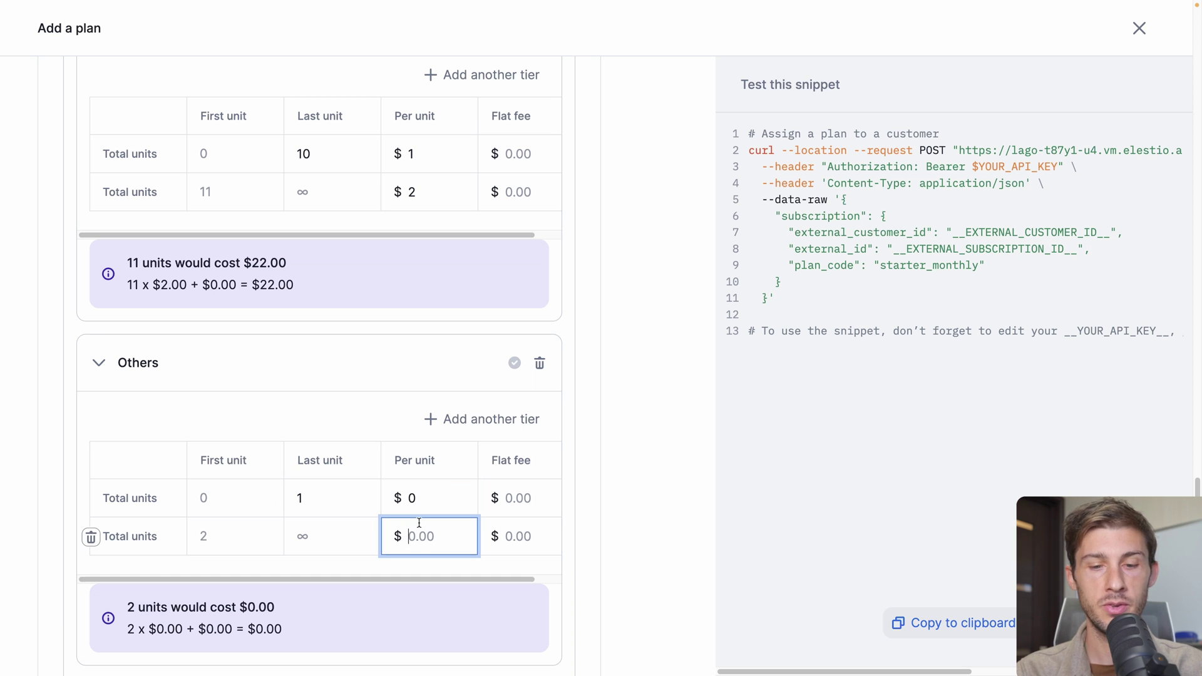
scroll("down", 3)
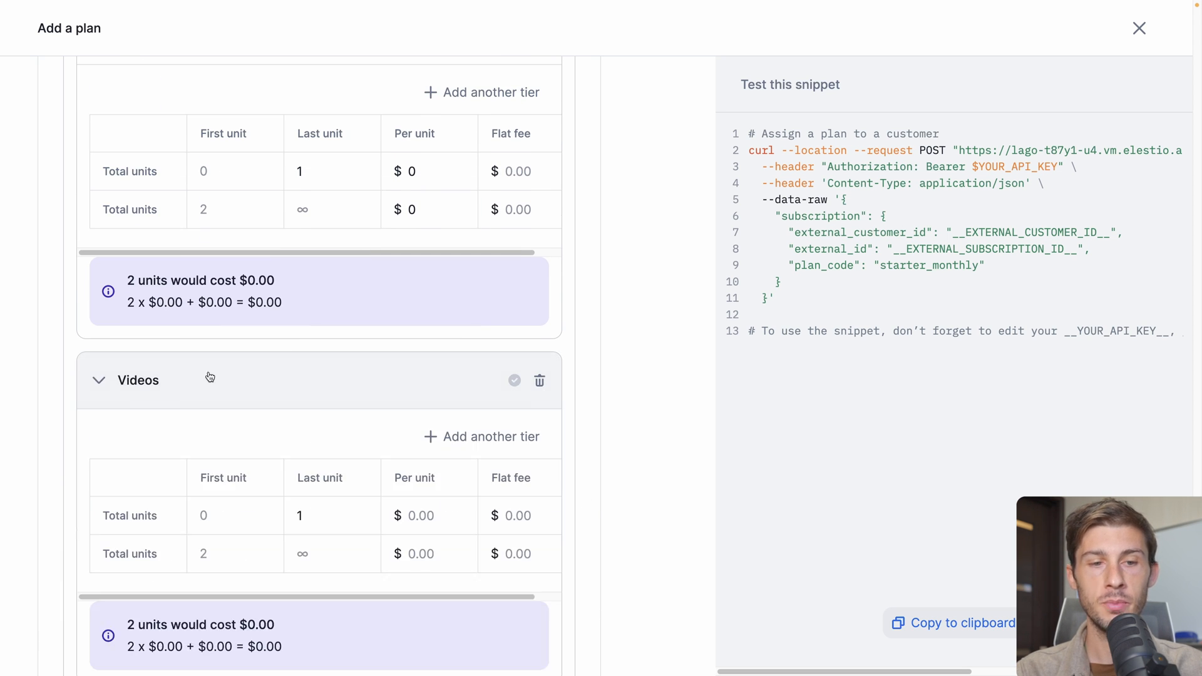
left_click(332, 516)
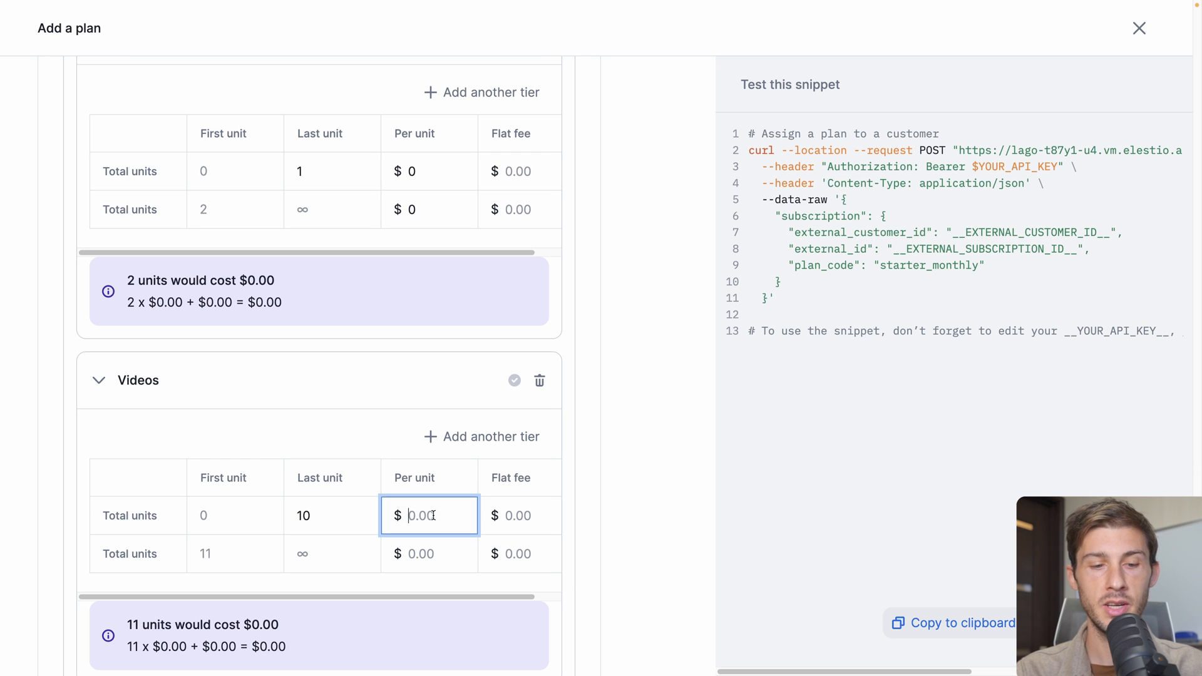
type("5")
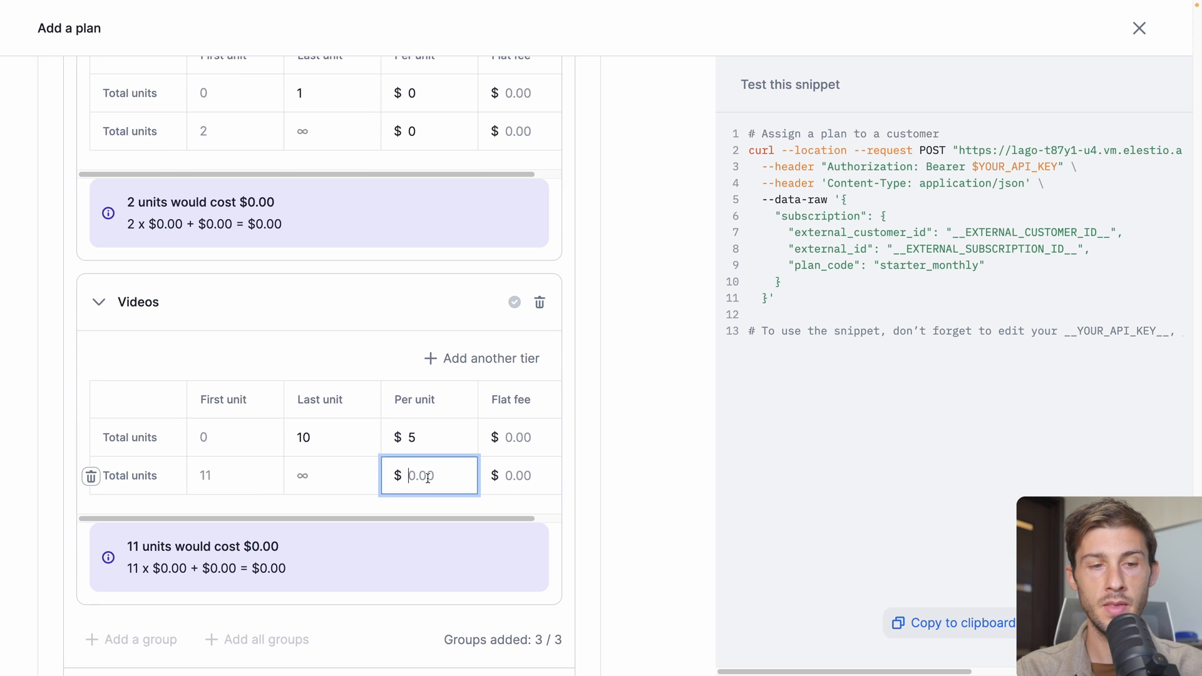
type("2")
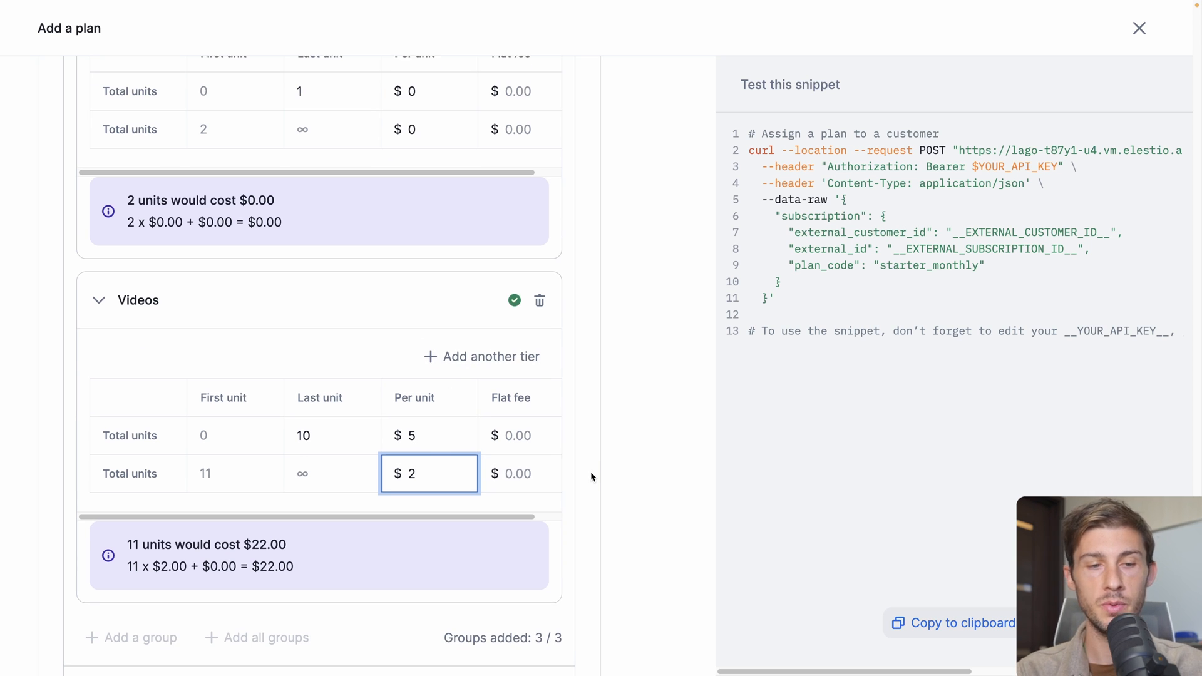
Check the Storage billing options and save the Starter plan.
scroll("down", 3)
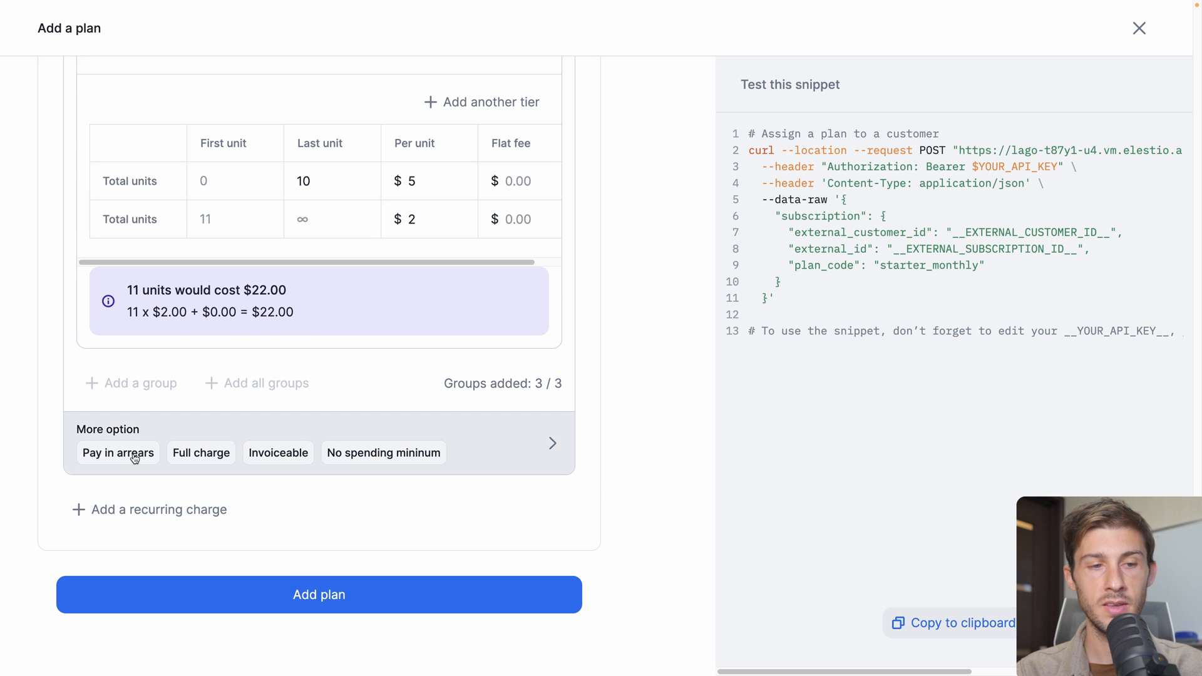
left_click(550, 443)
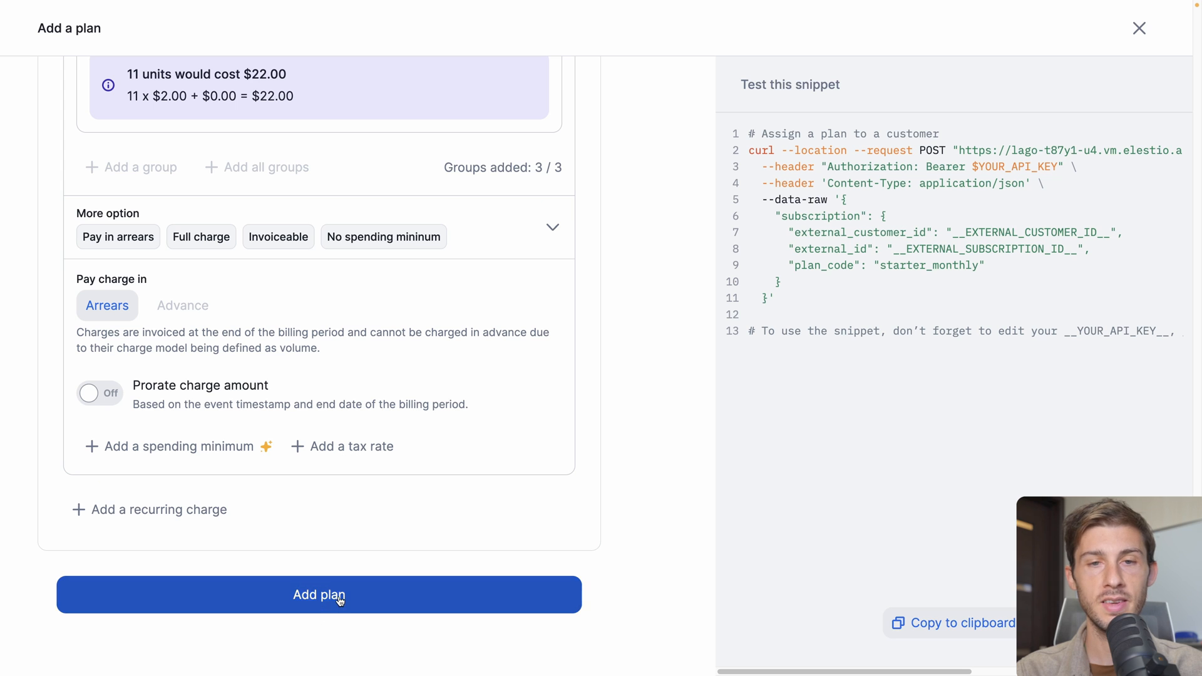
left_click(318, 595)
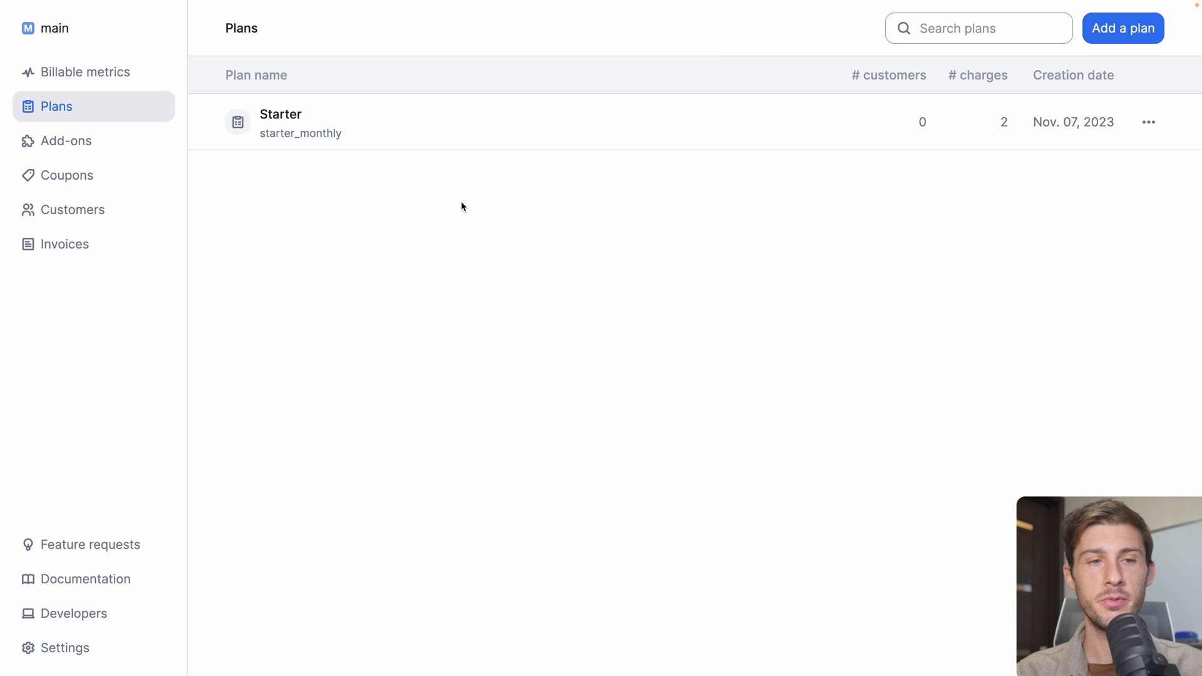
mouse_move(343, 165)
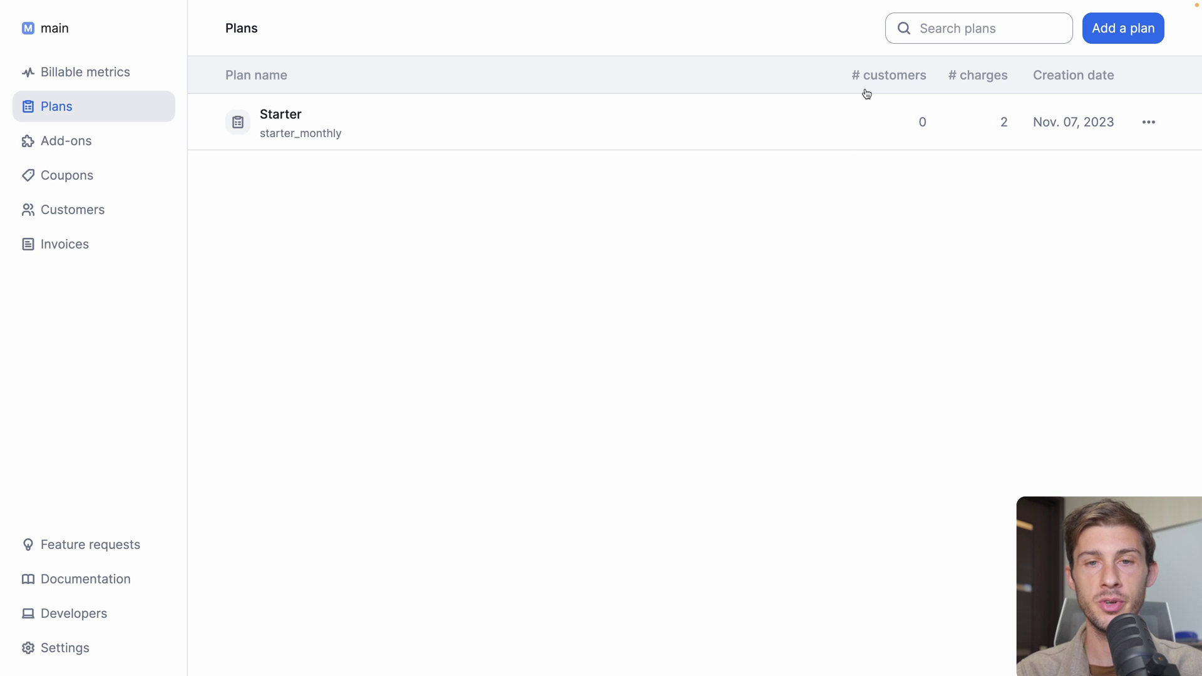
mouse_move(1021, 184)
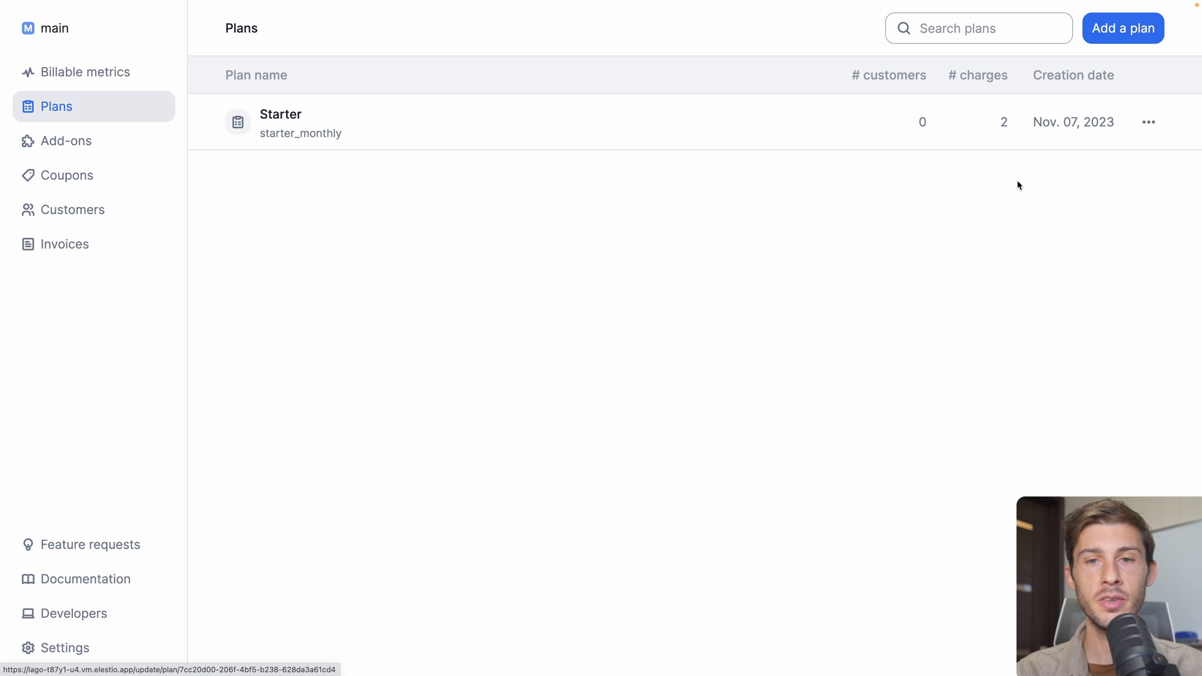
mouse_move(989, 113)
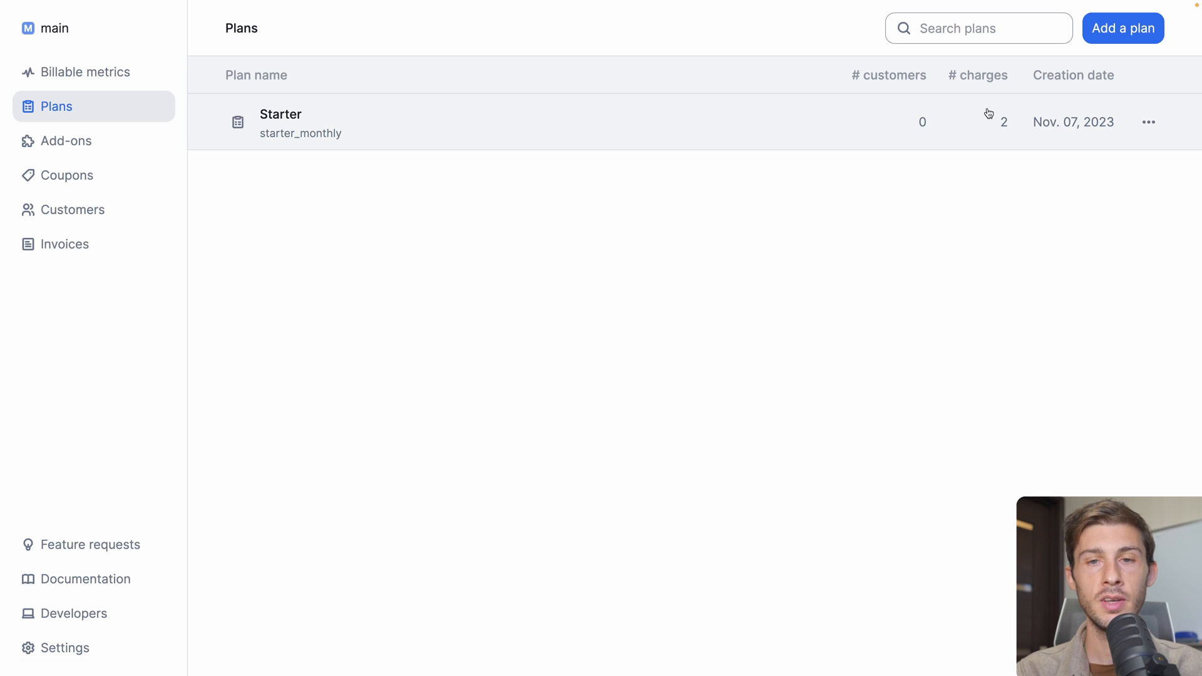
mouse_move(474, 122)
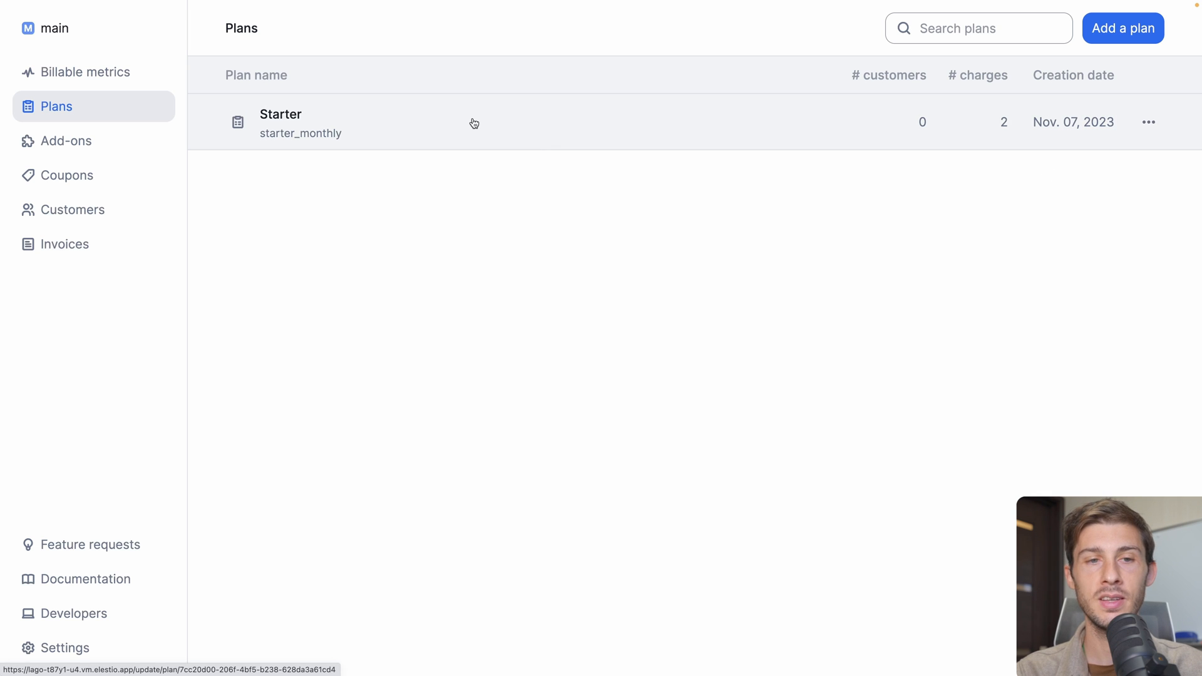
mouse_move(408, 116)
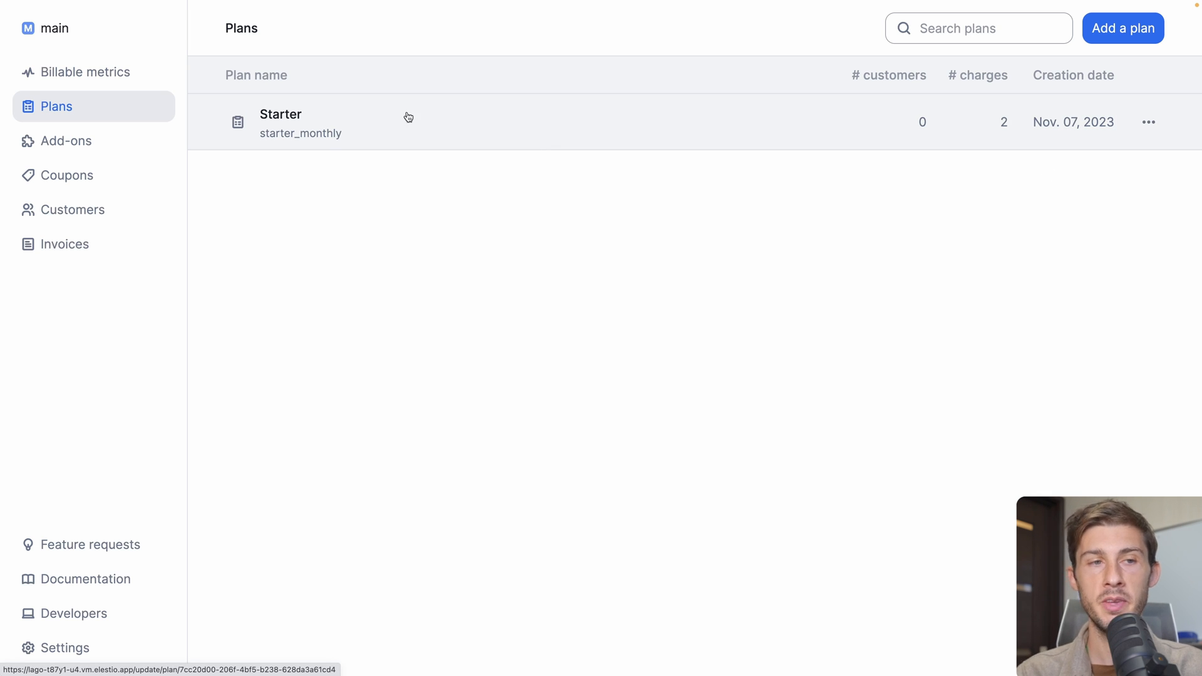
mouse_move(400, 253)
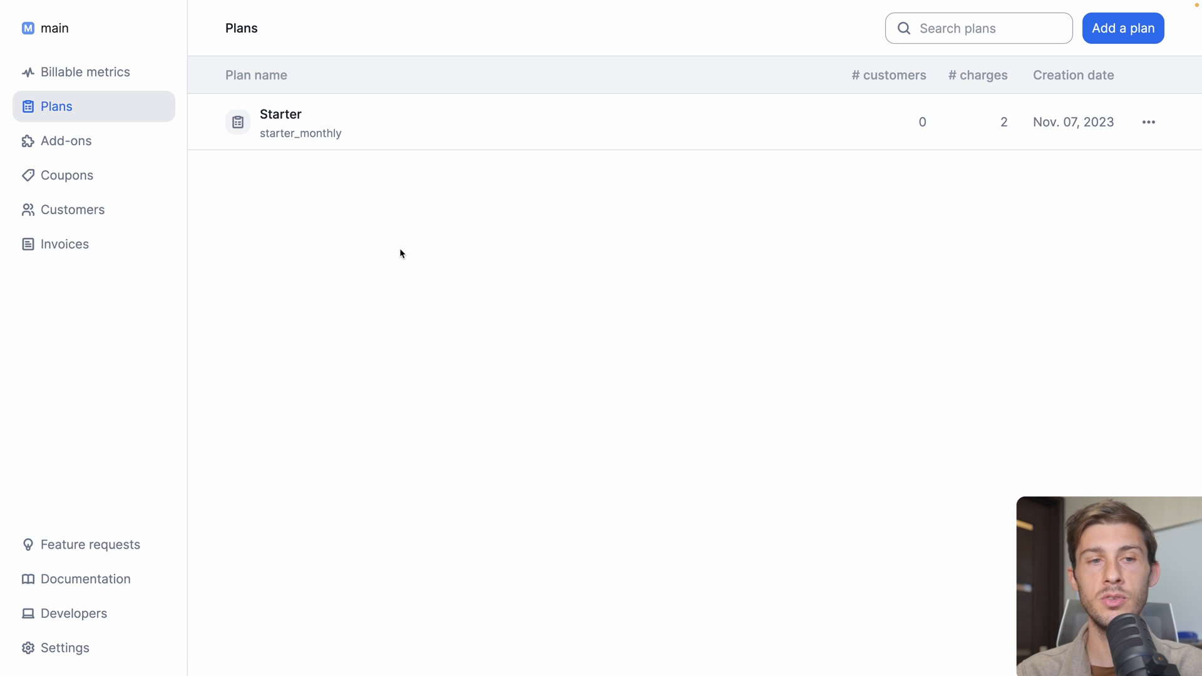
mouse_move(345, 309)
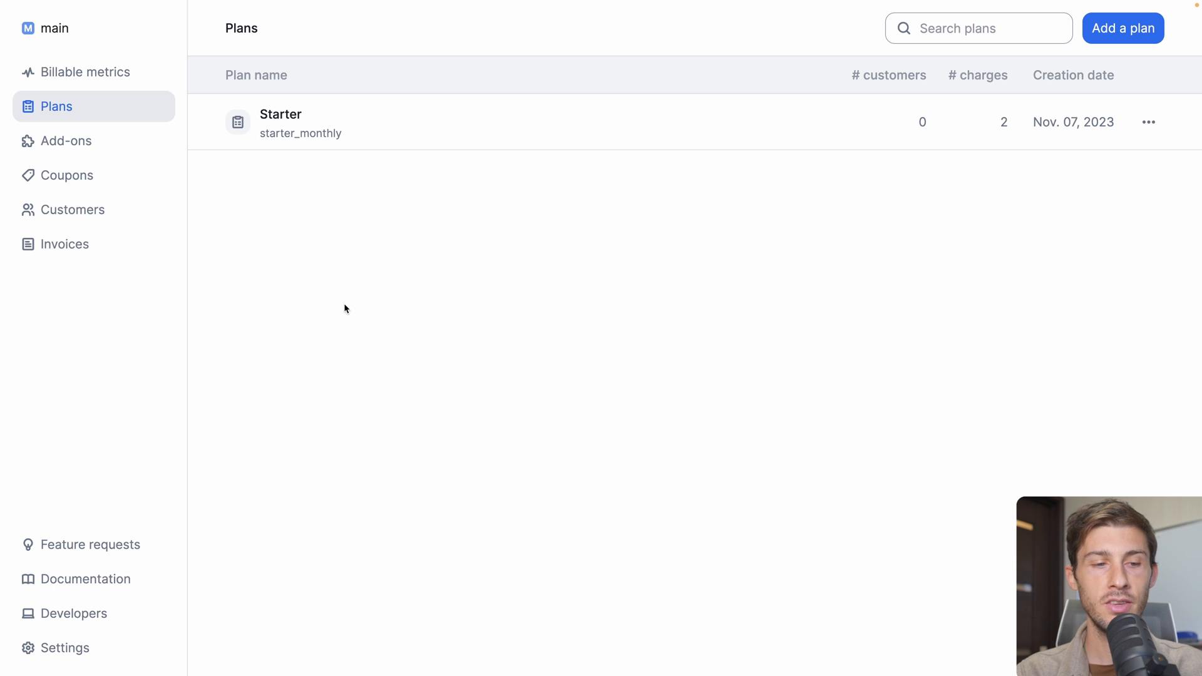
Open the Developers page listing the API key and organization ID.
left_click(73, 614)
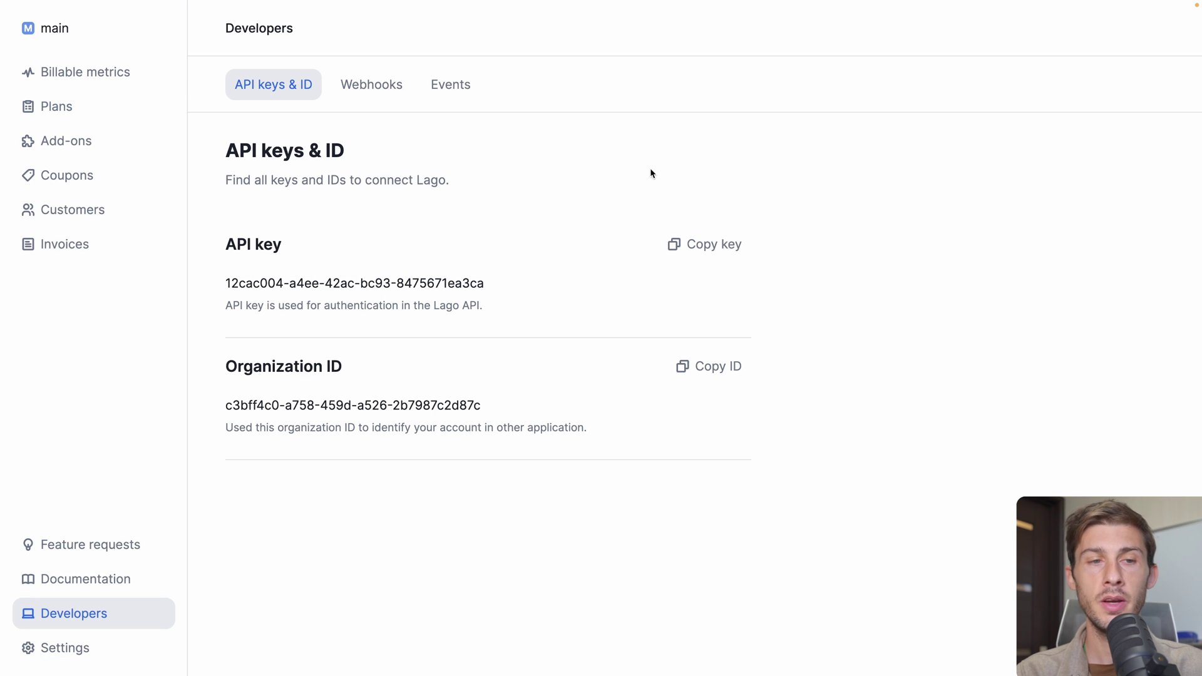
mouse_move(359, 236)
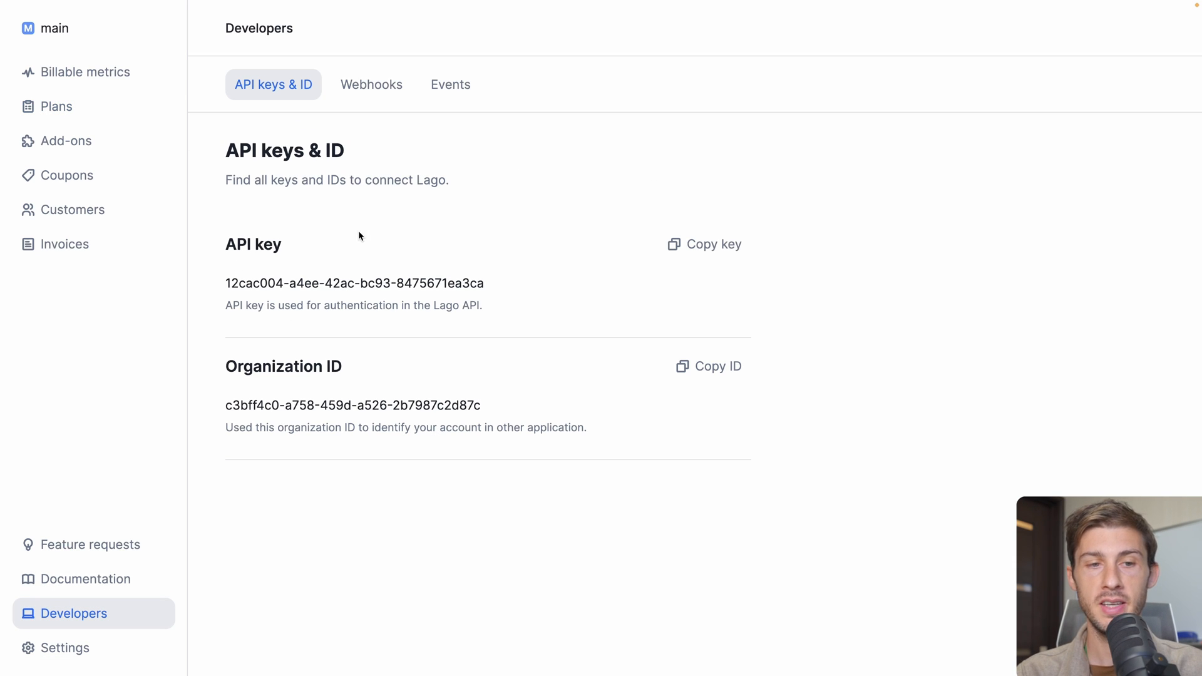
mouse_move(428, 287)
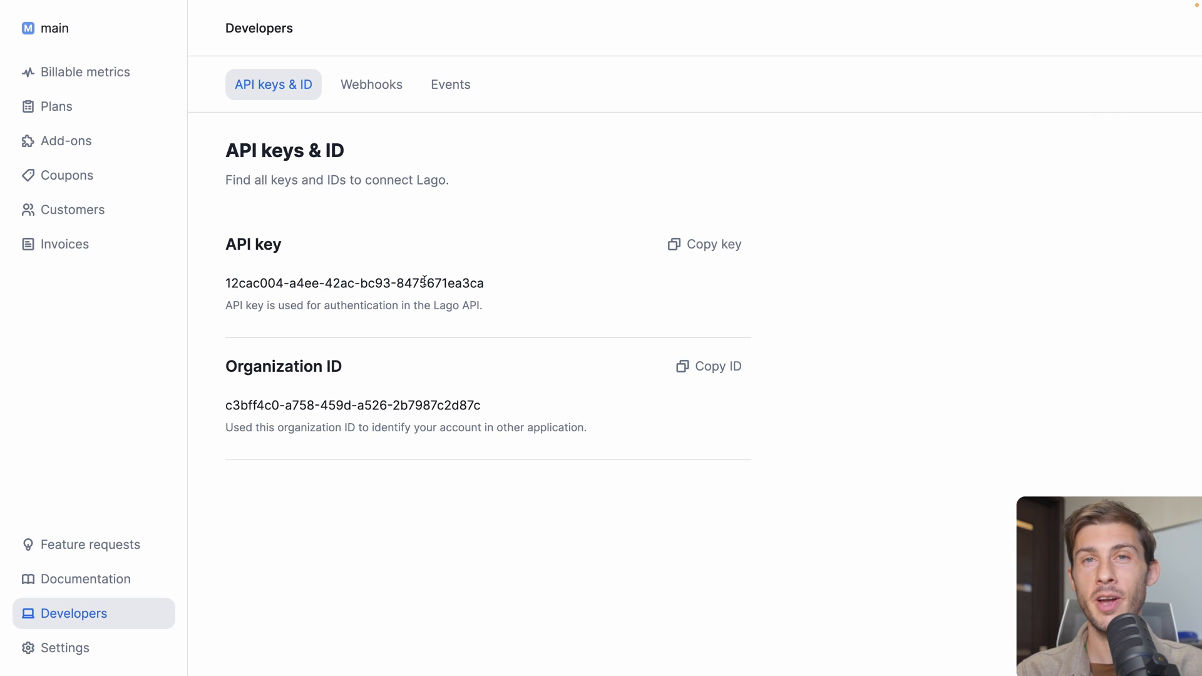
mouse_move(85, 578)
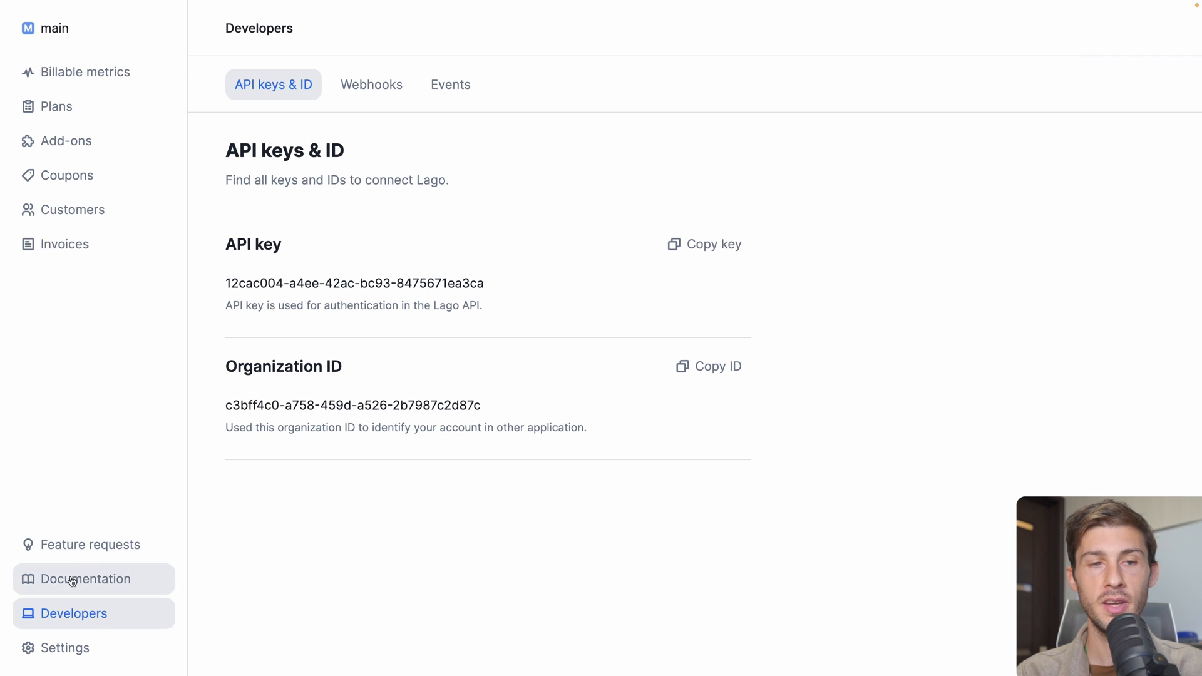
Show the docs' JavaScript getting-started instructions and select the client package name.
left_click(84, 579)
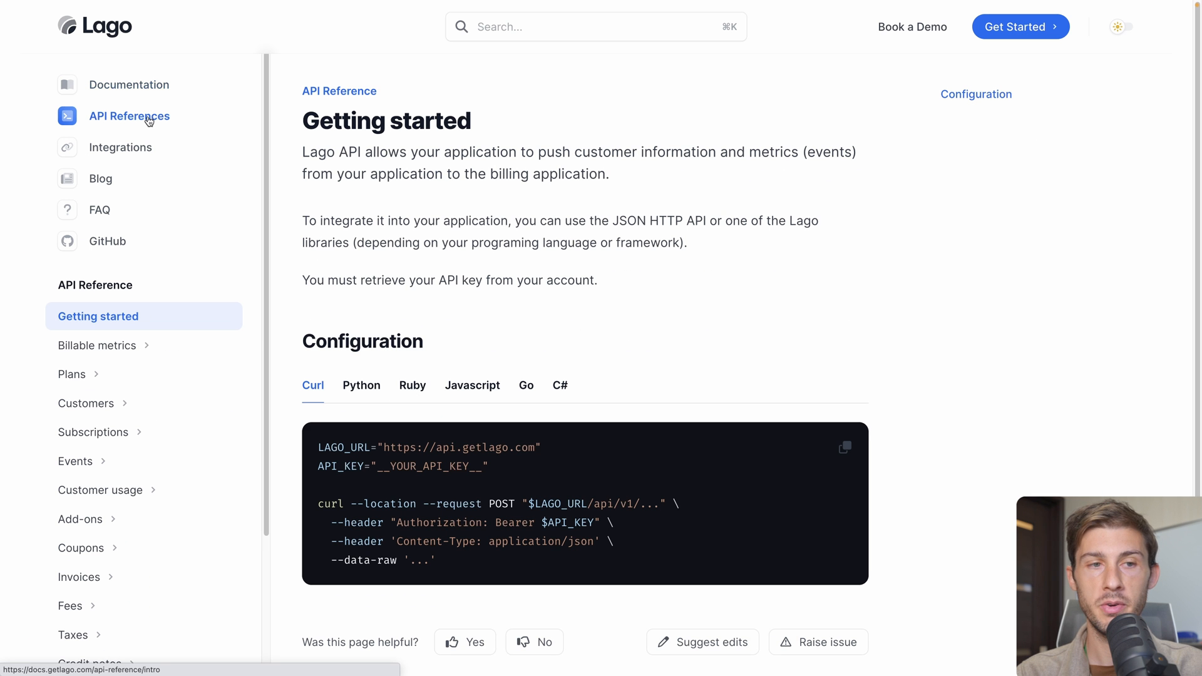
mouse_move(387, 428)
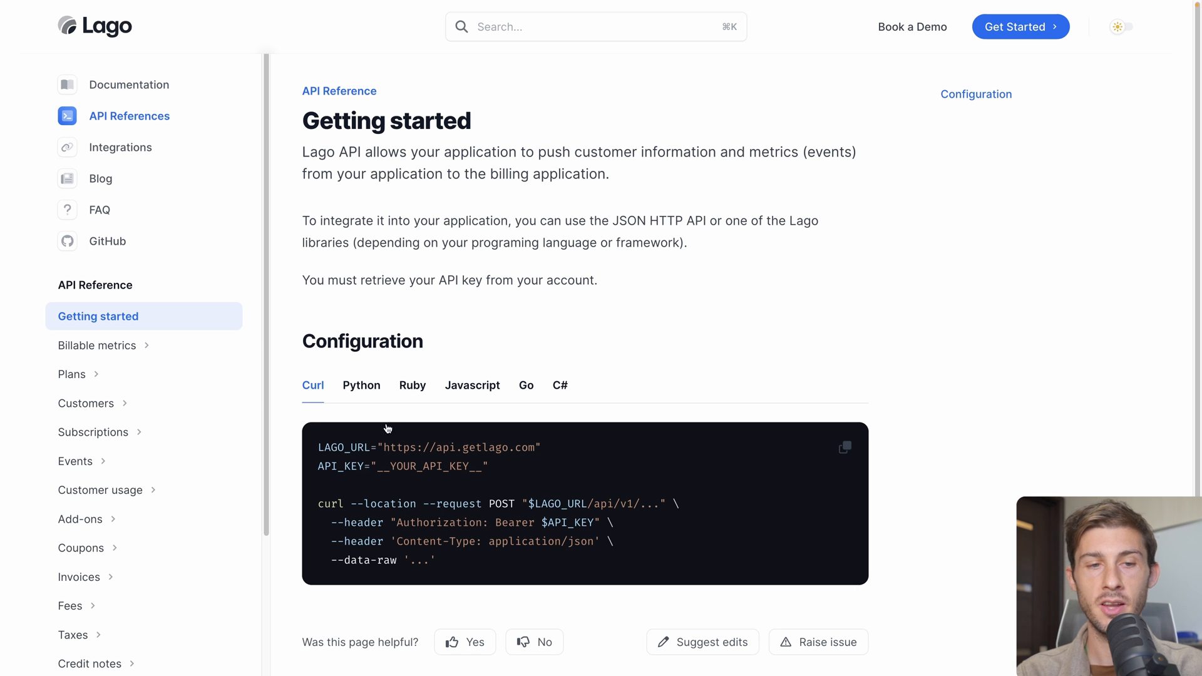
left_click(473, 385)
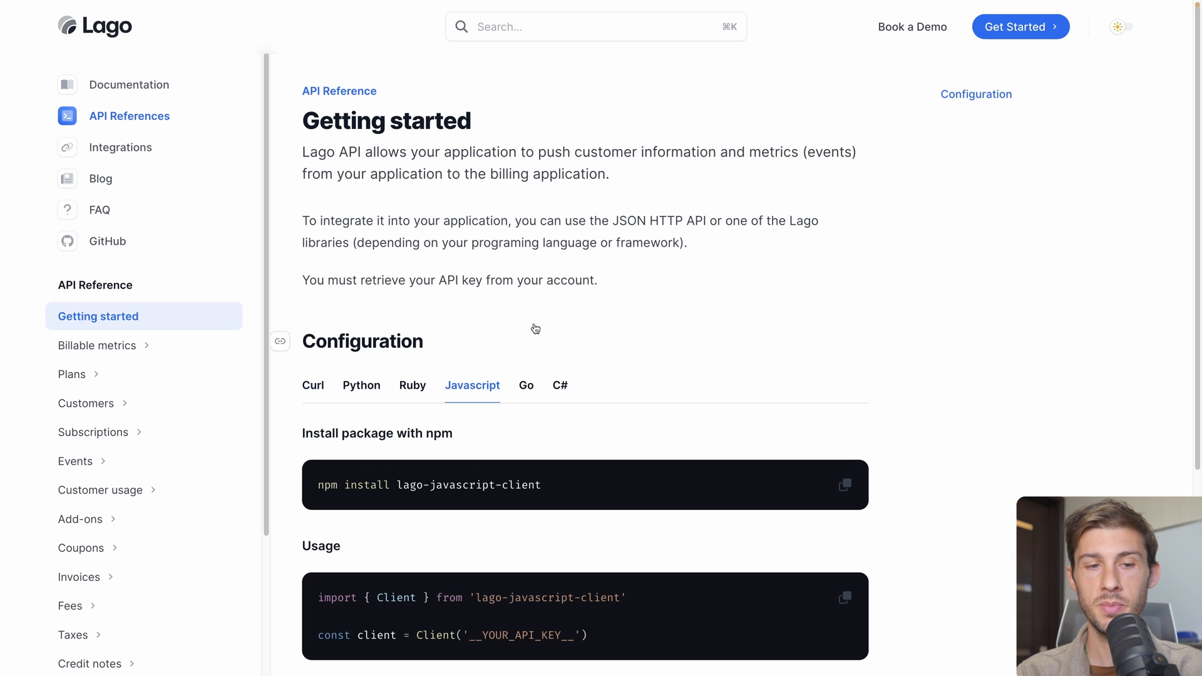
scroll("down", 3)
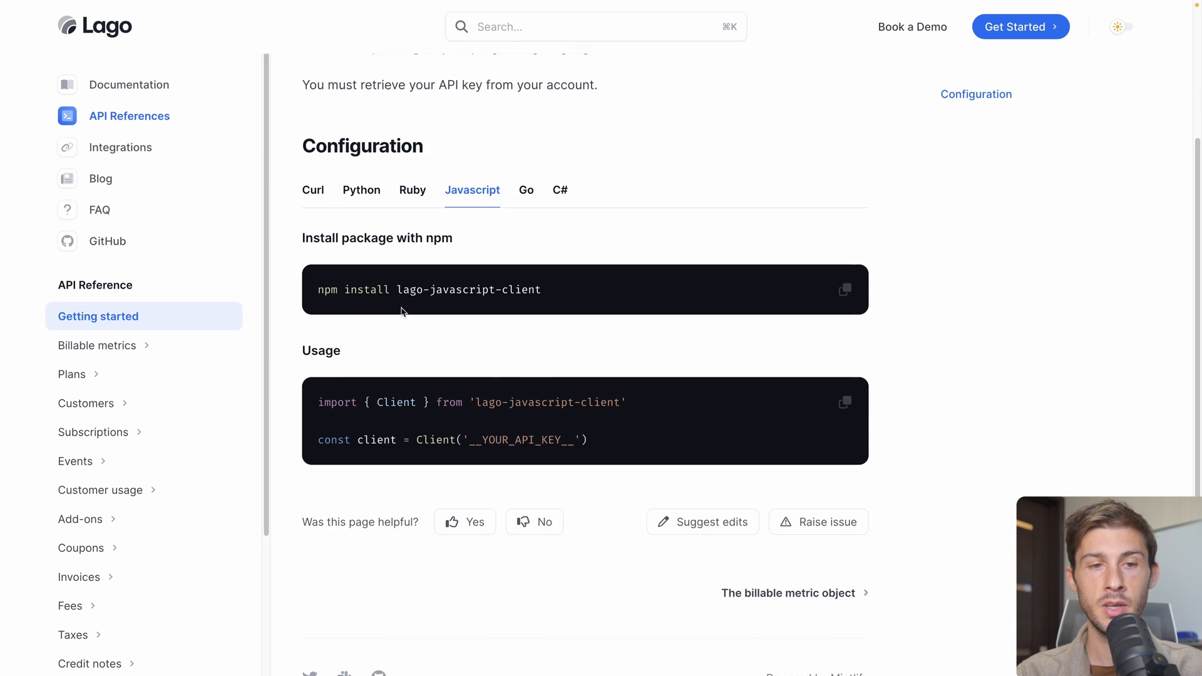
double_click(468, 289)
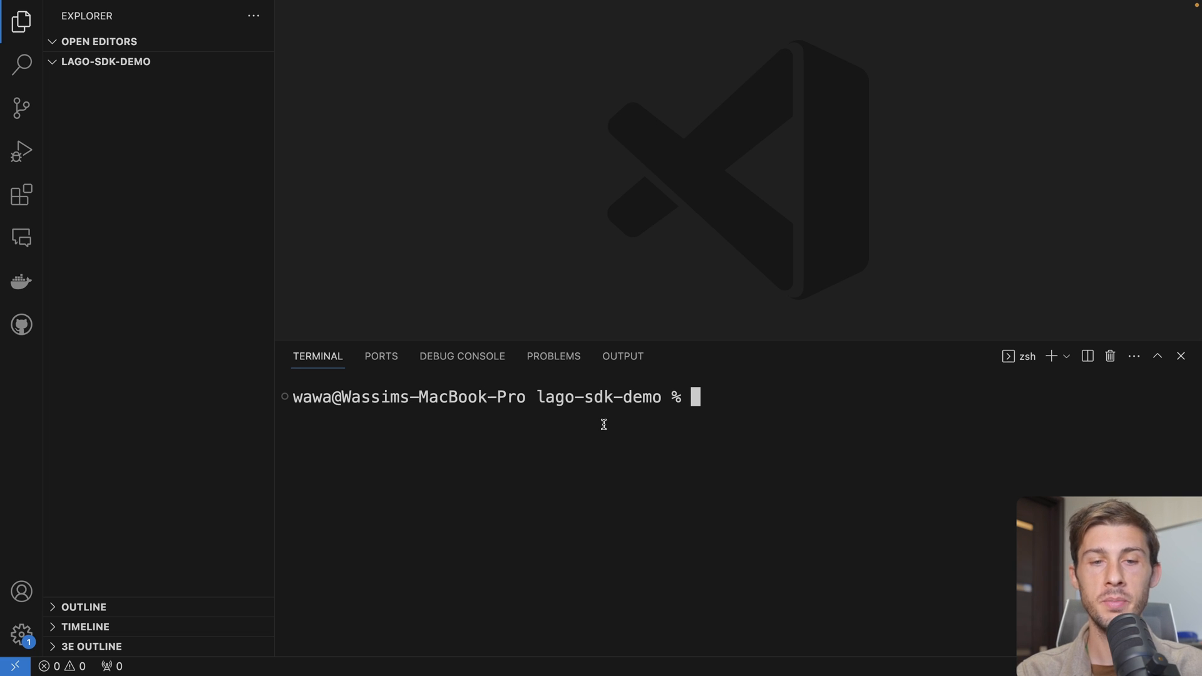
Initialize the project and install lago-javascript-client with npm.
type("np")
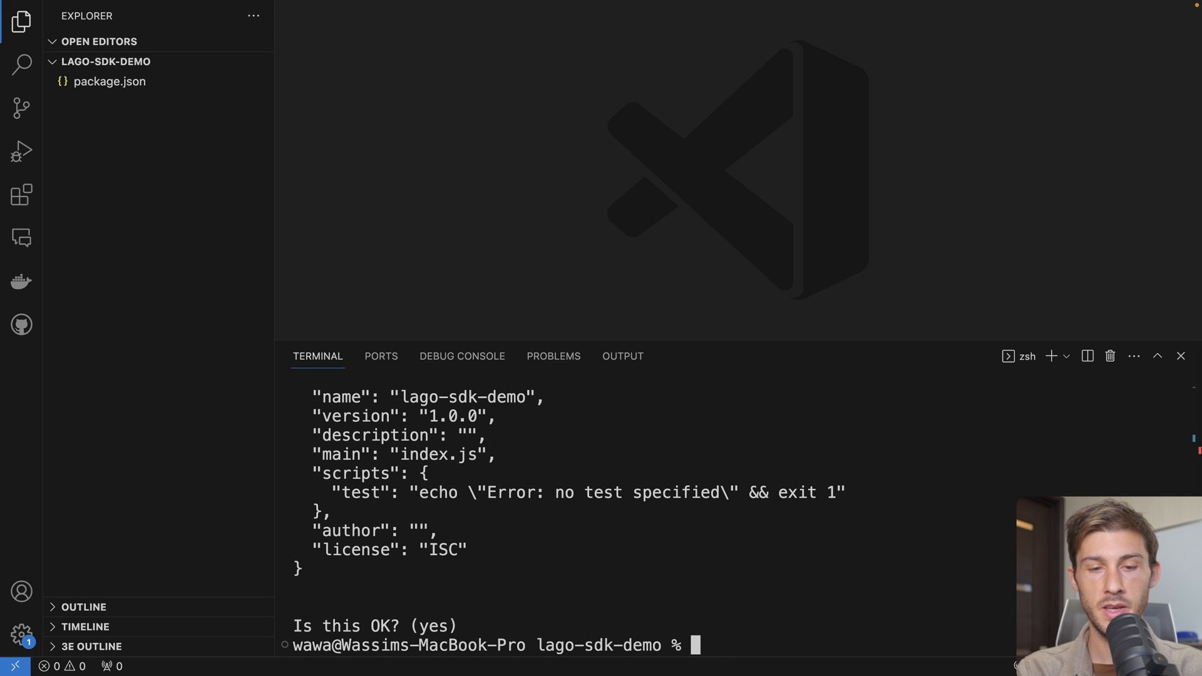
type("npm install")
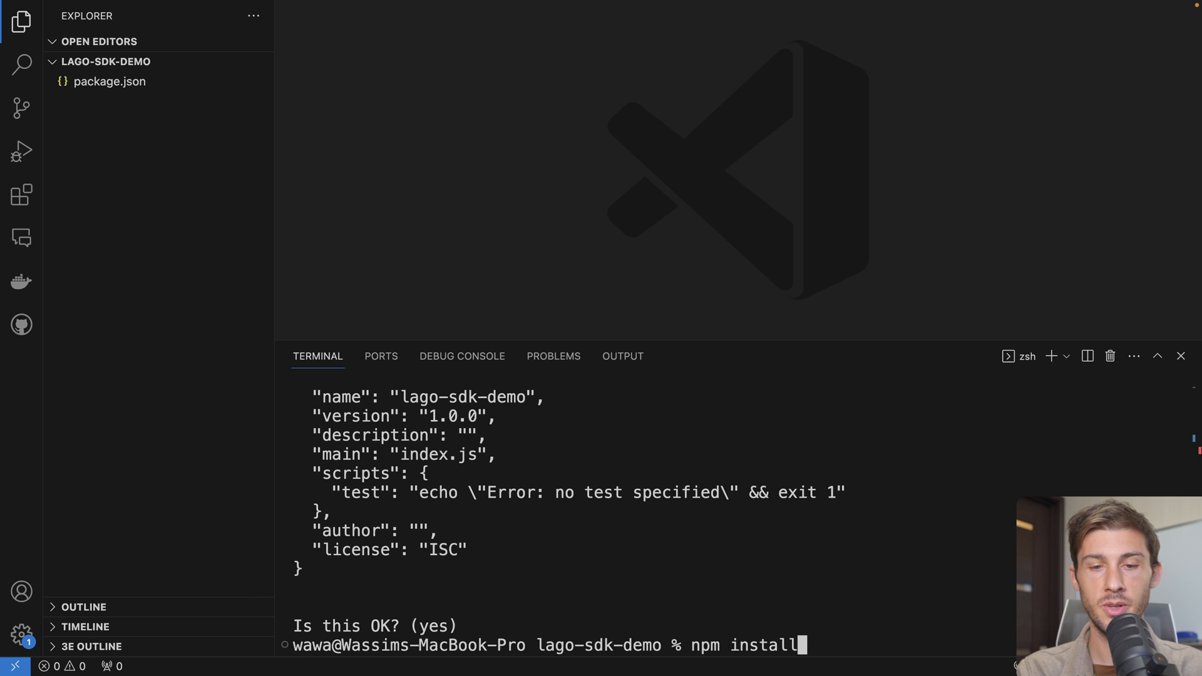
key("Return")
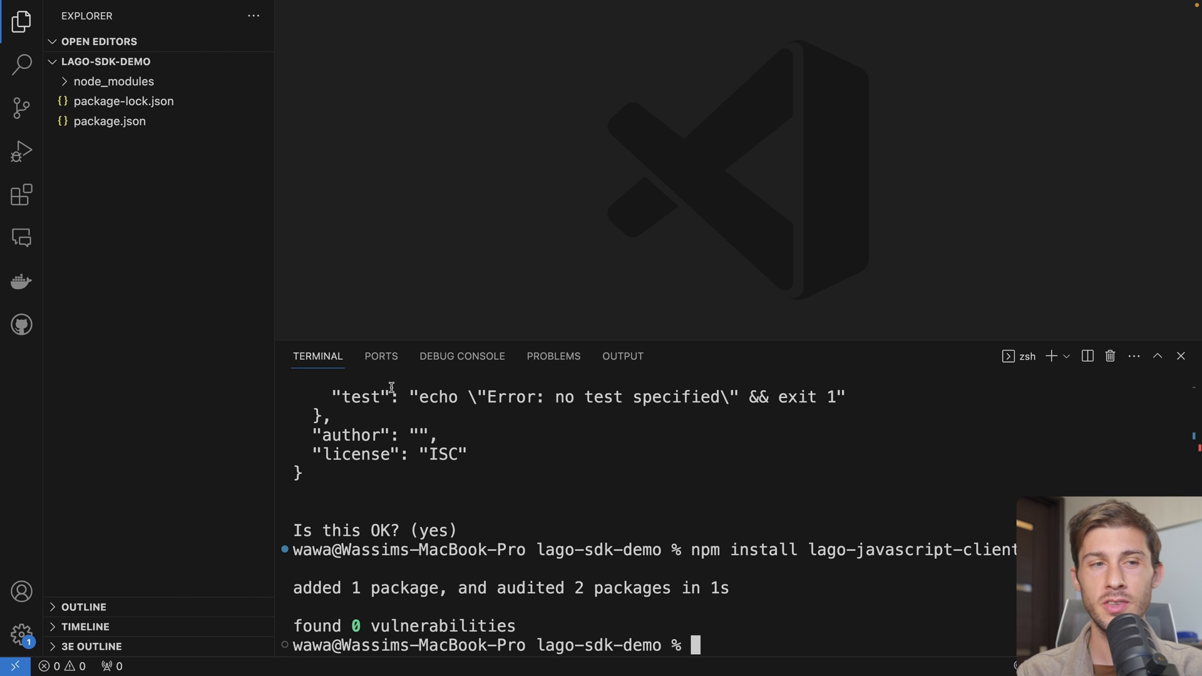
Begin adding a "type": "module" entry to package.json.
left_click(109, 121)
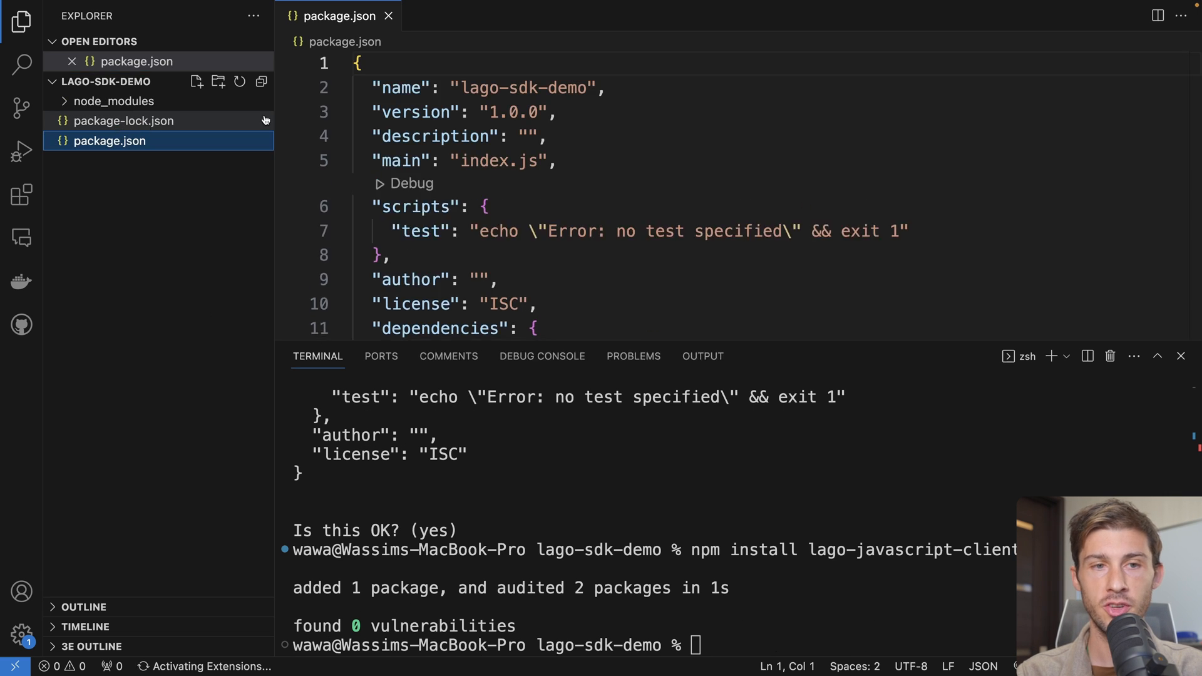
type("\"")
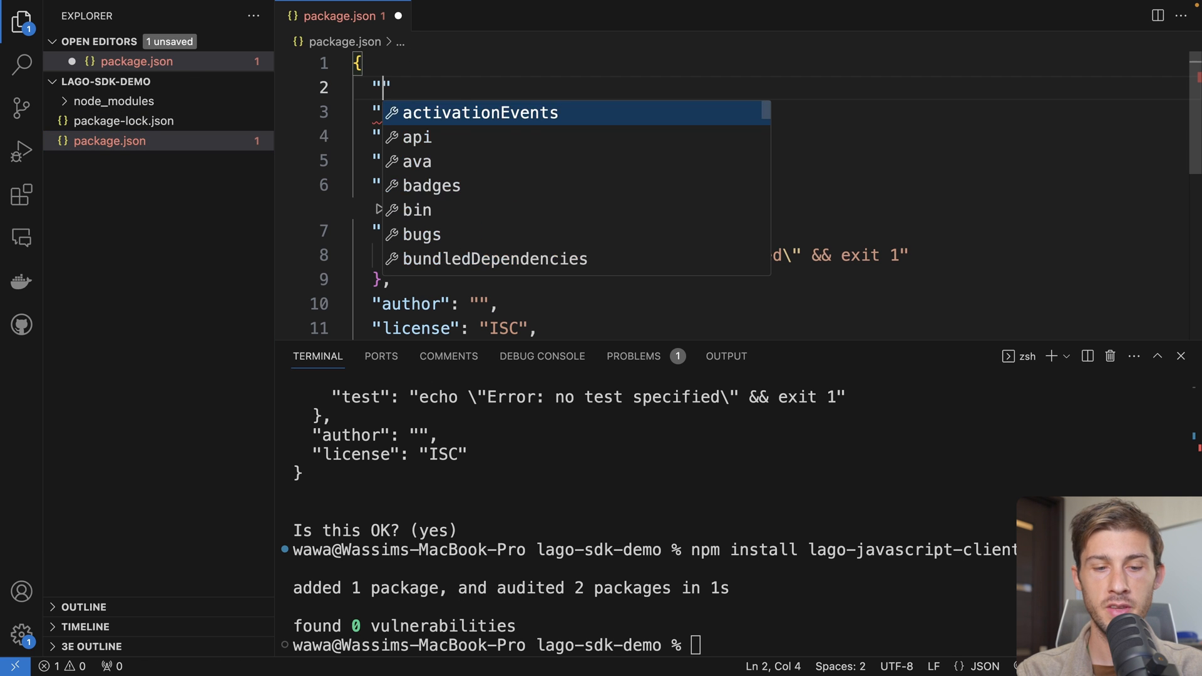
type("\"type\": \"mod")
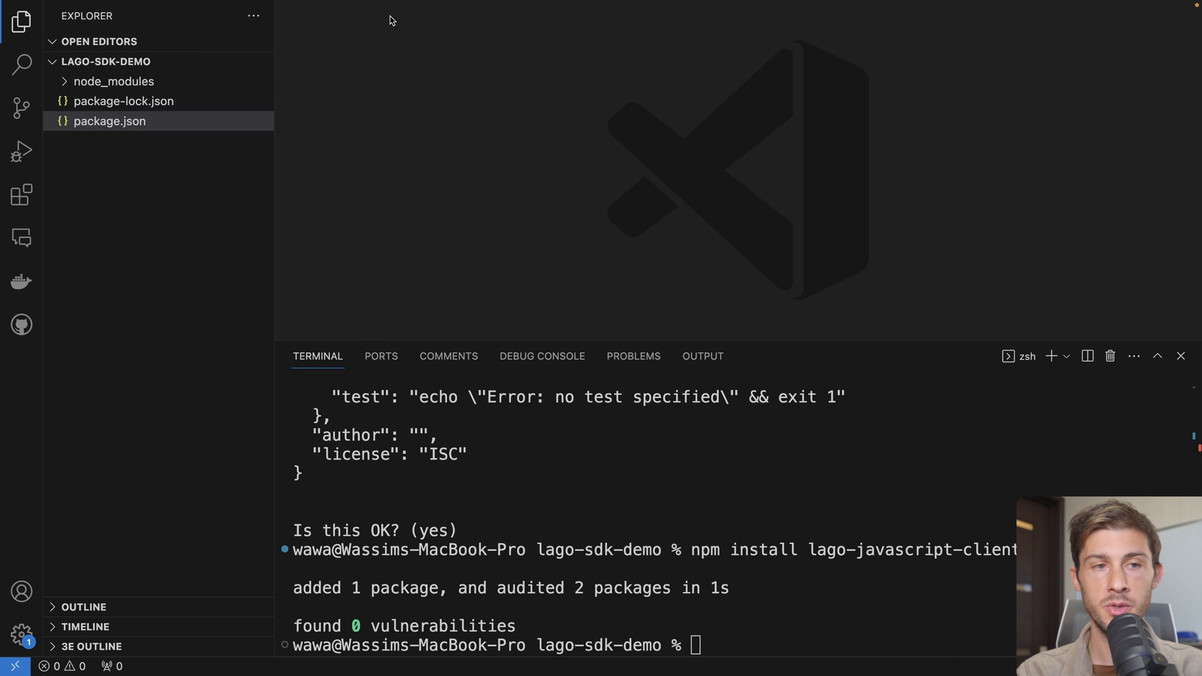
left_click(196, 62)
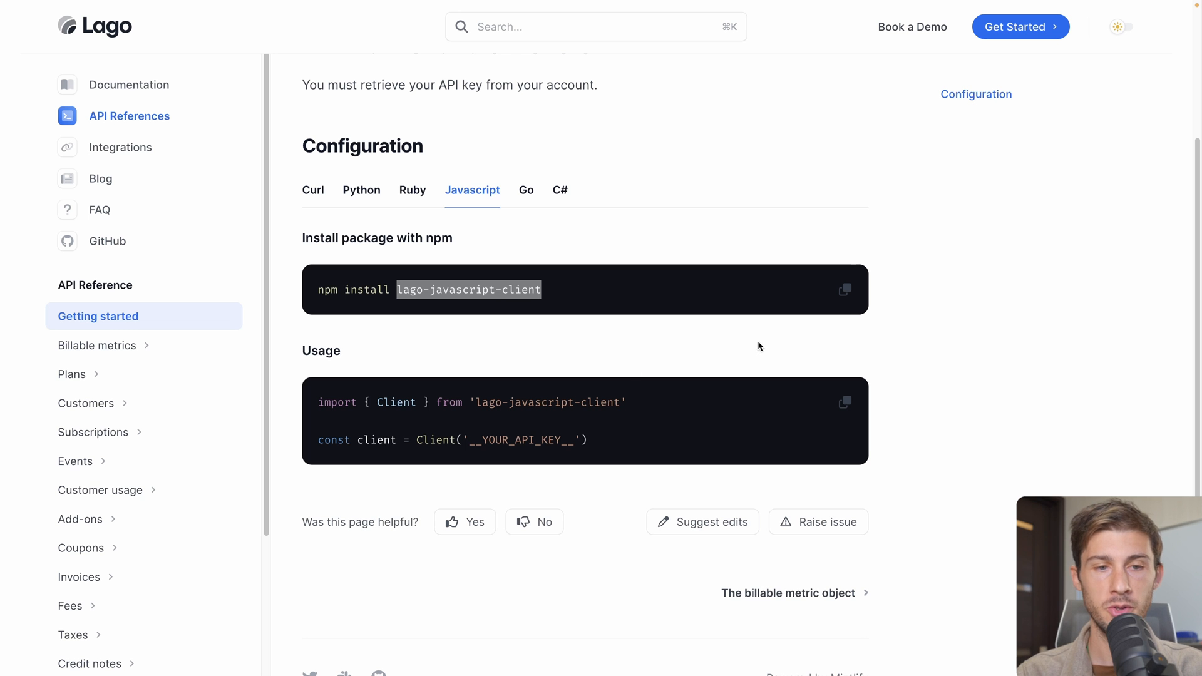
mouse_move(433, 450)
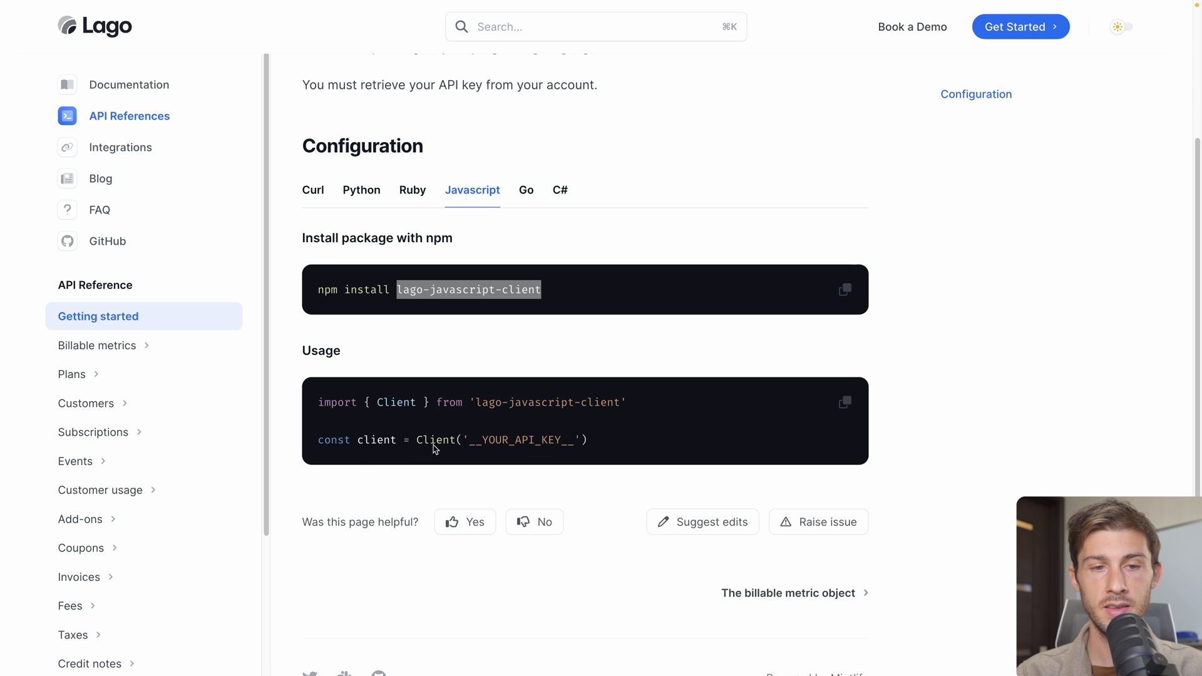
mouse_move(576, 443)
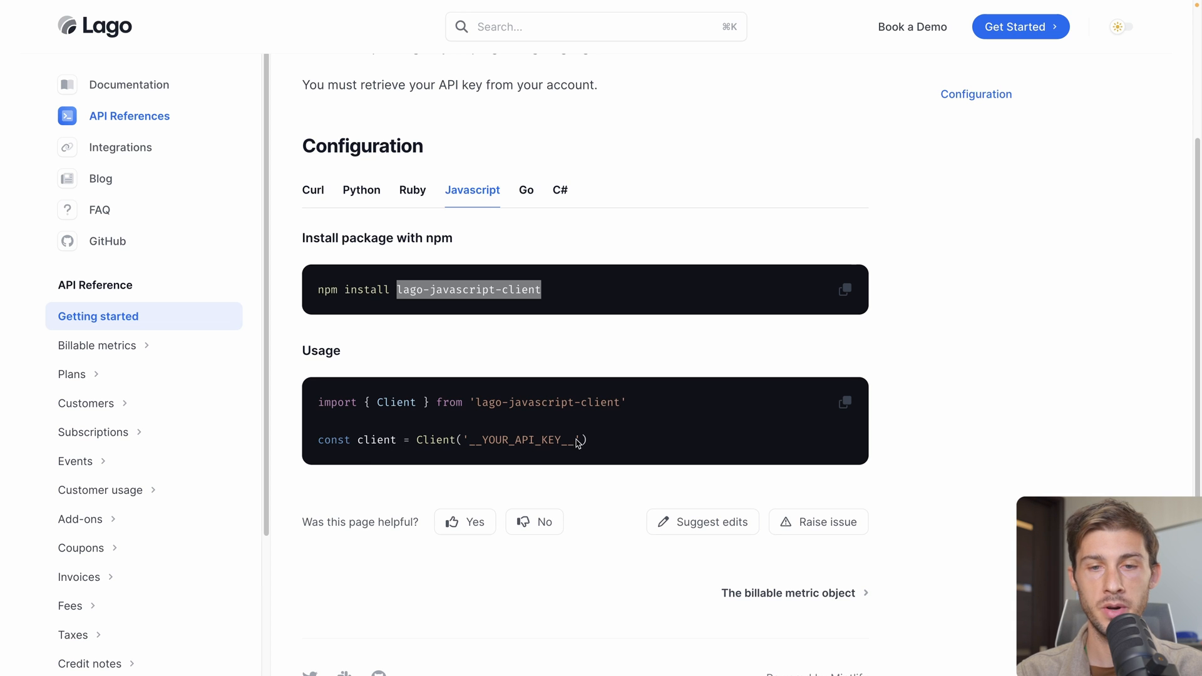
left_click(845, 403)
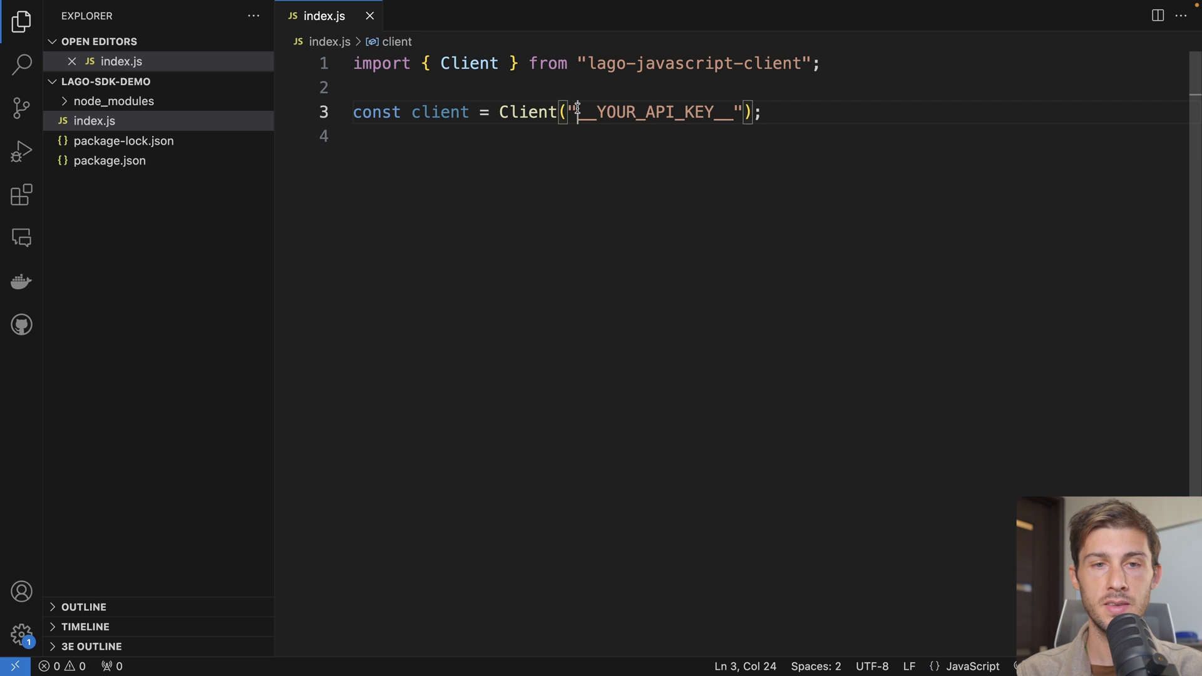
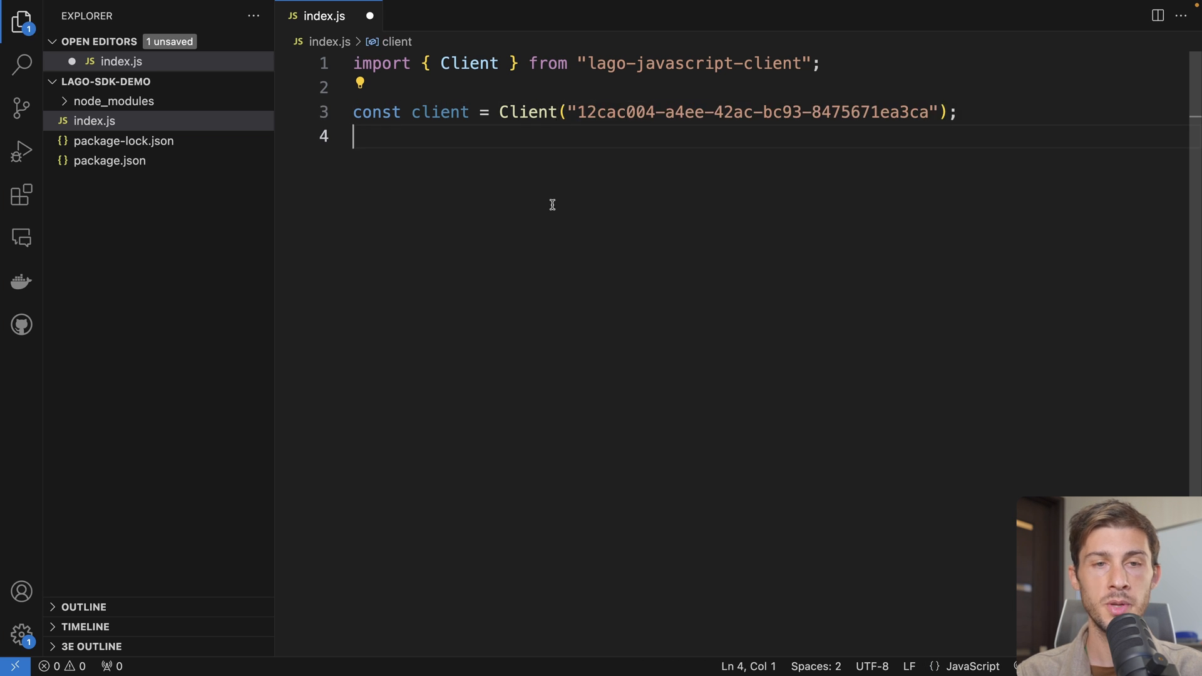
left_click(581, 112)
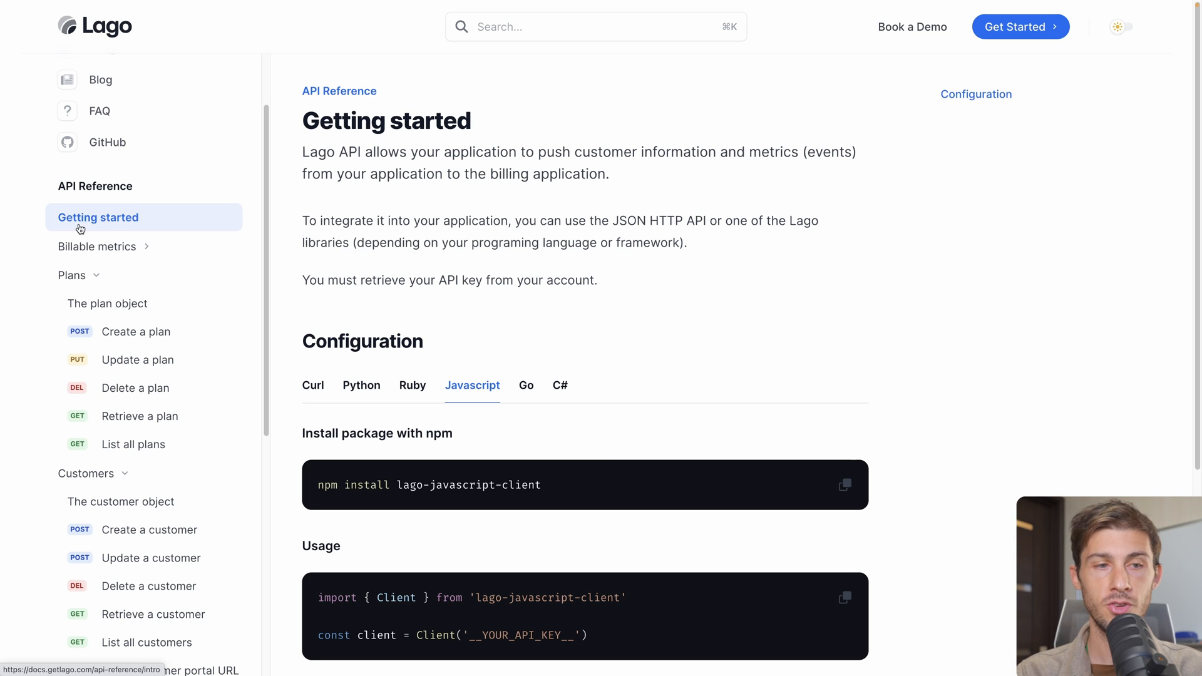
Open the Create a customer API reference and view its Python and JavaScript examples.
scroll("down", 3)
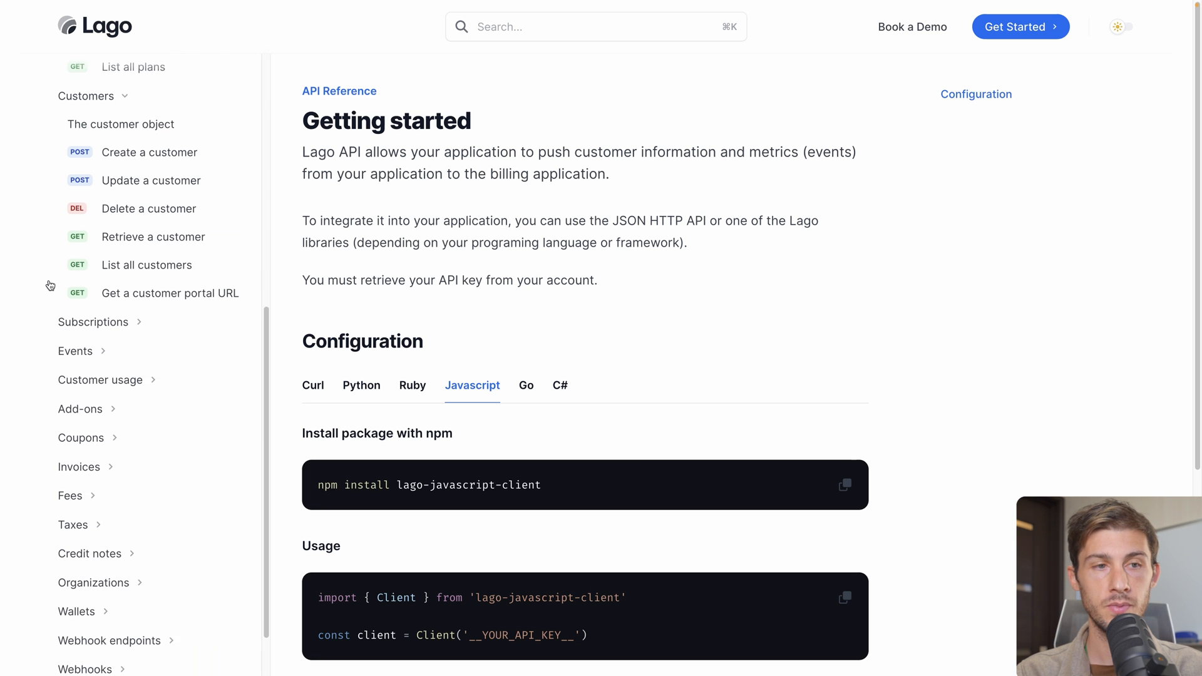
scroll("up", 3)
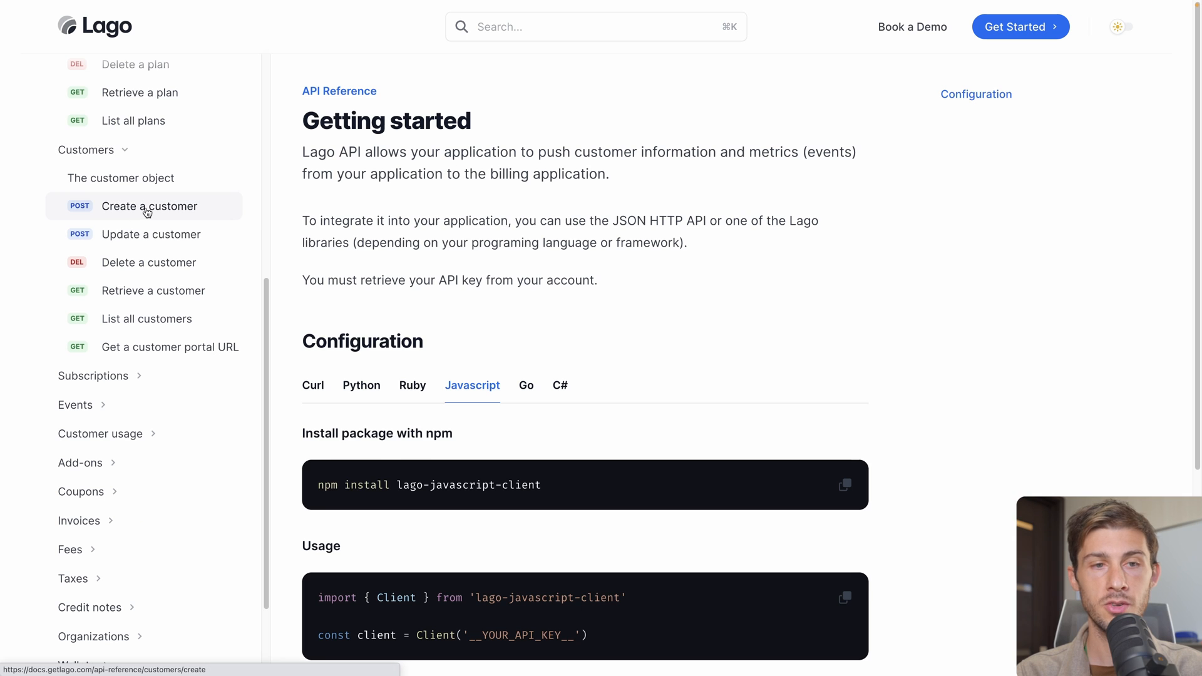
left_click(150, 206)
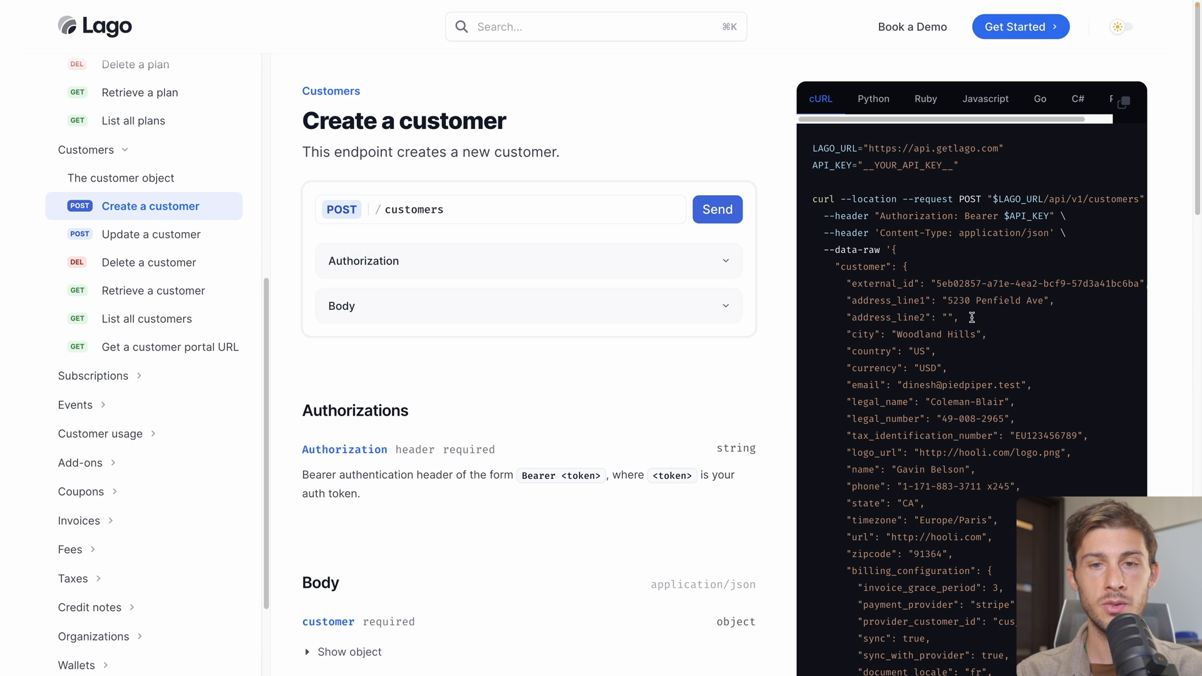
left_click(874, 98)
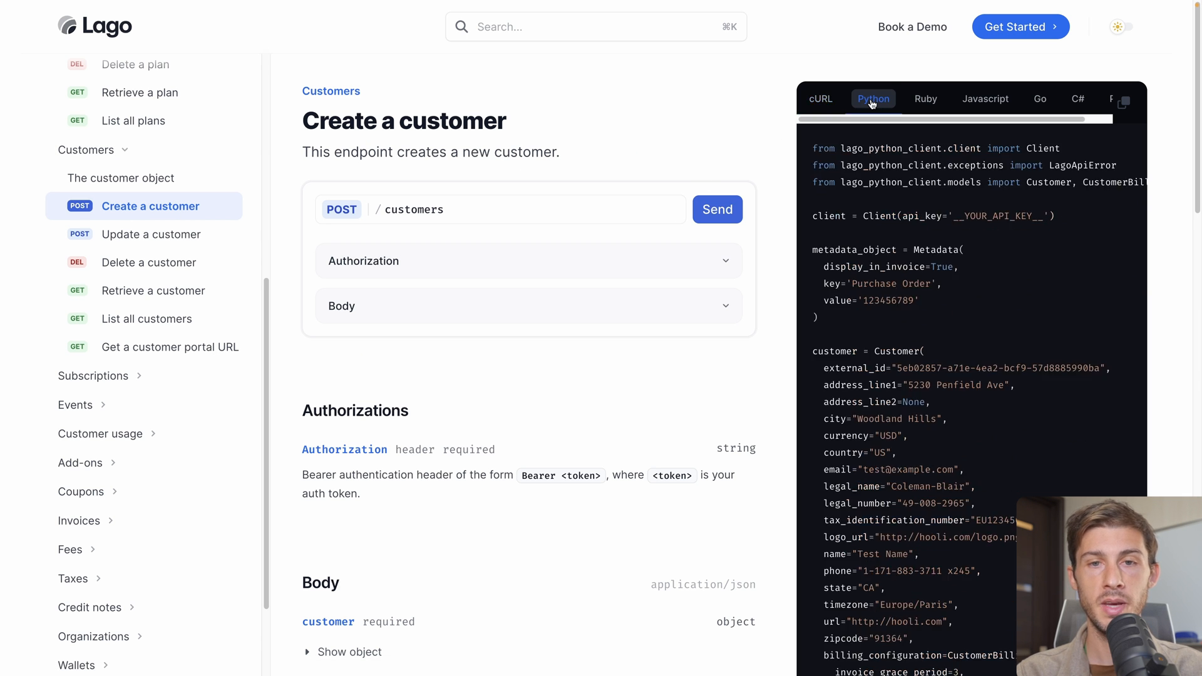
left_click(985, 99)
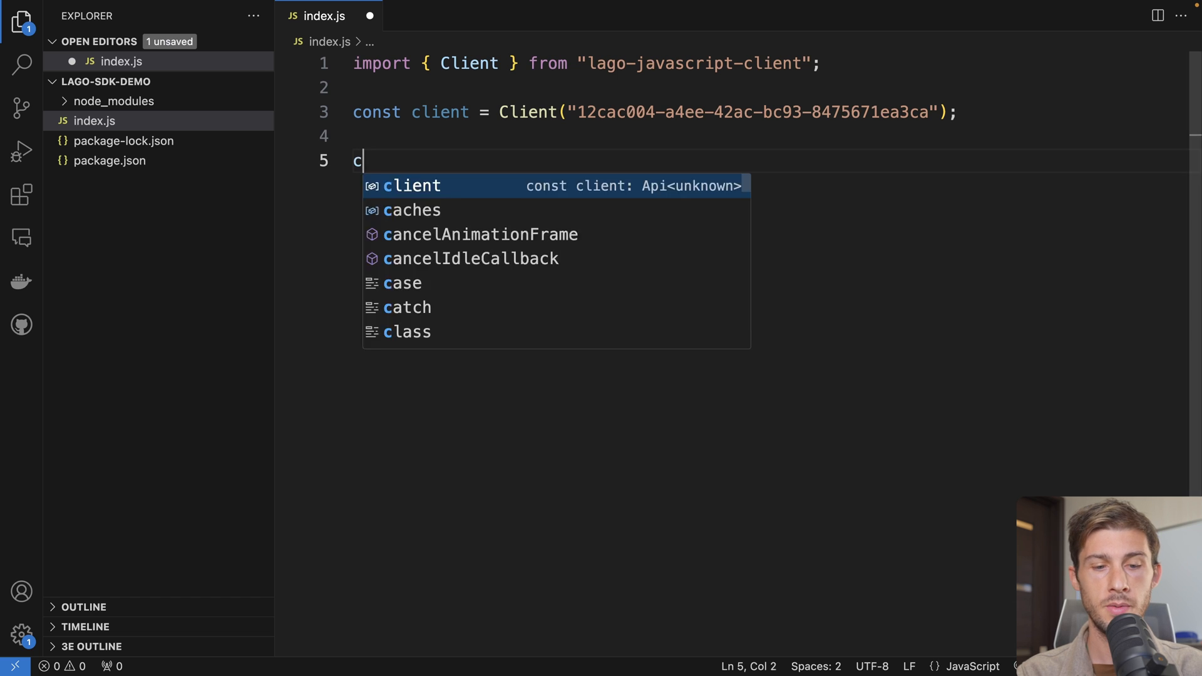
Write an async createCustomer function that builds the customer object, awaits creation and logs it.
type("onst createCl")
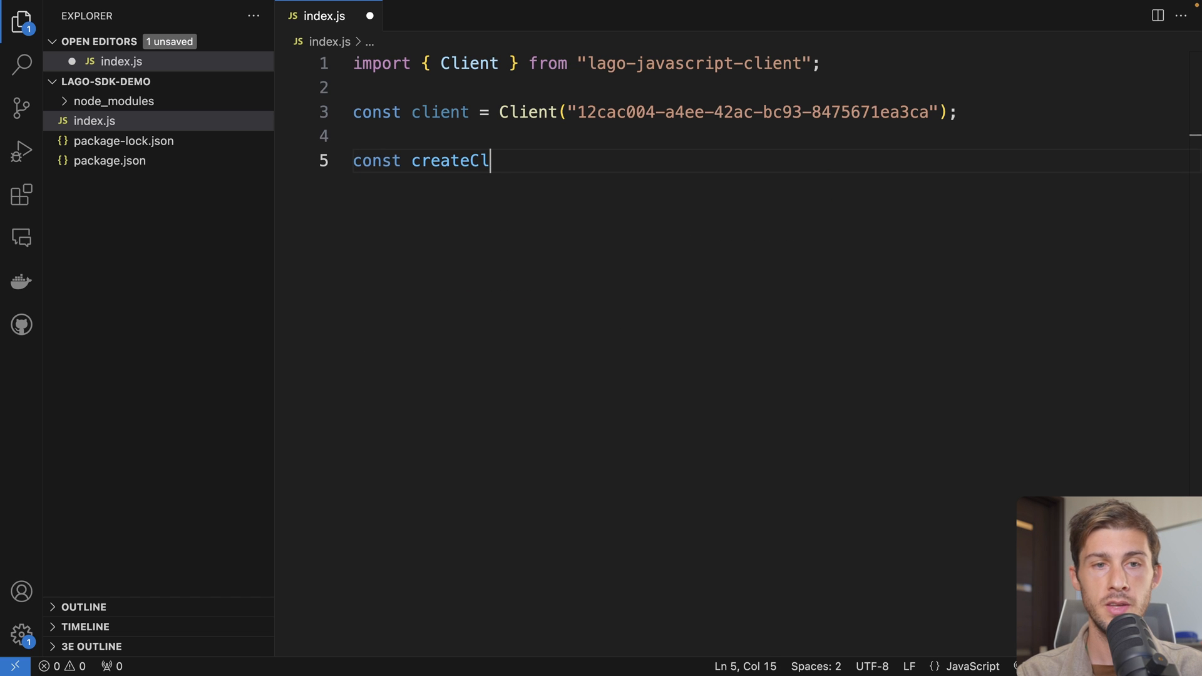
type("ustomer =")
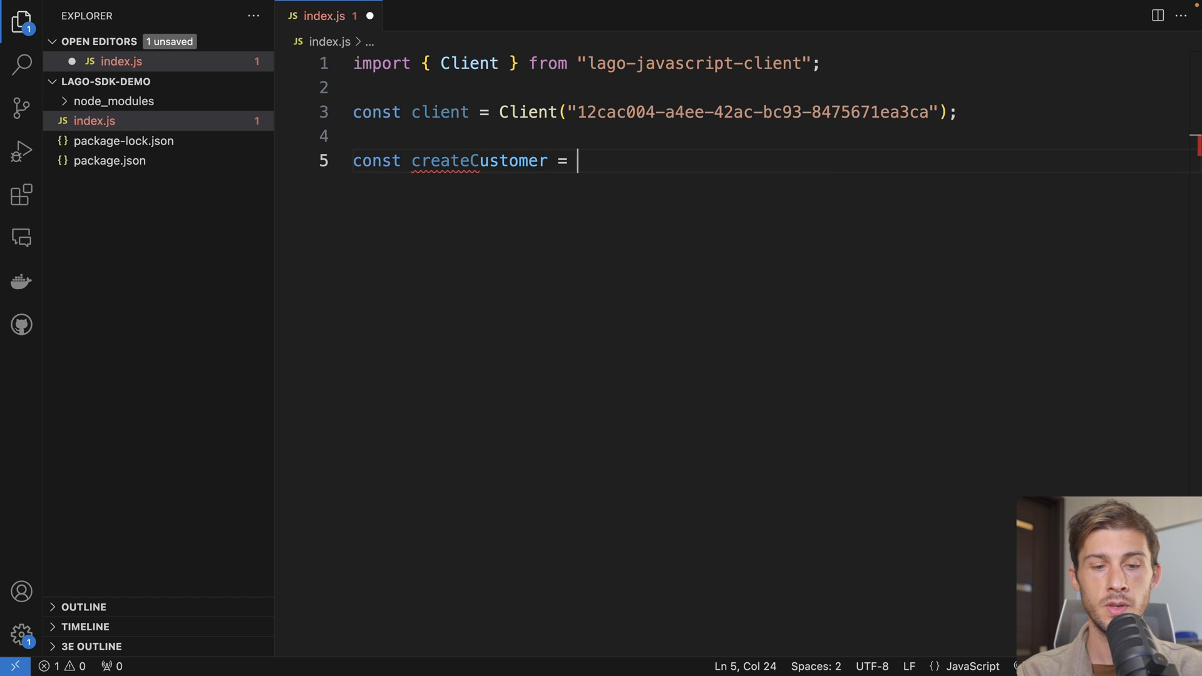
type("async () => {")
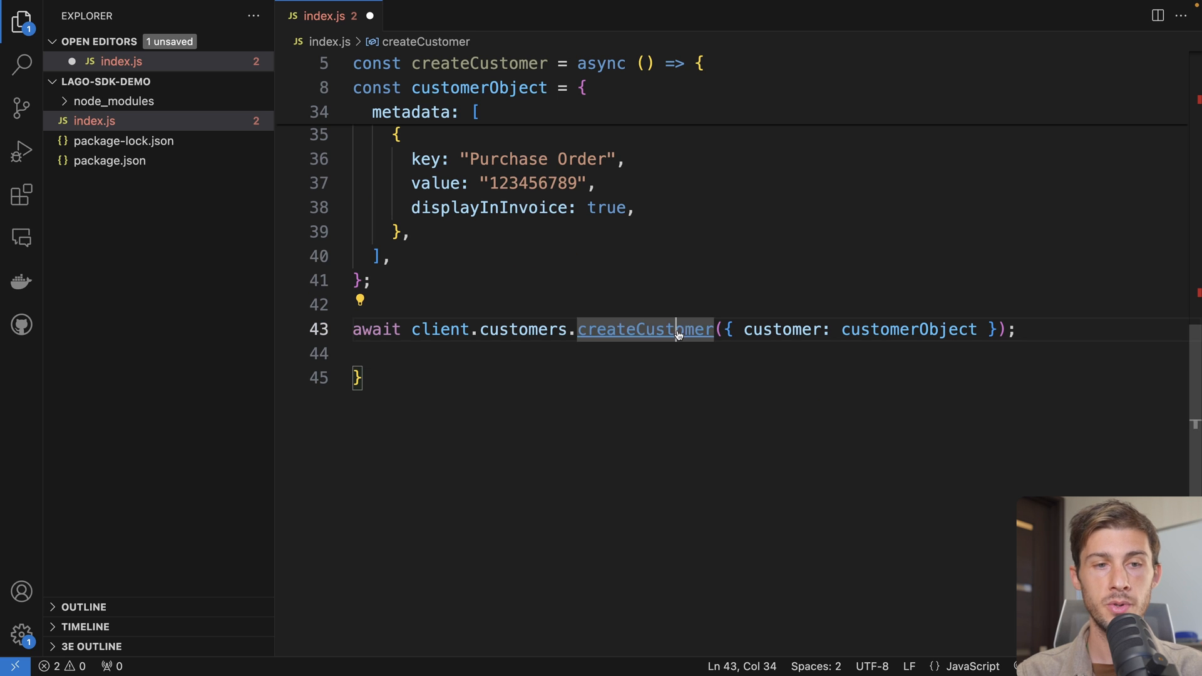
type("const customer =")
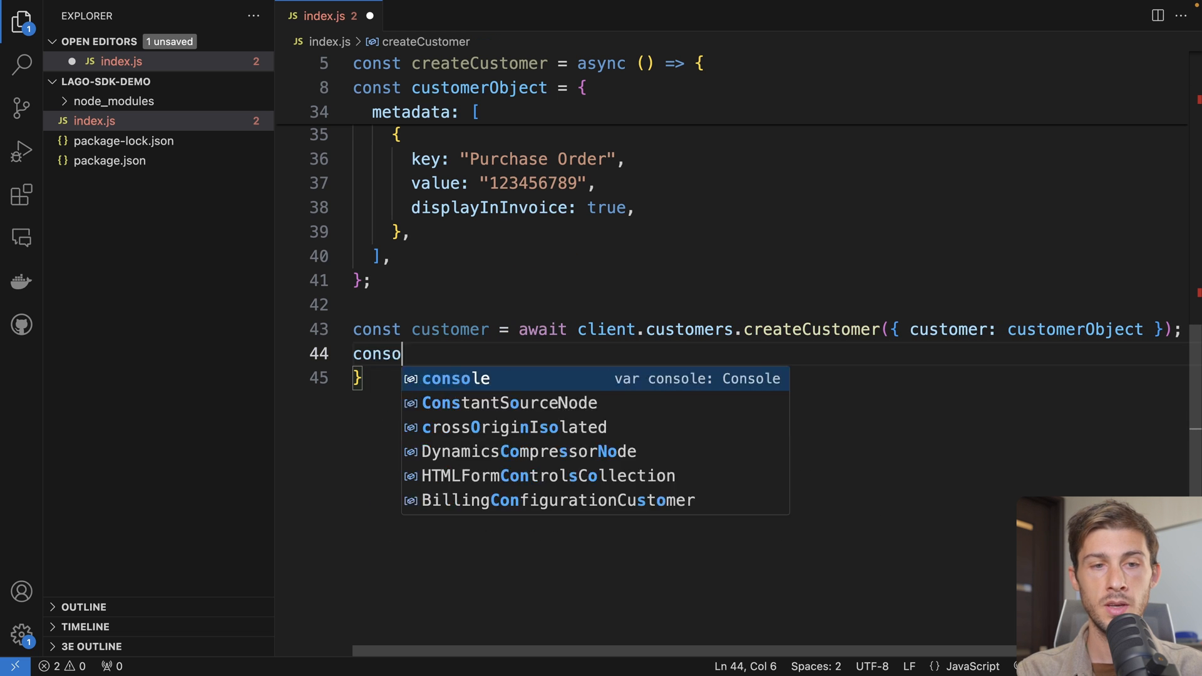
type(".log(customer")
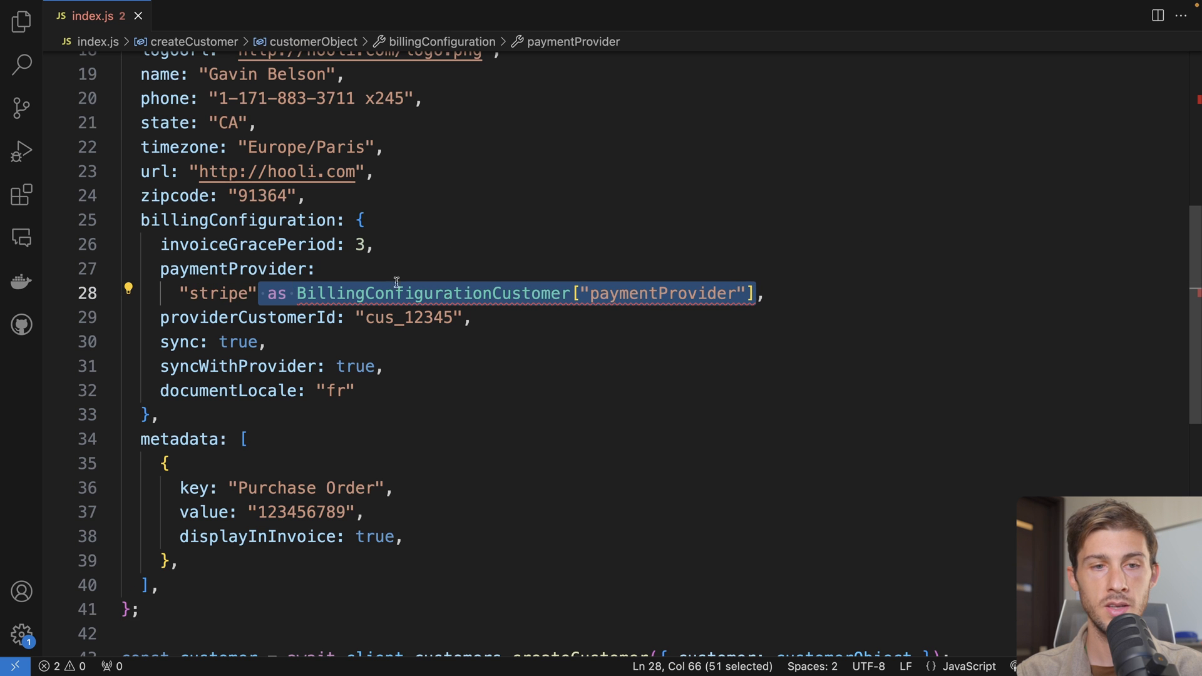
Remove the billing and metadata fields after name: "Gavin Belson" from the customer object.
scroll("up", 3)
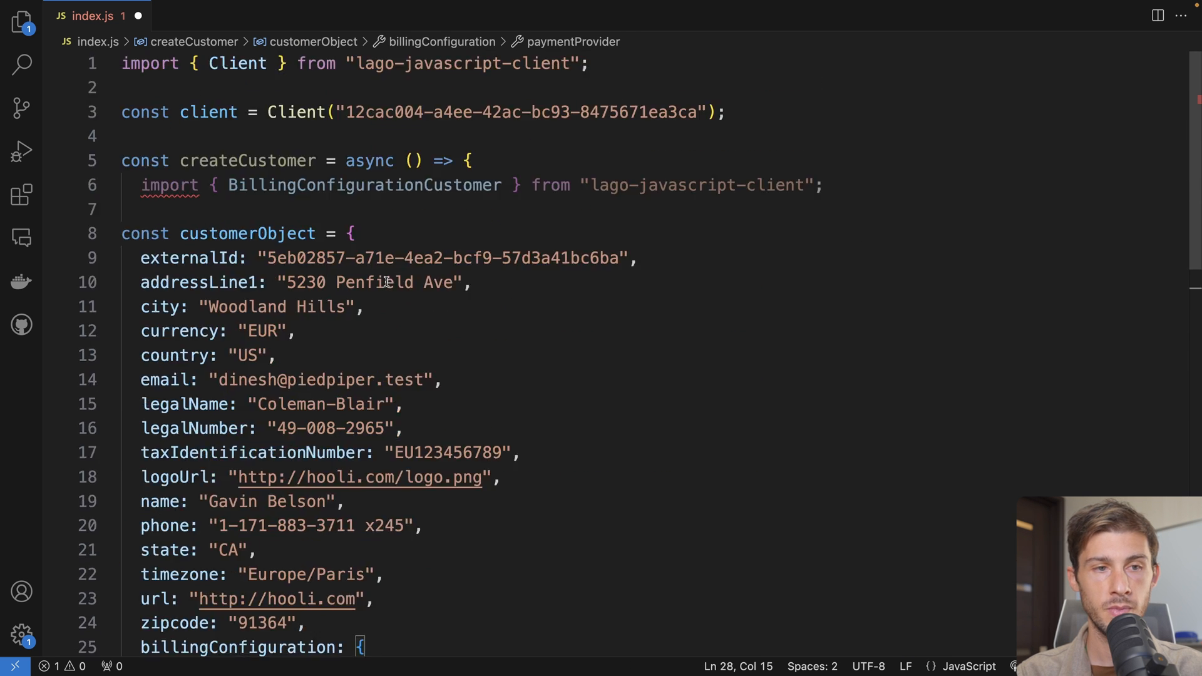
left_click(821, 185)
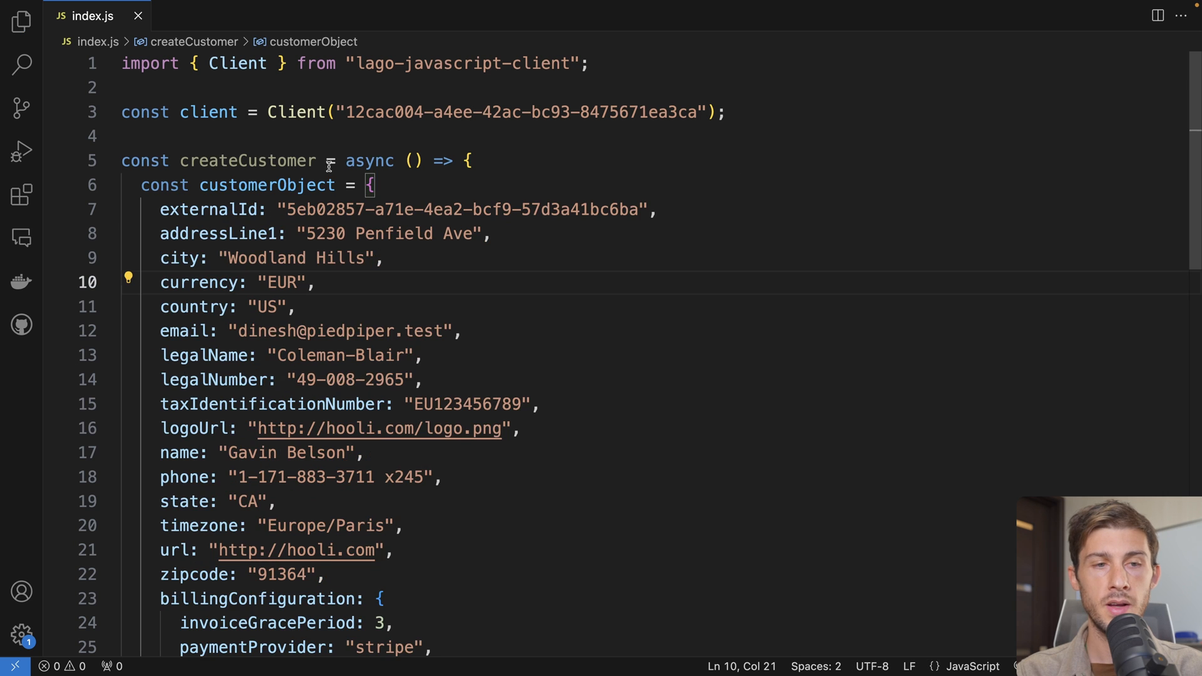
scroll("down", 3)
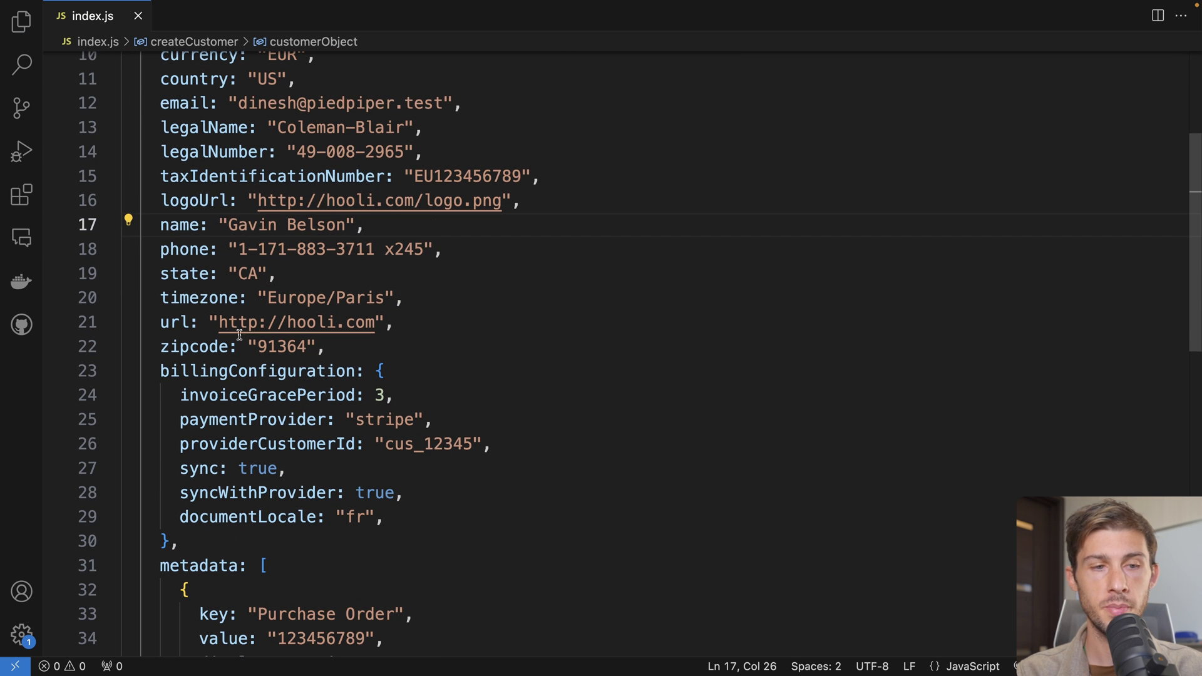
scroll("down", 3)
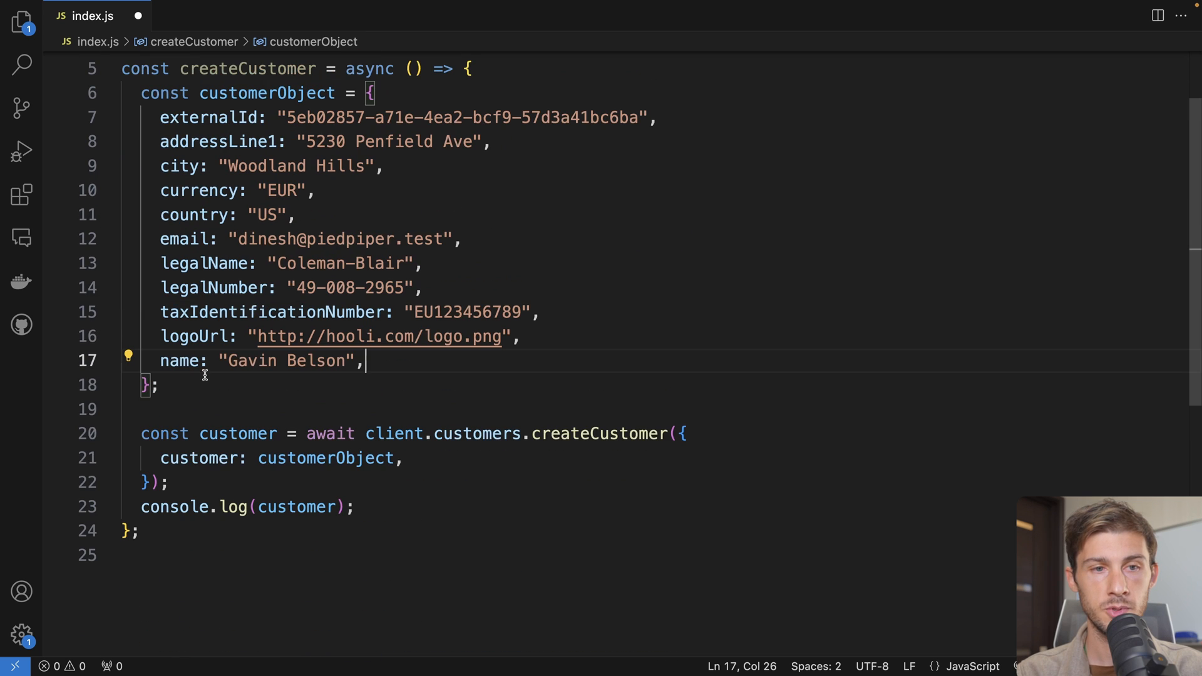
left_click(313, 409)
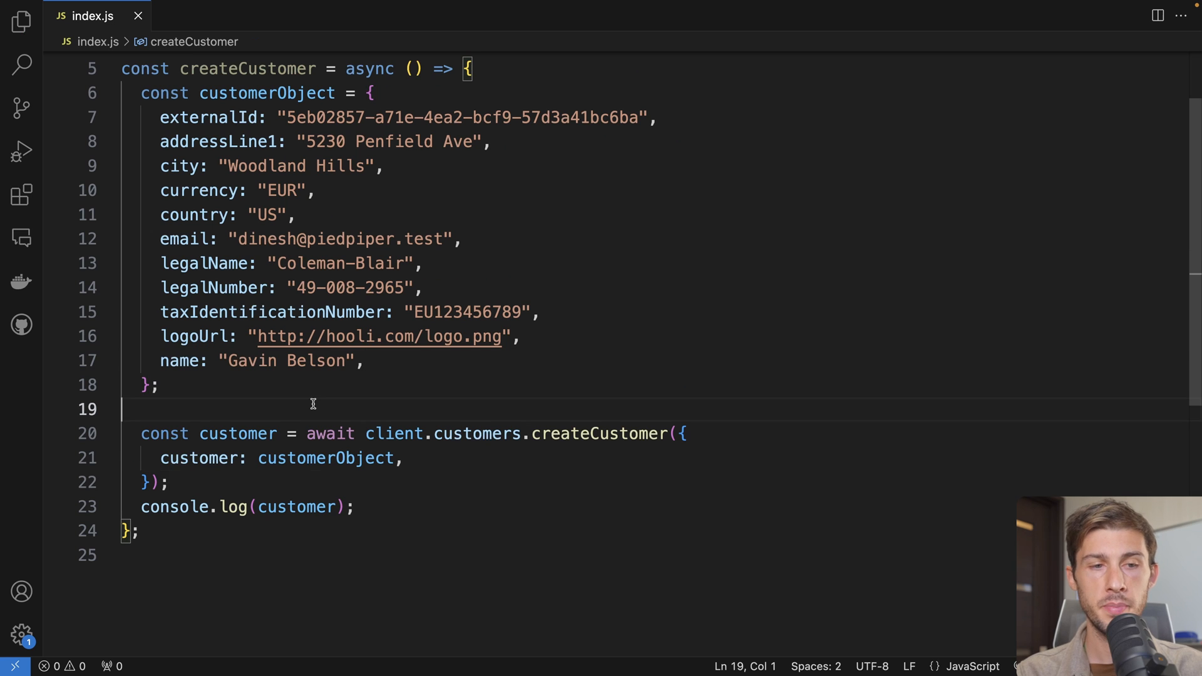
Wrap the creation call in try/catch logging ex.error and call createCustomer() at the end.
type("try {")
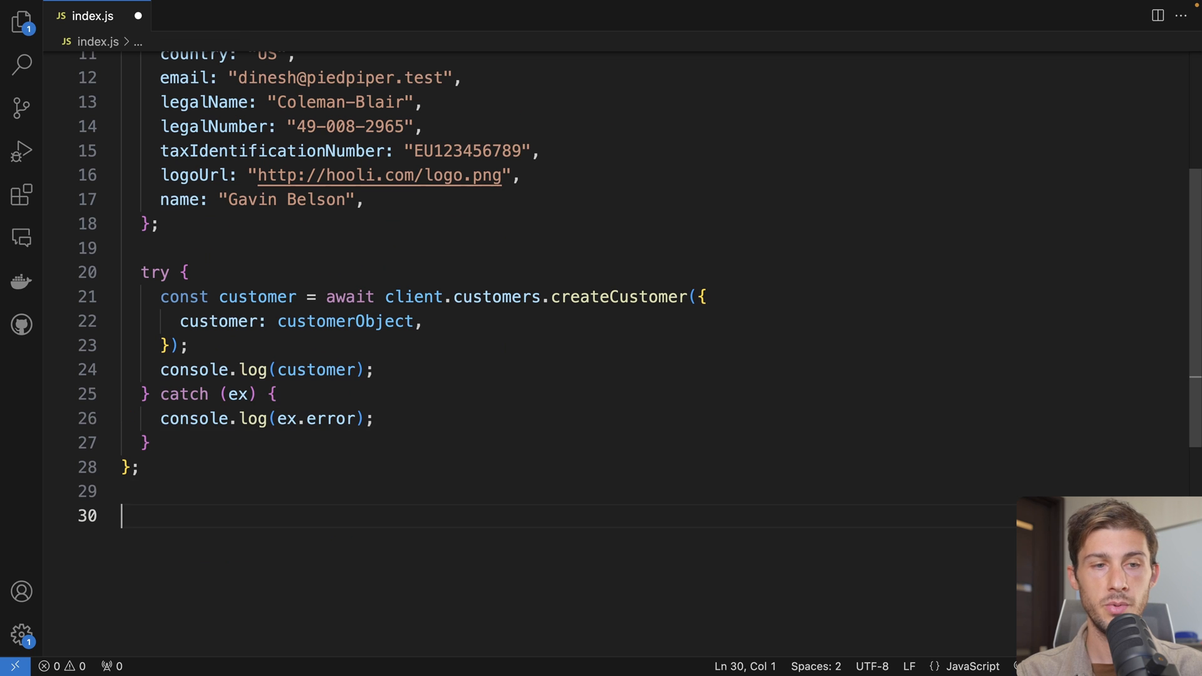
type("createCustomer();")
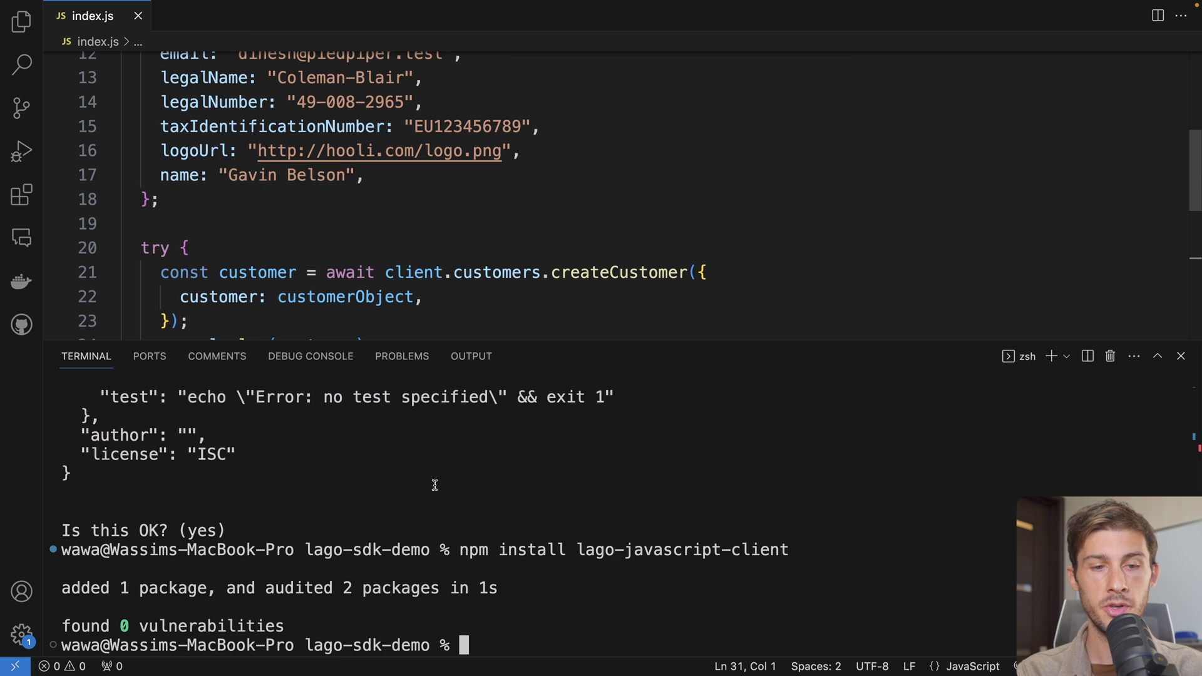
Run node index.js, get a 401 Unauthorized error, and return to the Client setup.
type("node index.js")
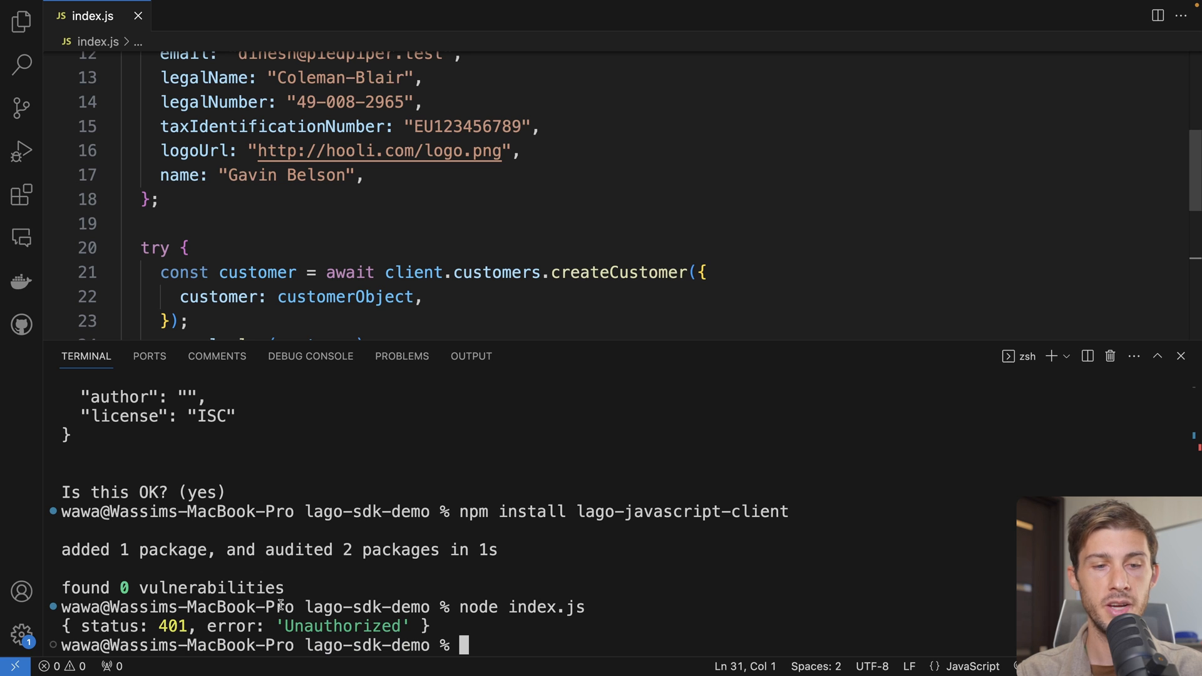
mouse_move(571, 397)
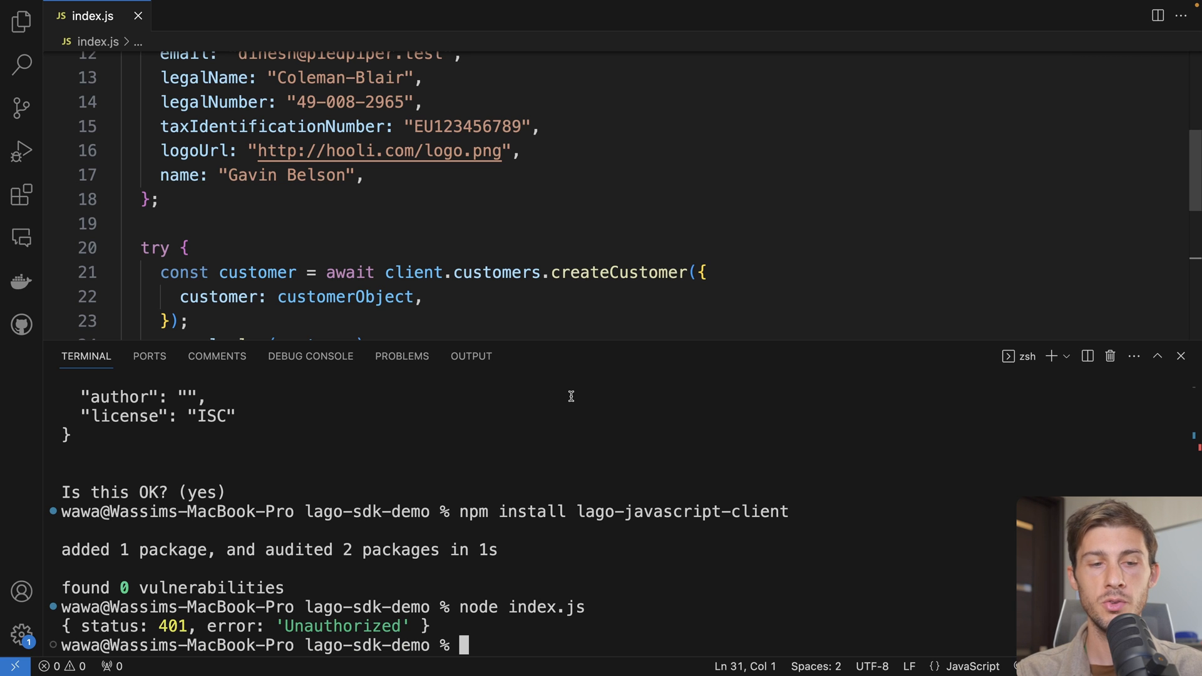
mouse_move(257, 588)
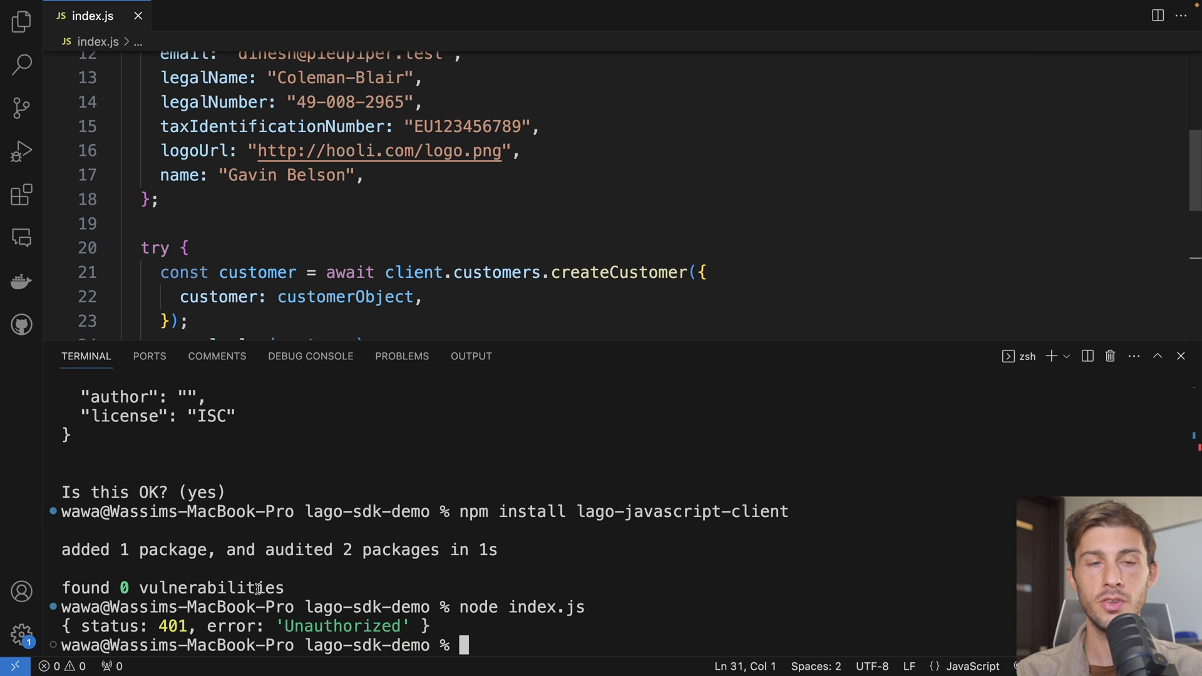
scroll("up", 3)
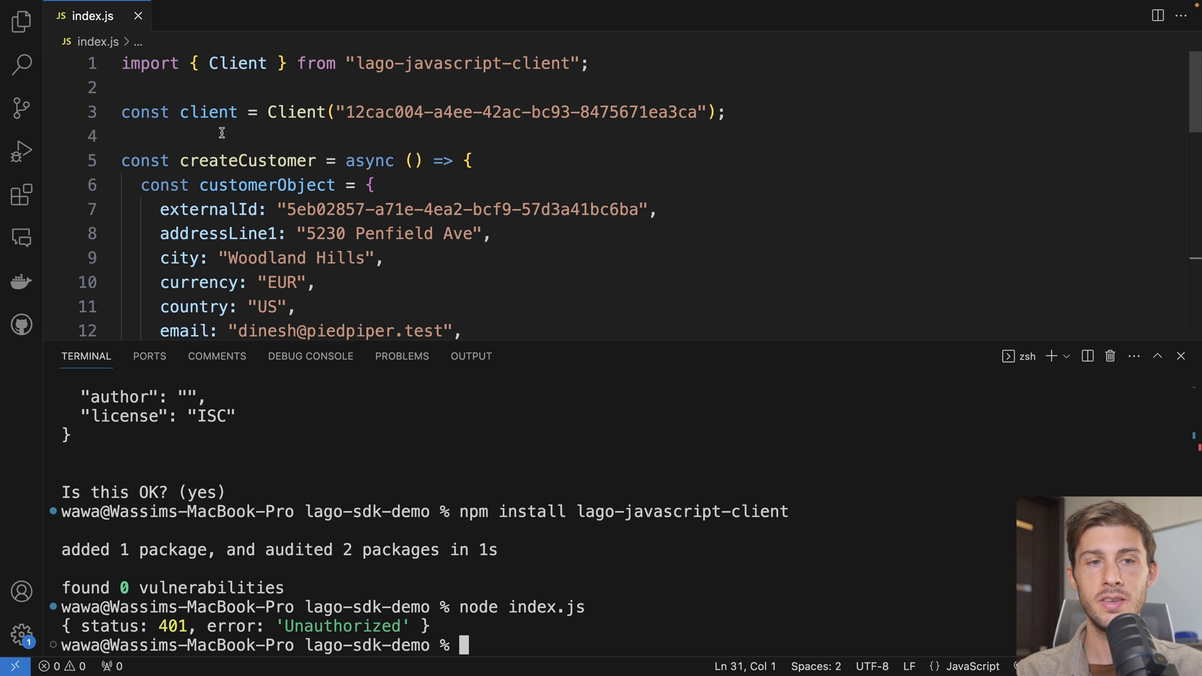
mouse_move(703, 138)
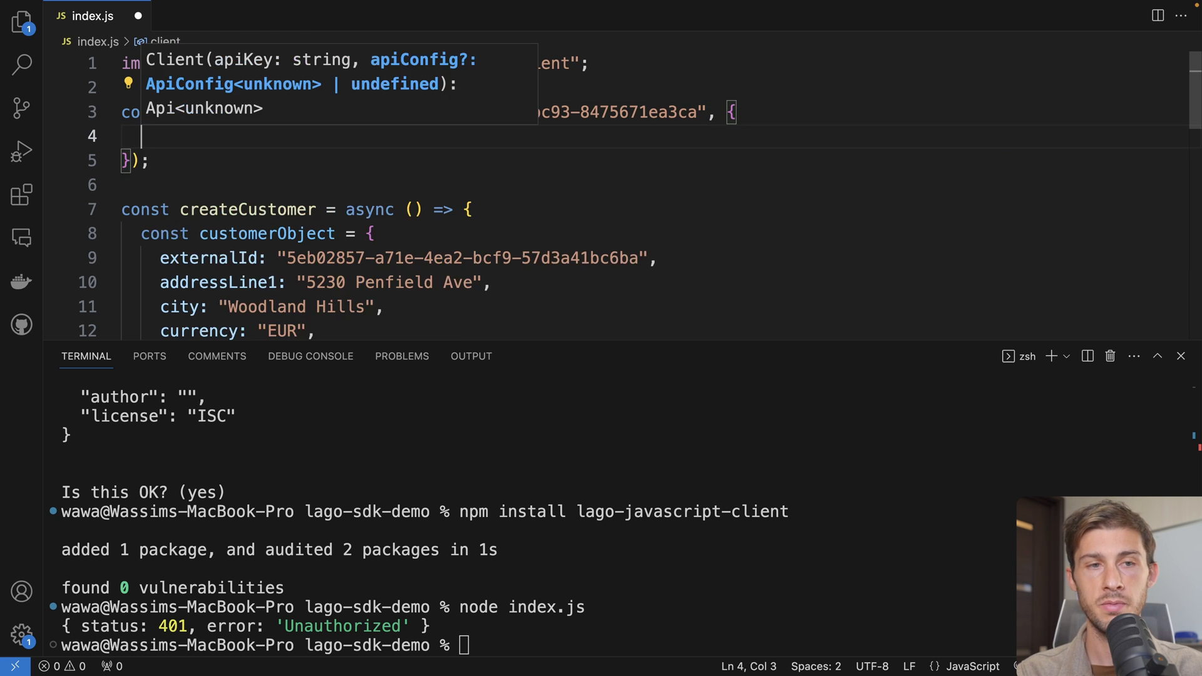
type("bas")
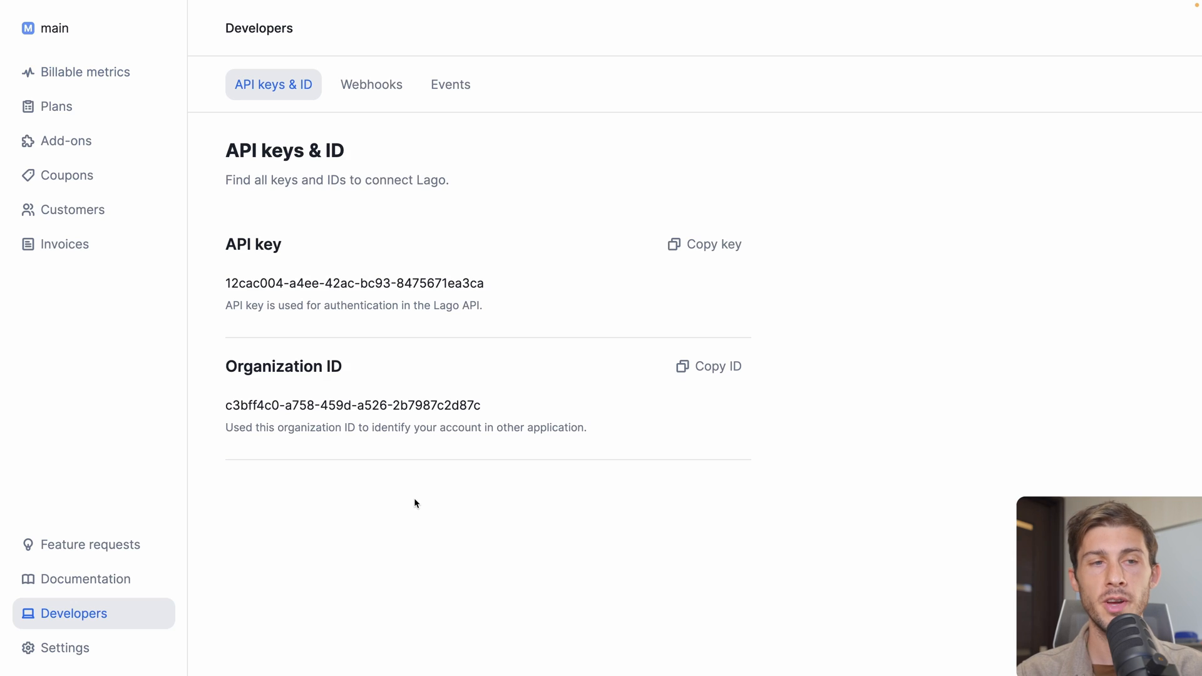
mouse_move(85, 71)
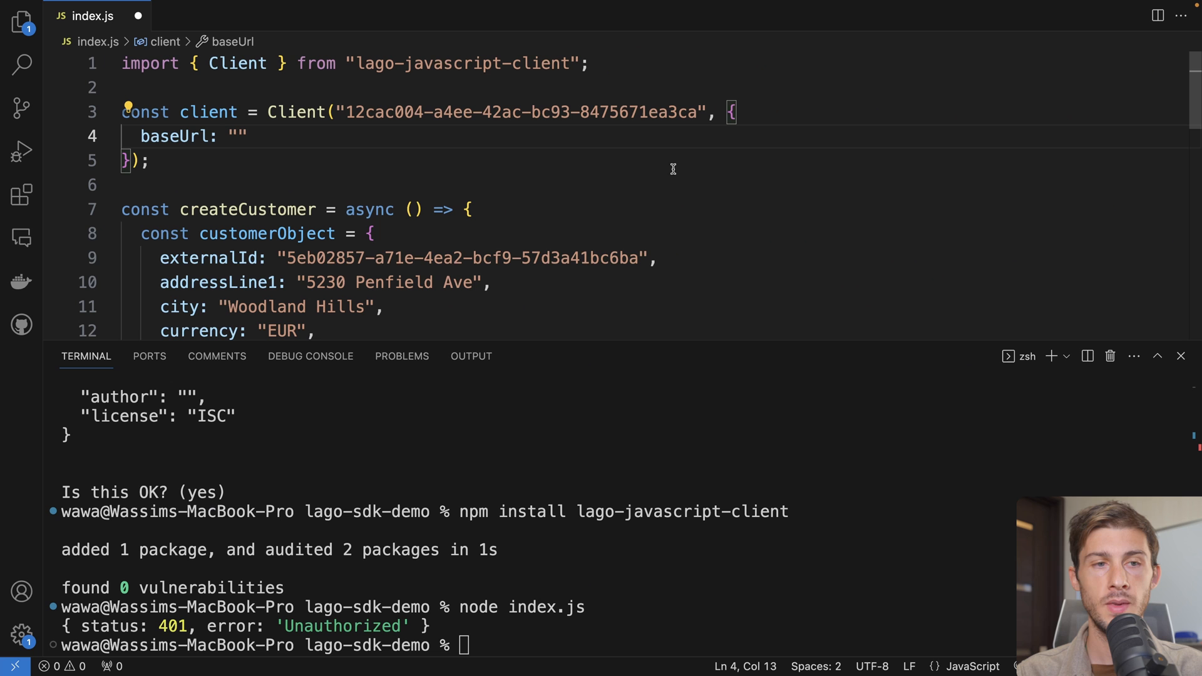
type("https://lago-t87y1-u4.vm.elestio.app:34079/api/v1/")
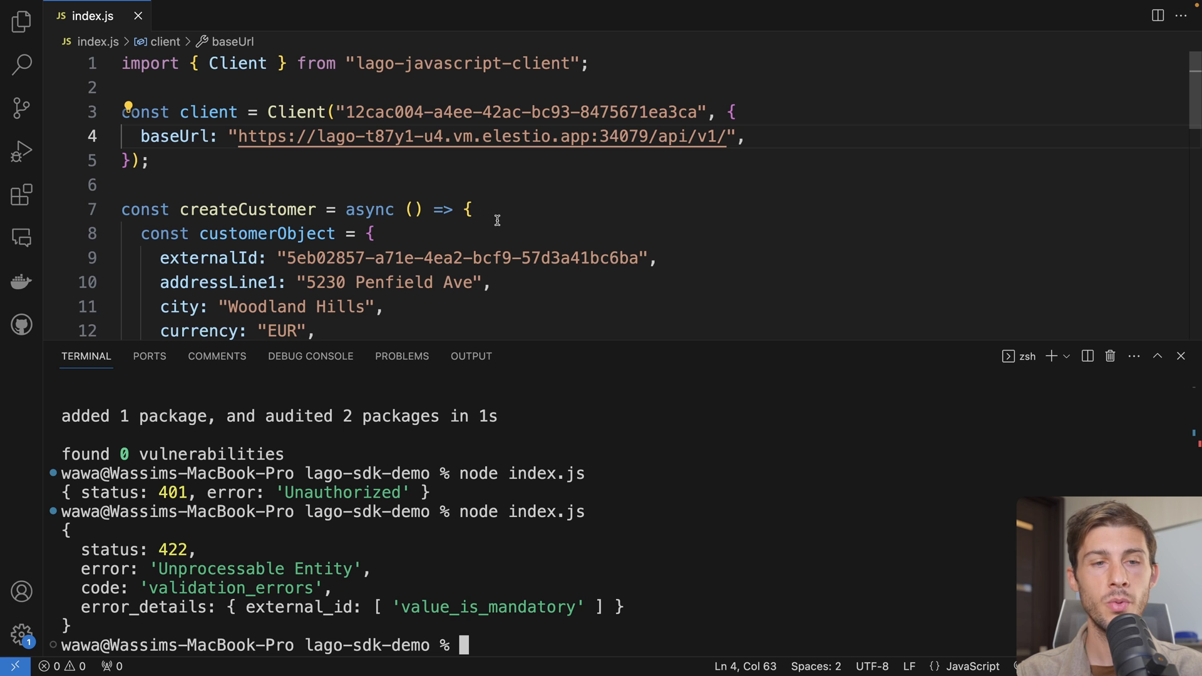
scroll("down", 3)
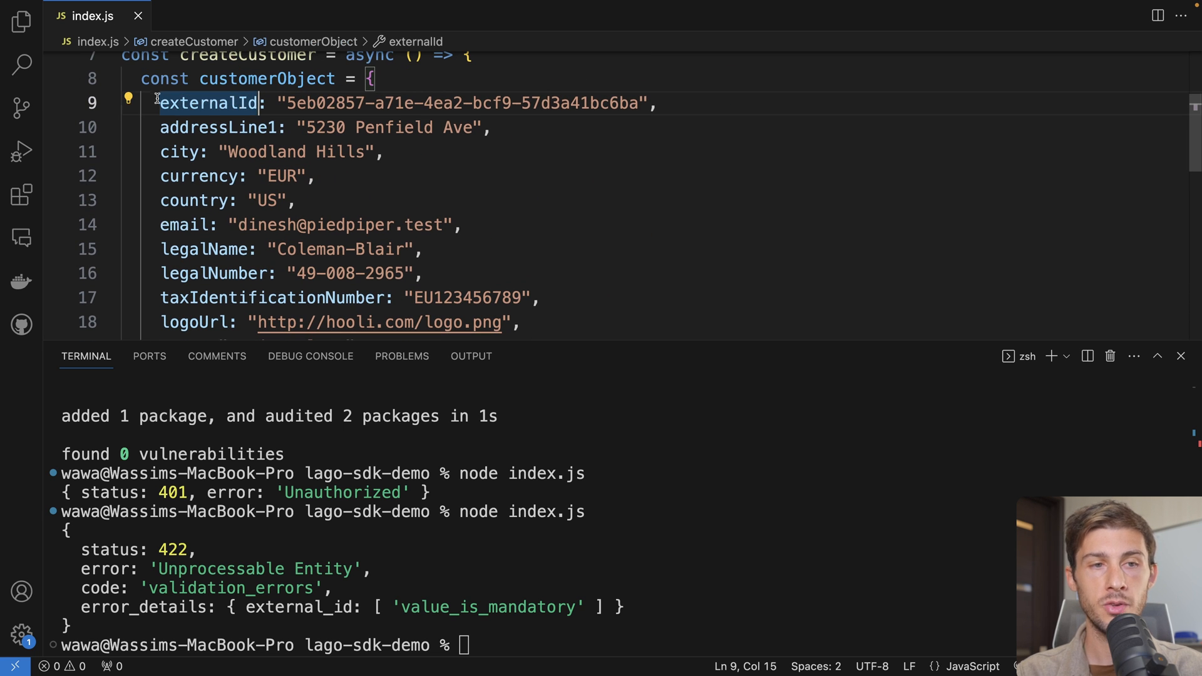
Rename externalId to external_id and rerun to create Gavin Belson in Lago.
type("ext")
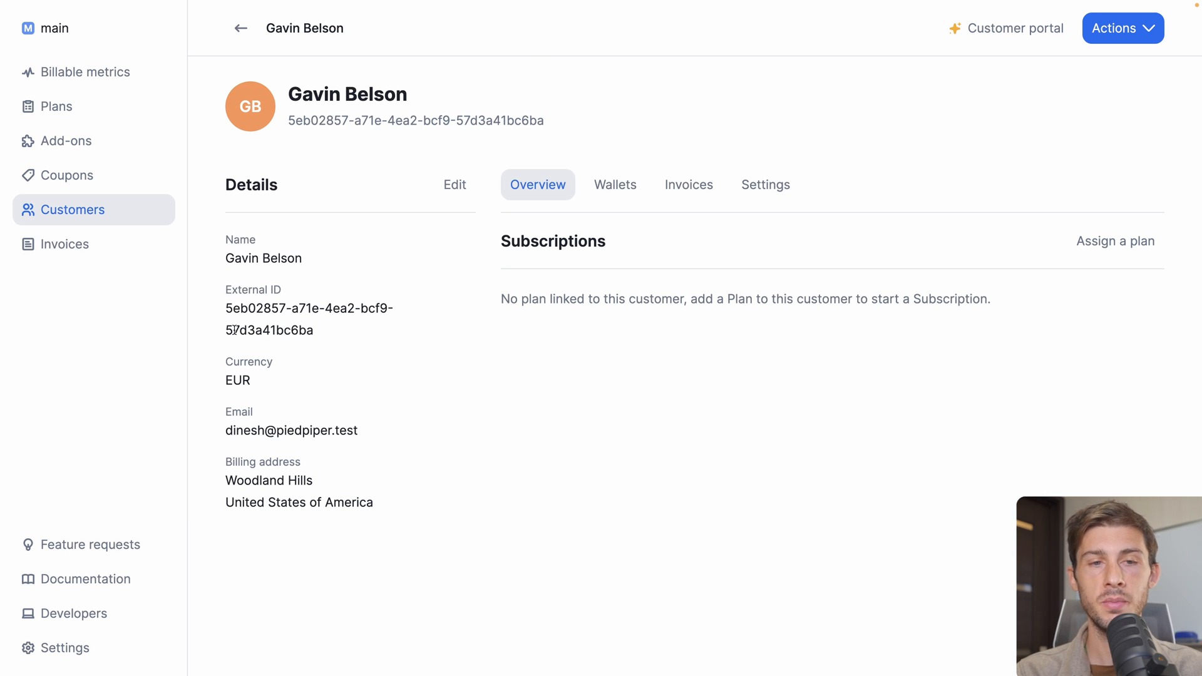
Try assigning the Starter plan to Gavin Belson, then abandon it after the currency warning.
left_click(1115, 240)
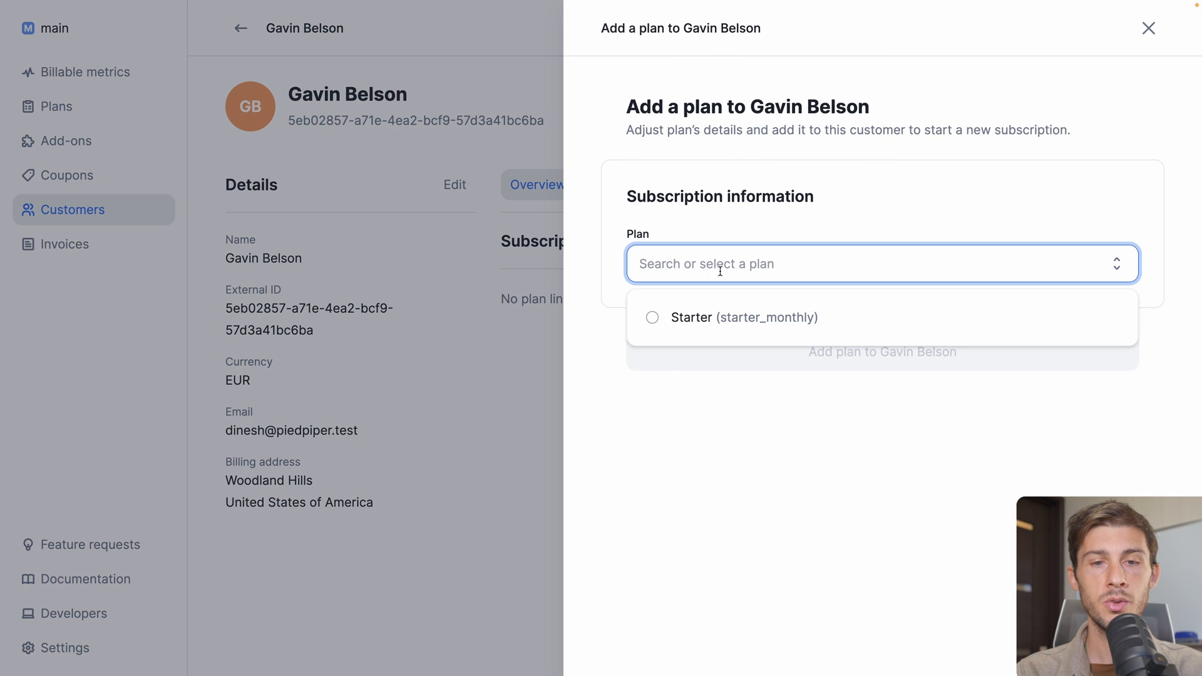
left_click(729, 318)
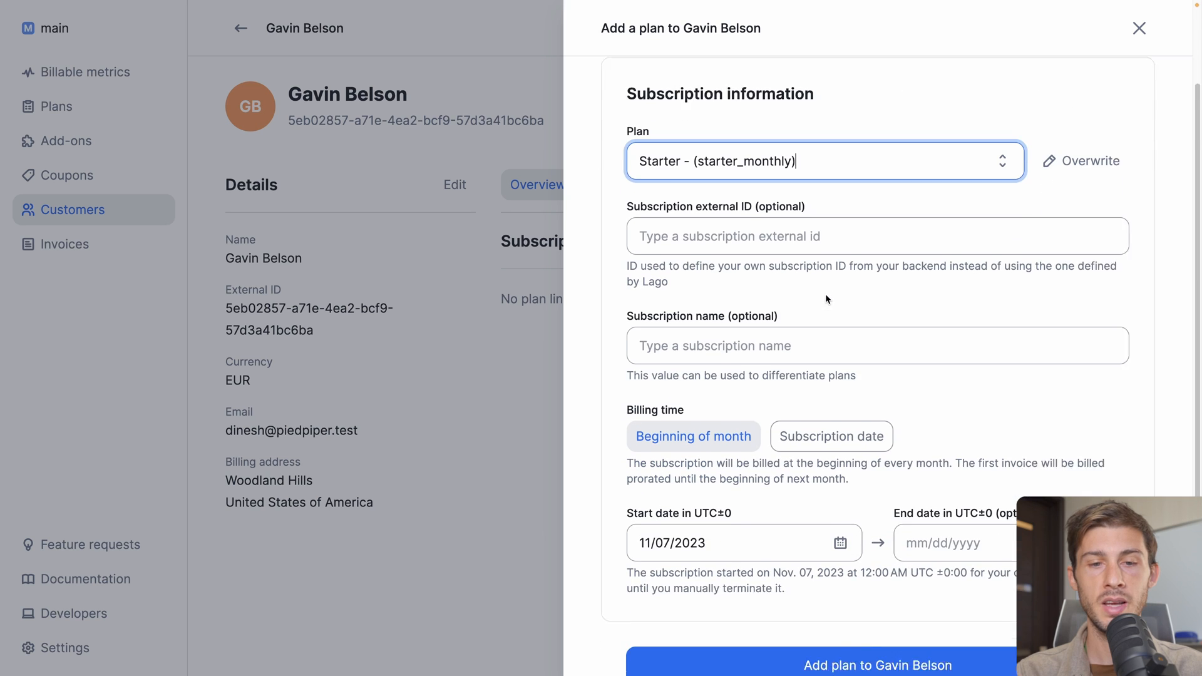
scroll("down", 3)
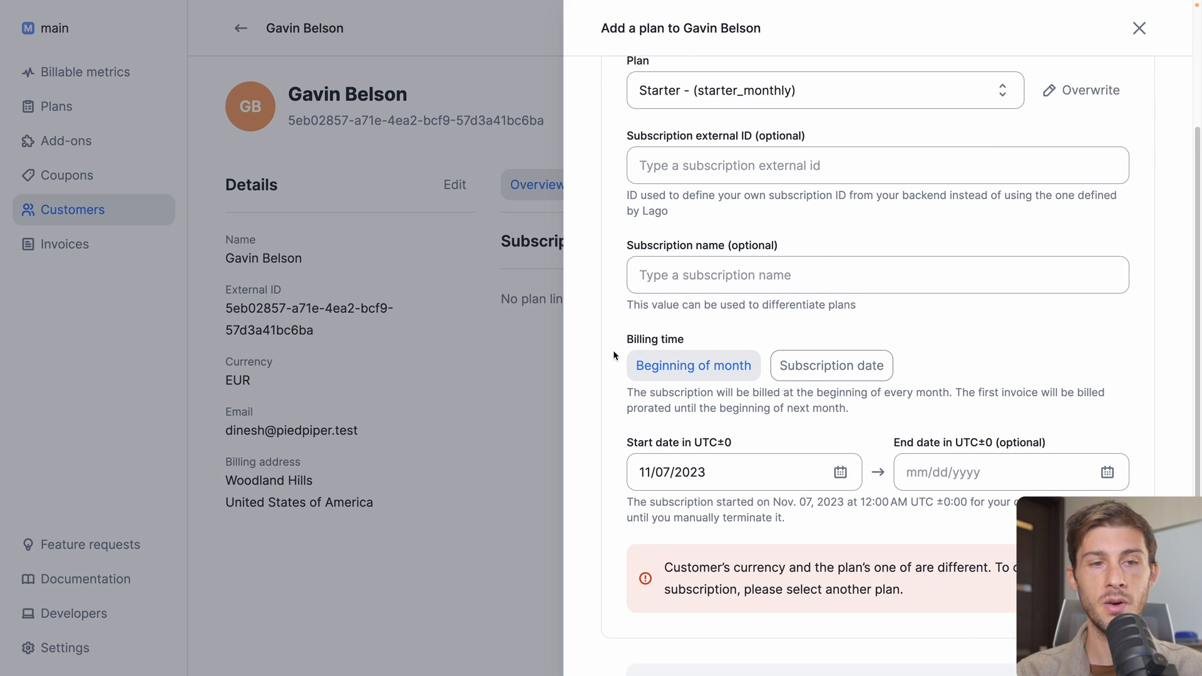
left_click(1139, 28)
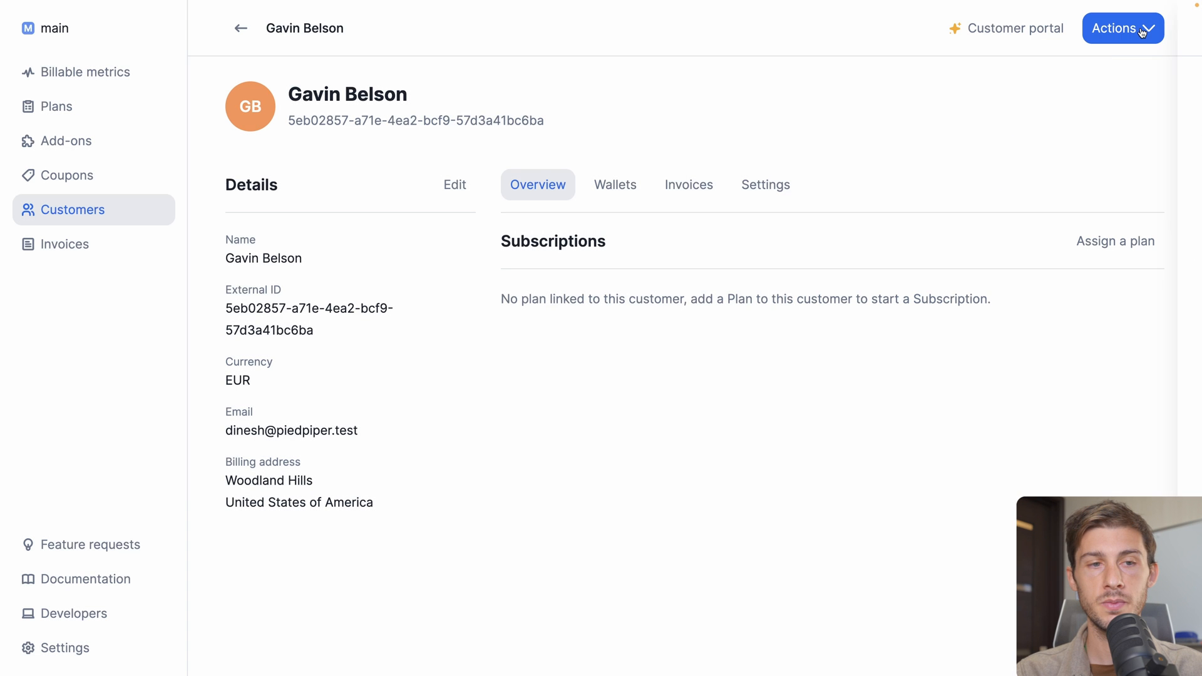
Edit Gavin Belson's customer details to change the currency from EUR to USD.
left_click(454, 185)
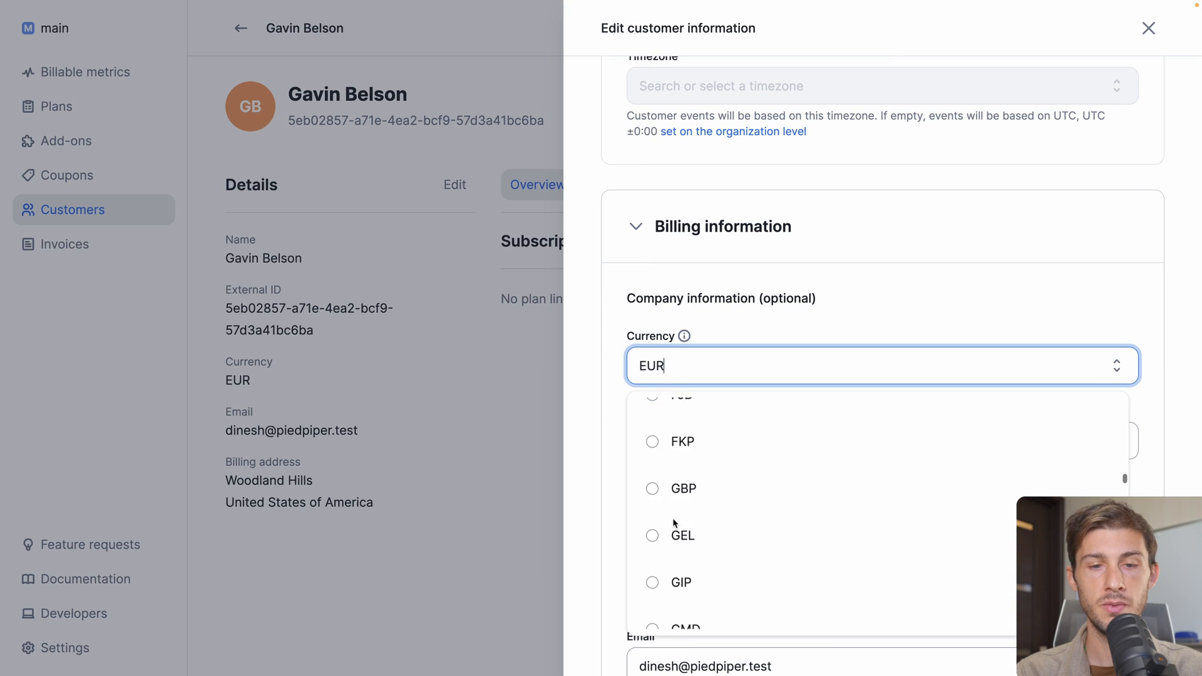
scroll("down", 3)
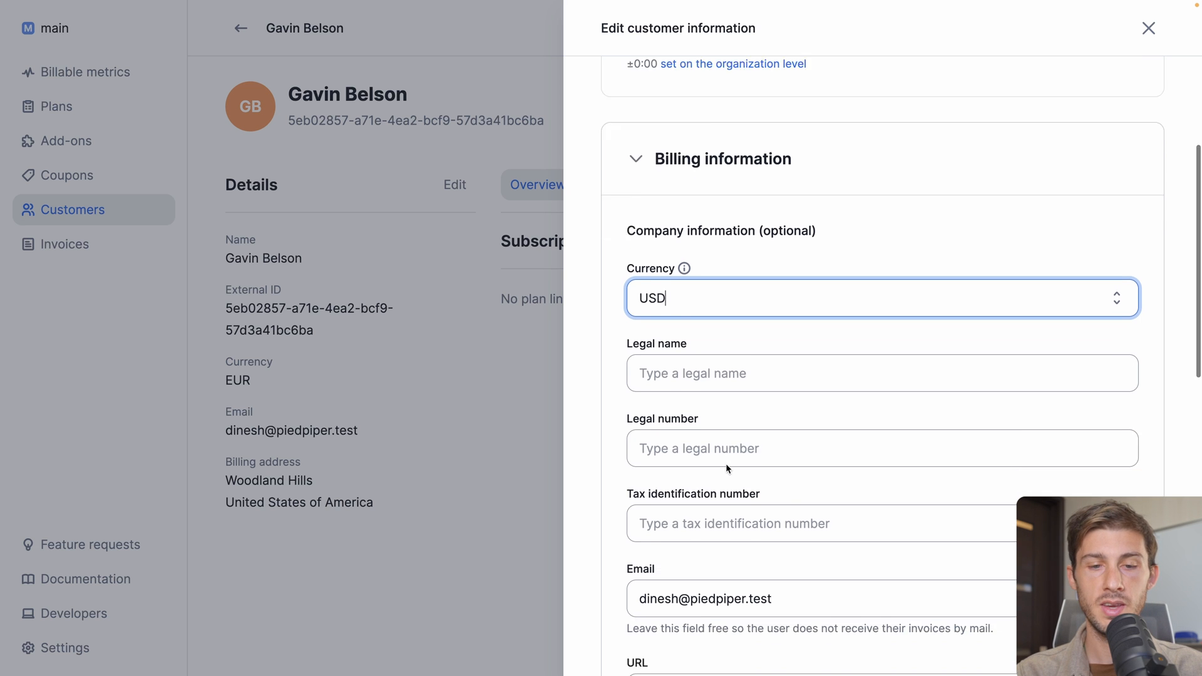
scroll("down", 3)
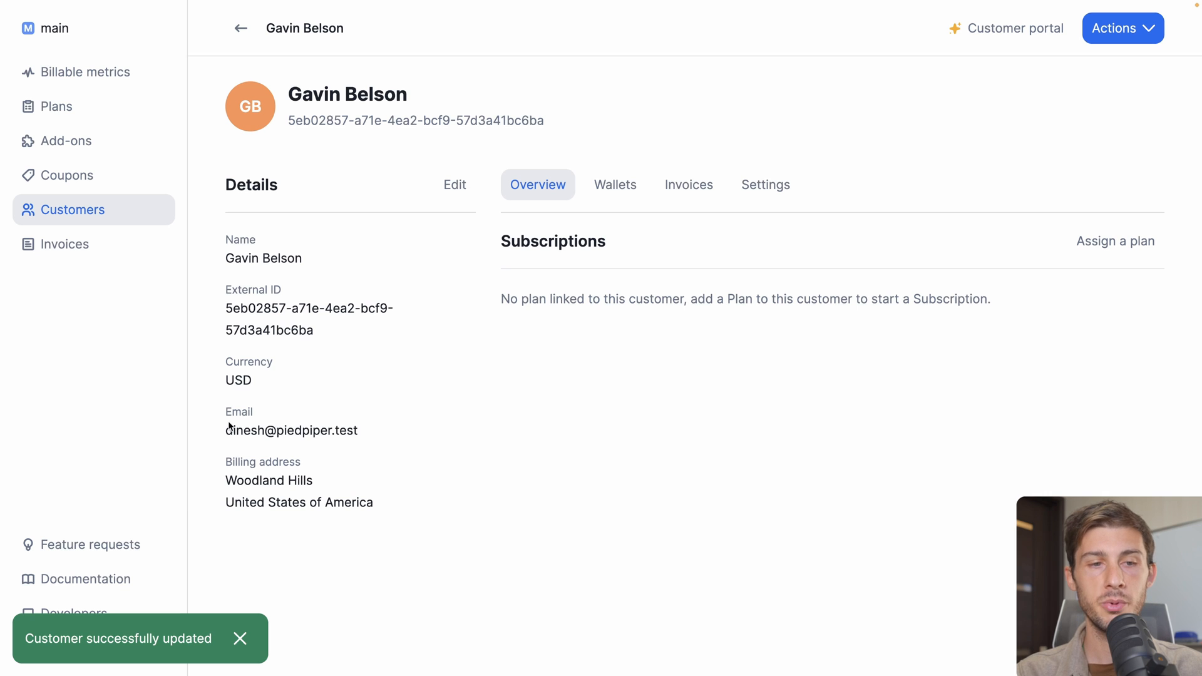
Assign the Starter plan to Gavin Belson and copy the subscription's external_id.
left_click(1116, 241)
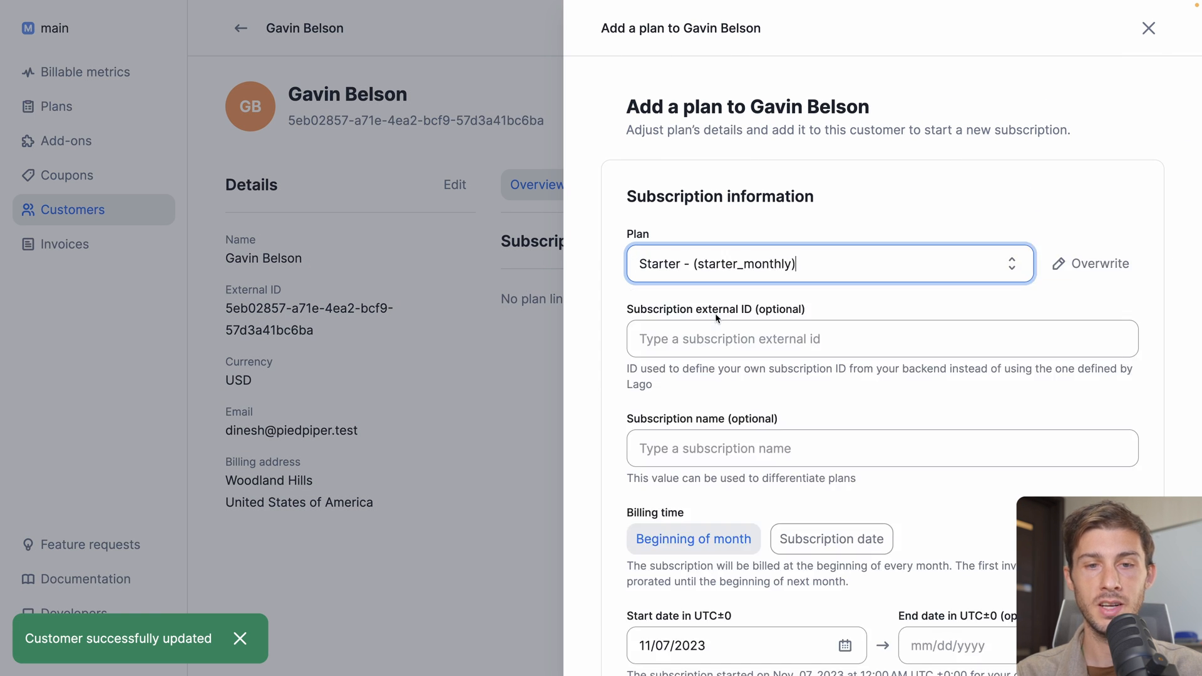
scroll("down", 3)
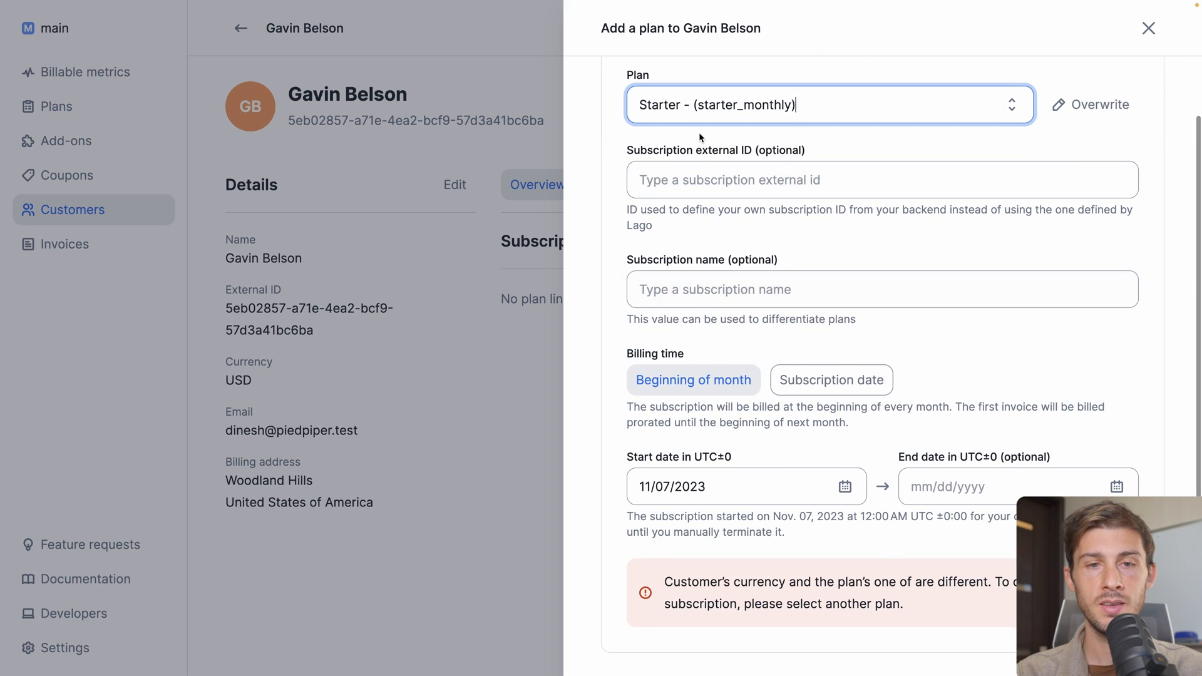
mouse_move(869, 233)
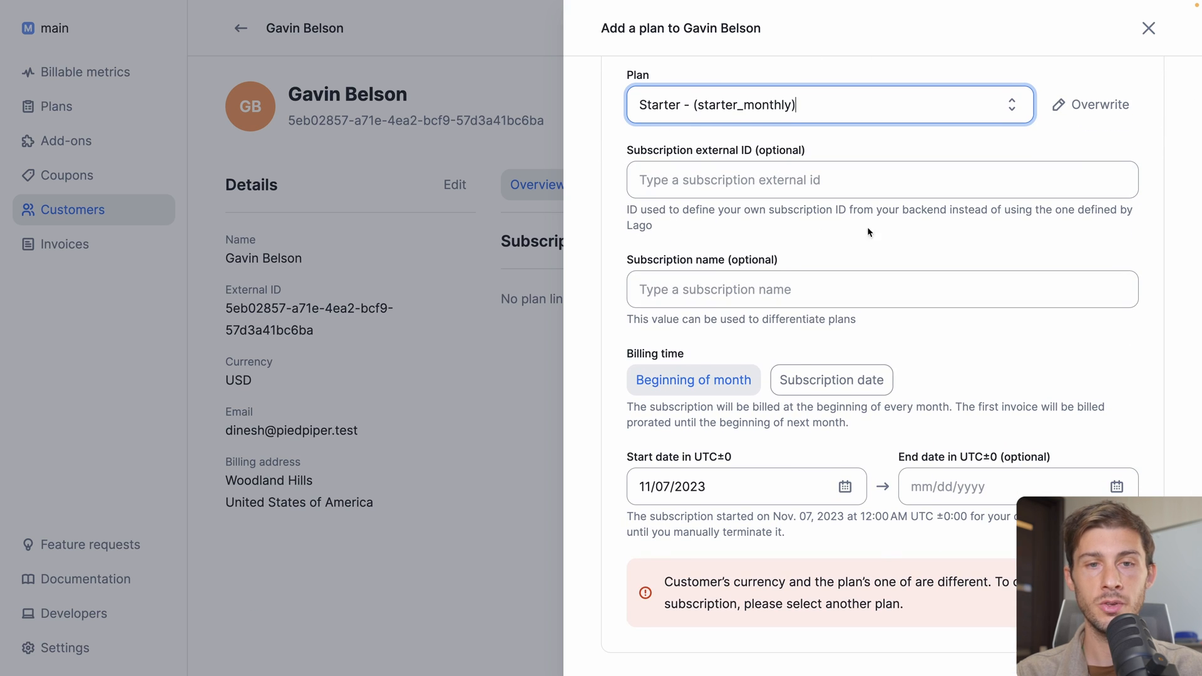
mouse_move(766, 256)
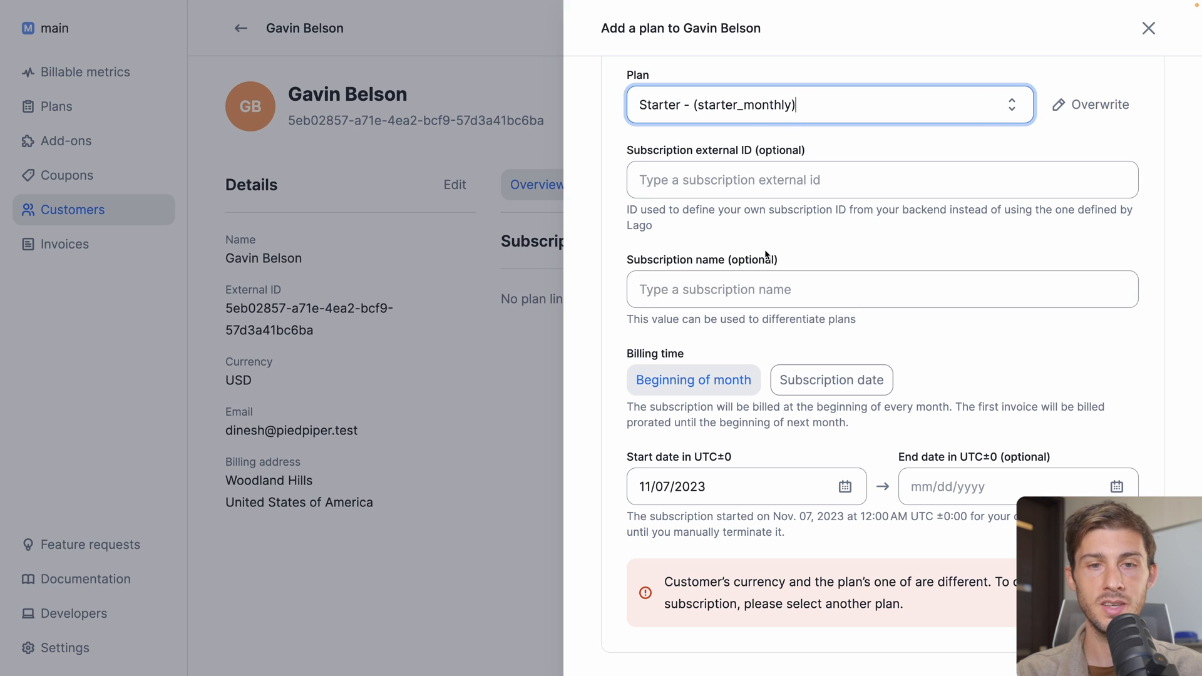
mouse_move(688, 335)
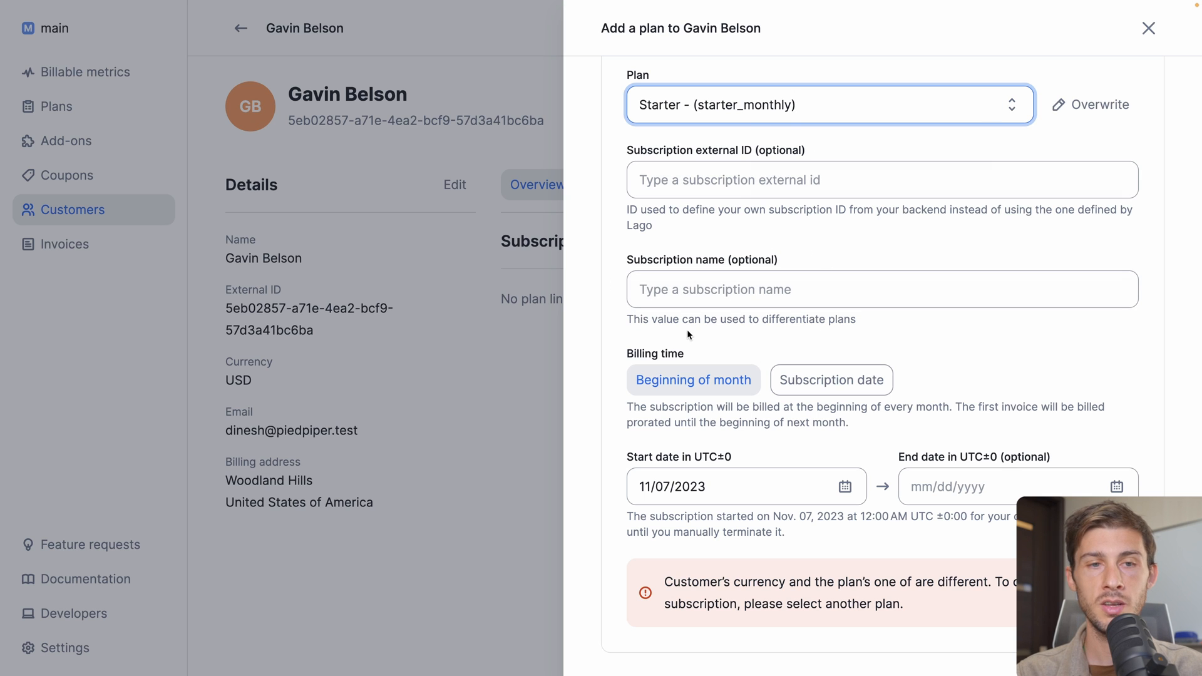
mouse_move(593, 120)
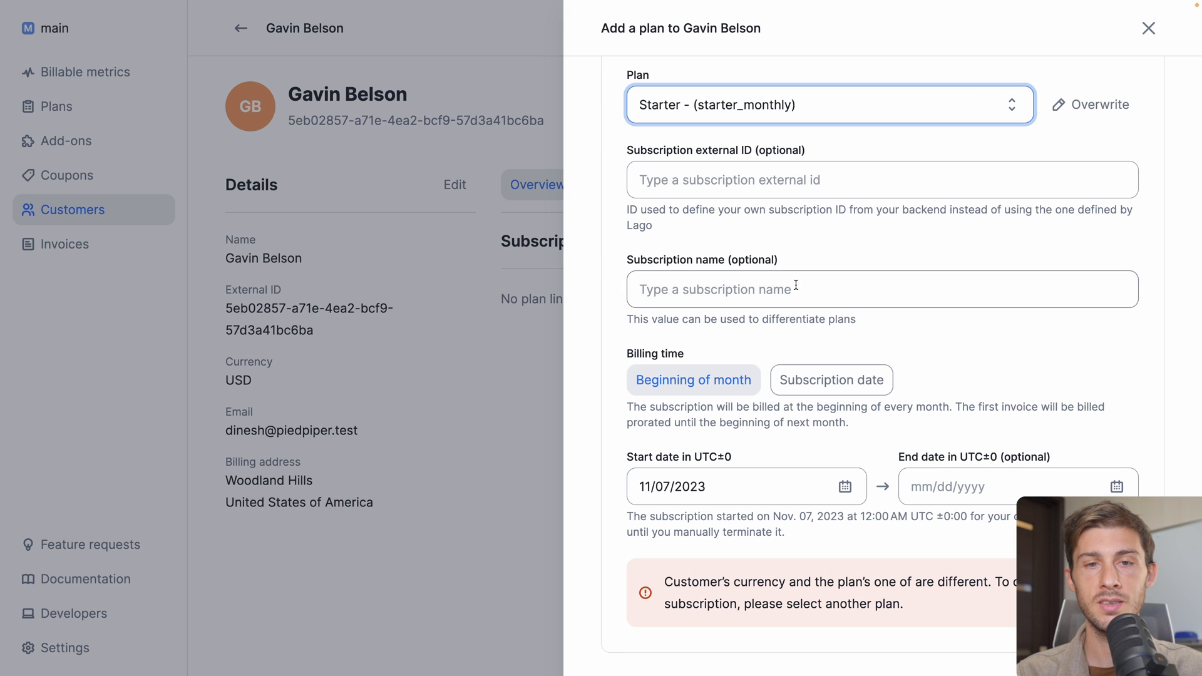
scroll("down", 3)
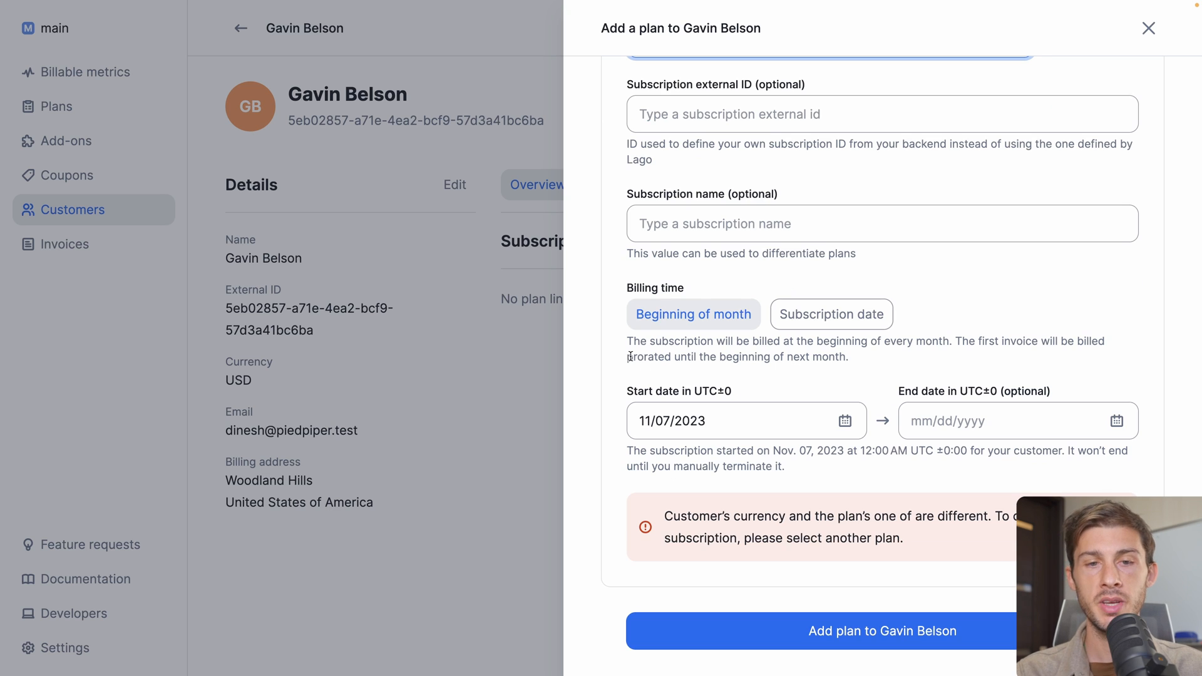
mouse_move(944, 496)
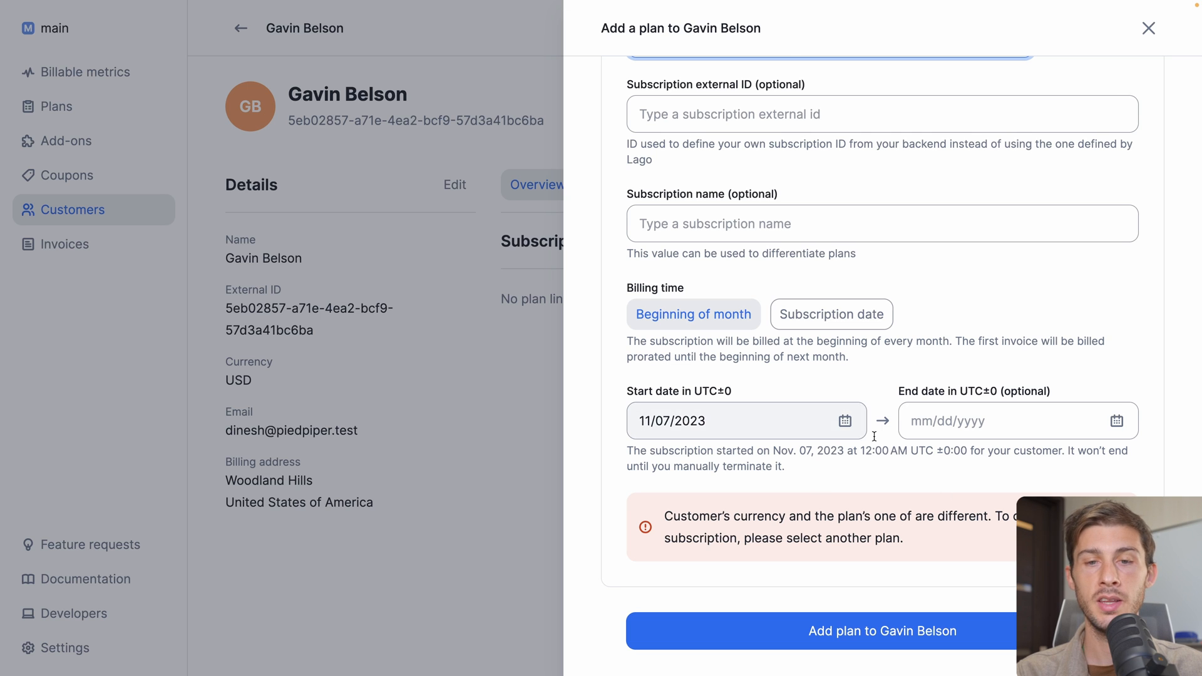
mouse_move(584, 406)
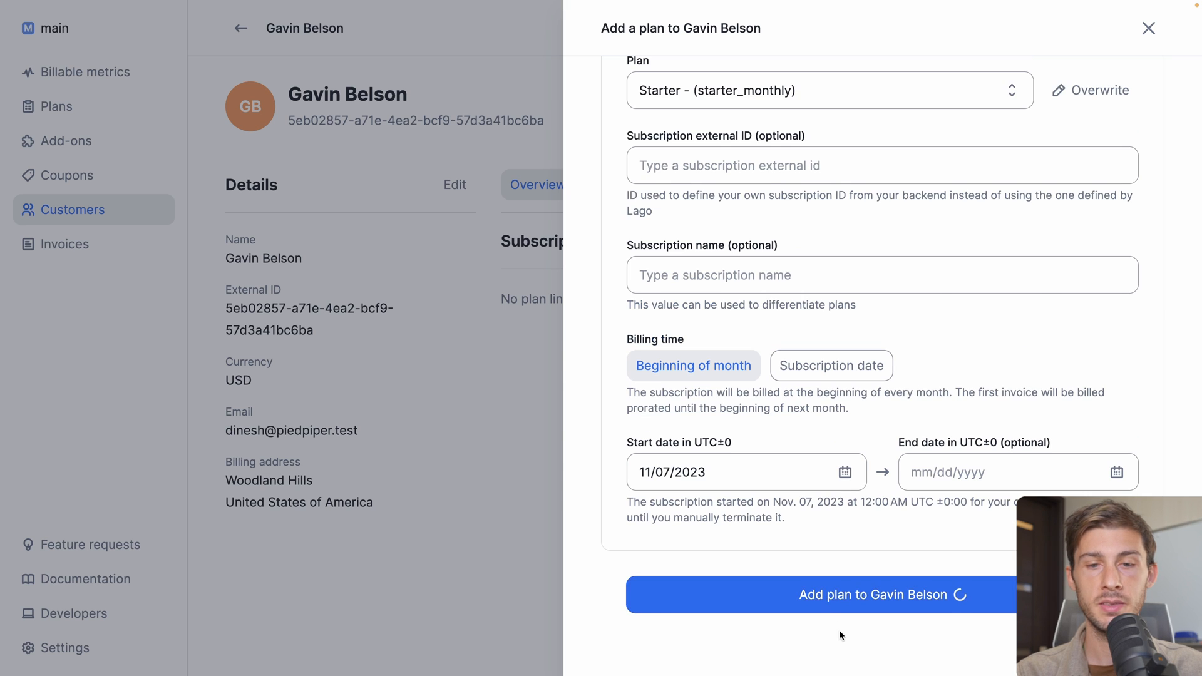
left_click(820, 595)
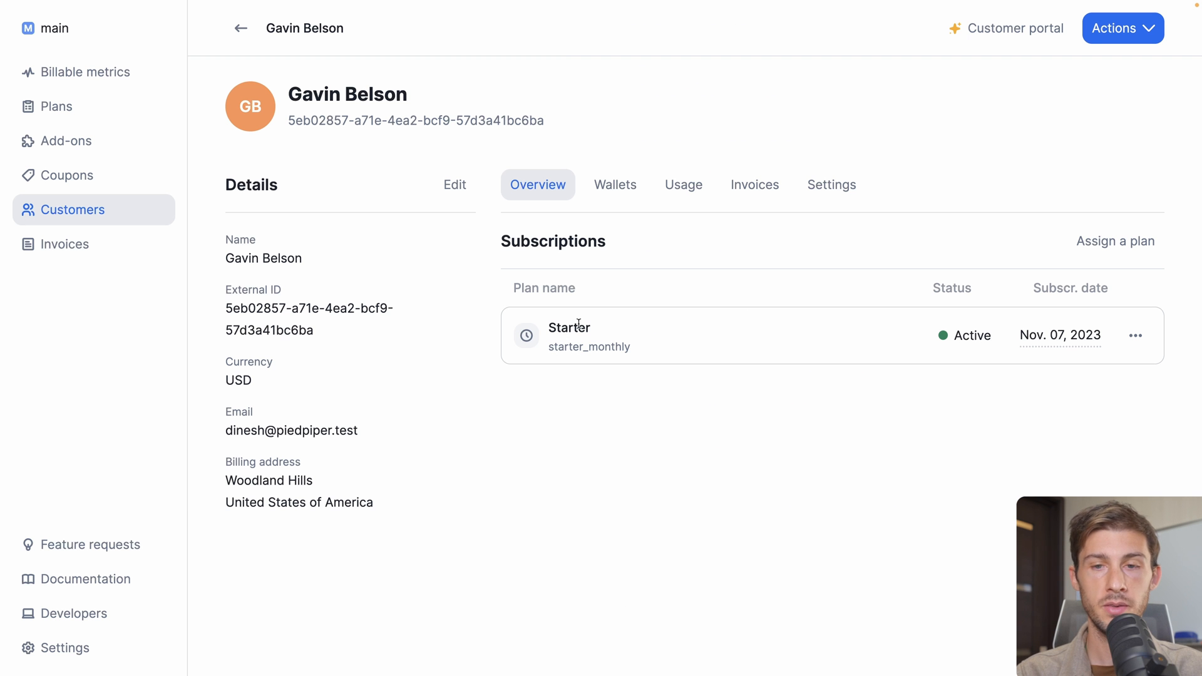
left_click(1135, 335)
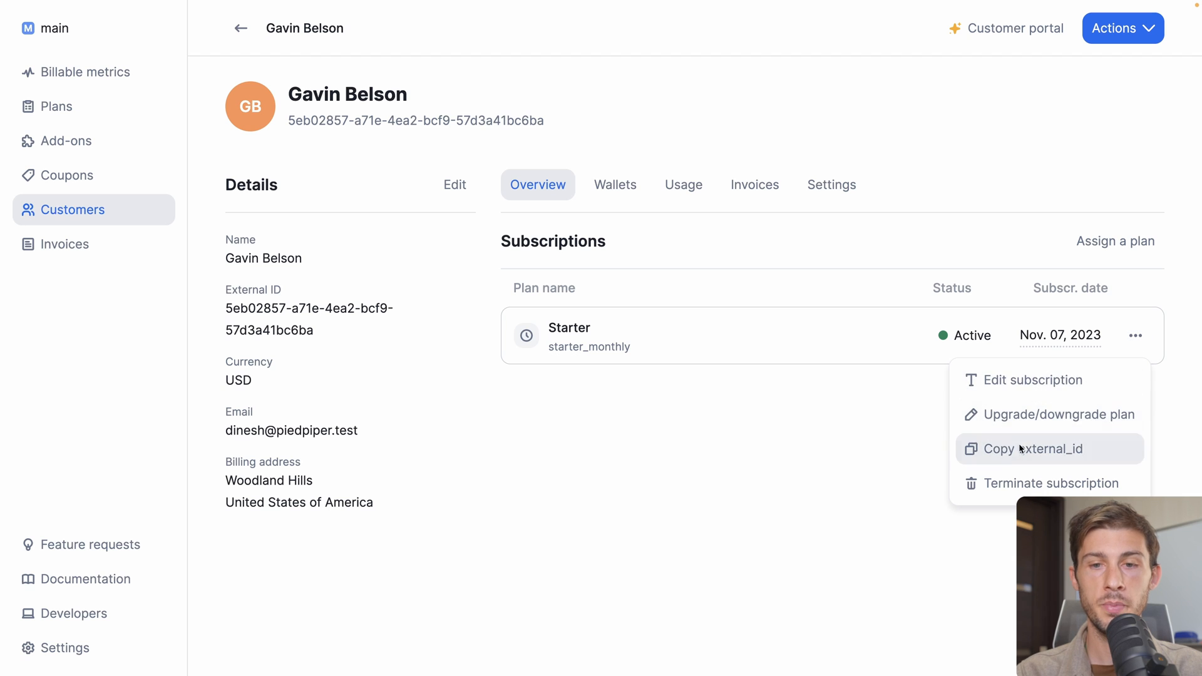
left_click(1034, 449)
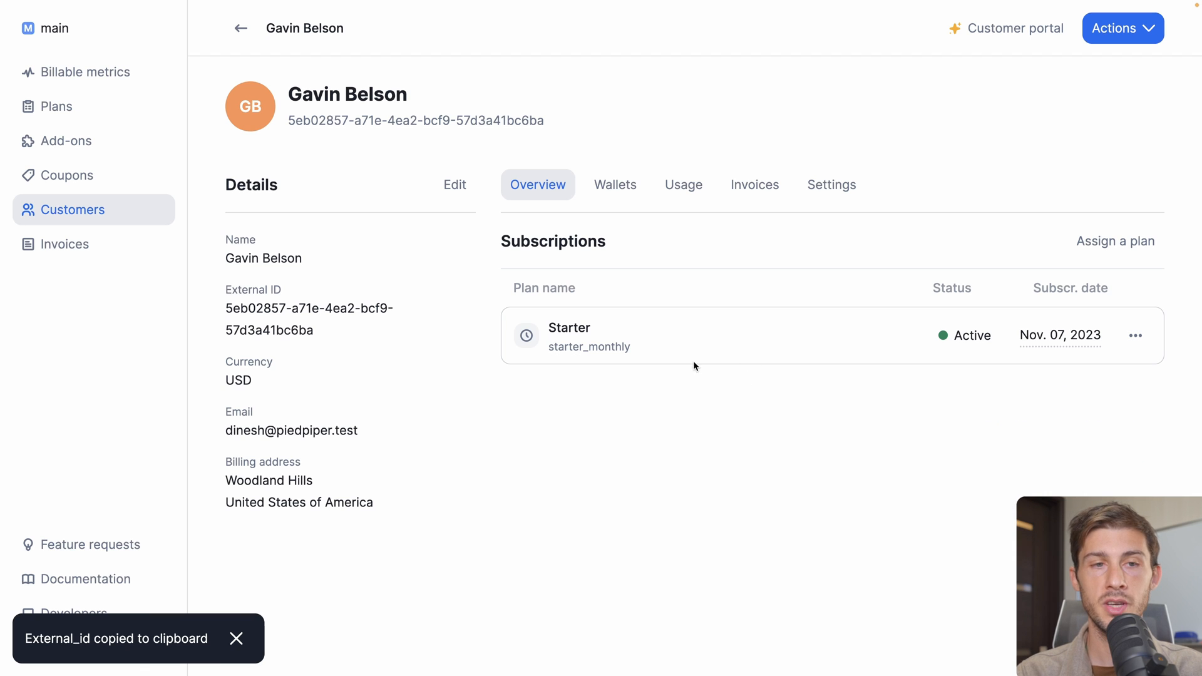
mouse_move(546, 313)
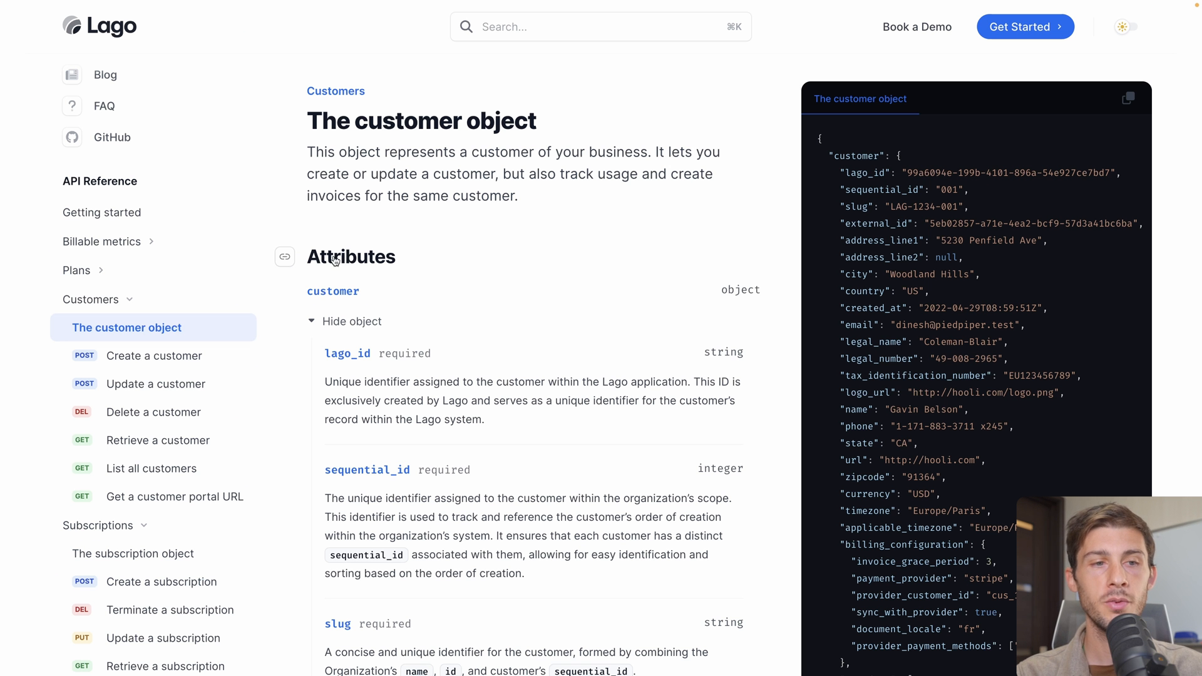
Browse to the Send usage event API reference and copy its JavaScript example.
left_click(102, 240)
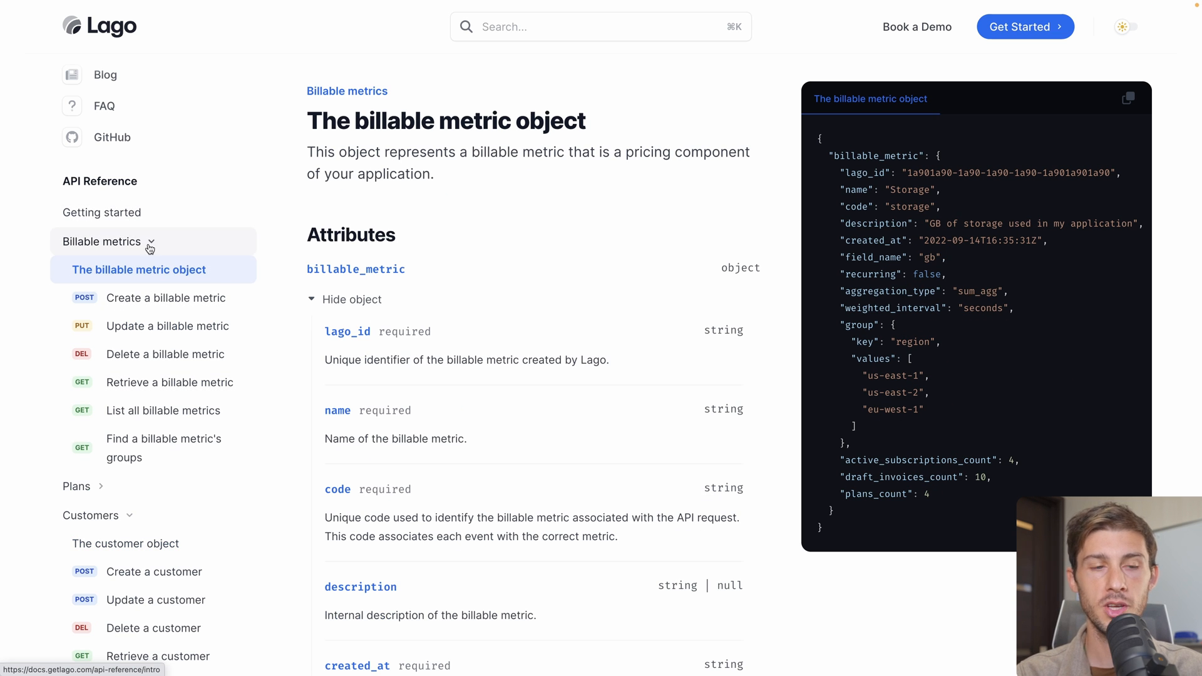
scroll("down", 3)
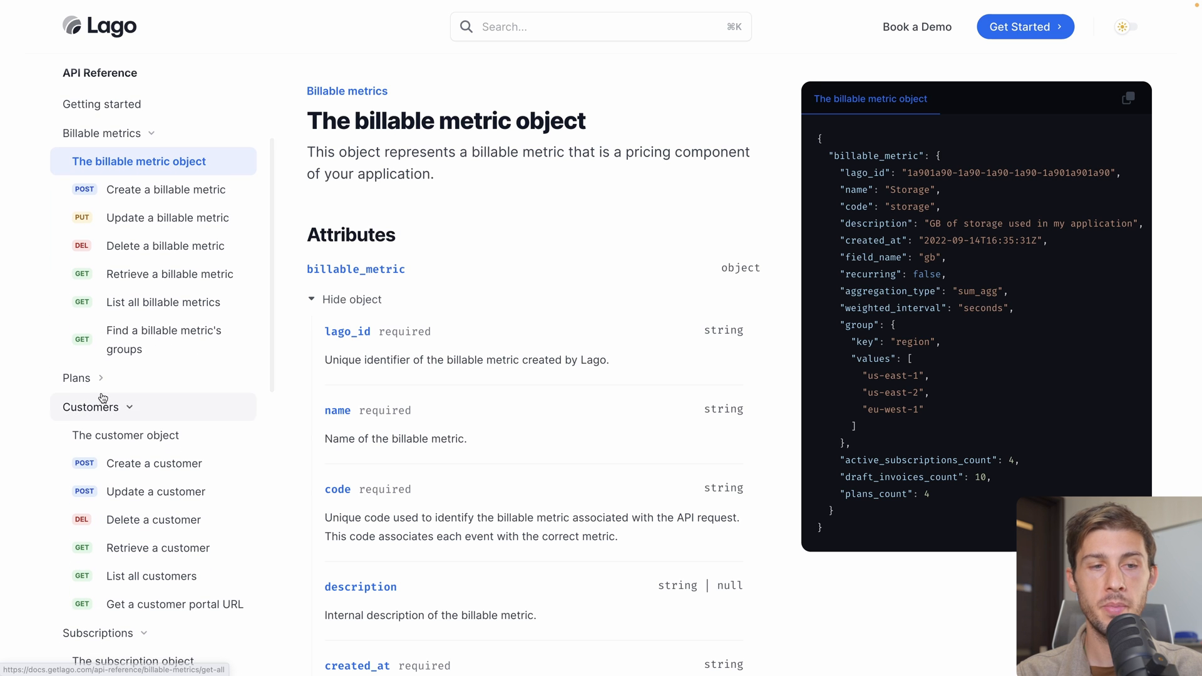
scroll("down", 3)
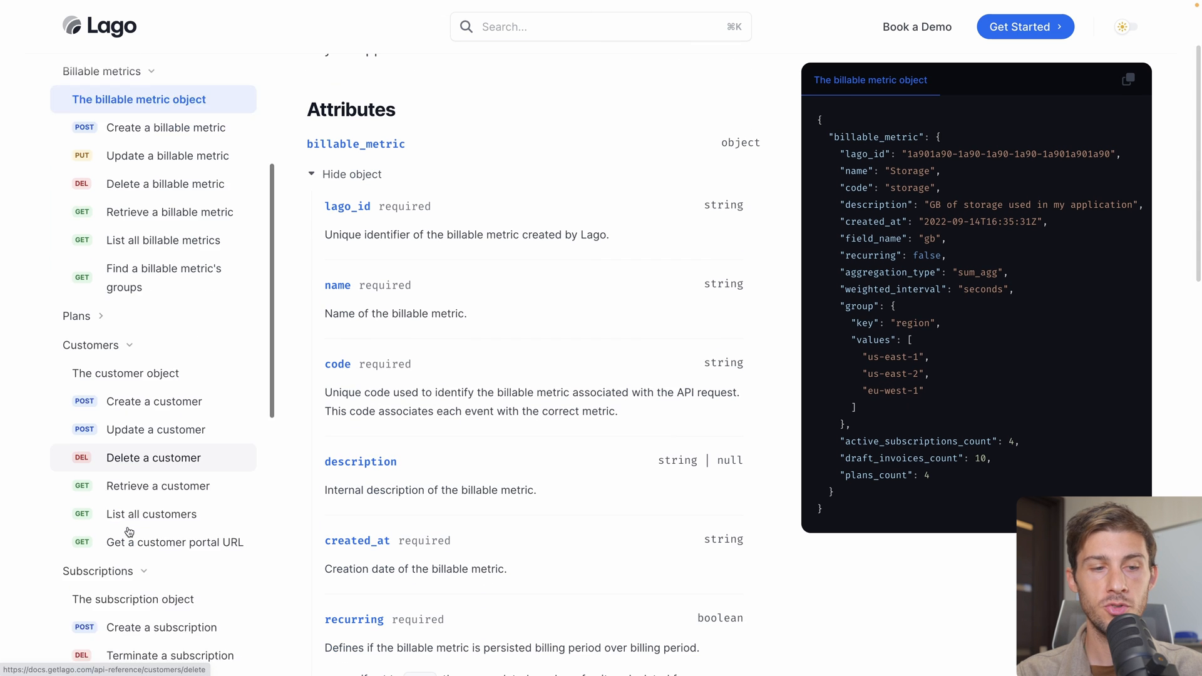
scroll("down", 3)
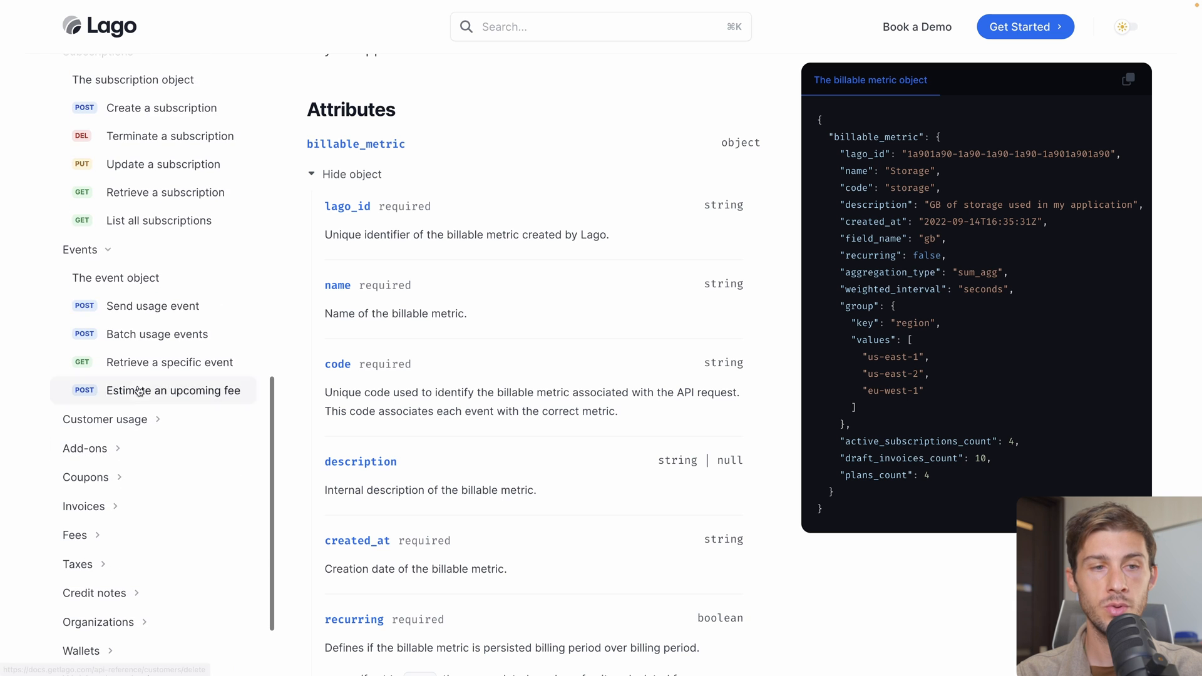
mouse_move(153, 306)
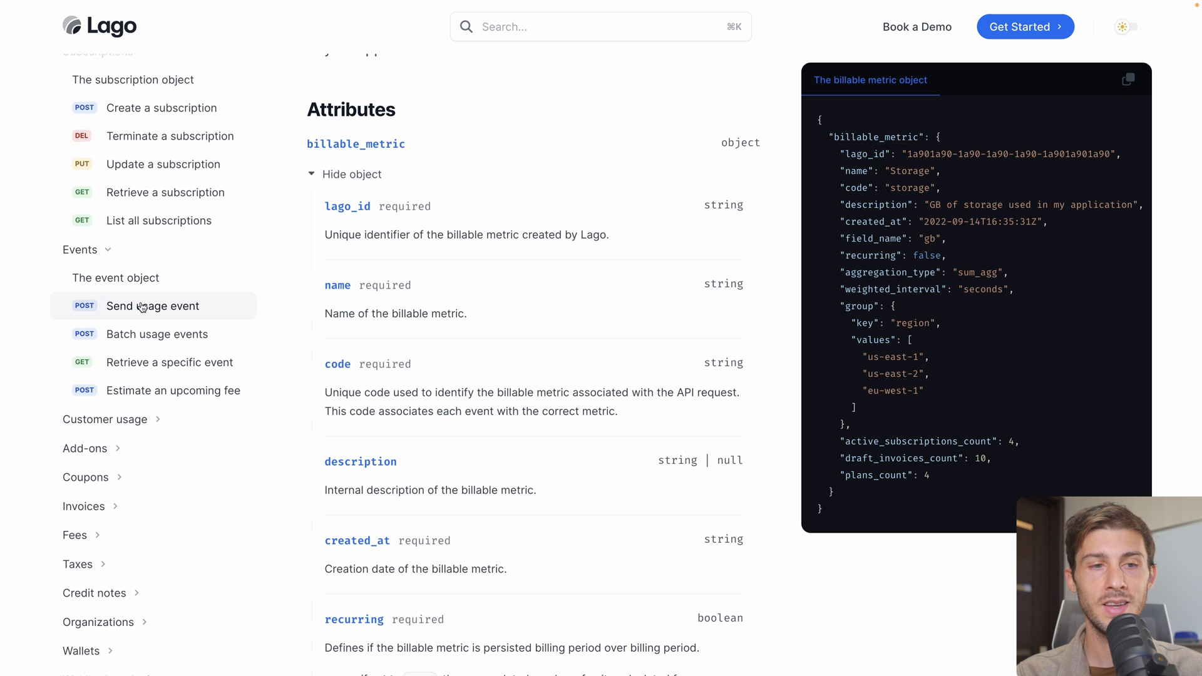
left_click(152, 306)
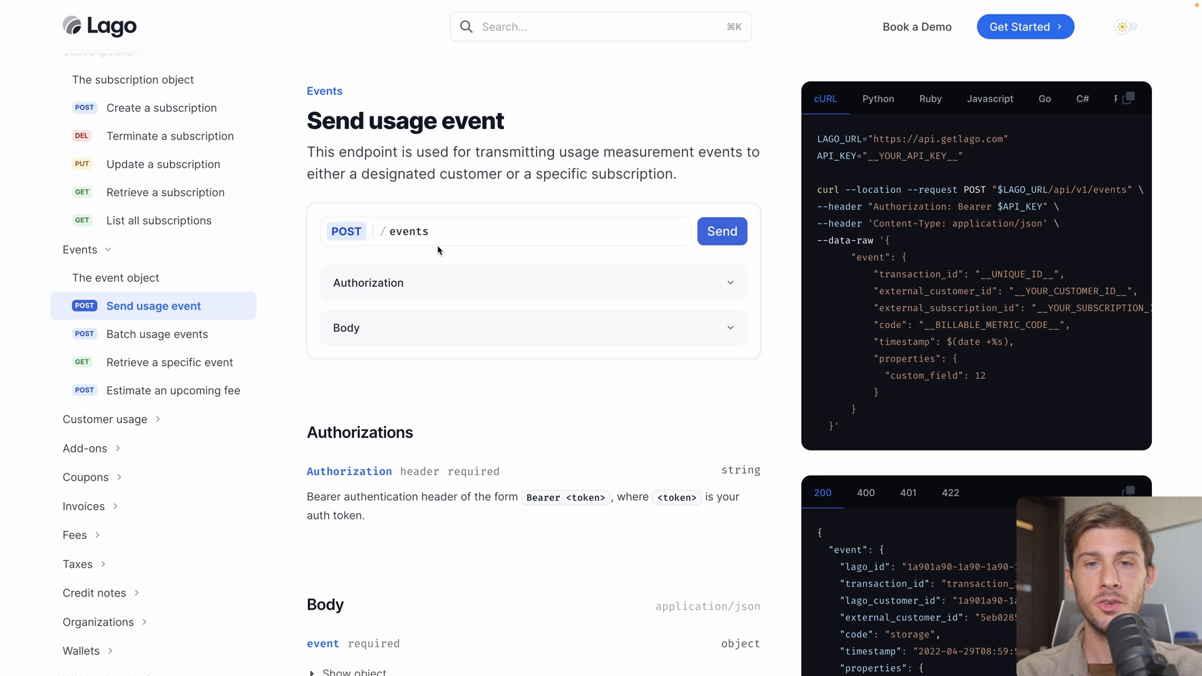
left_click(990, 98)
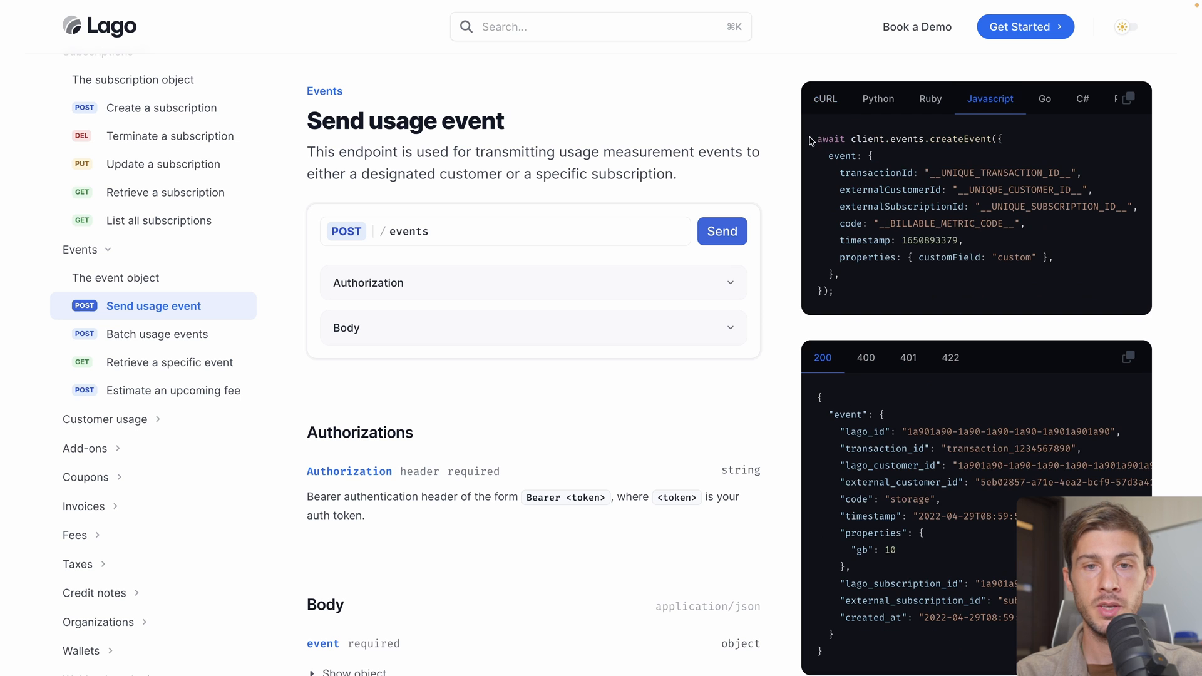
left_click(1127, 98)
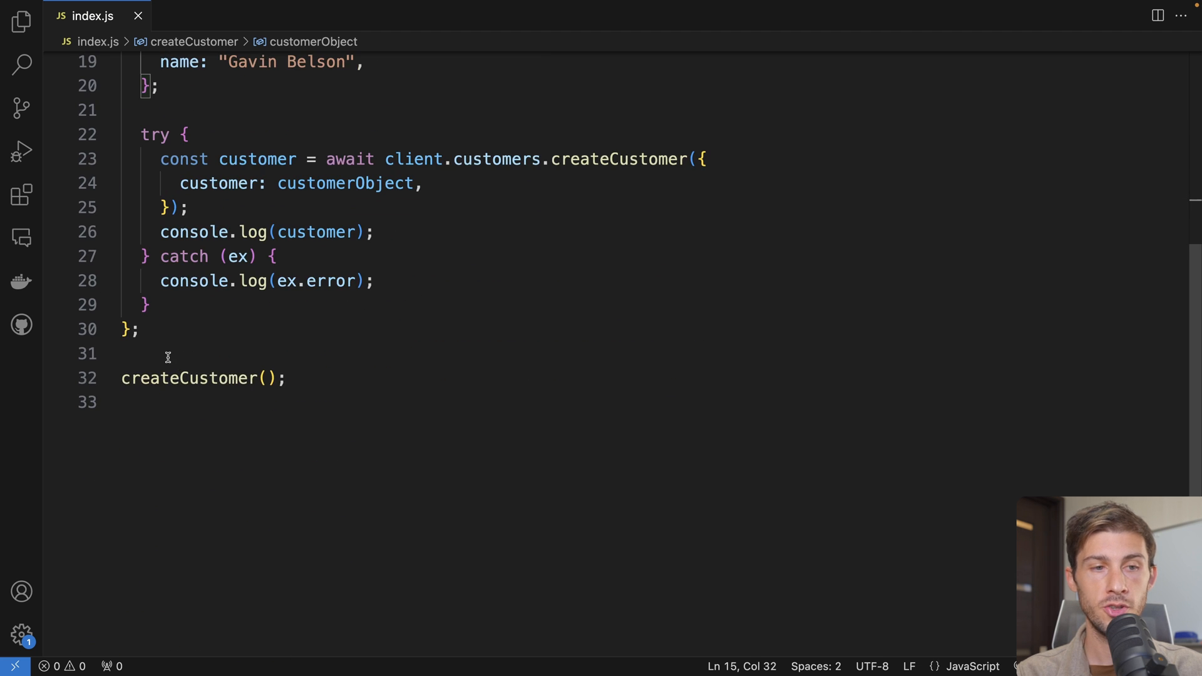
Type a const sendUserUsage = async () => { function and paste the createEvent snippet.
type("const sendUserU")
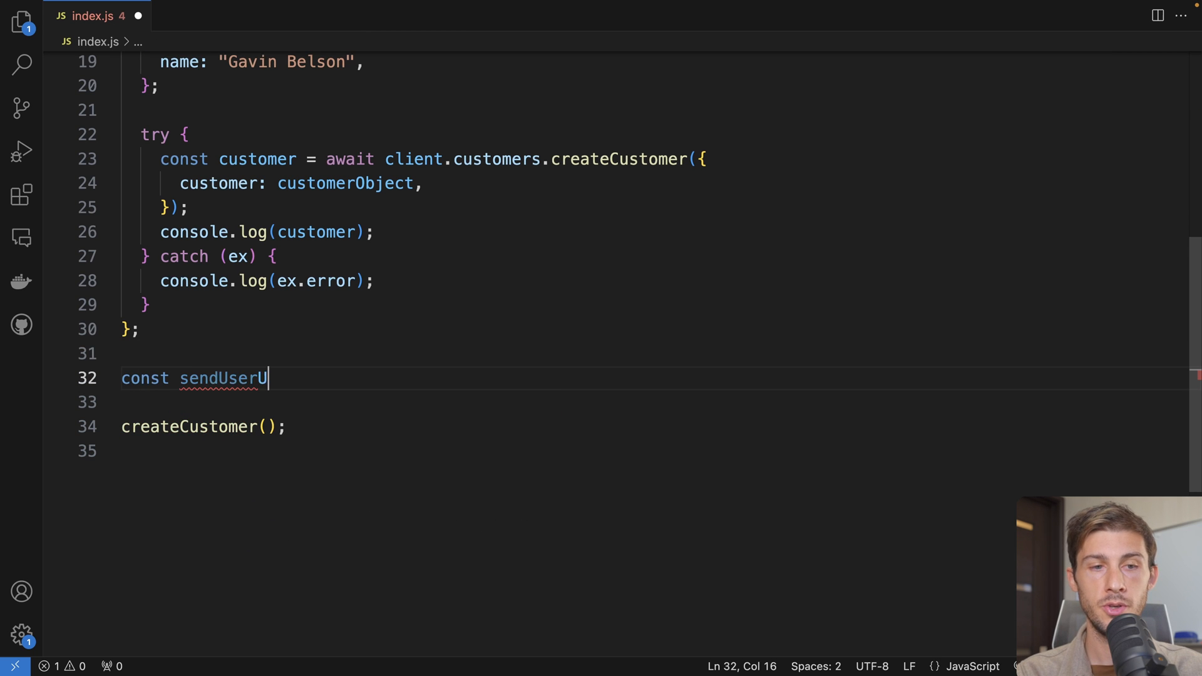
type("sage = async")
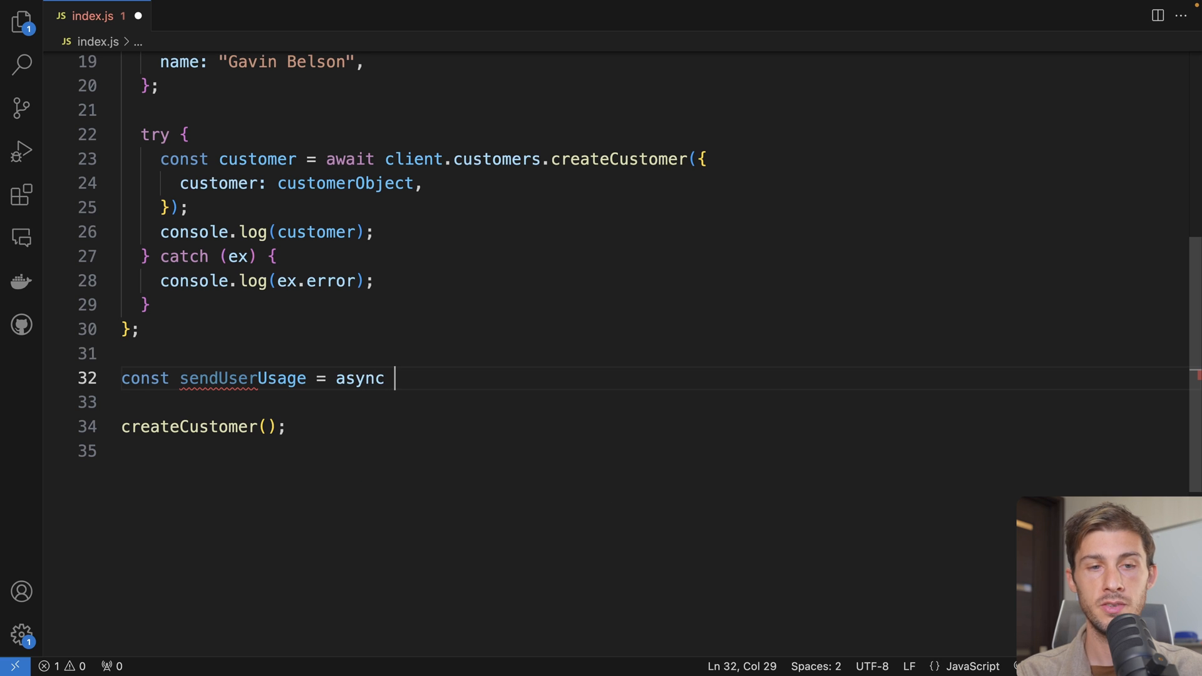
type("() => {")
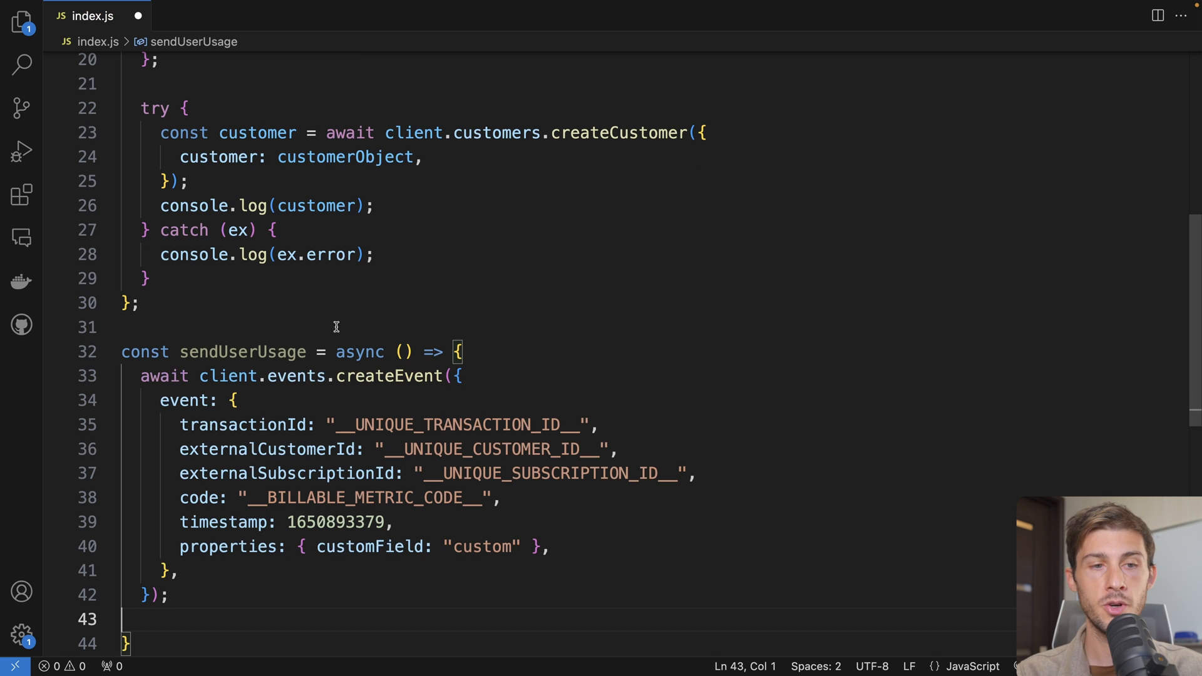
scroll("down", 3)
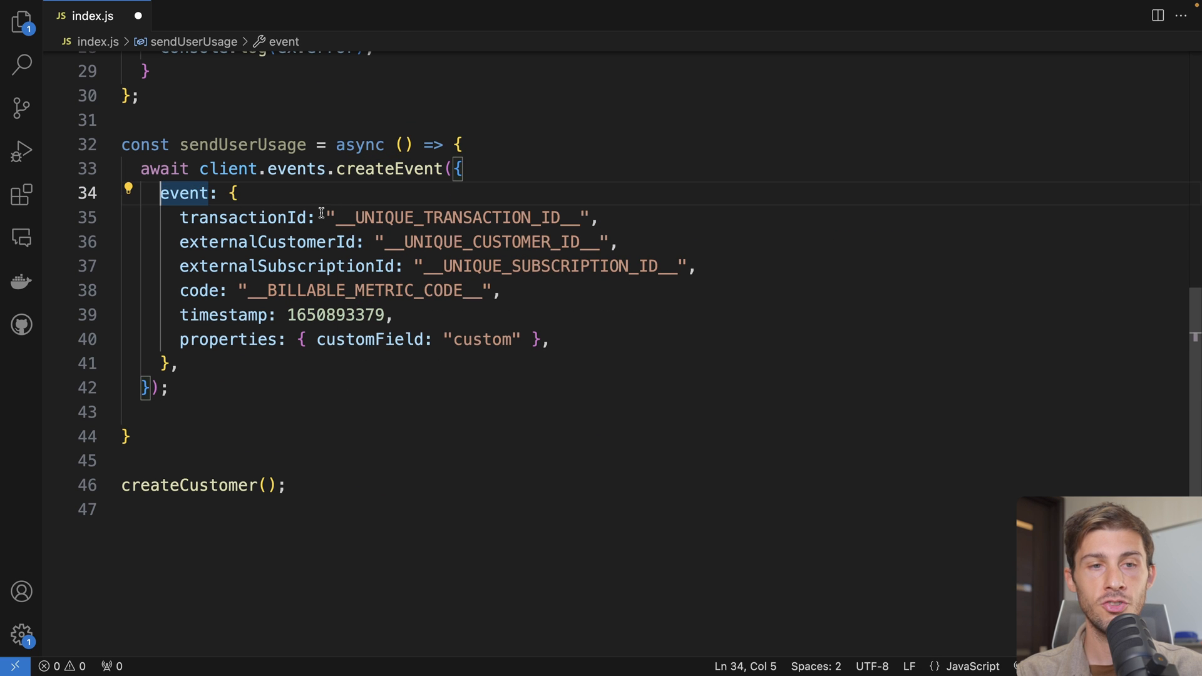
double_click(458, 217)
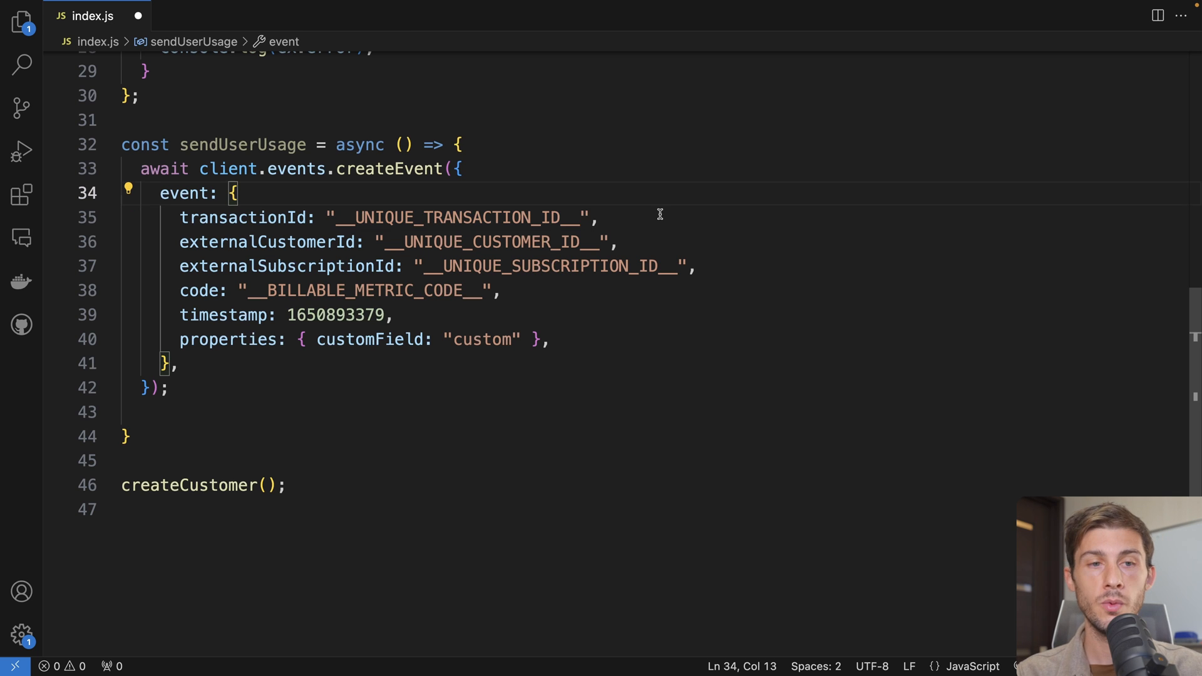
Set transactionId to "" + Math.random() * 10000 and paste the customer ID.
left_click(594, 217)
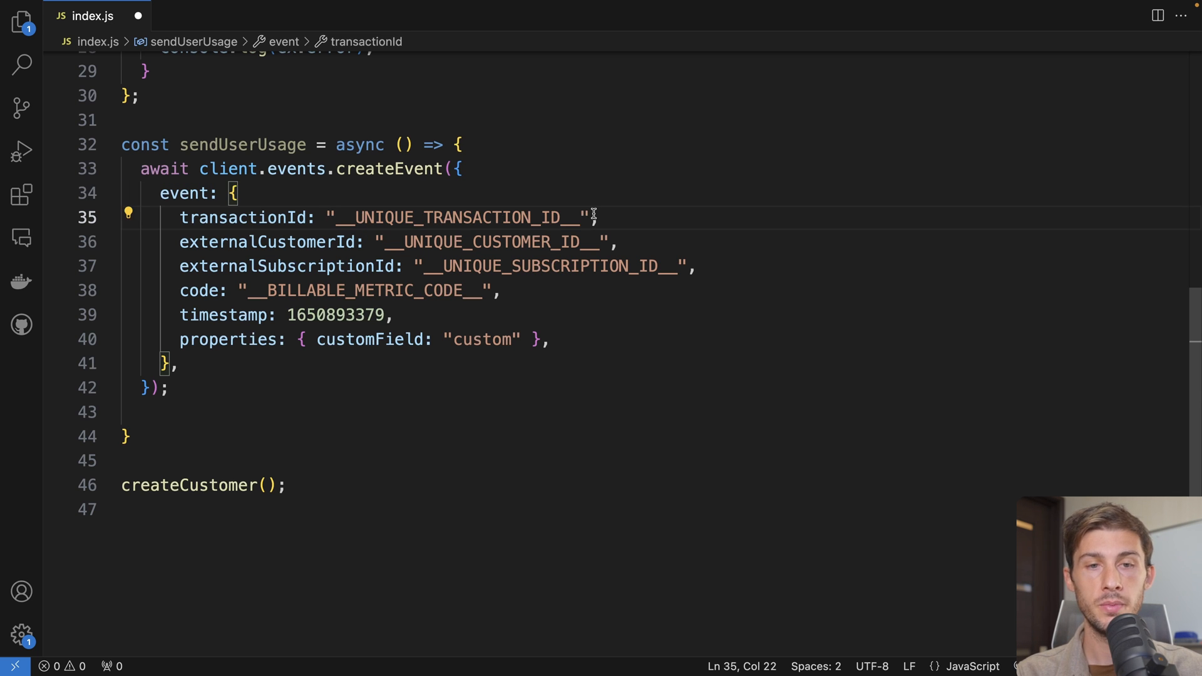
type("\"\" + Math.random() * 10000,")
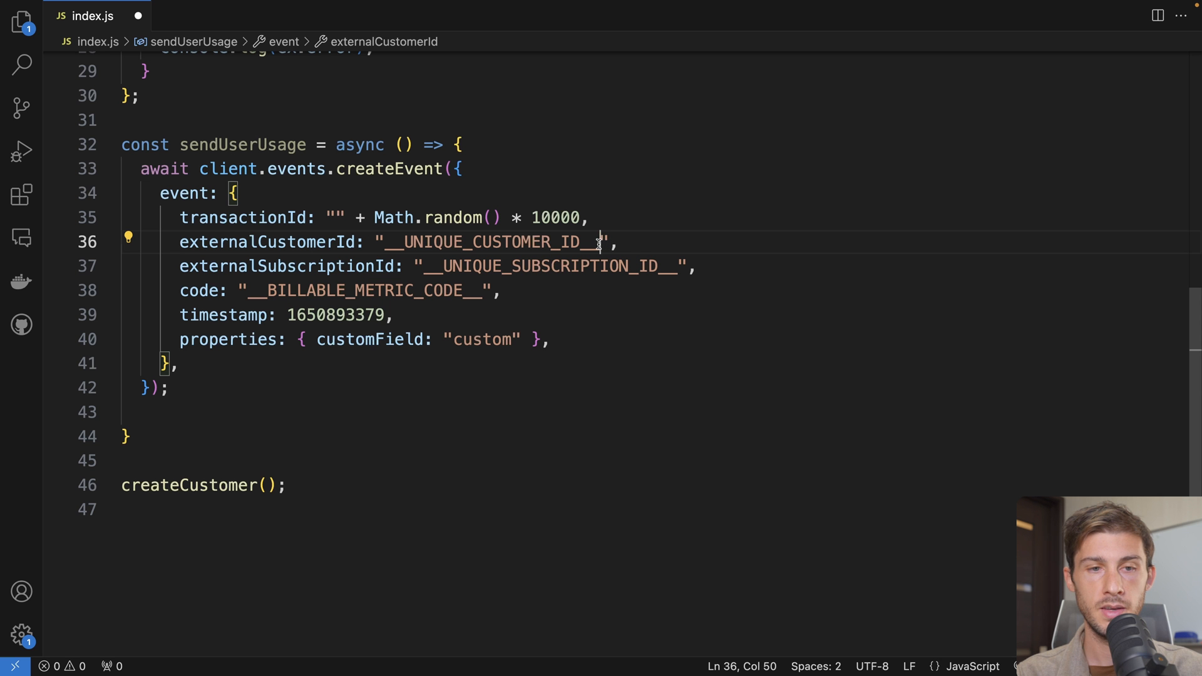
type("5eb02857-a71e-4ea2-bcf9-57d3a41bc6ba")
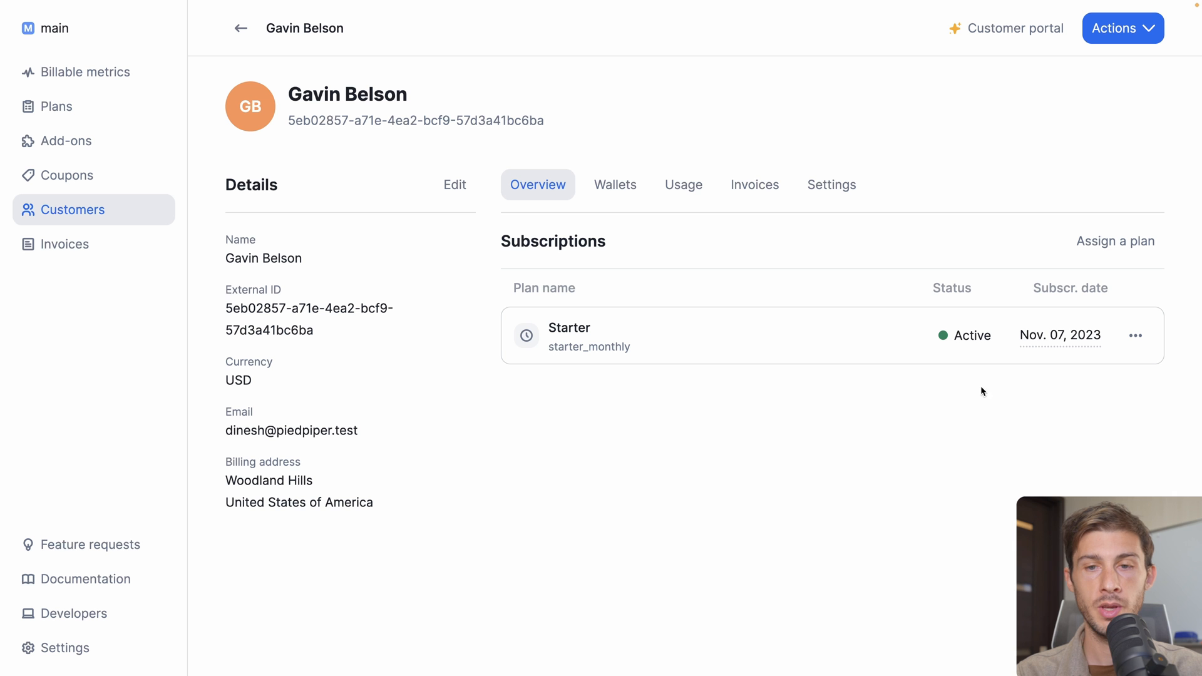
left_click(1136, 336)
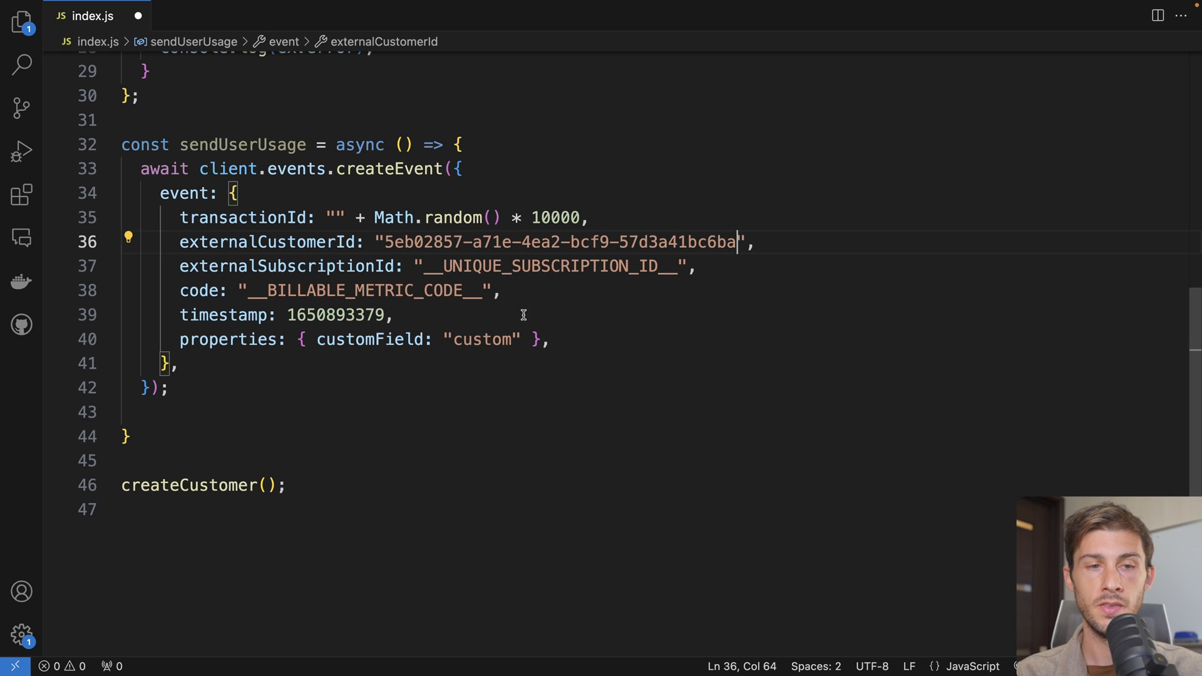
double_click(549, 266)
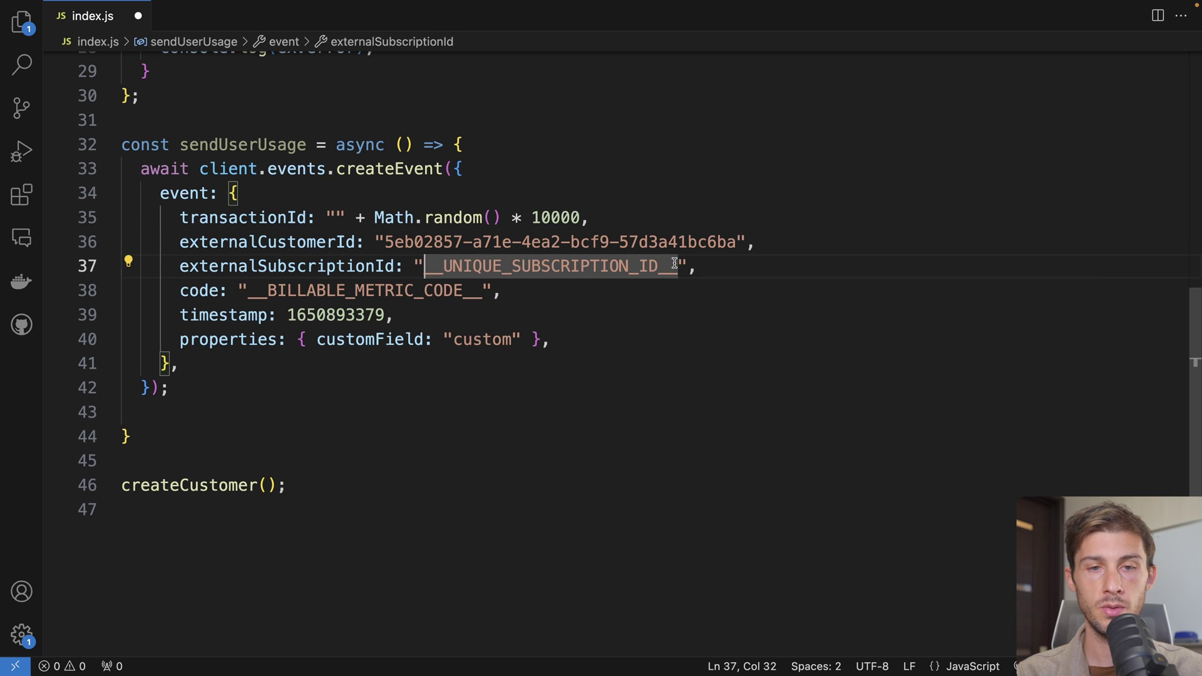
type("c3e8eb5e-c4d8-4703-90ae-61a516771f27")
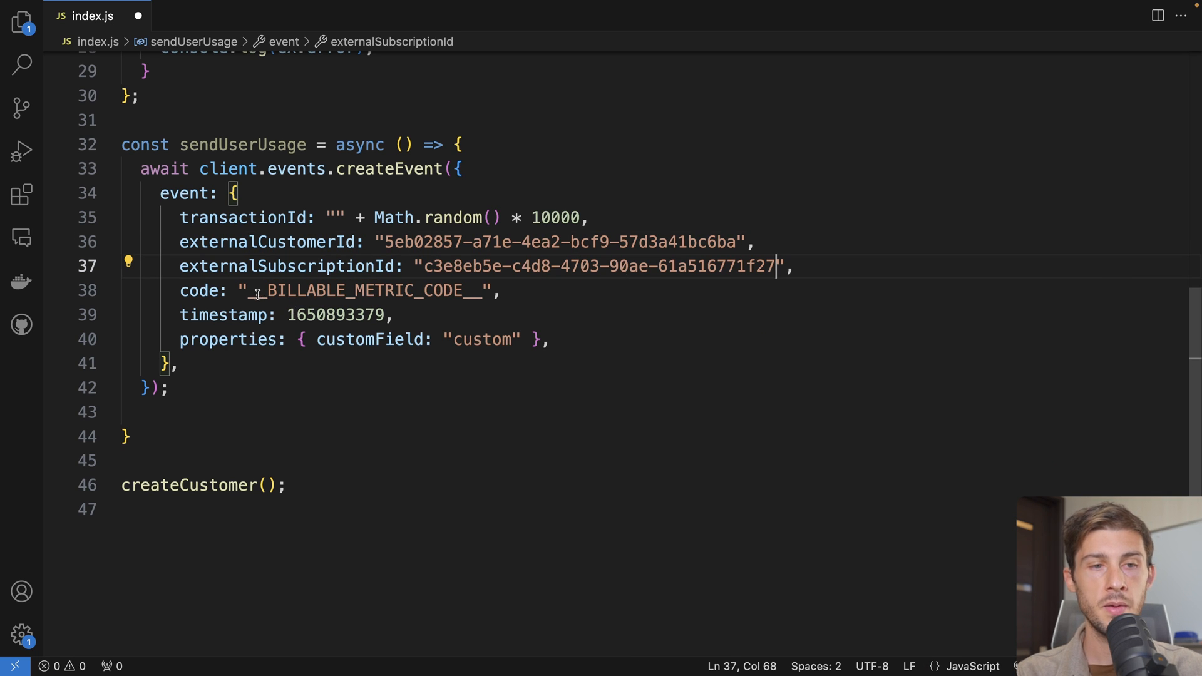
left_click(502, 290)
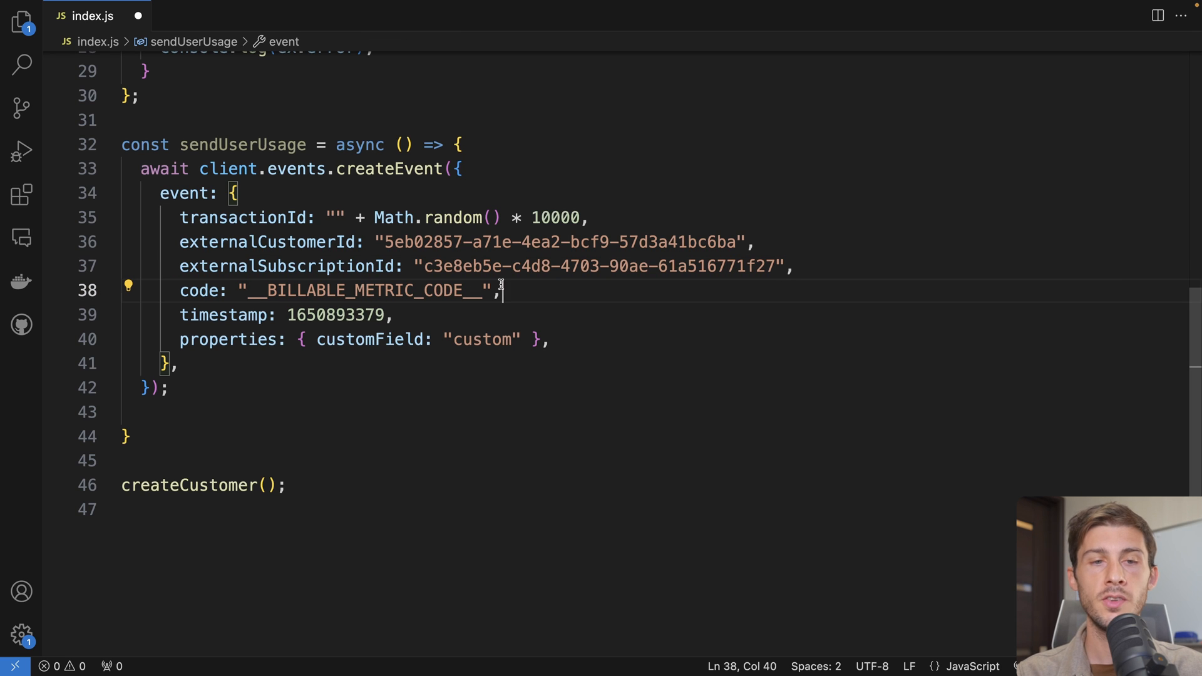
left_click(483, 290)
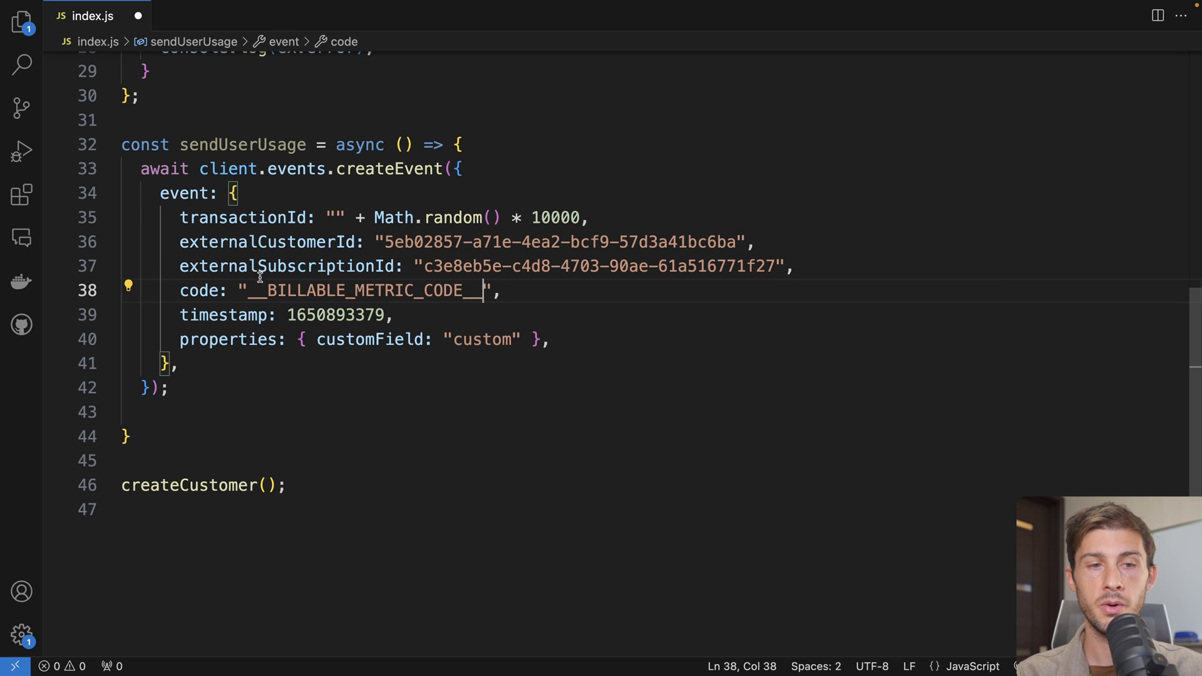
double_click(361, 290)
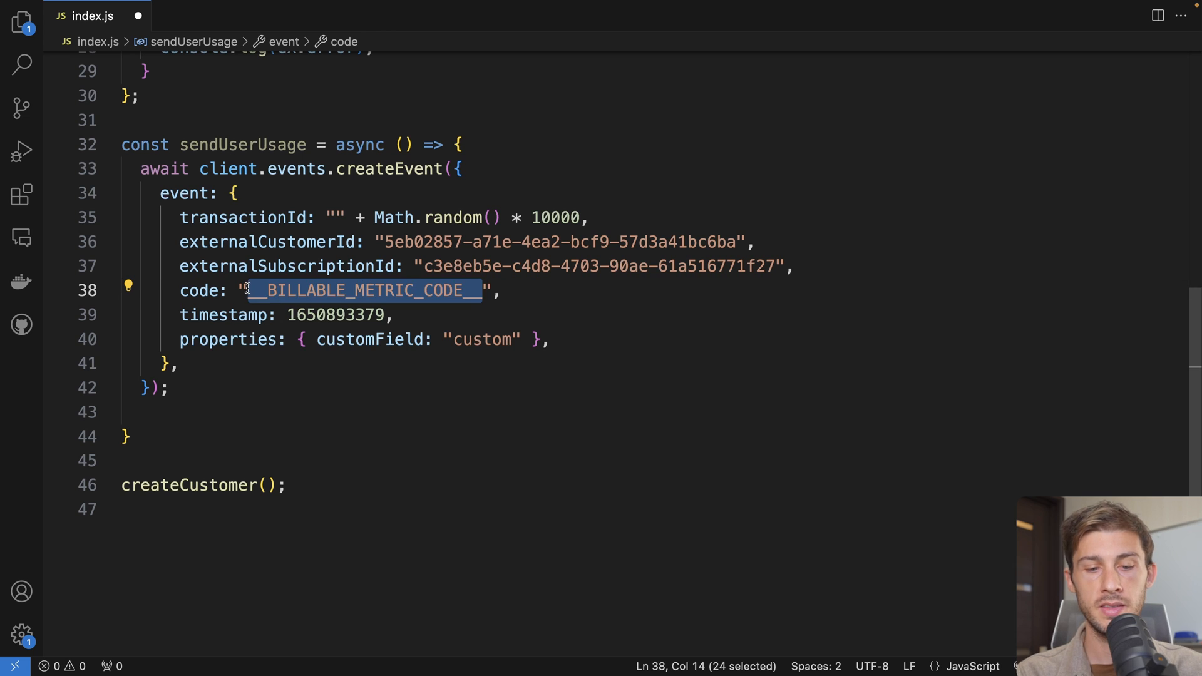
type("bandwidth\",")
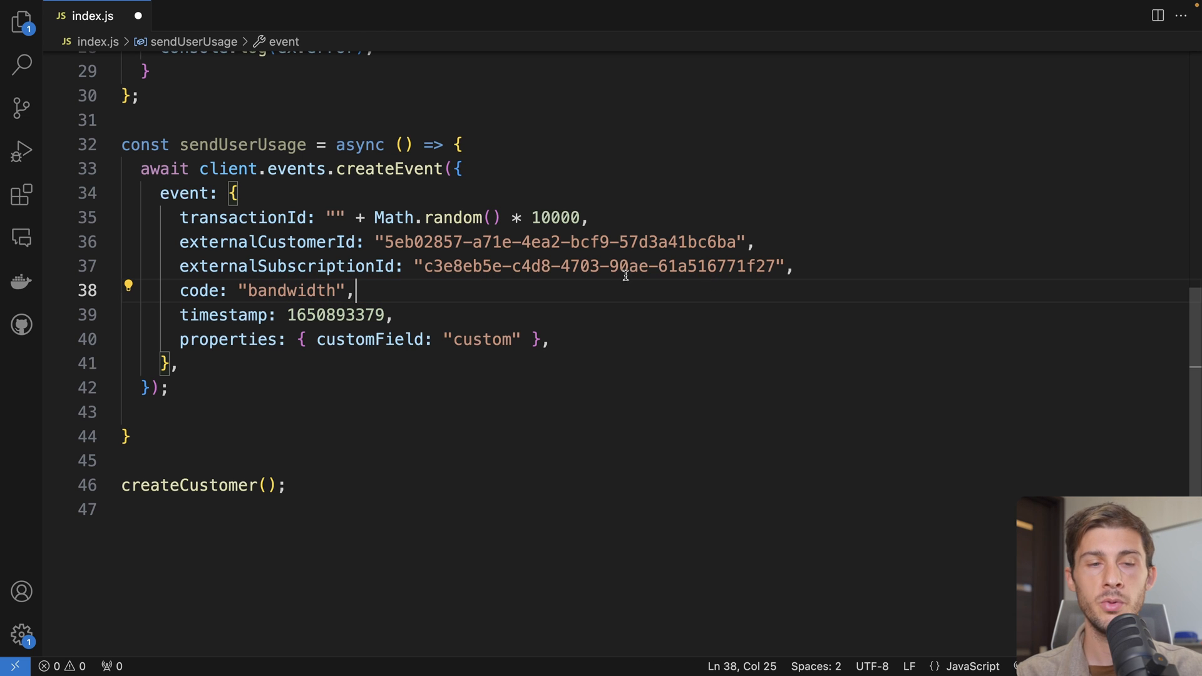
Set the timestamp to new Date().getTime() / 1000 and the custom property to gb: 20.
left_click(406, 315)
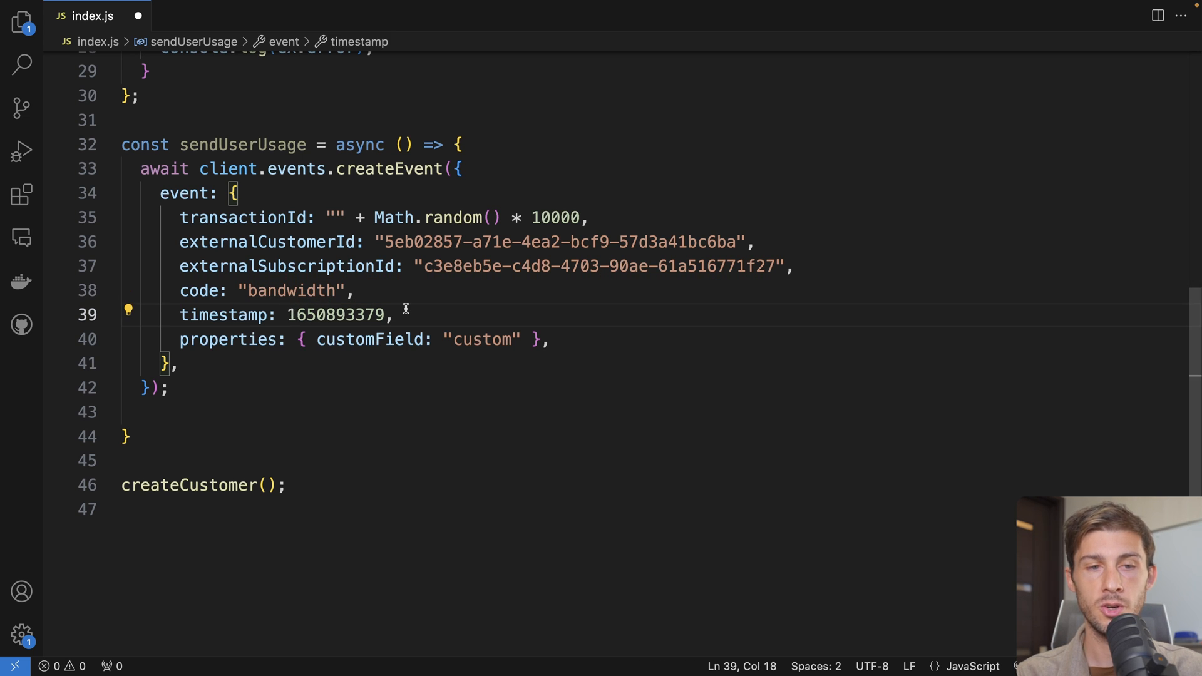
type("new Date().getTime() / 1000")
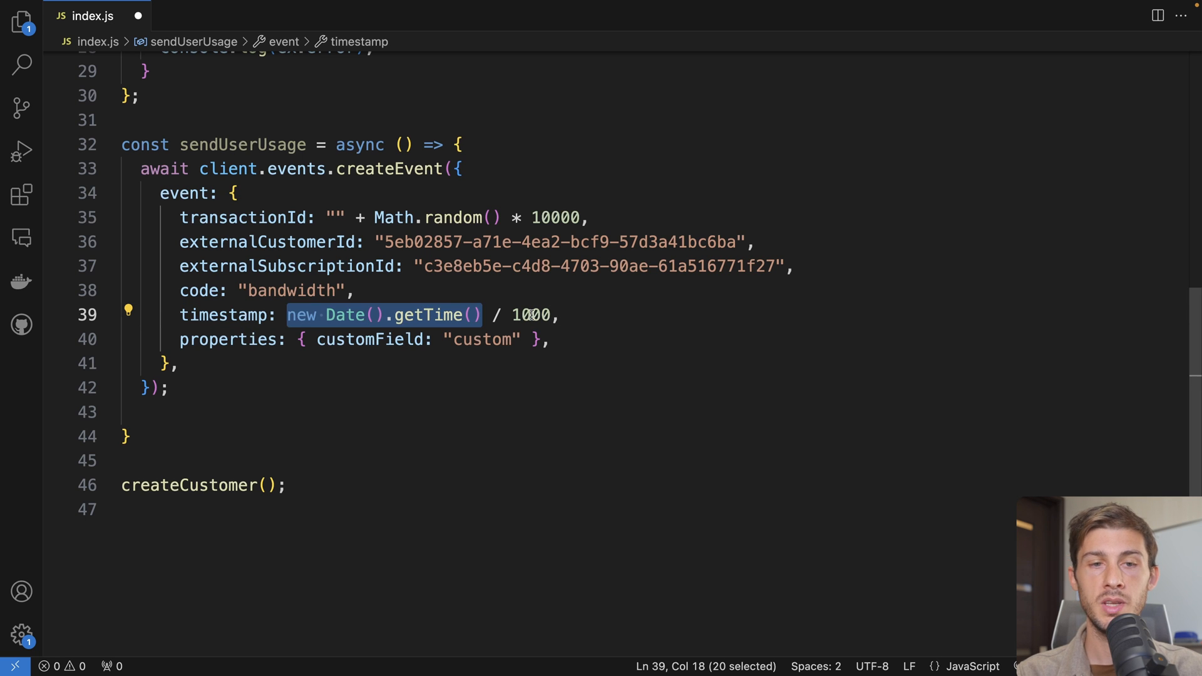
double_click(530, 315)
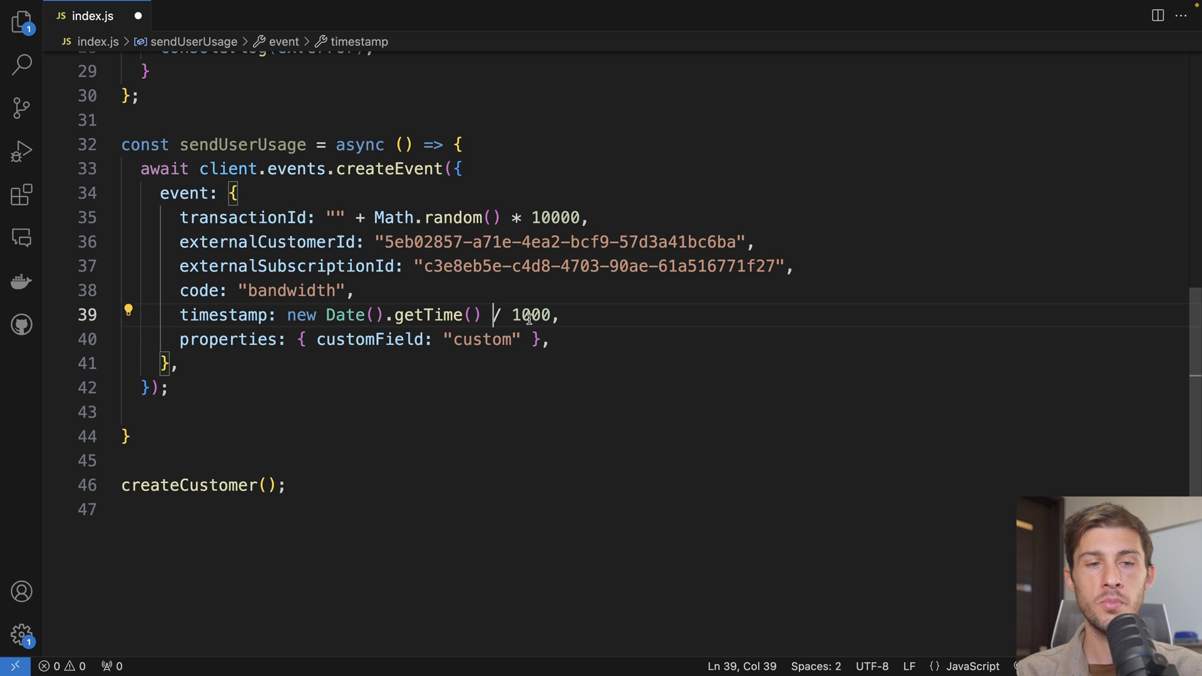
double_click(369, 339)
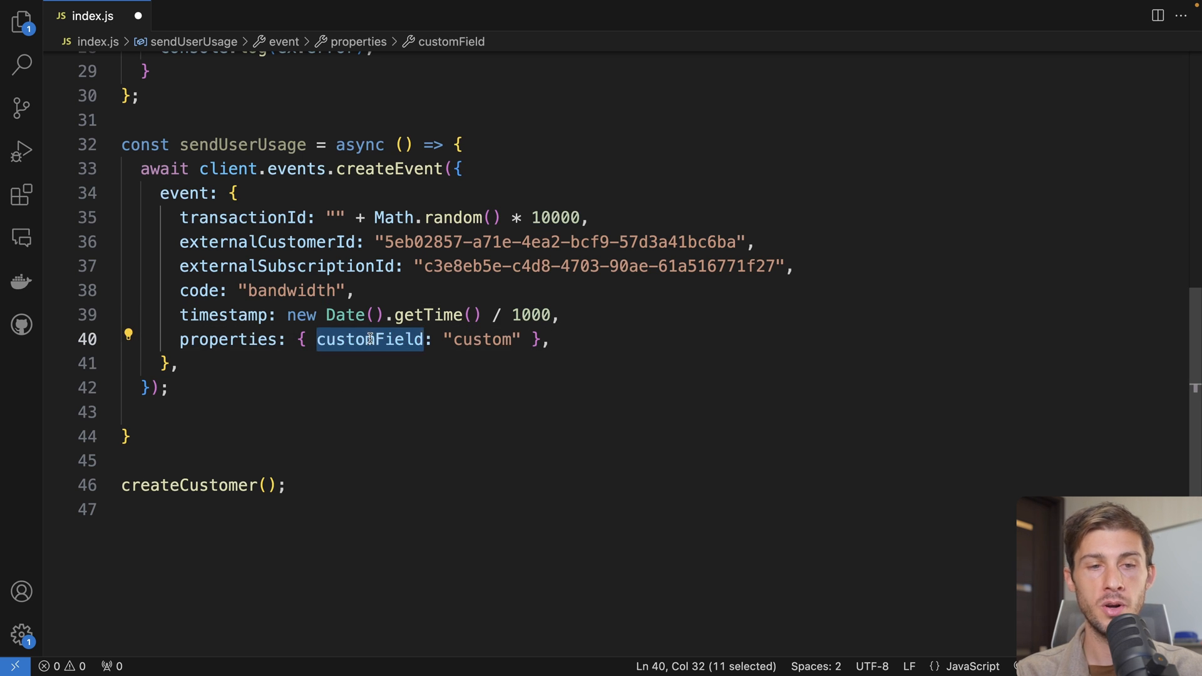
type("gb")
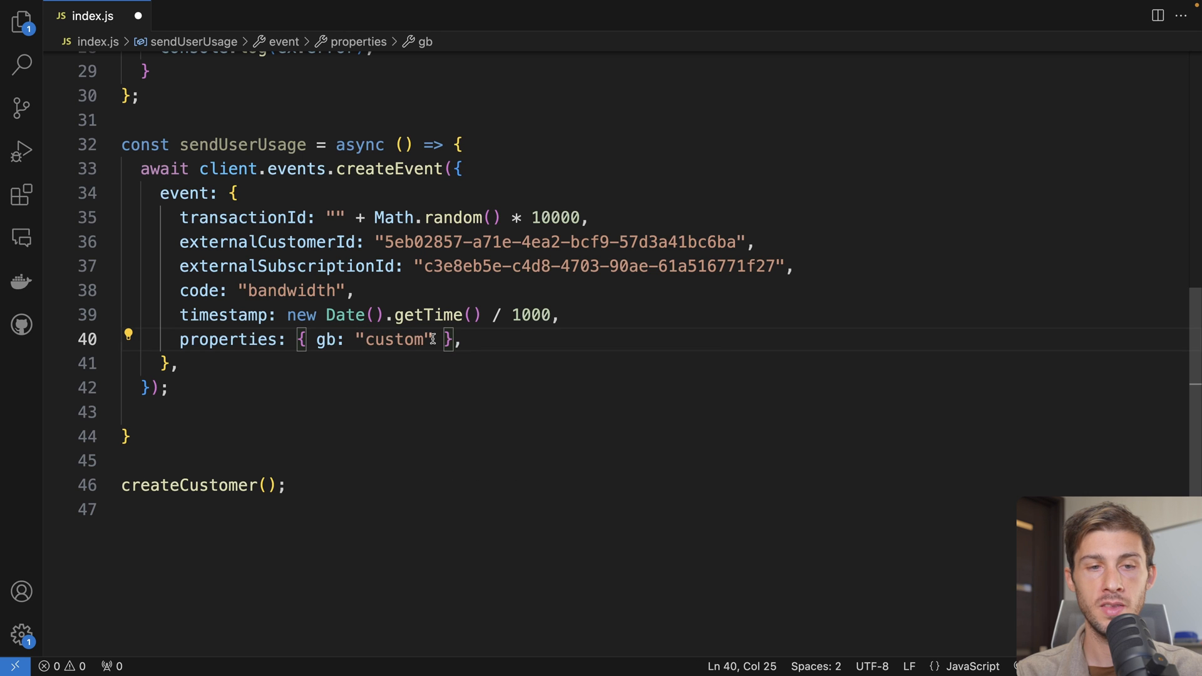
type("2")
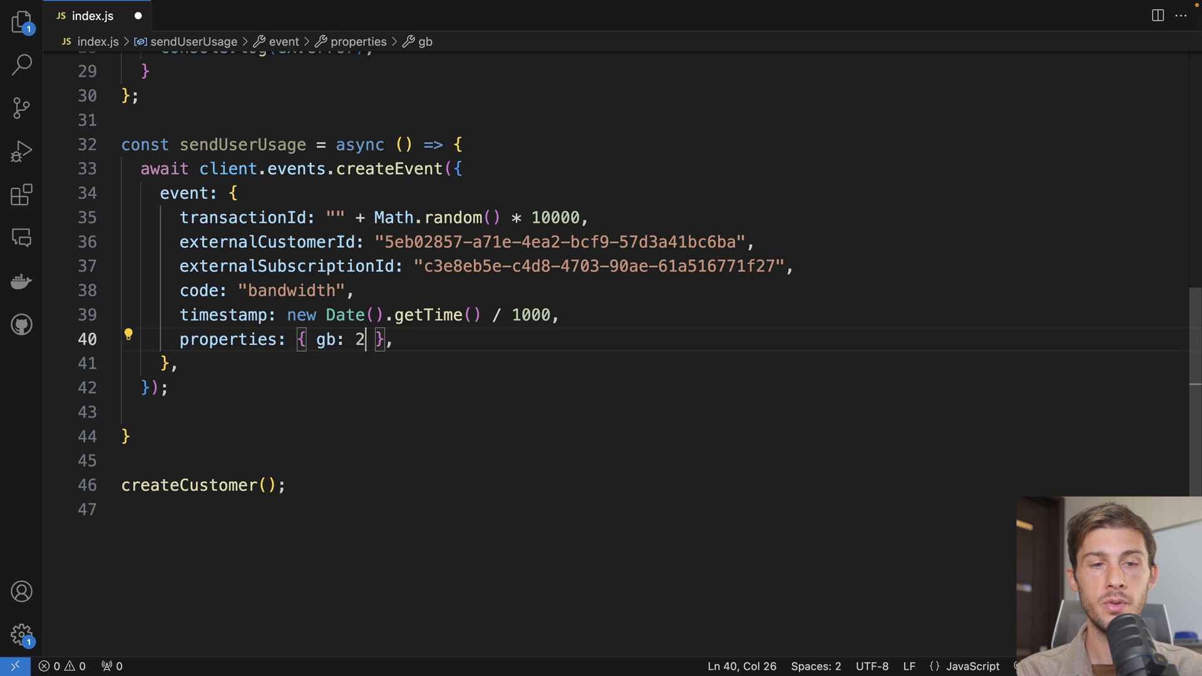
Call sendUserUsage(); instead of createCustomer and select the externalCustomerId key.
double_click(242, 144)
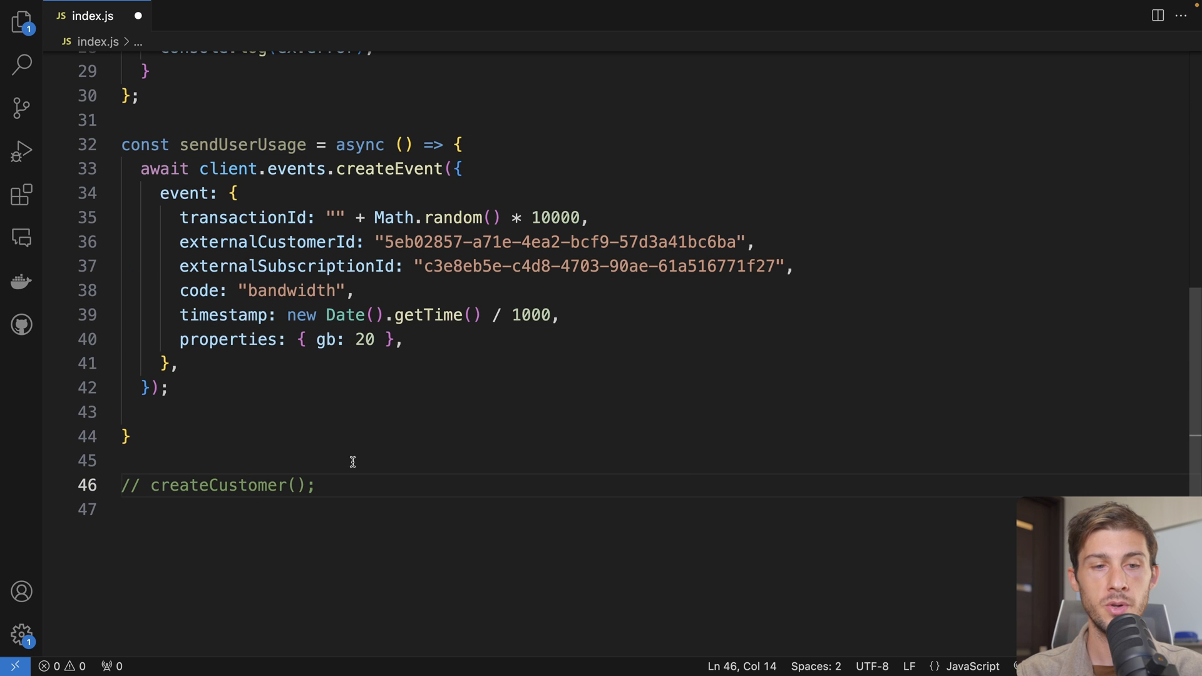
type("sendUserUsage();")
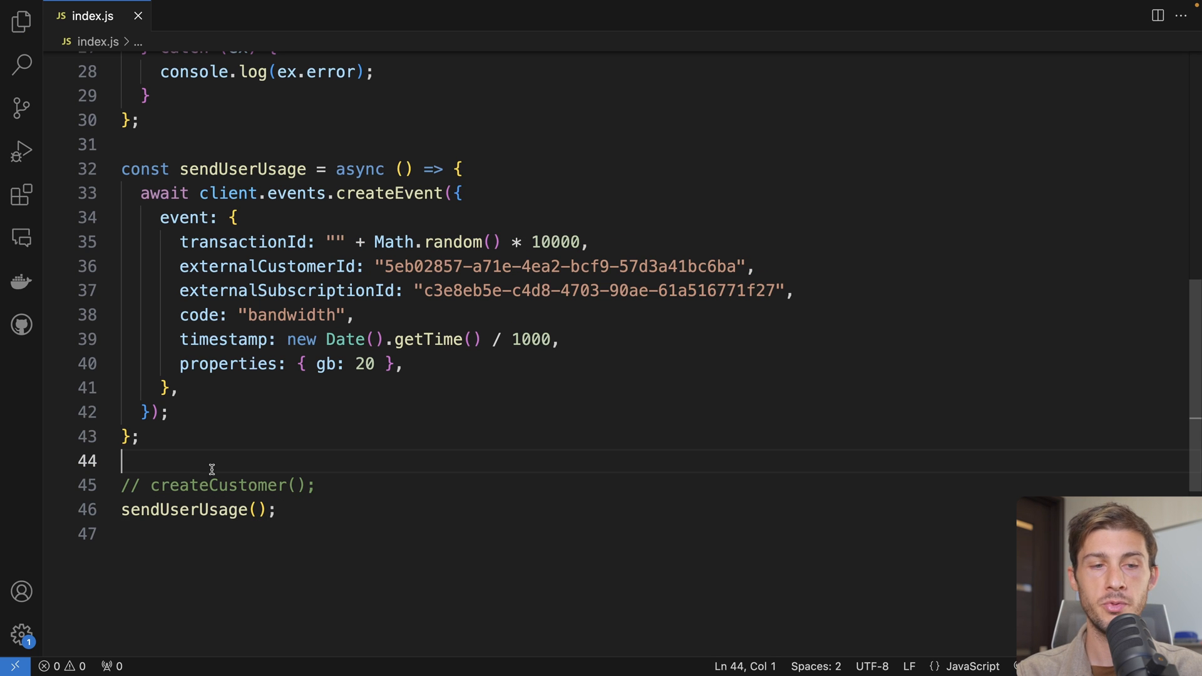
mouse_move(150, 522)
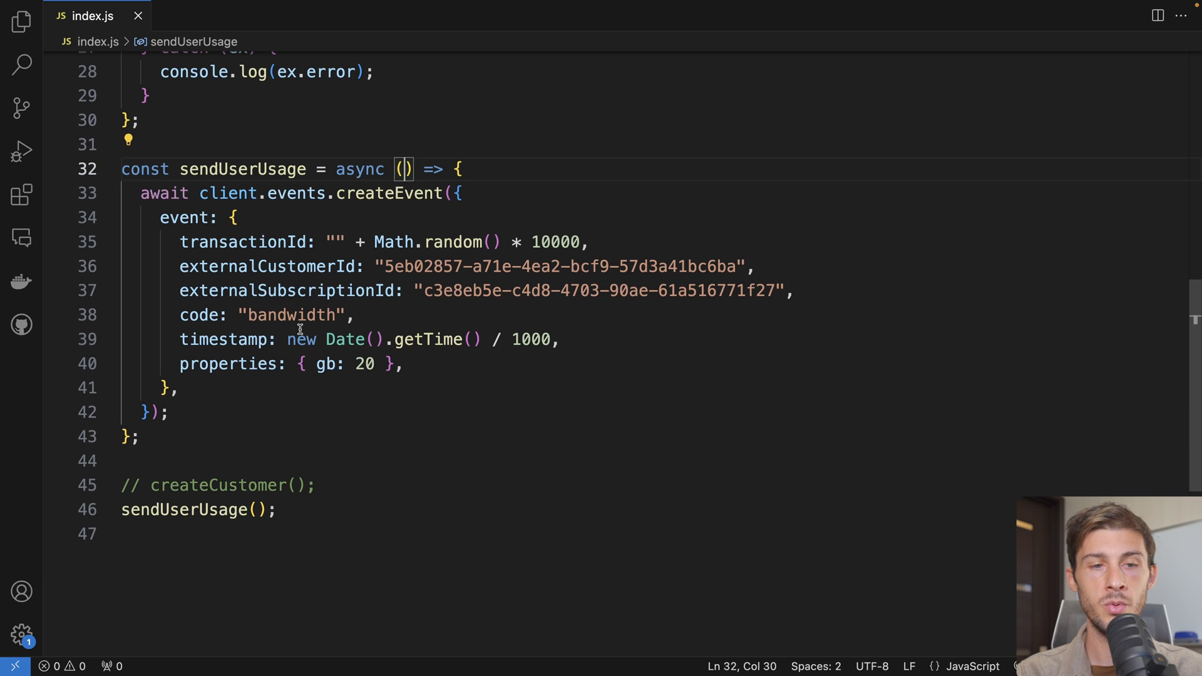
double_click(365, 364)
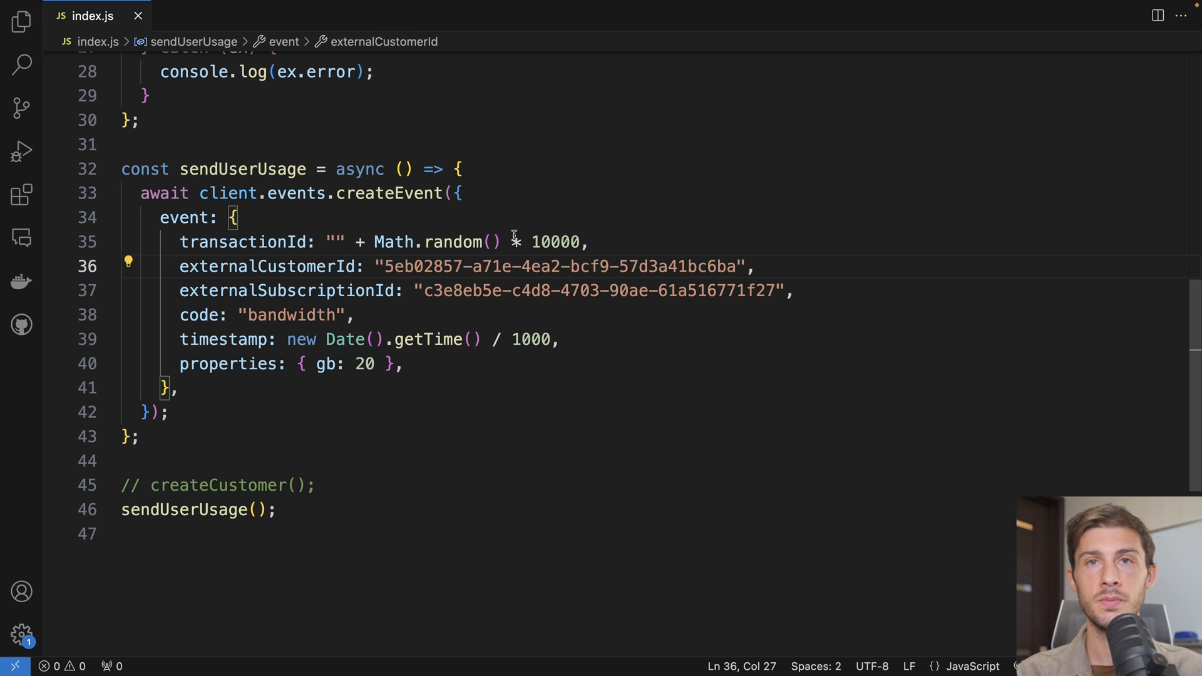
Run node index.js in a new Visual Studio Code terminal.
key("Ctrl+`")
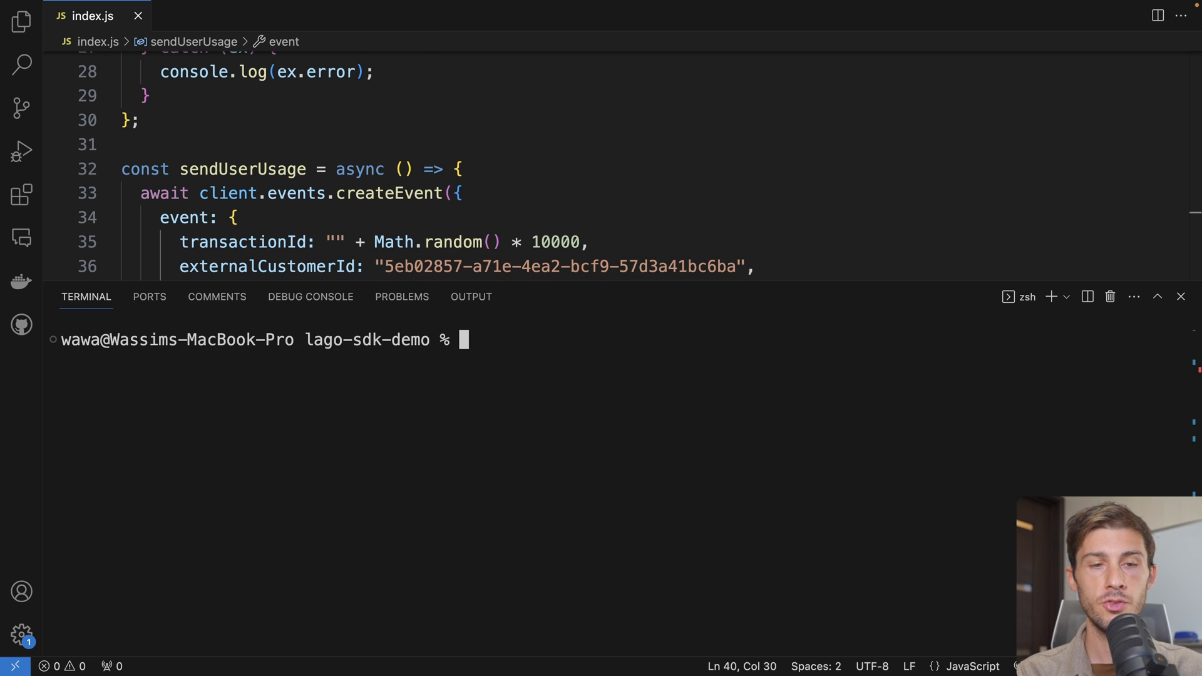
type("node index.j")
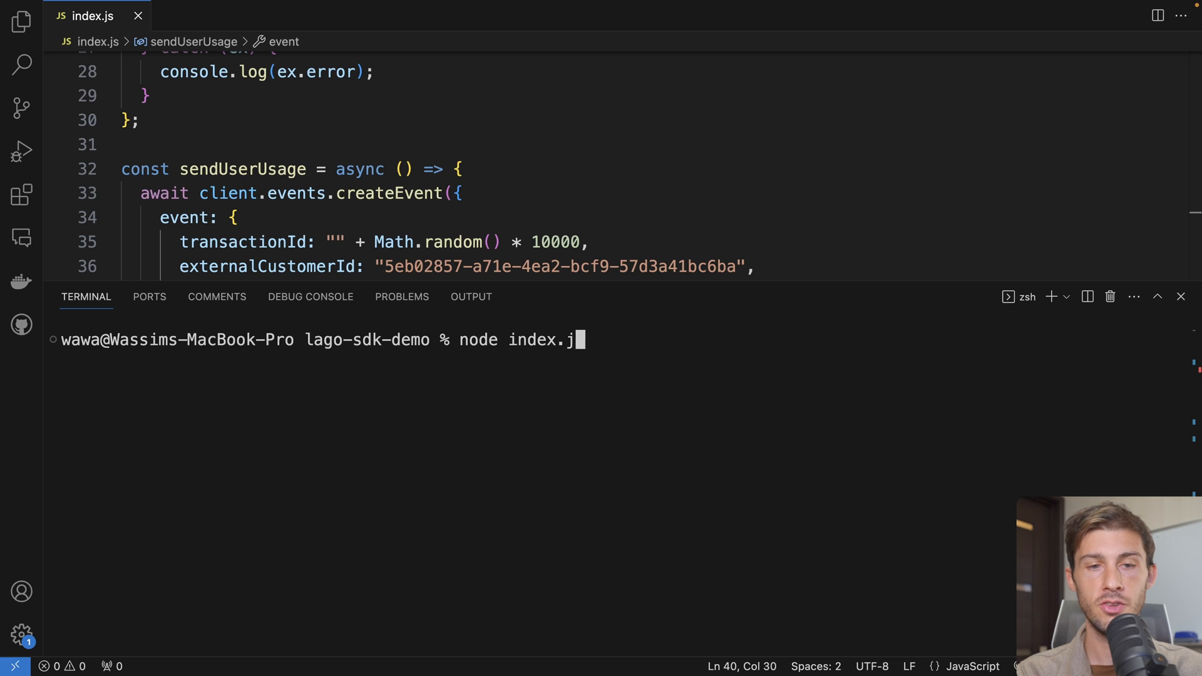
key("Return")
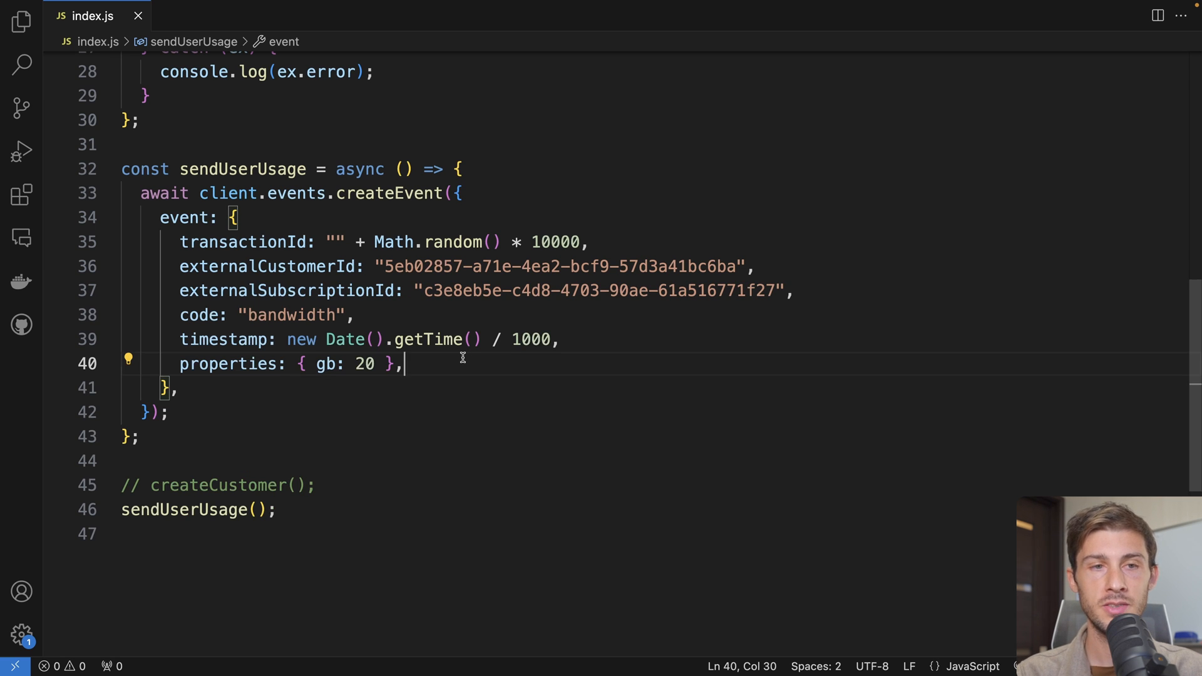
scroll("up", 3)
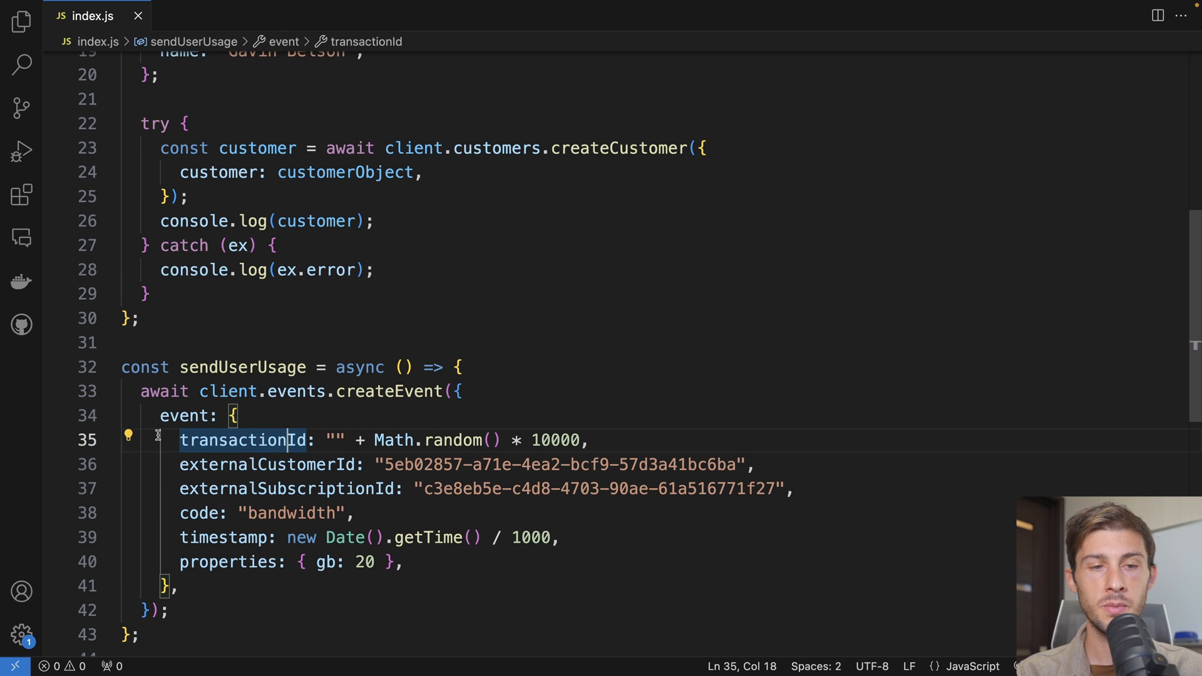
mouse_move(257, 440)
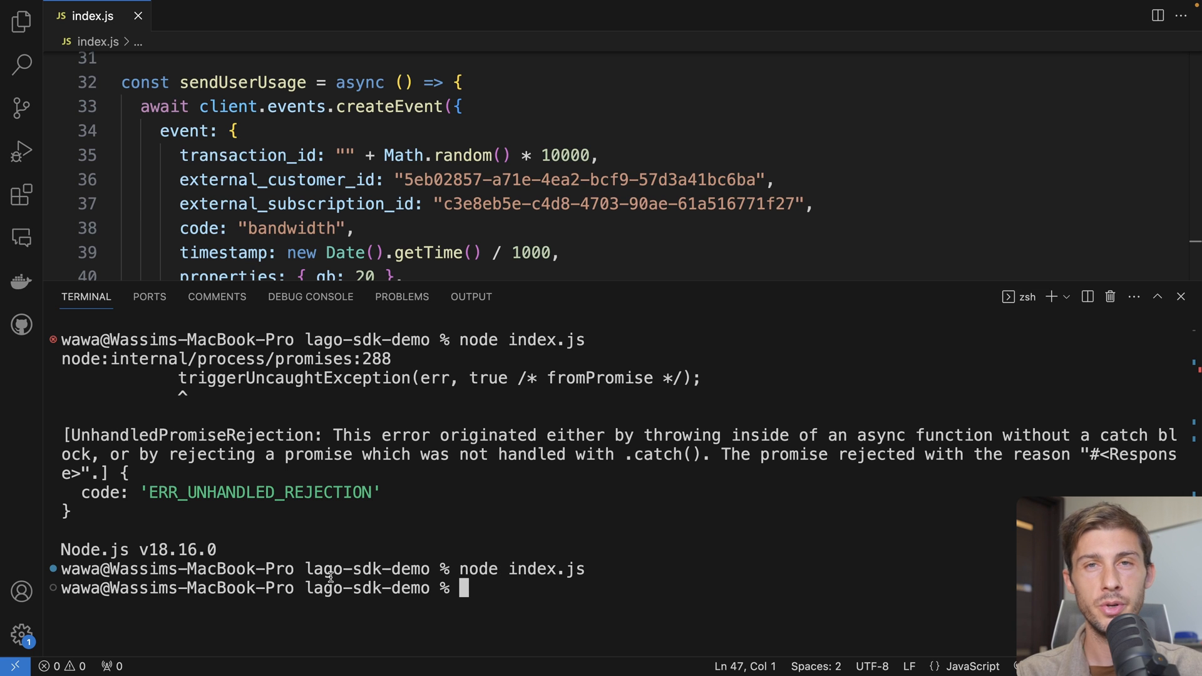
Open Developers > Events and scroll to the bandwidth event's 20 gb payload.
left_click(74, 614)
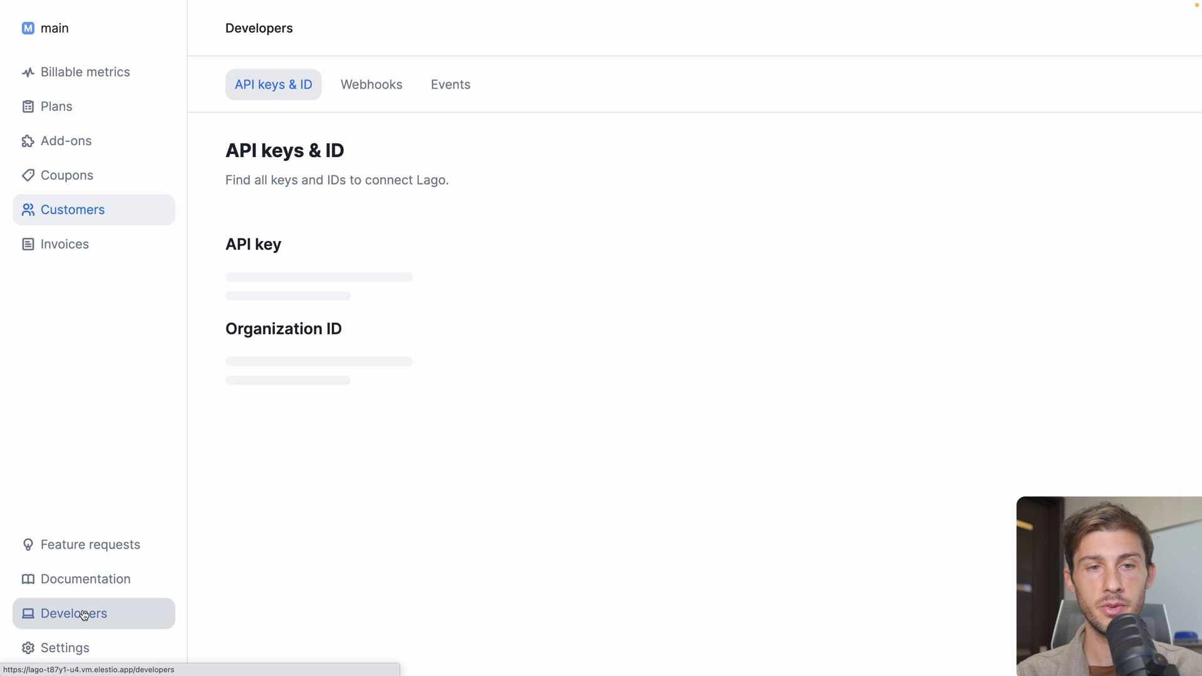
left_click(450, 85)
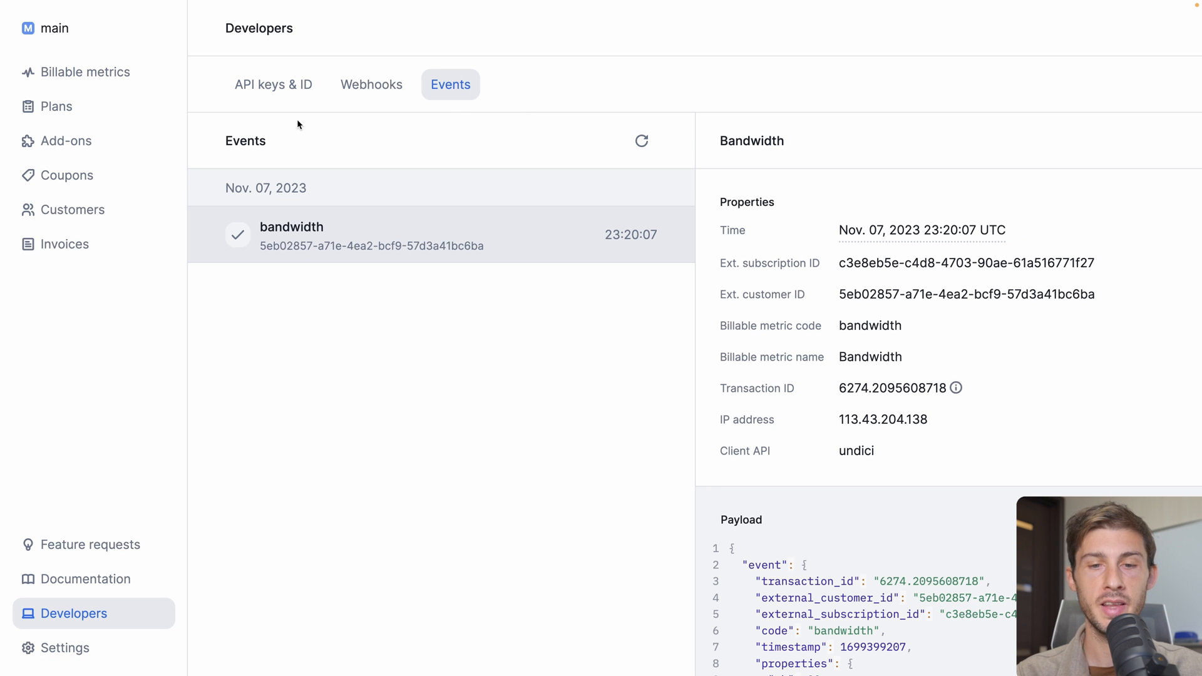
scroll("down", 3)
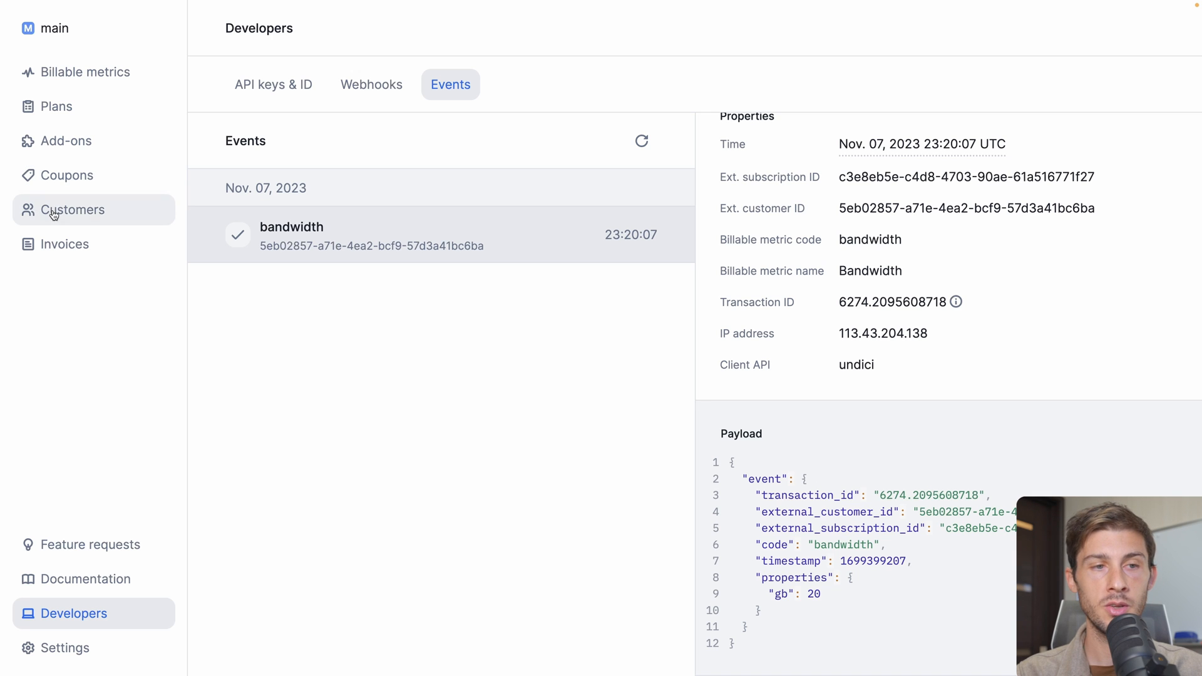
Expand Gavin Belson's Starter usage, check the Storage breakdown, and highlight the $20.00 bandwidth charge.
left_click(72, 209)
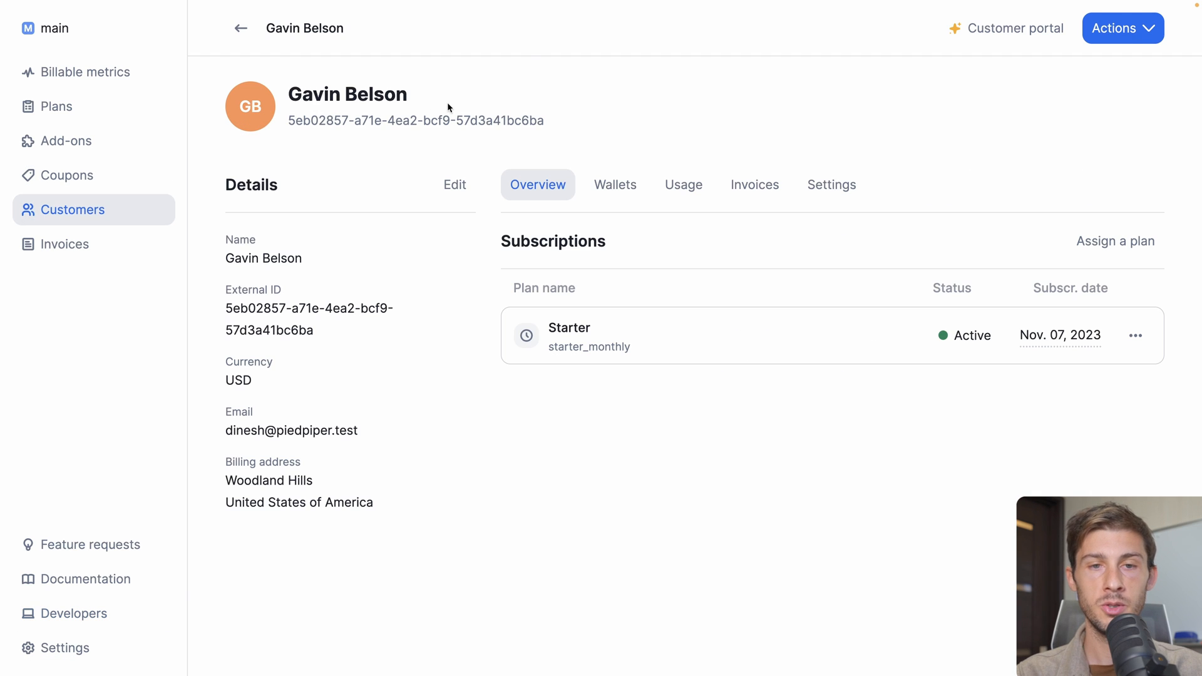
left_click(683, 184)
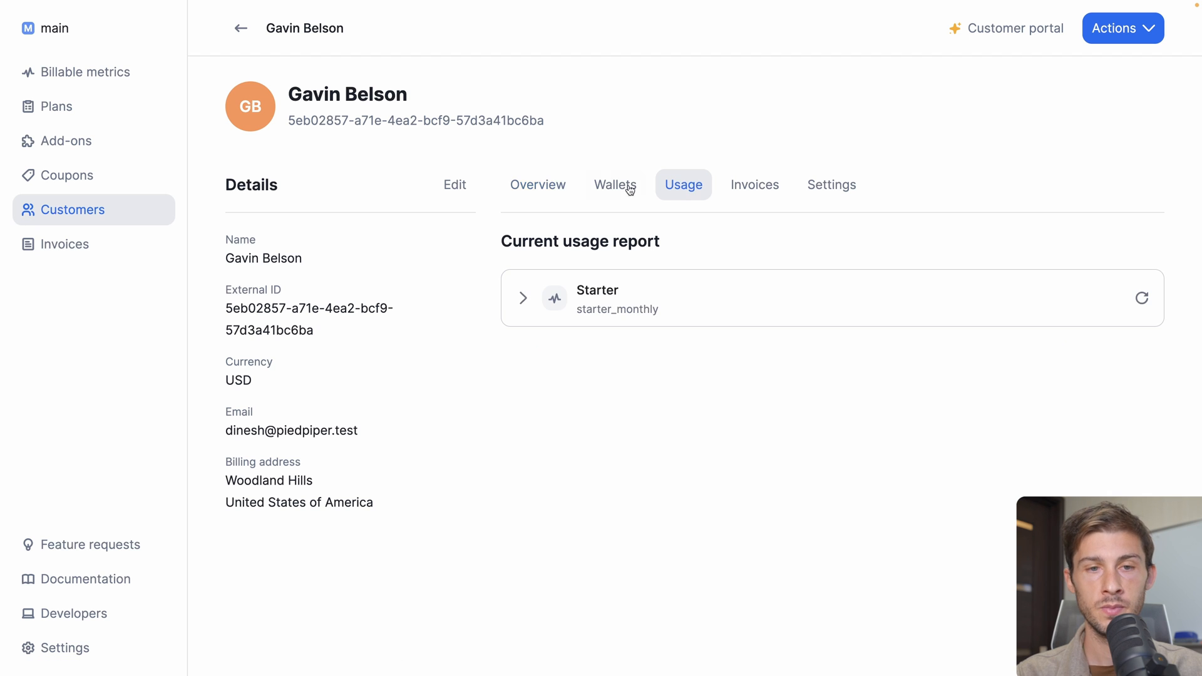
left_click(523, 297)
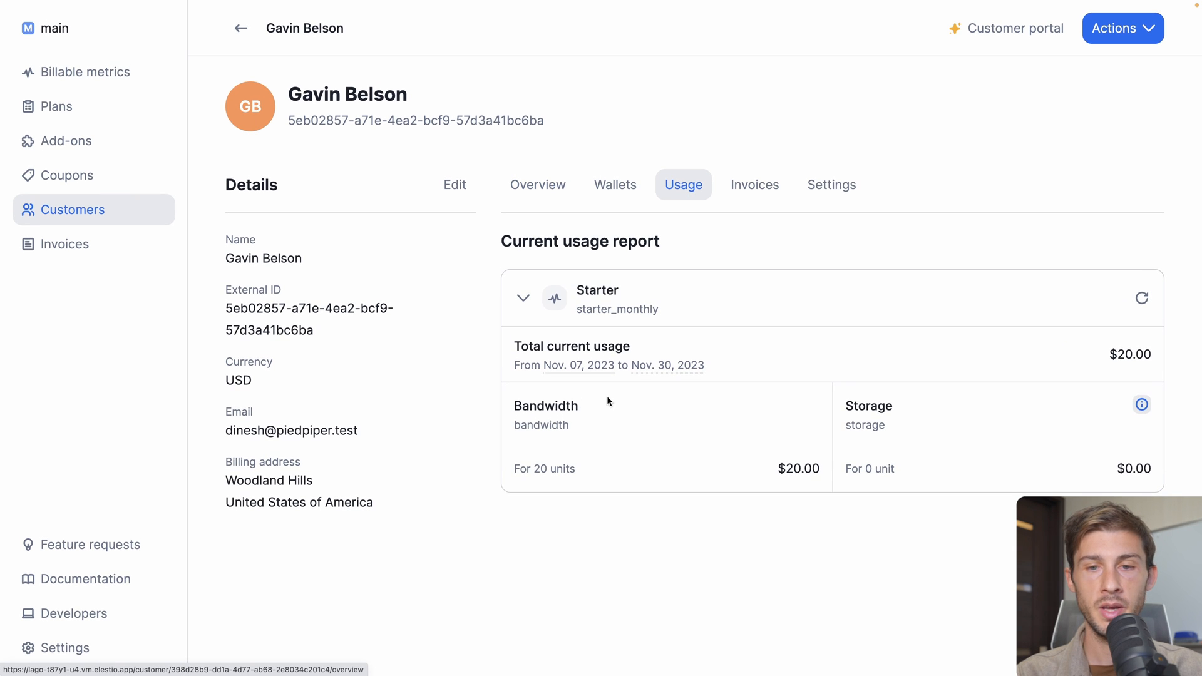
mouse_move(862, 353)
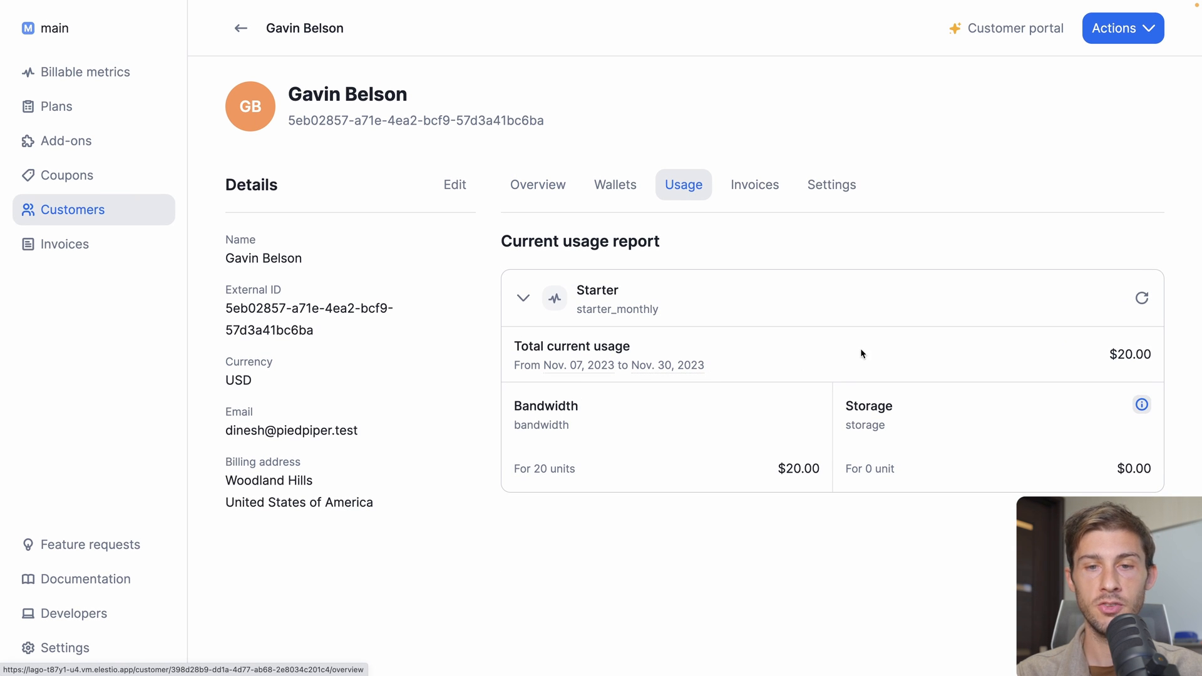
mouse_move(936, 475)
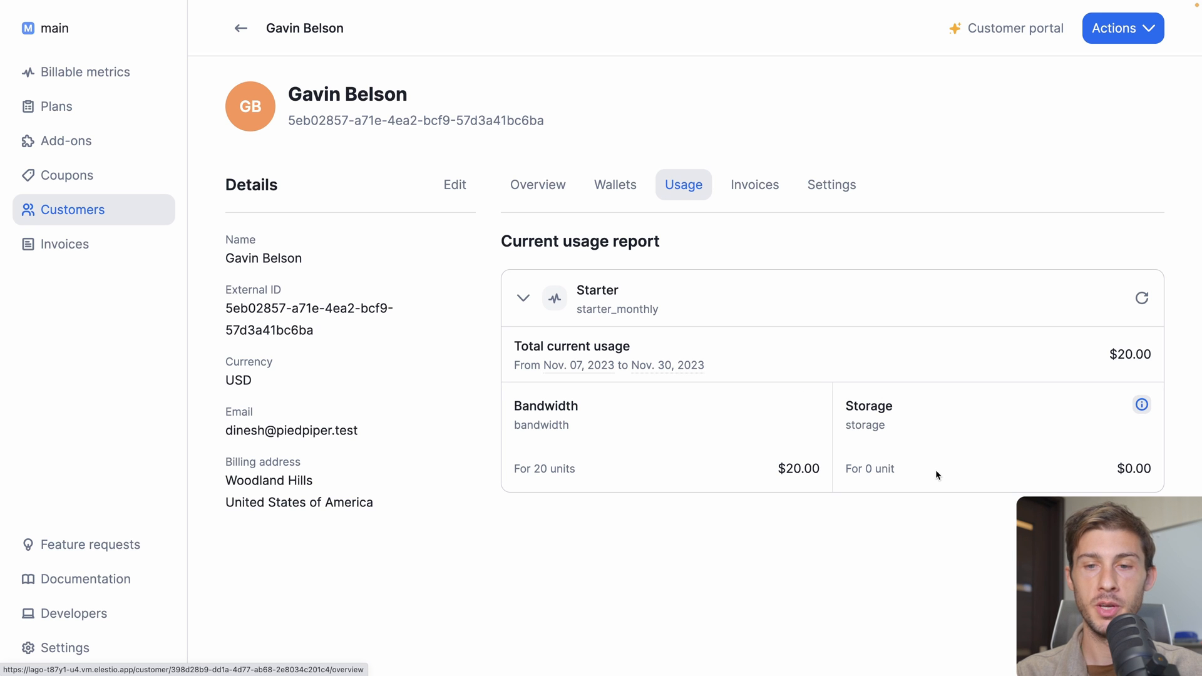
mouse_move(1142, 404)
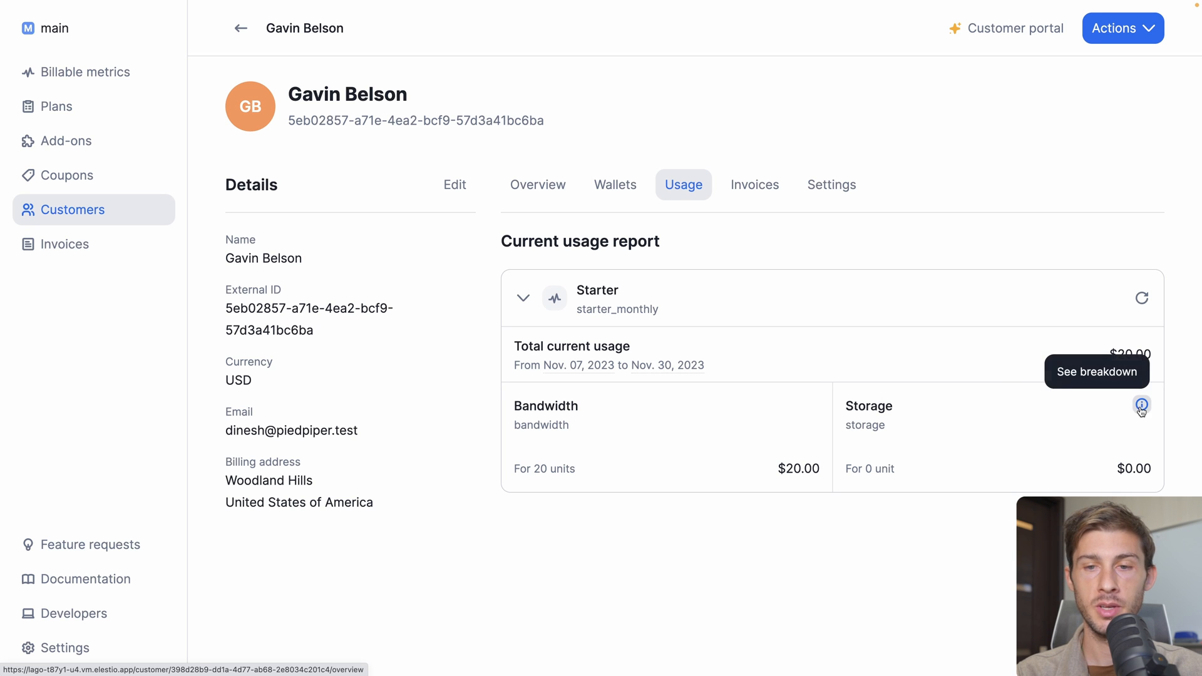
left_click(1142, 406)
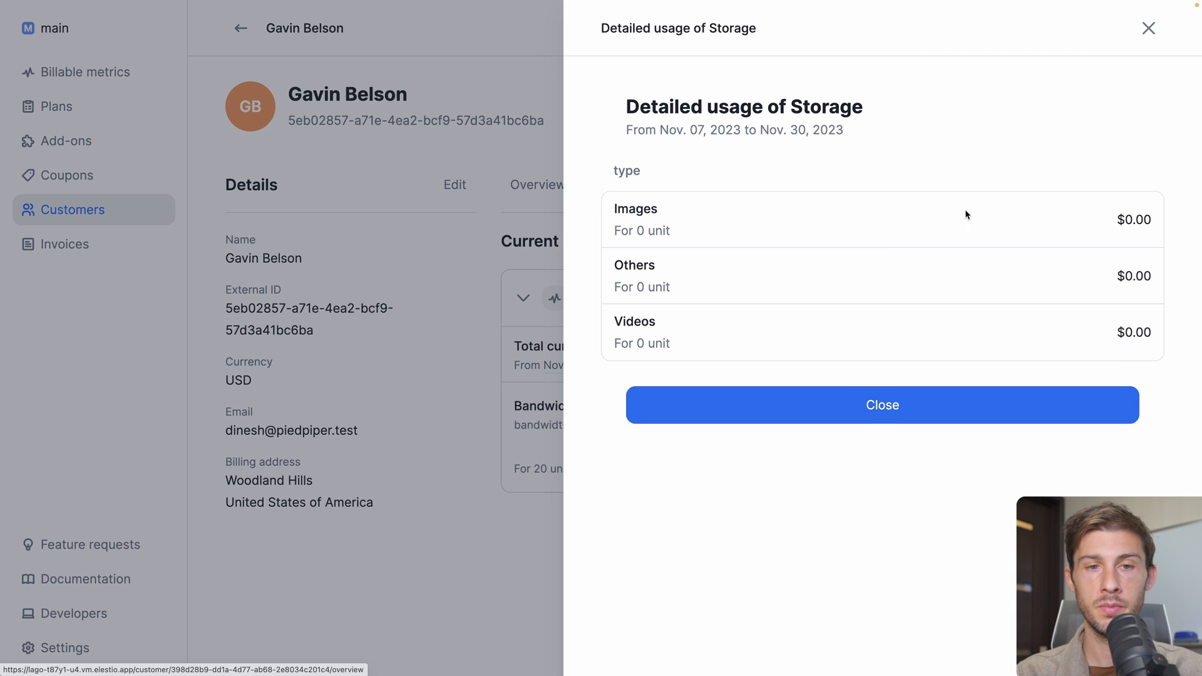
left_click(881, 405)
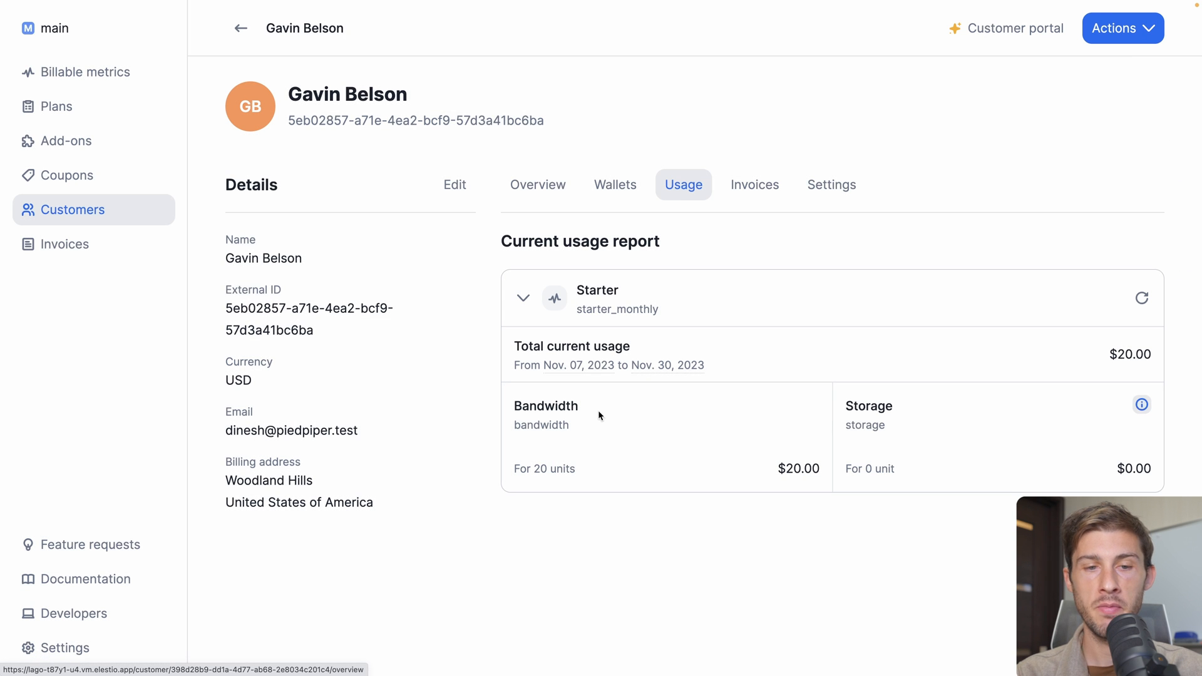
mouse_move(585, 479)
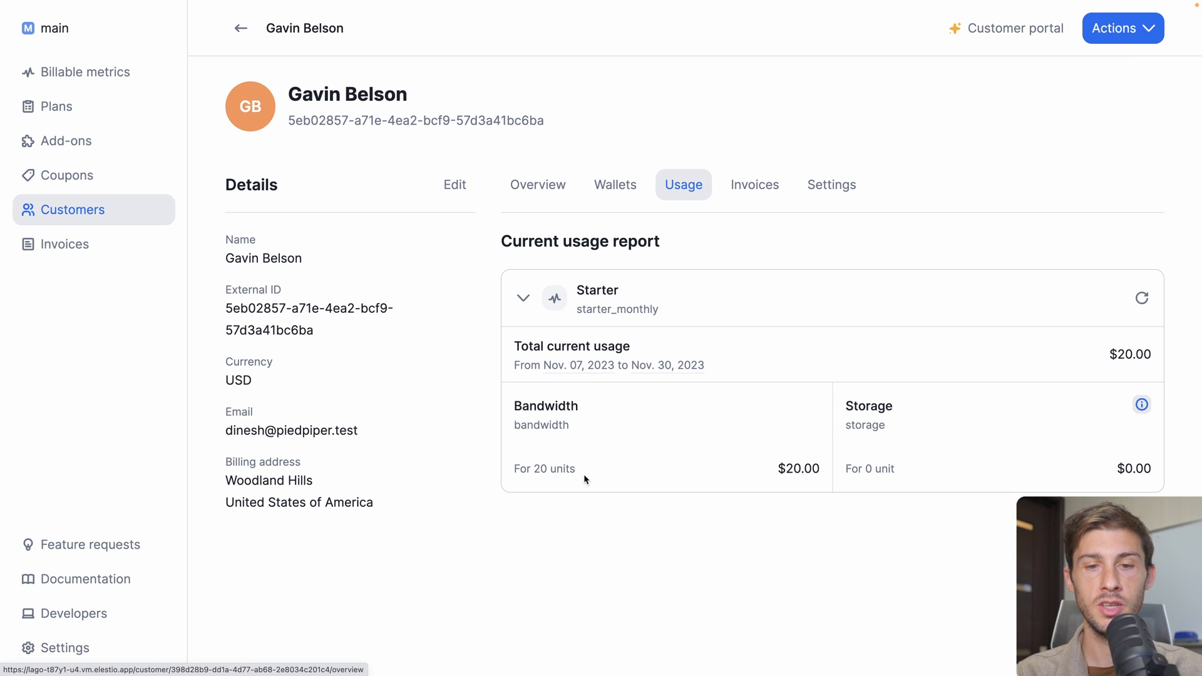
double_click(798, 469)
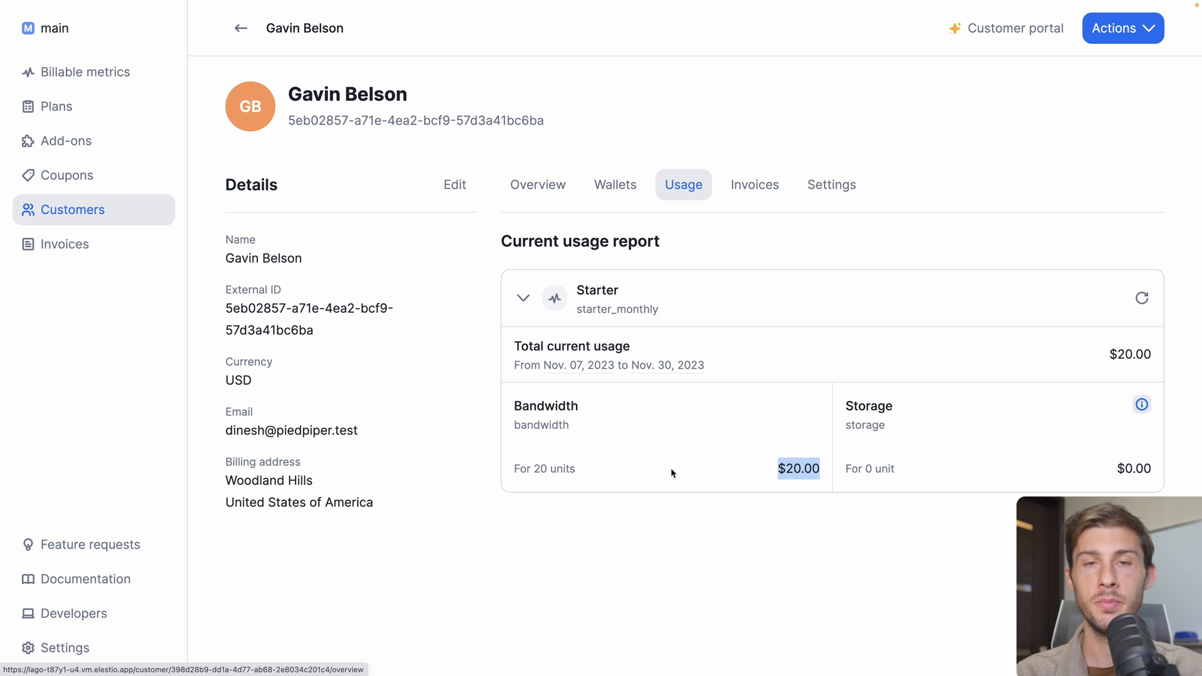
mouse_move(741, 492)
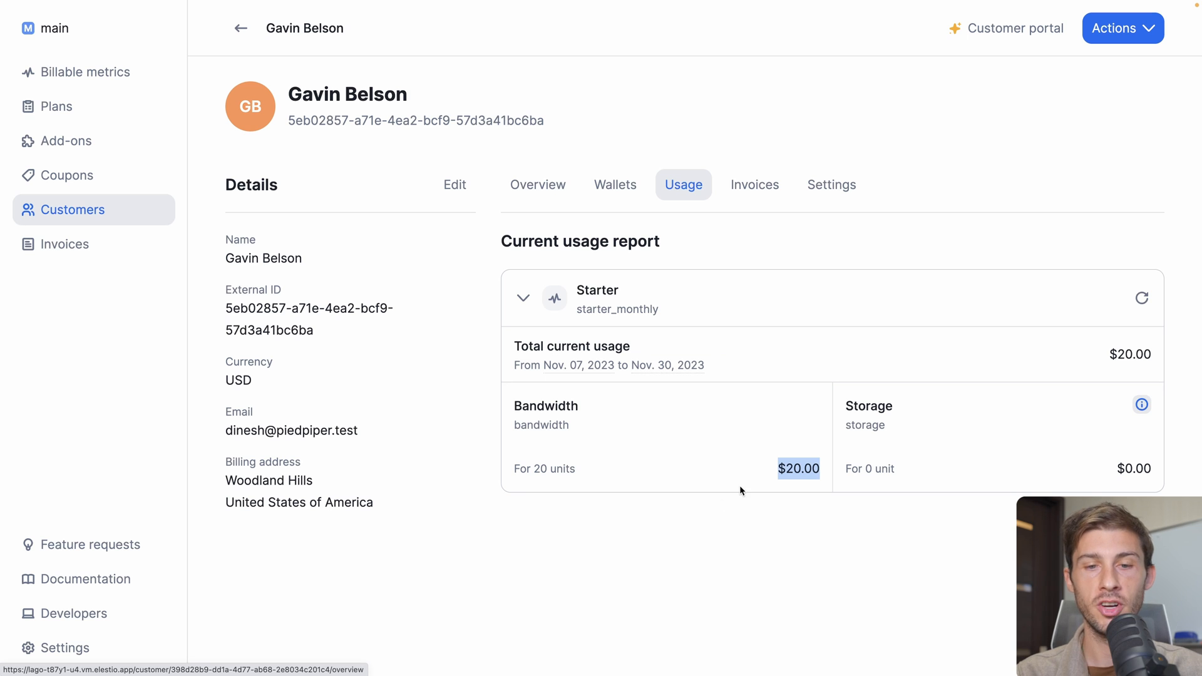
mouse_move(553, 297)
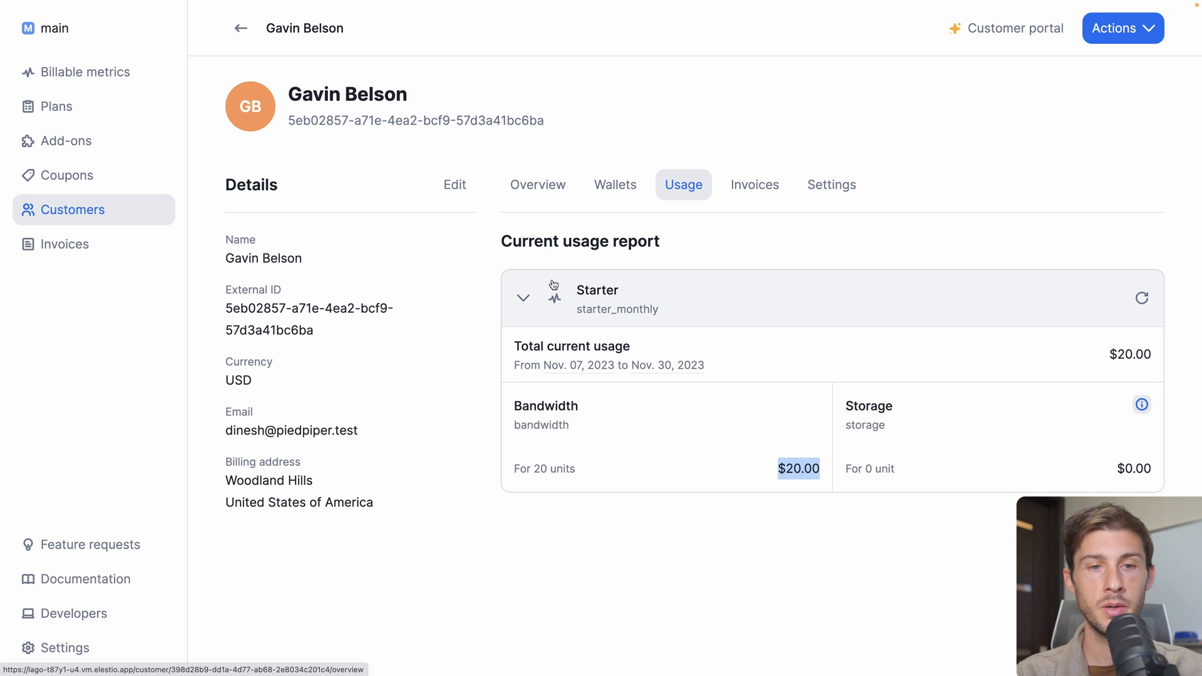
mouse_move(626, 324)
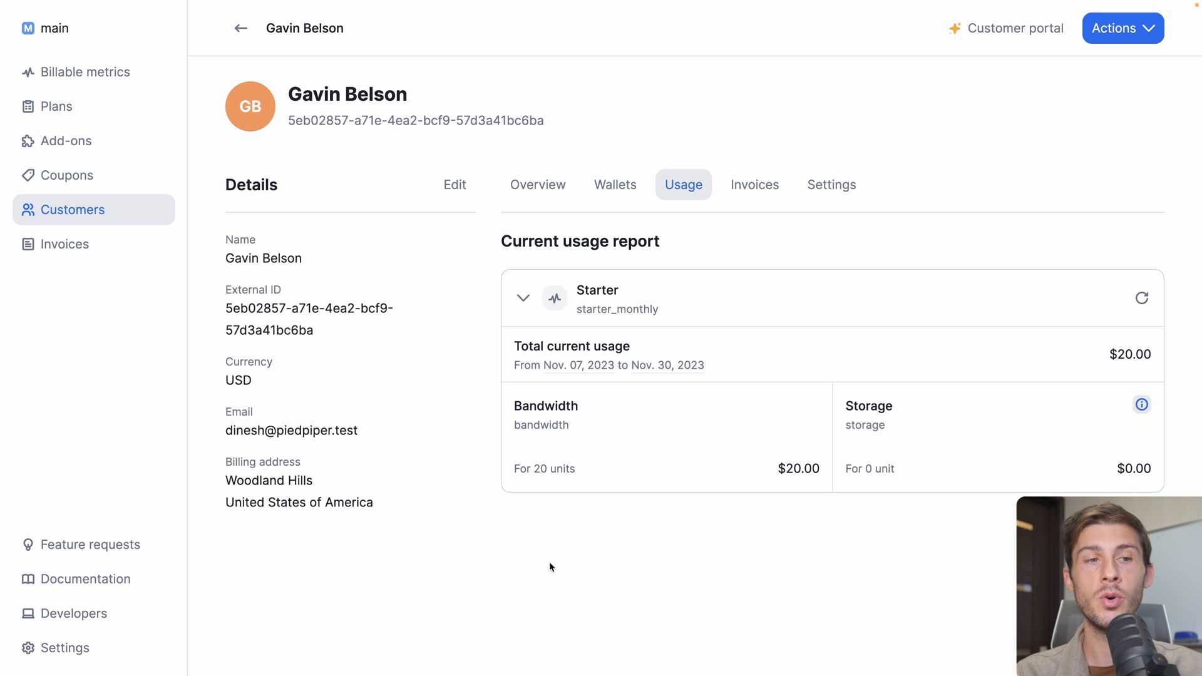
From the Add-ons list, add a new add-on with code setup_fee costing 100 USD.
left_click(65, 140)
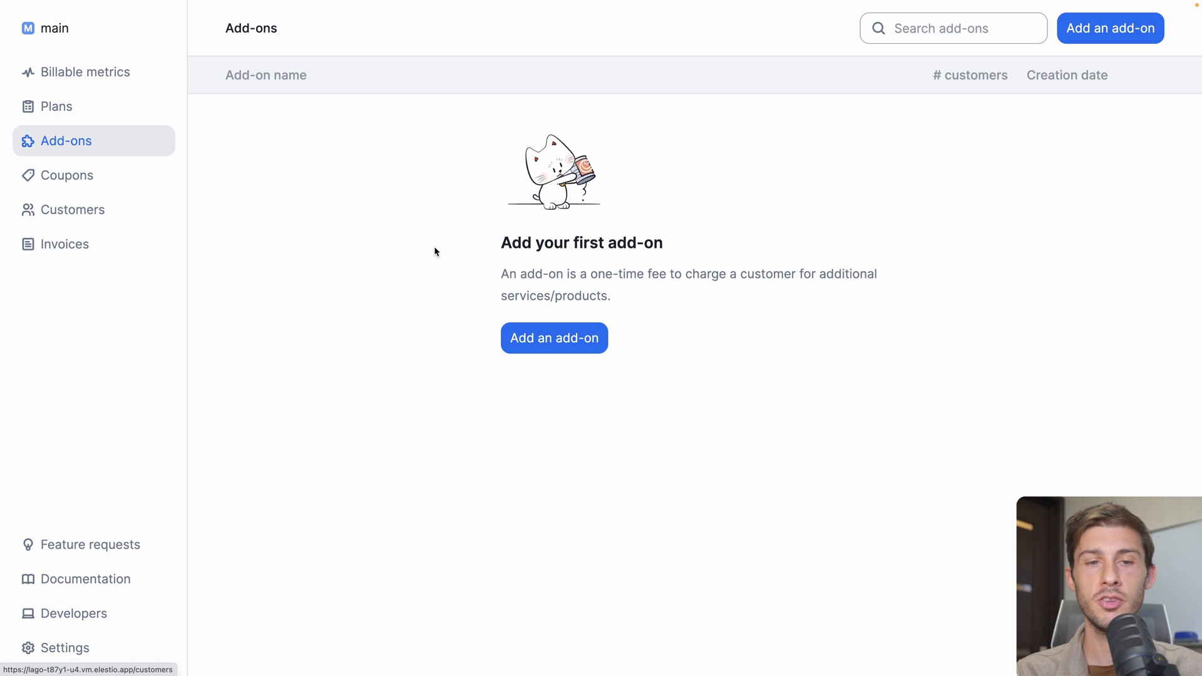
left_click(553, 338)
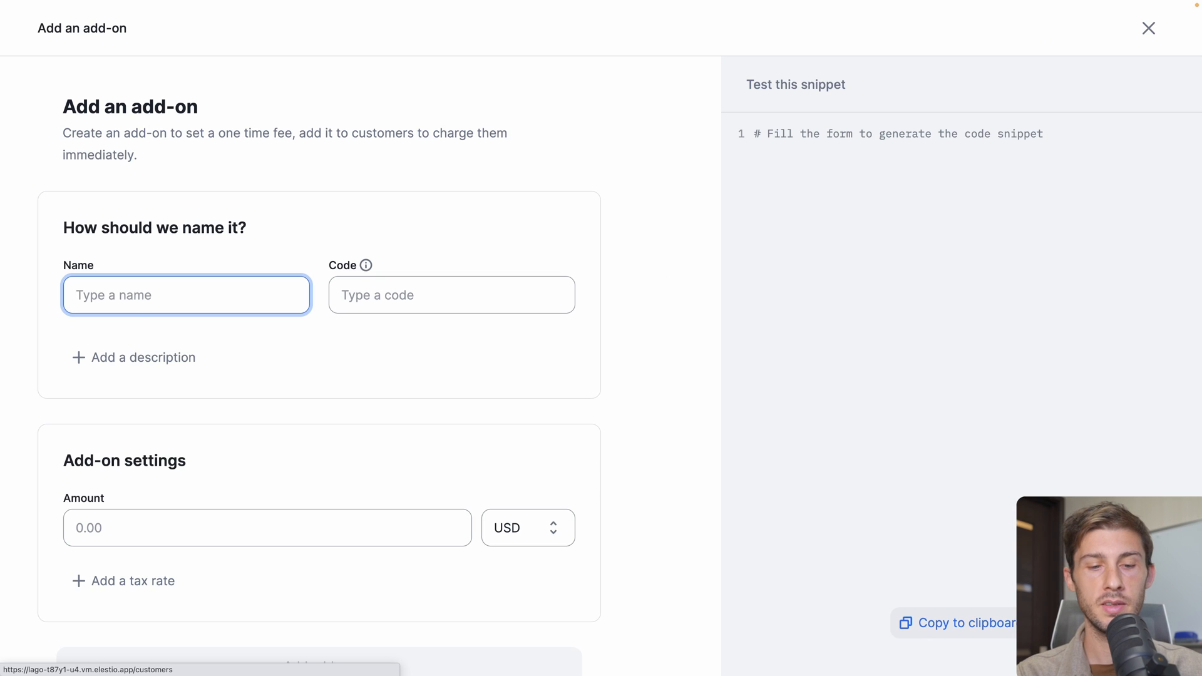
type("setup")
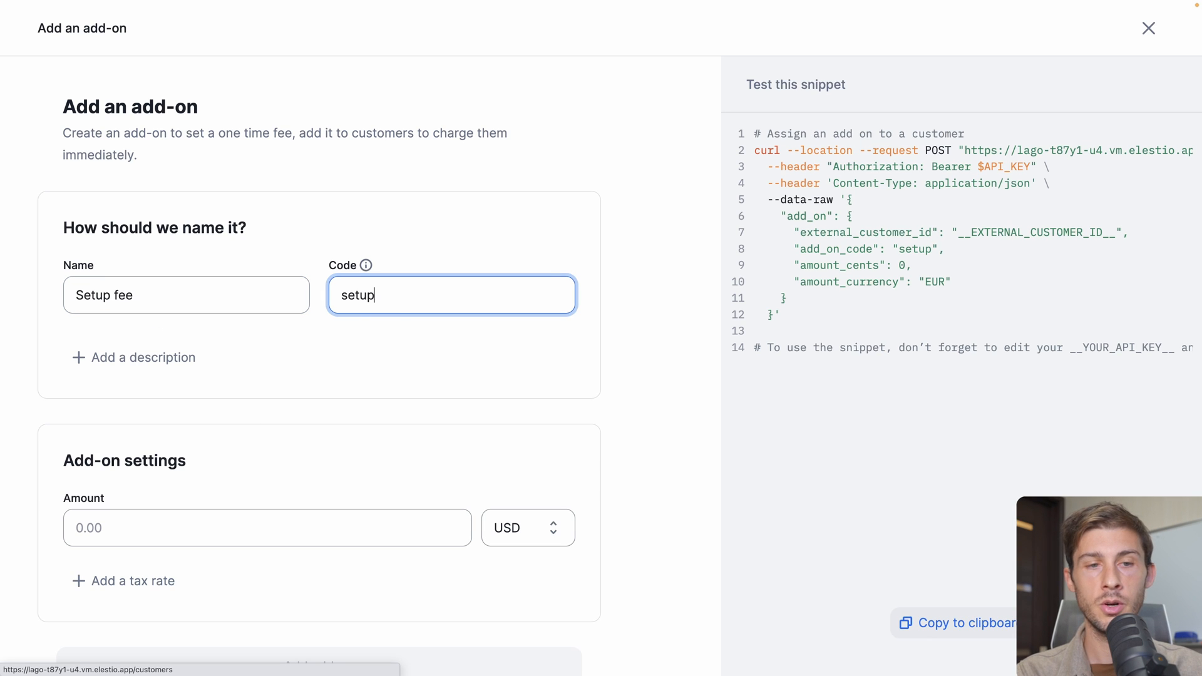
type("_fee")
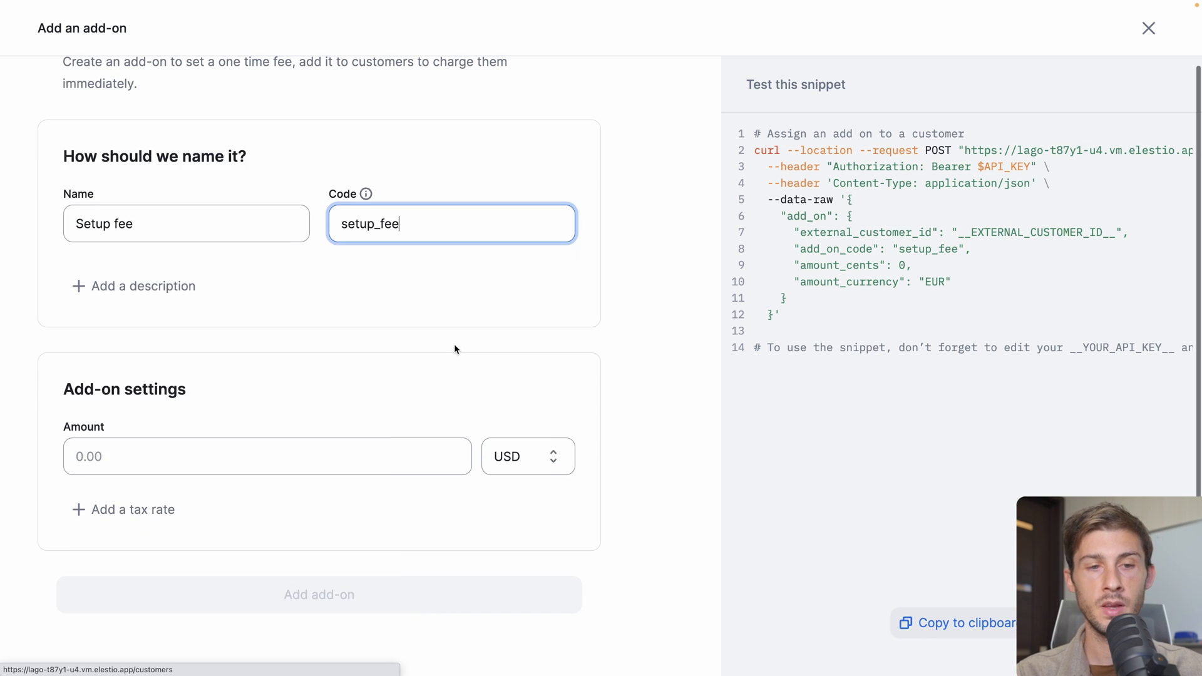
type("100")
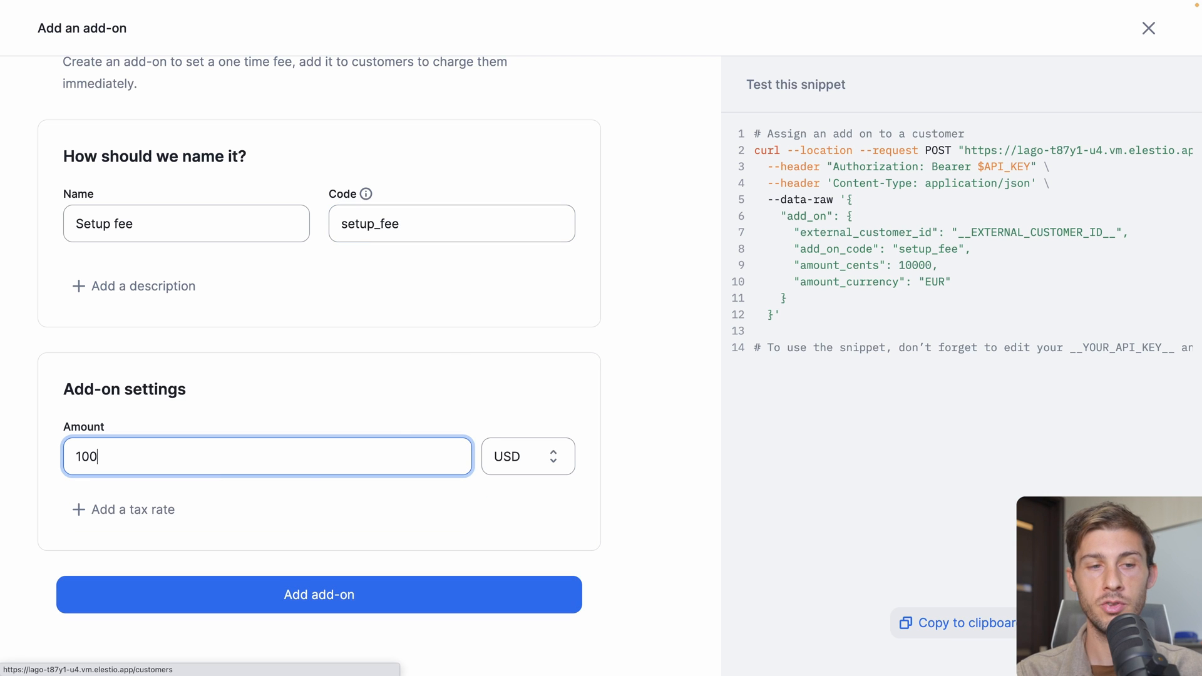
left_click(318, 594)
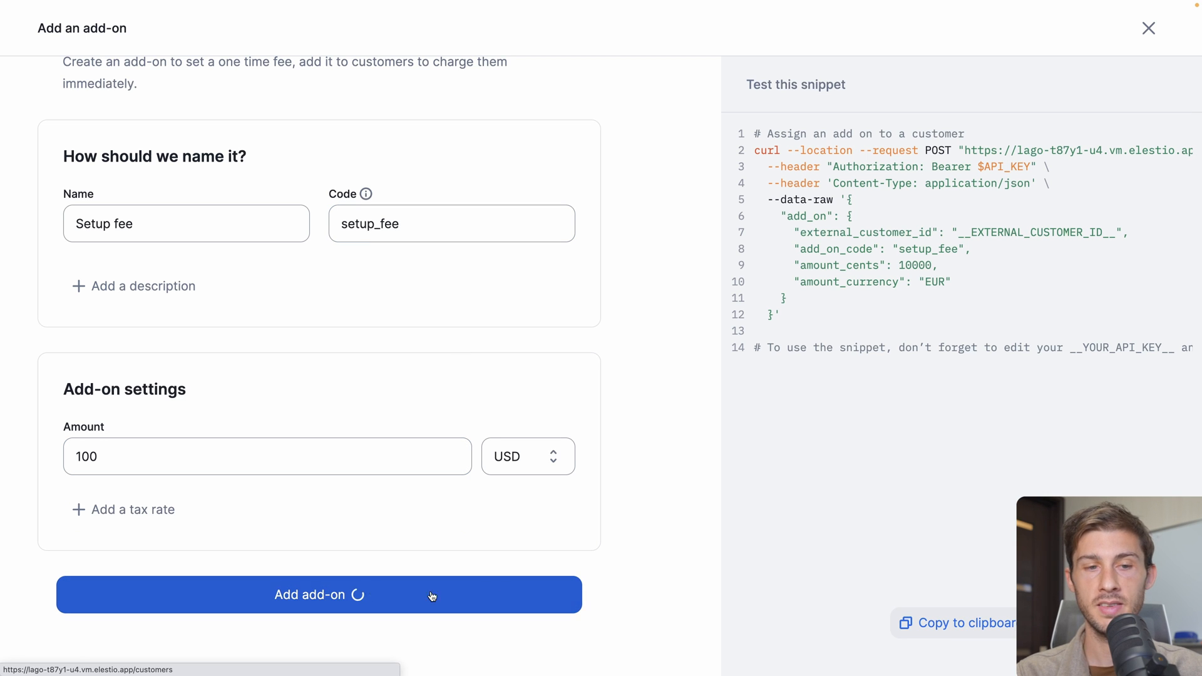
left_click(319, 594)
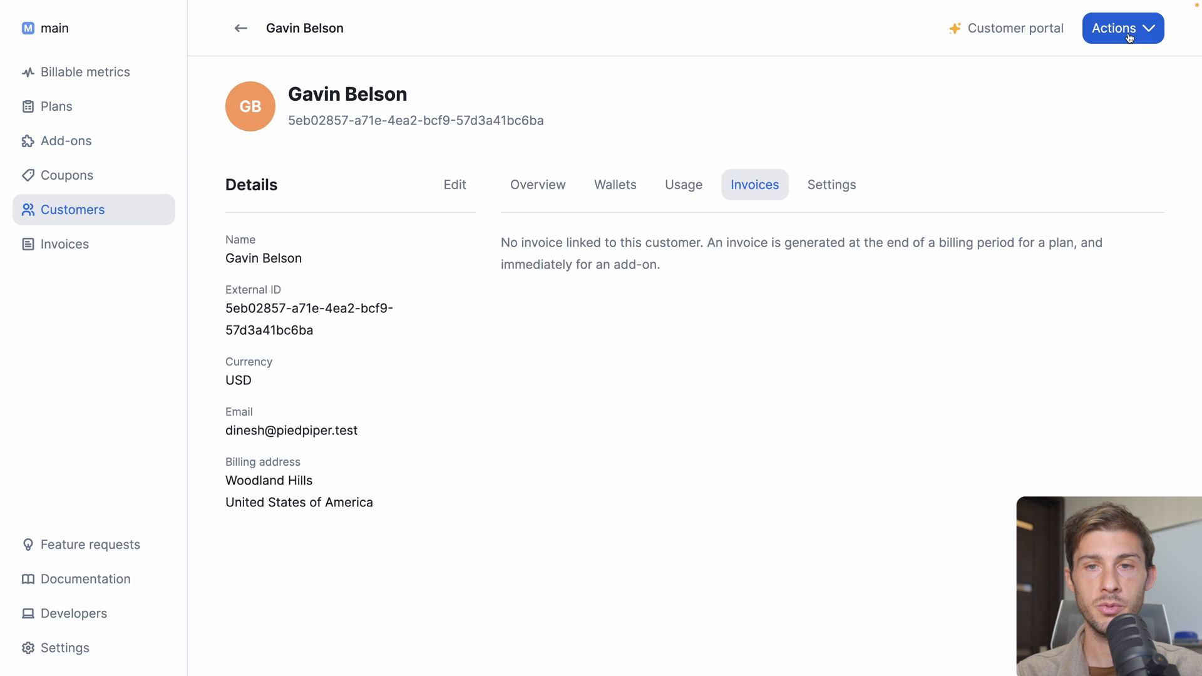
Choose Create one-off invoice from Gavin Belson's Actions menu.
left_click(1123, 28)
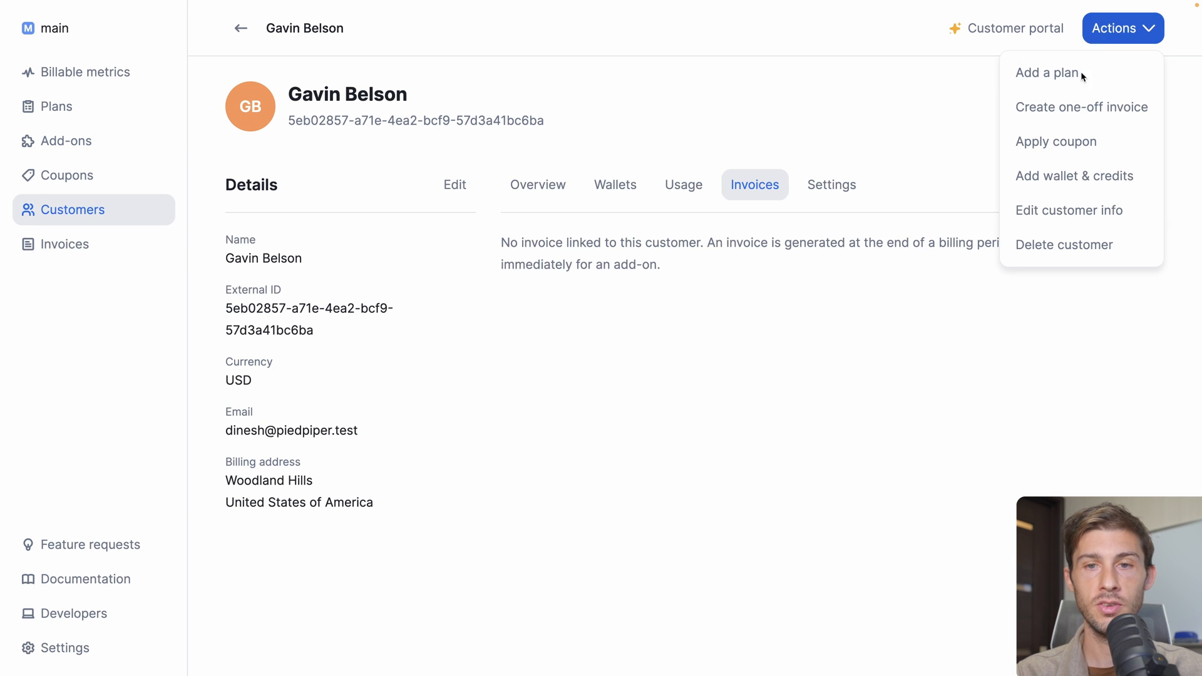
left_click(1080, 106)
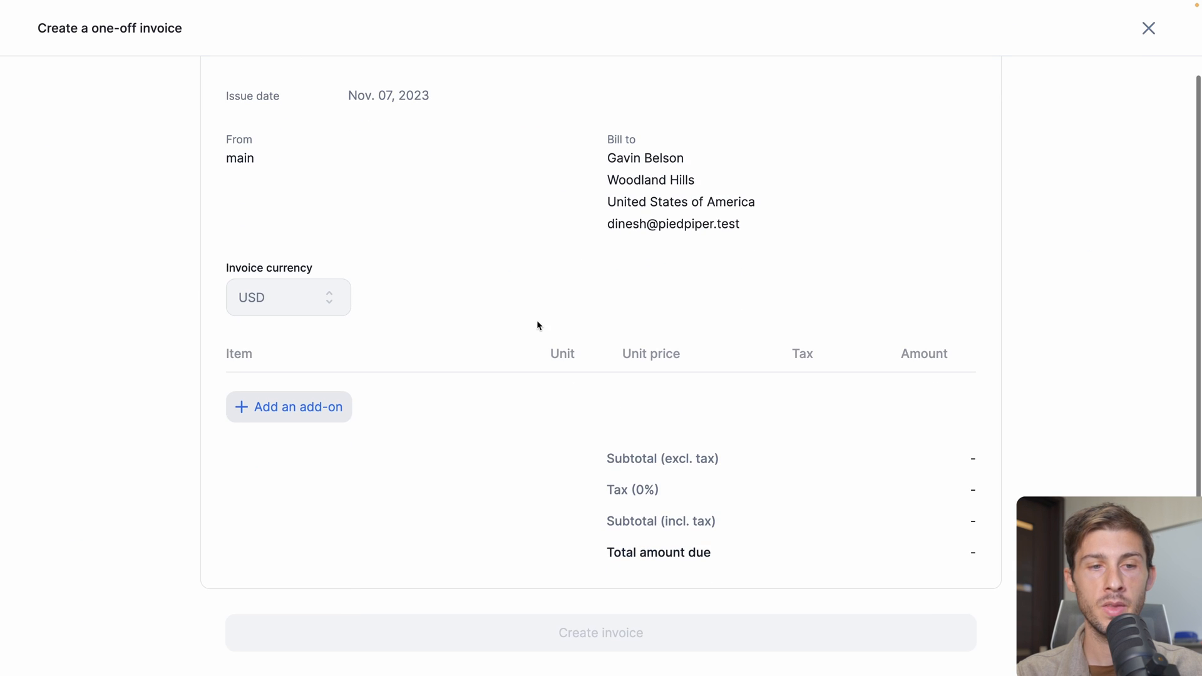
mouse_move(365, 231)
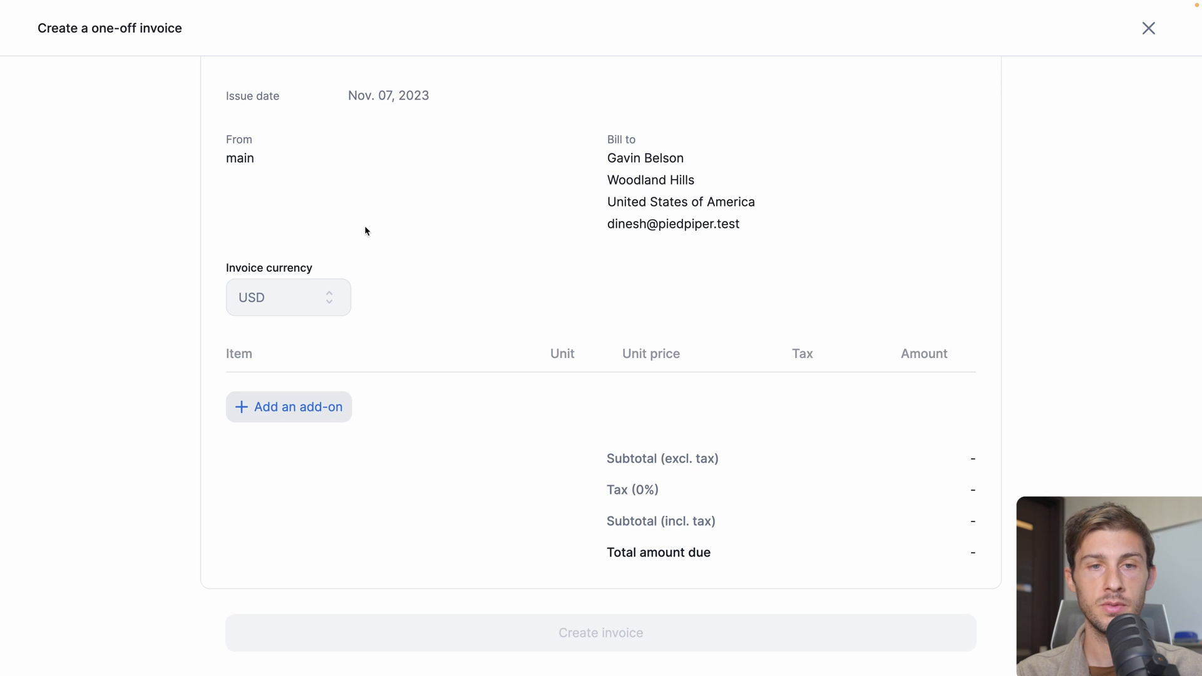
mouse_move(621, 161)
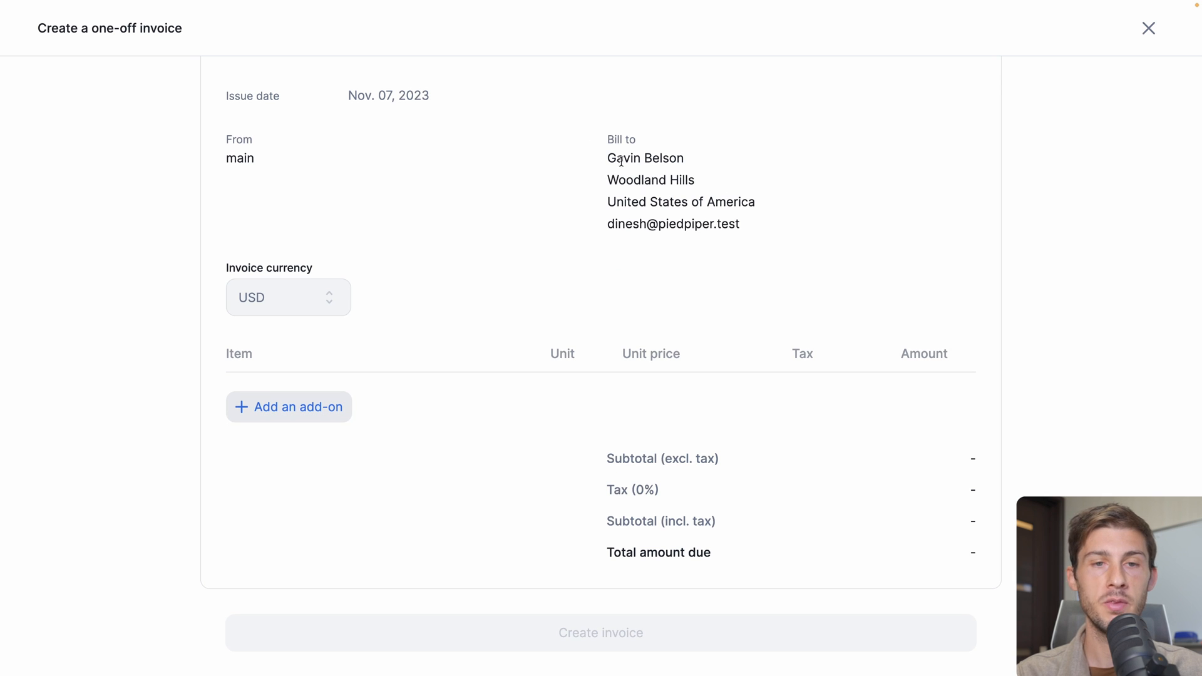
mouse_move(325, 268)
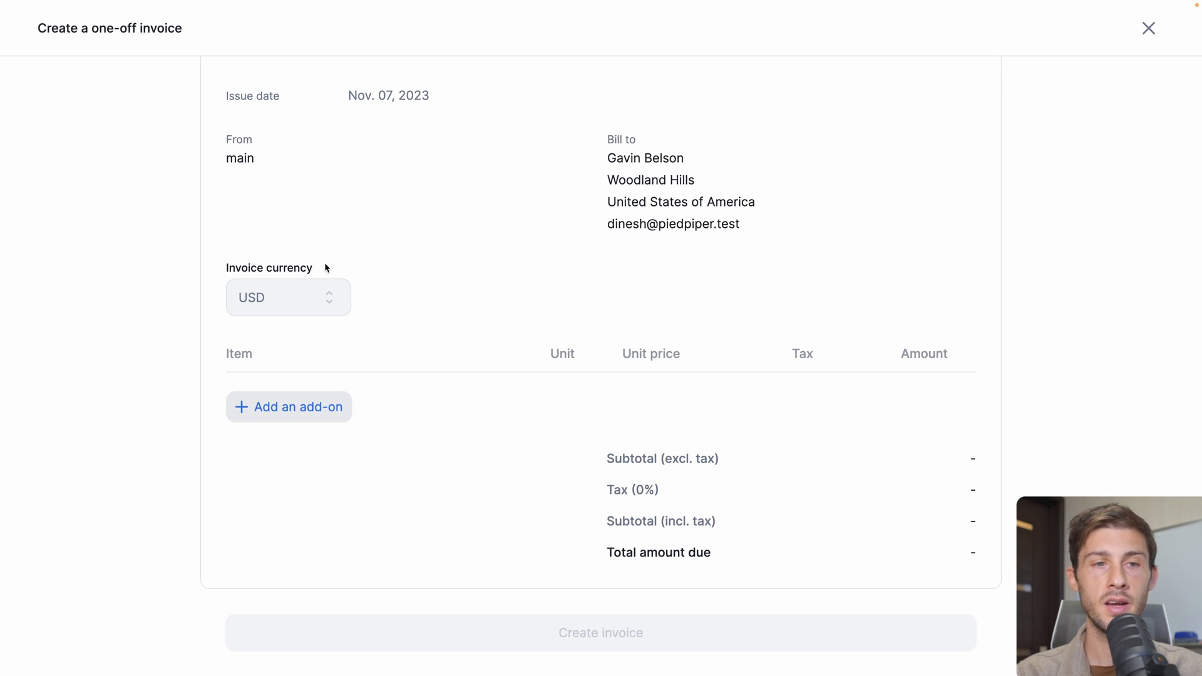
mouse_move(198, 213)
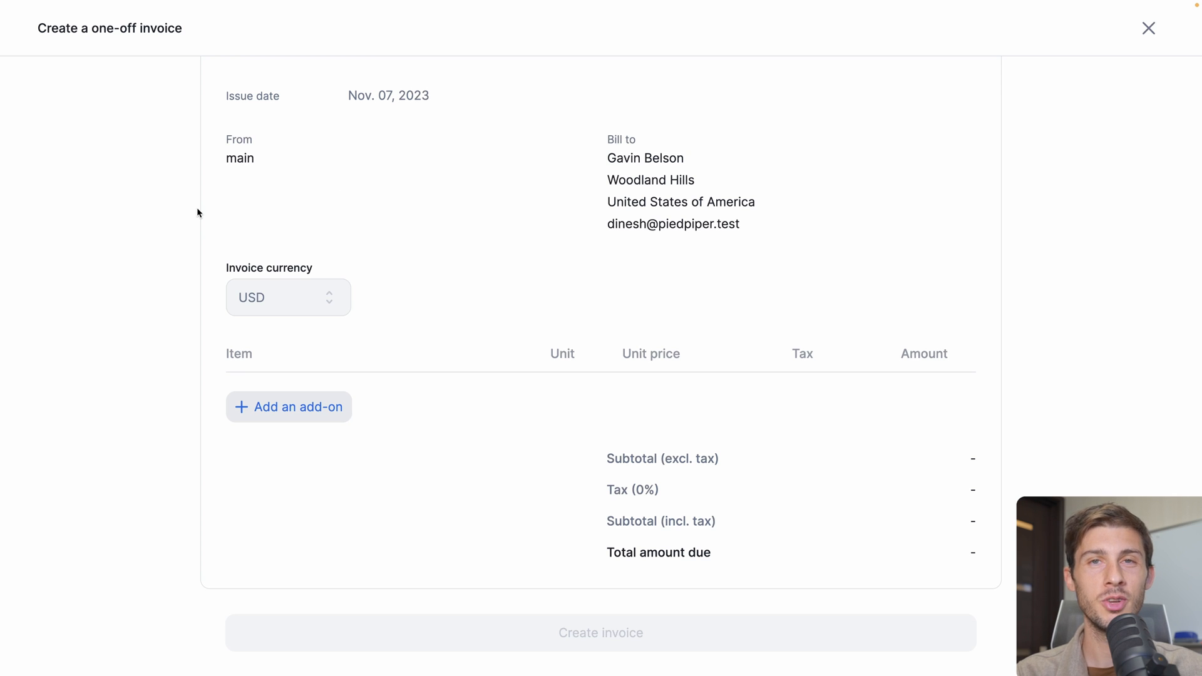
Add the Setup fee line, create the invoice, and view it pending under Invoices.
left_click(288, 407)
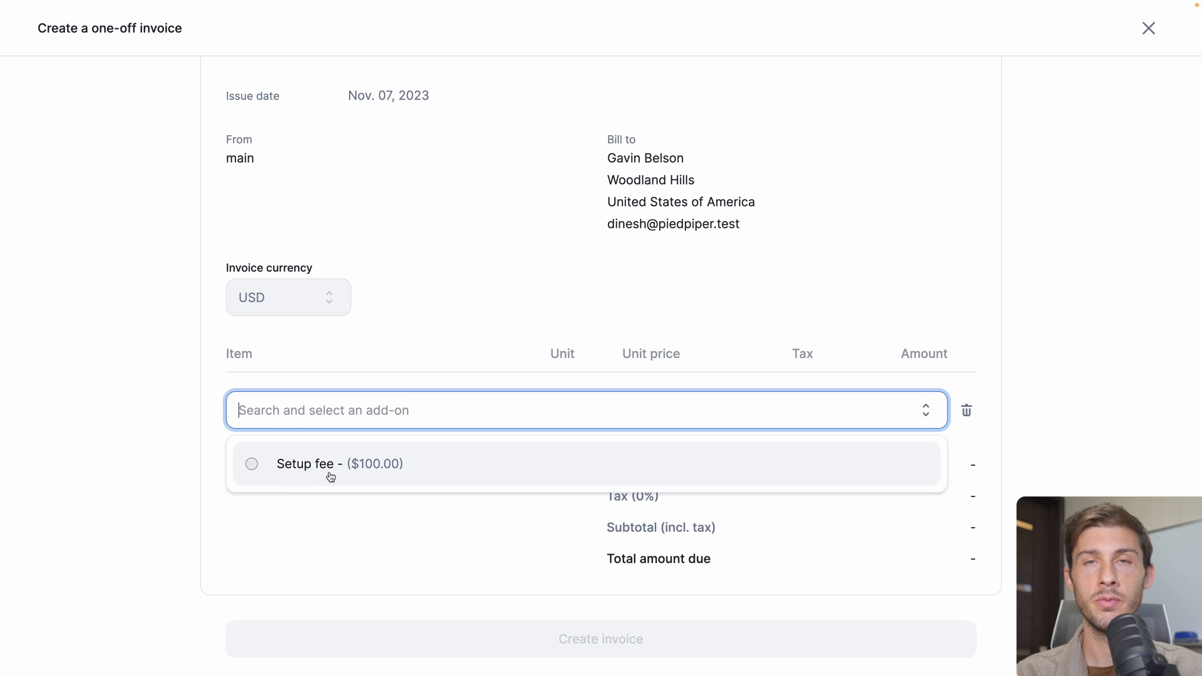
mouse_move(280, 474)
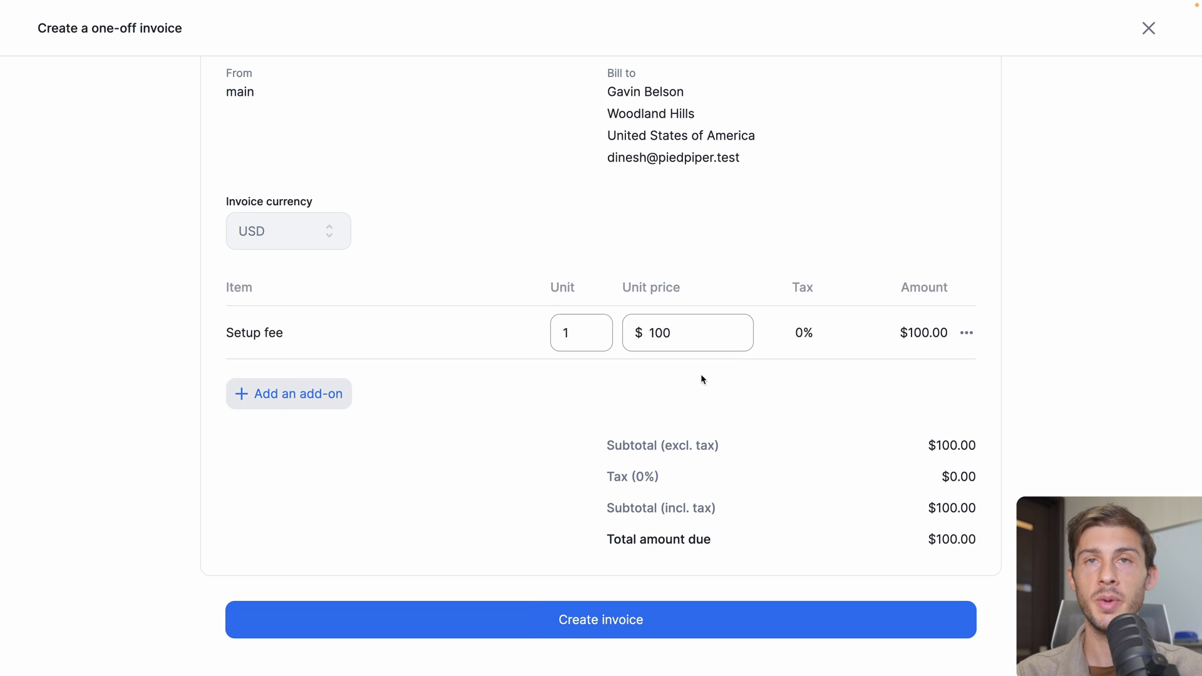
mouse_move(643, 619)
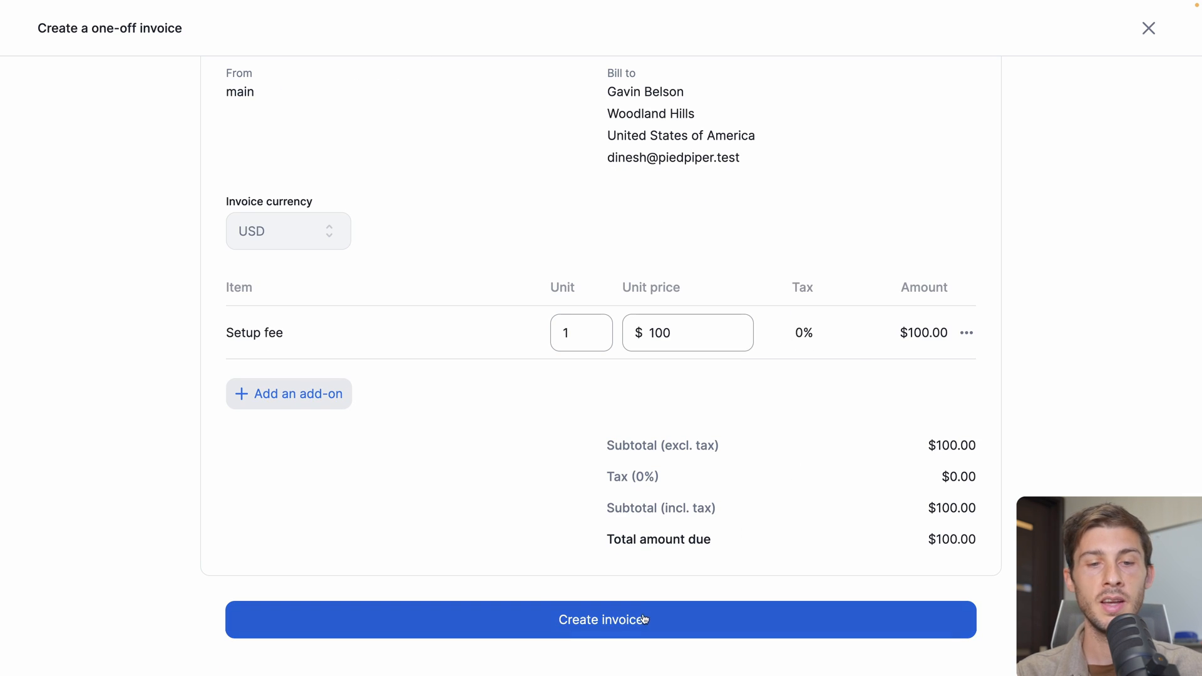
left_click(603, 620)
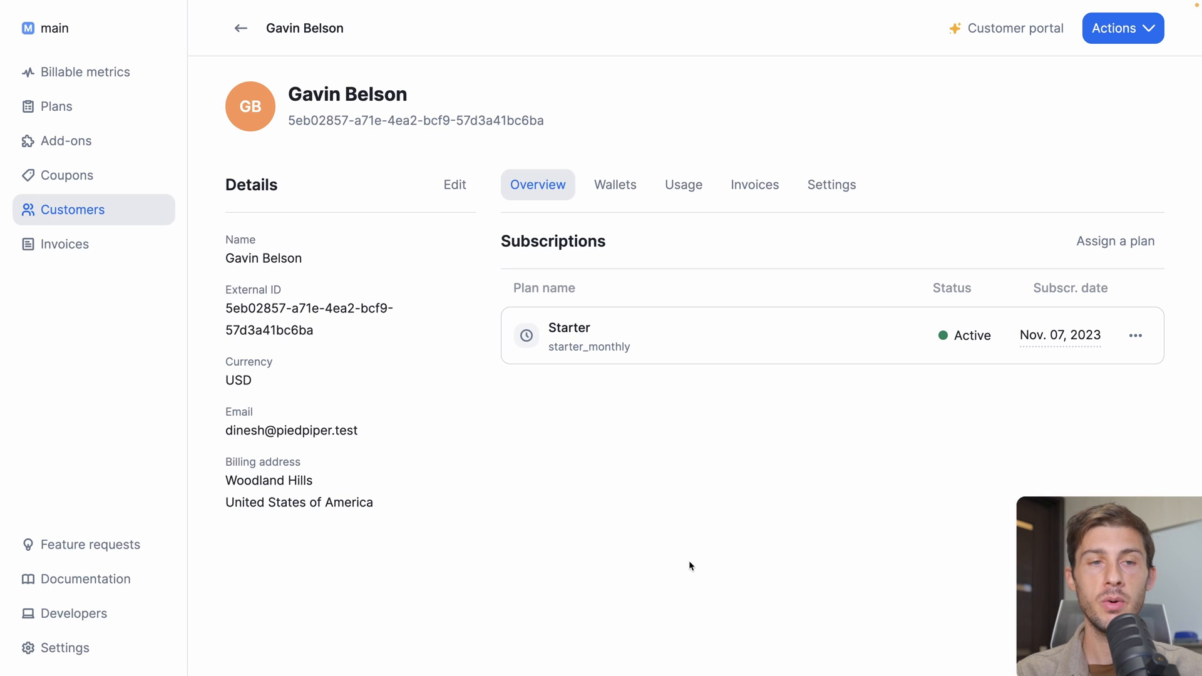
left_click(754, 184)
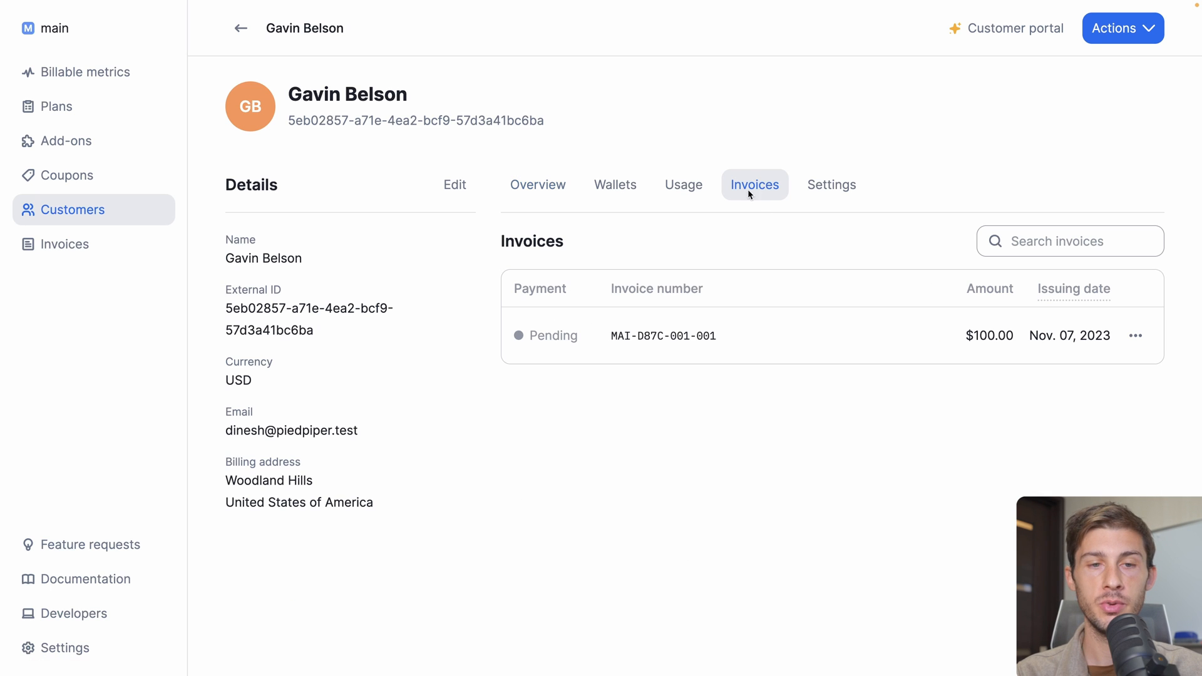
mouse_move(463, 331)
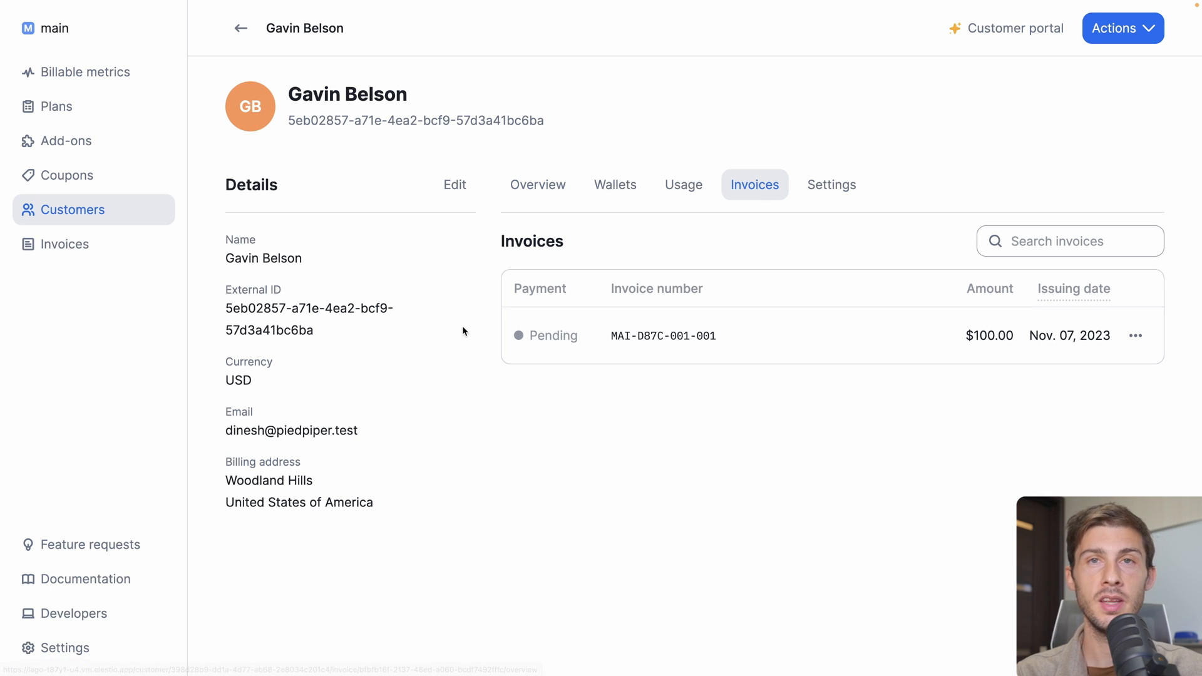
mouse_move(66, 175)
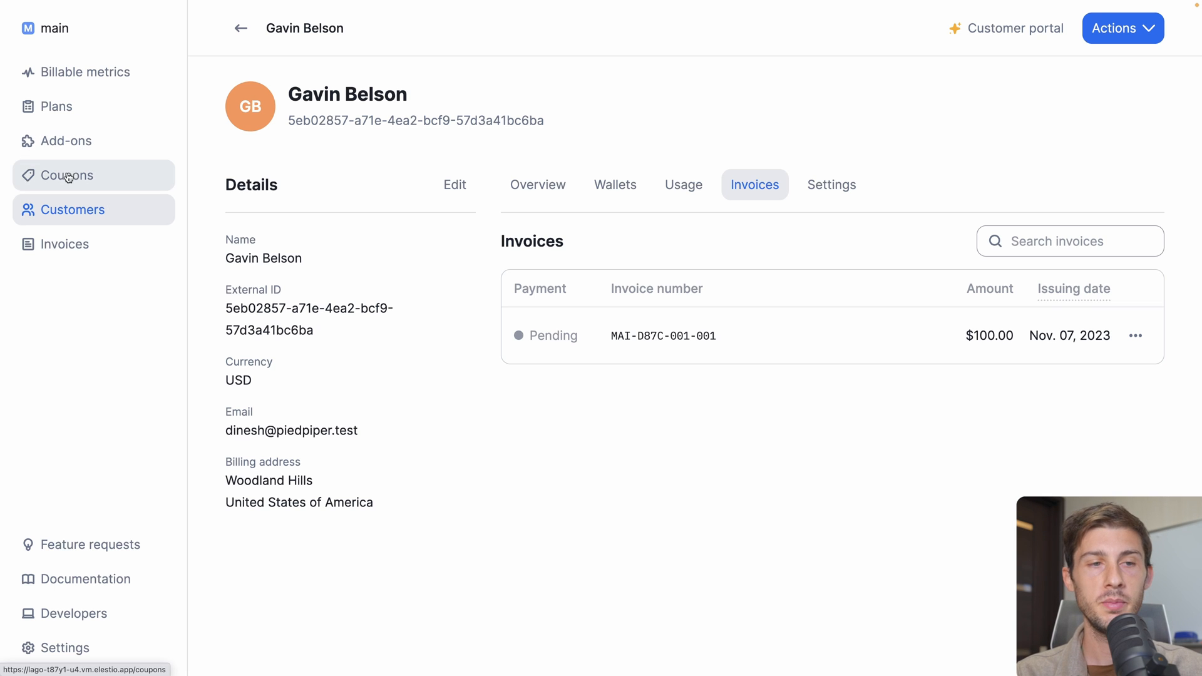
Check the empty Coupons list, then review the Organization settings showing UTC timezone and name main.
left_click(67, 175)
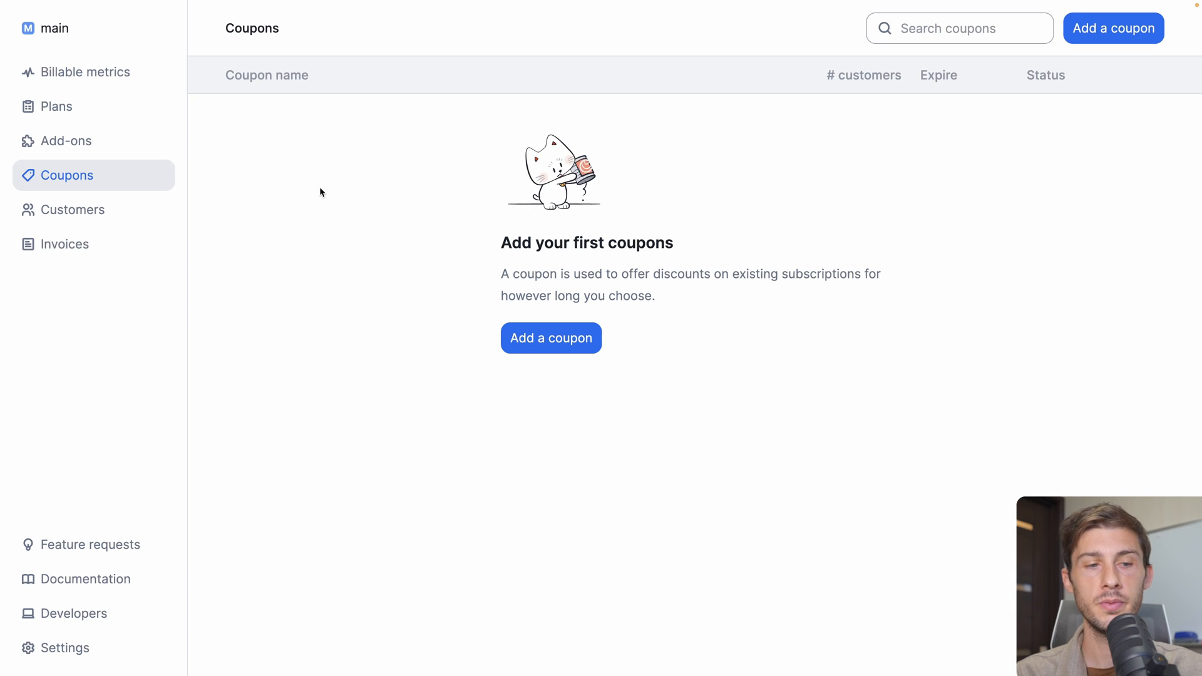
left_click(65, 648)
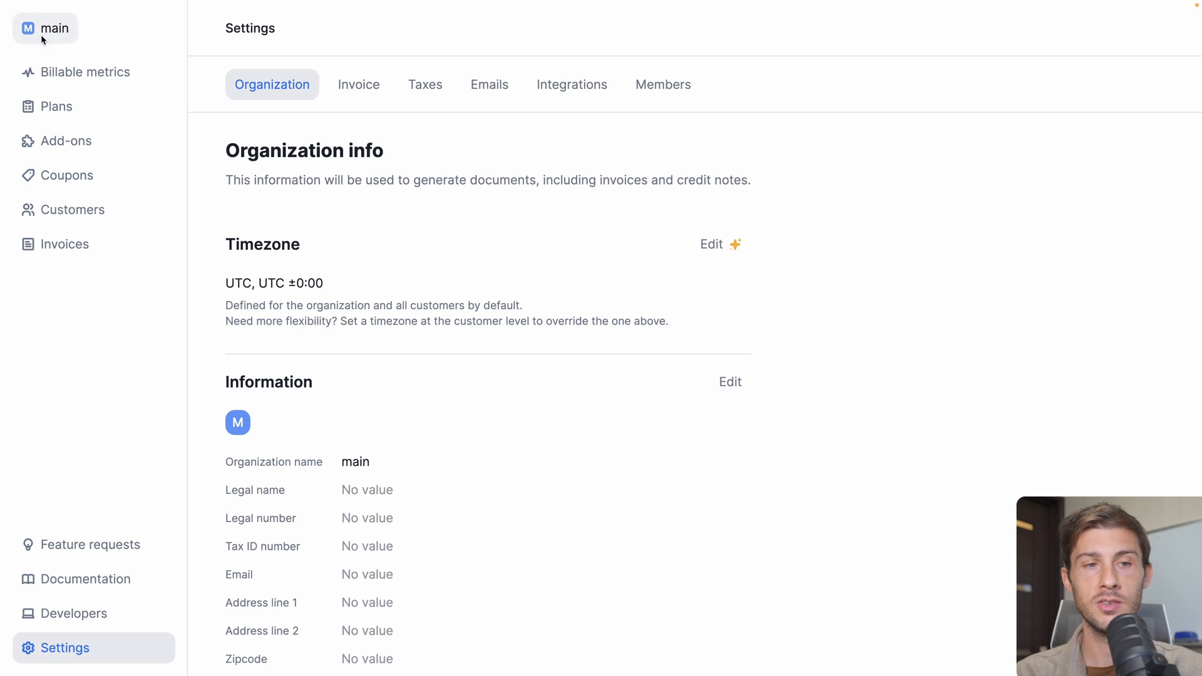
scroll("down", 3)
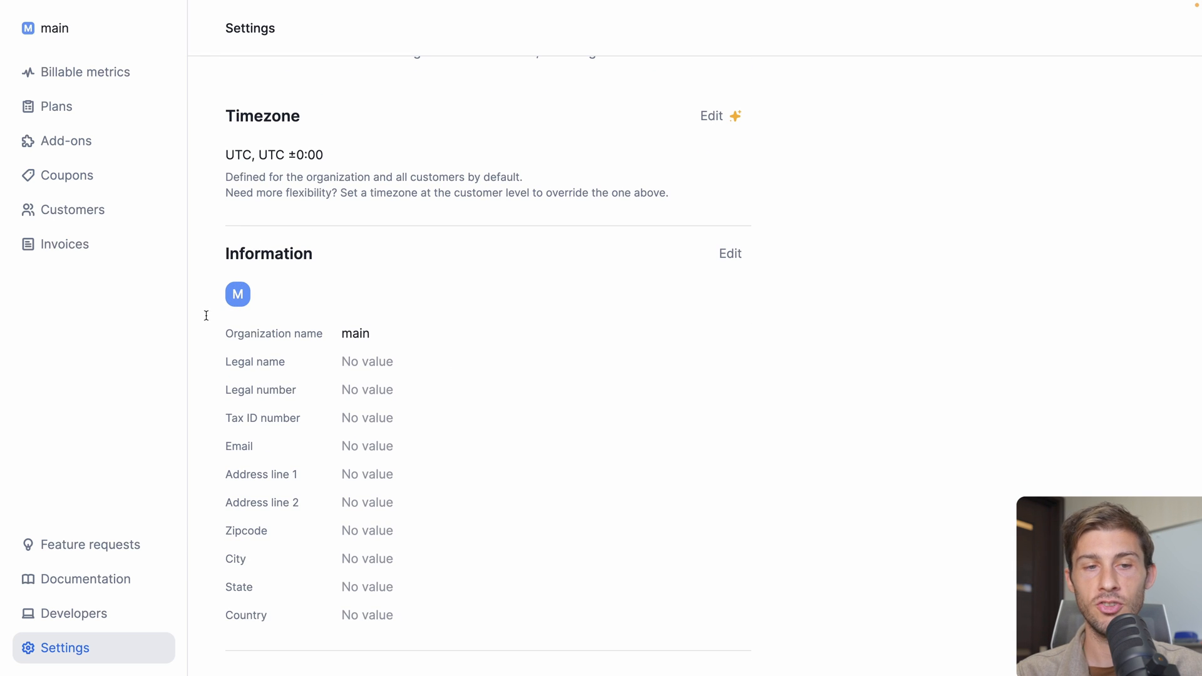
mouse_move(394, 627)
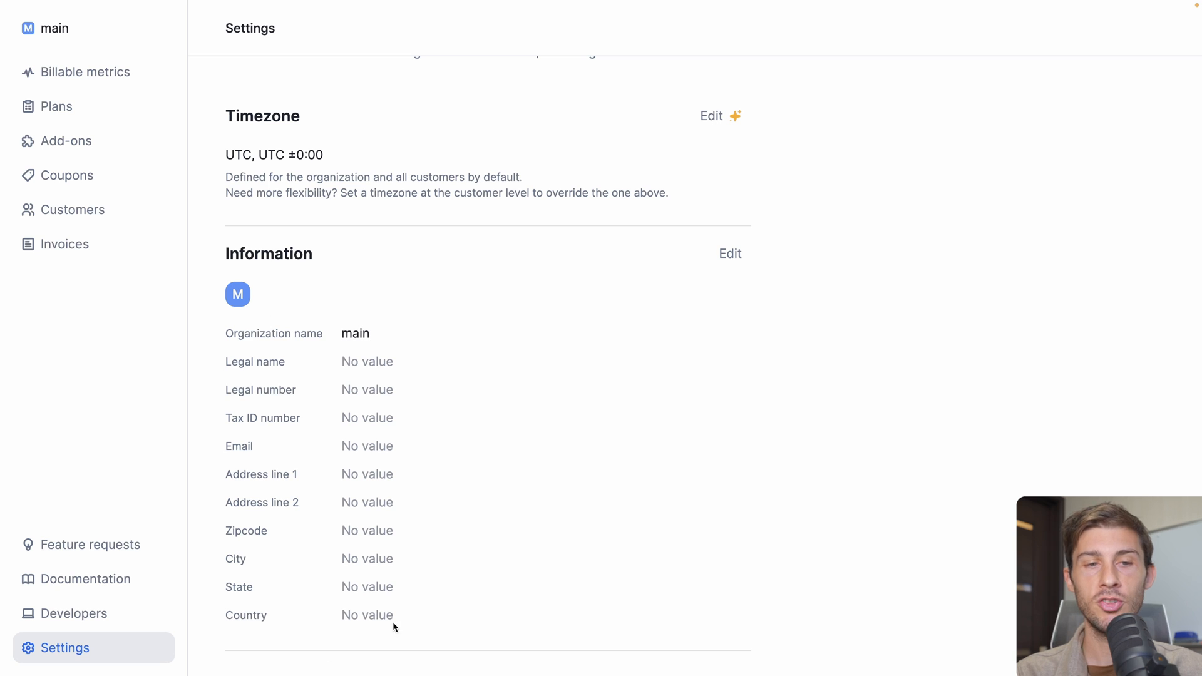
scroll("up", 3)
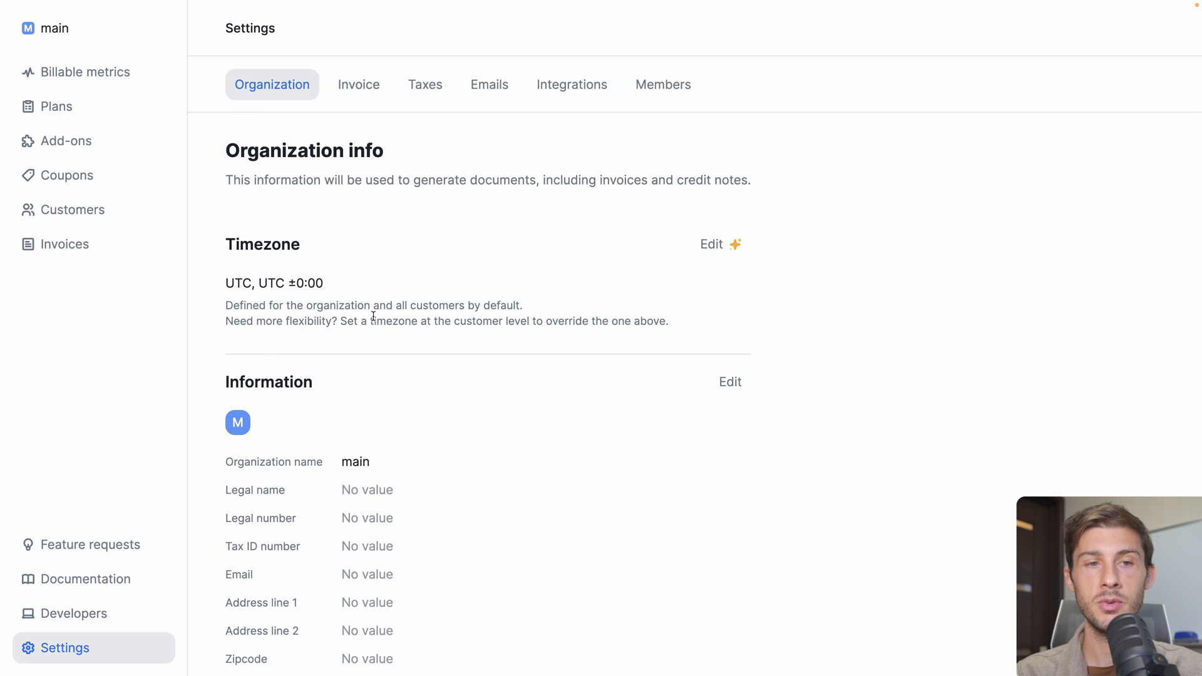
Browse the Invoice, Emails and Integrations settings tabs, ending on Members showing one member.
left_click(359, 85)
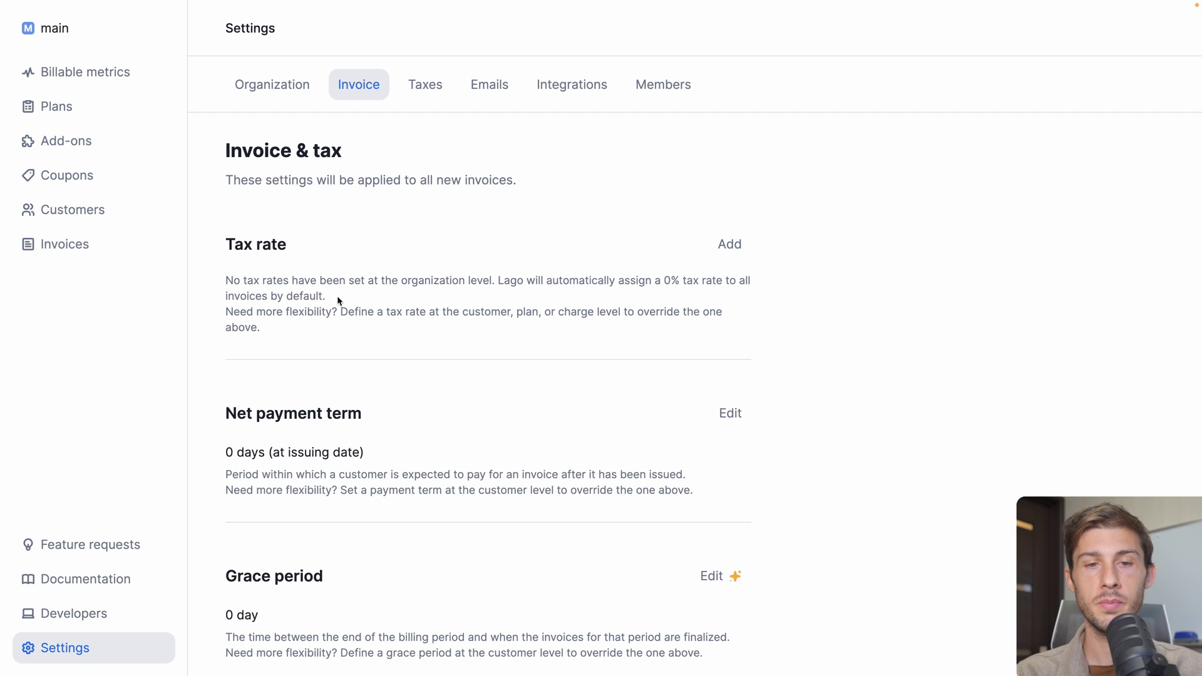
mouse_move(331, 287)
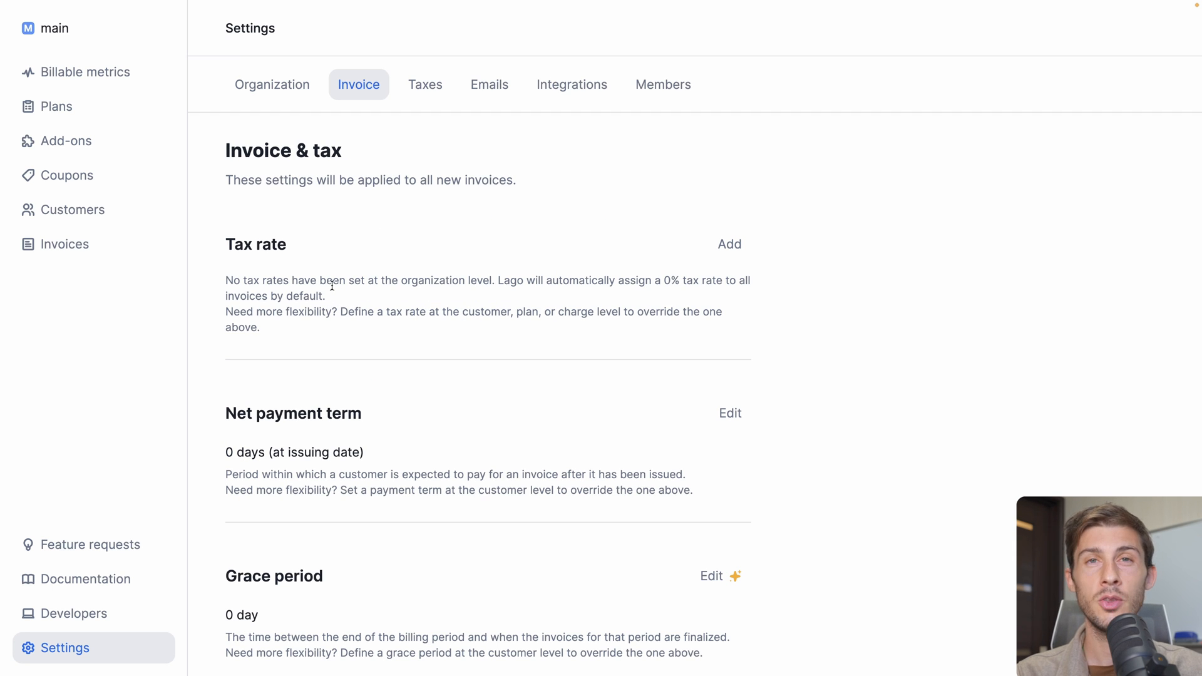
left_click(489, 84)
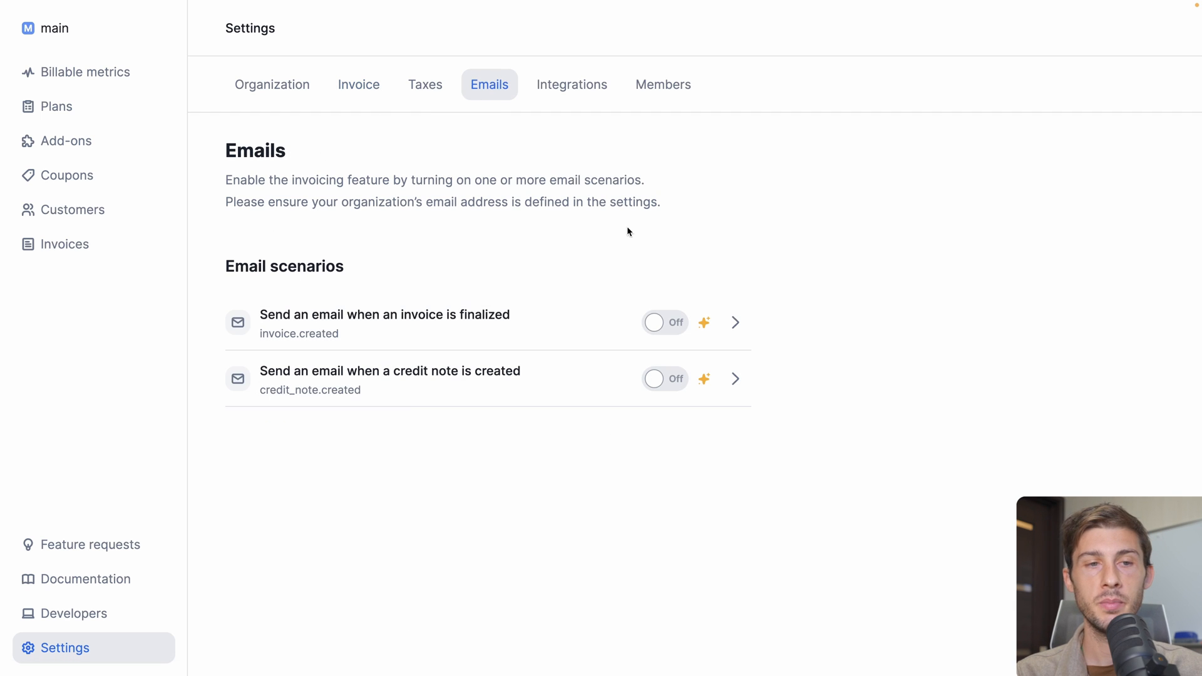
mouse_move(606, 208)
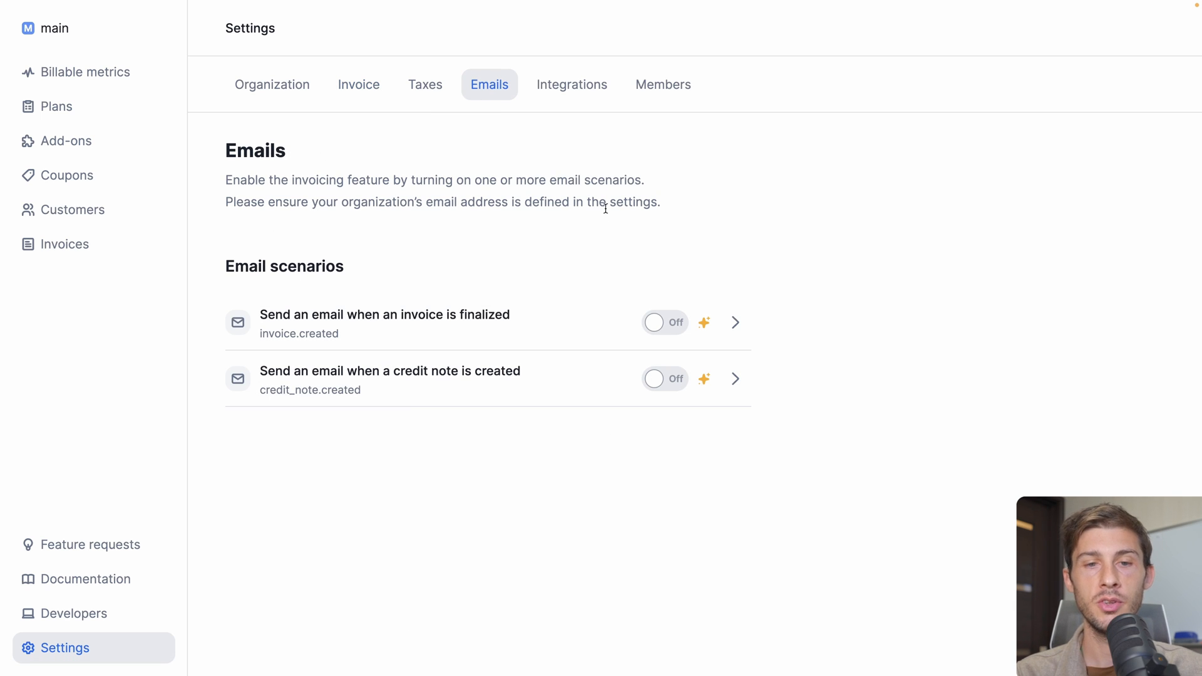
mouse_move(635, 361)
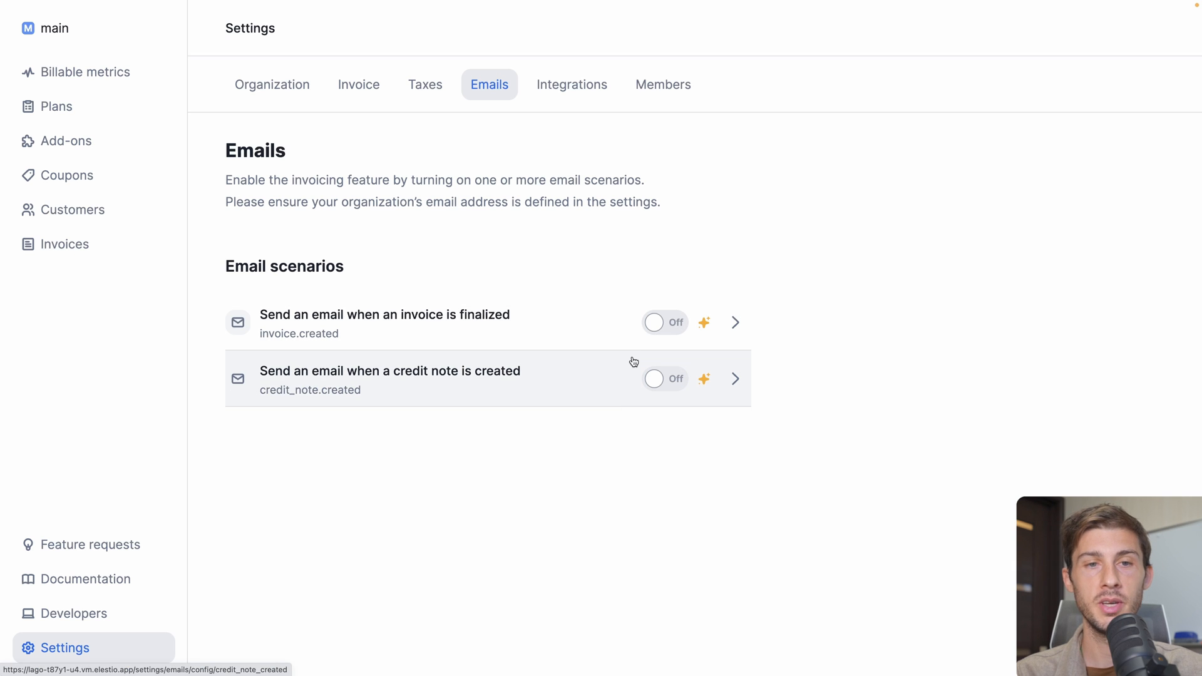
left_click(571, 84)
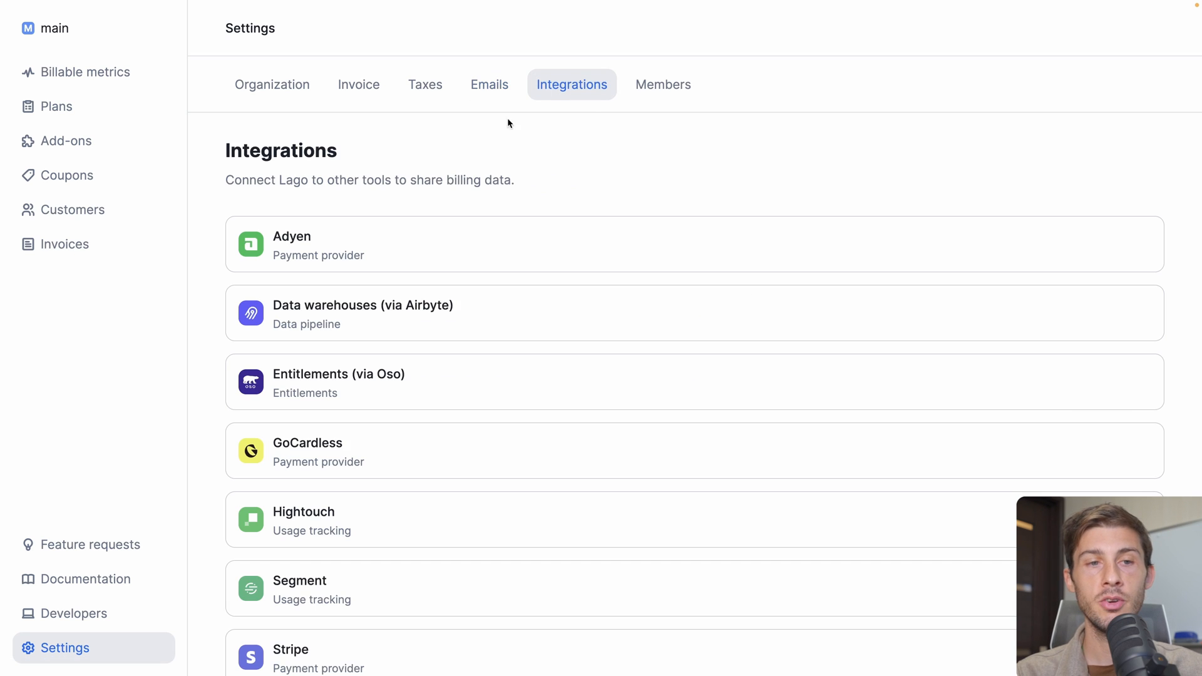
mouse_move(311, 531)
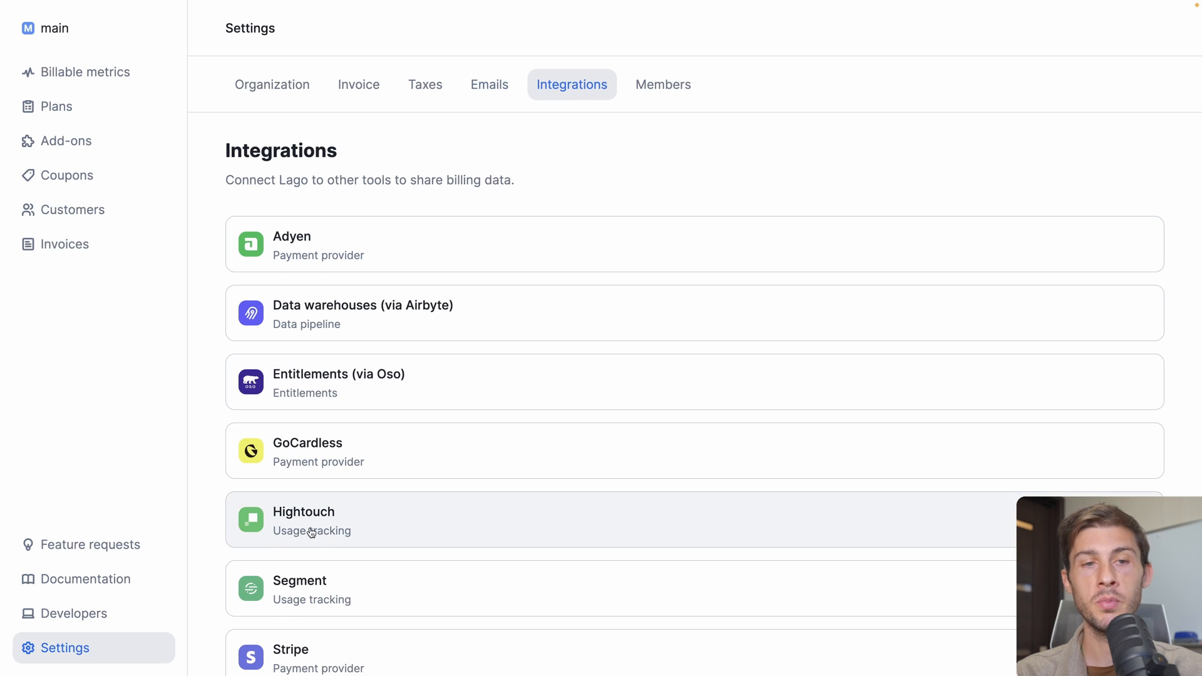
scroll("down", 3)
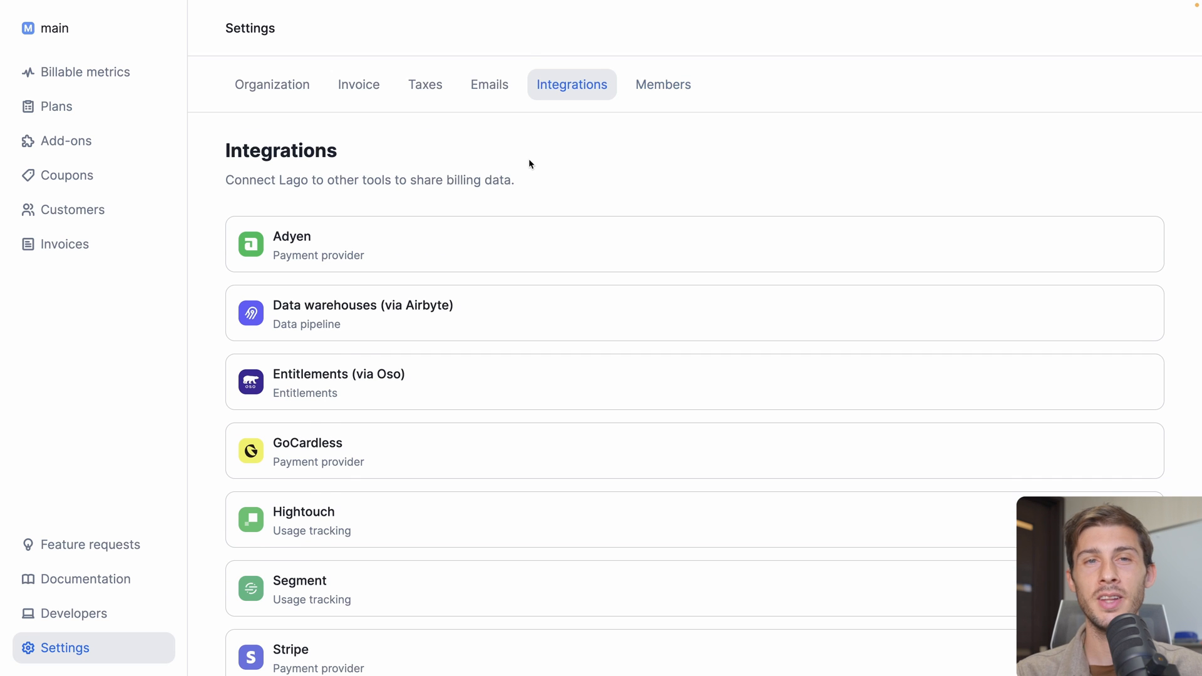
left_click(663, 85)
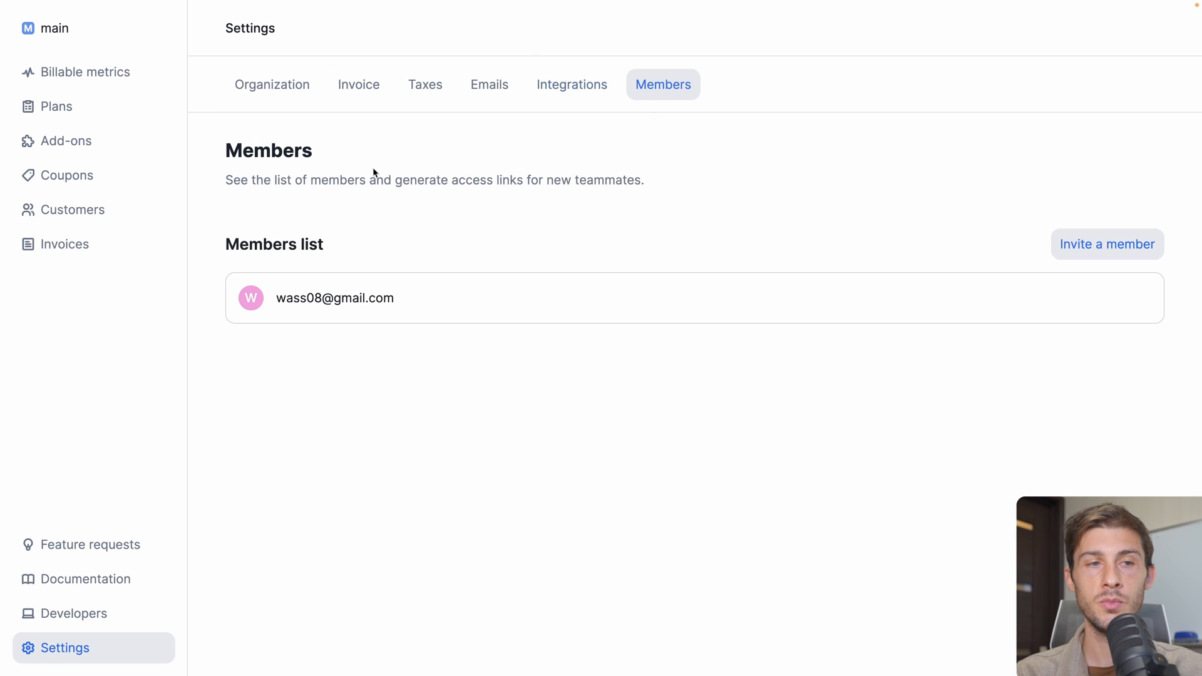